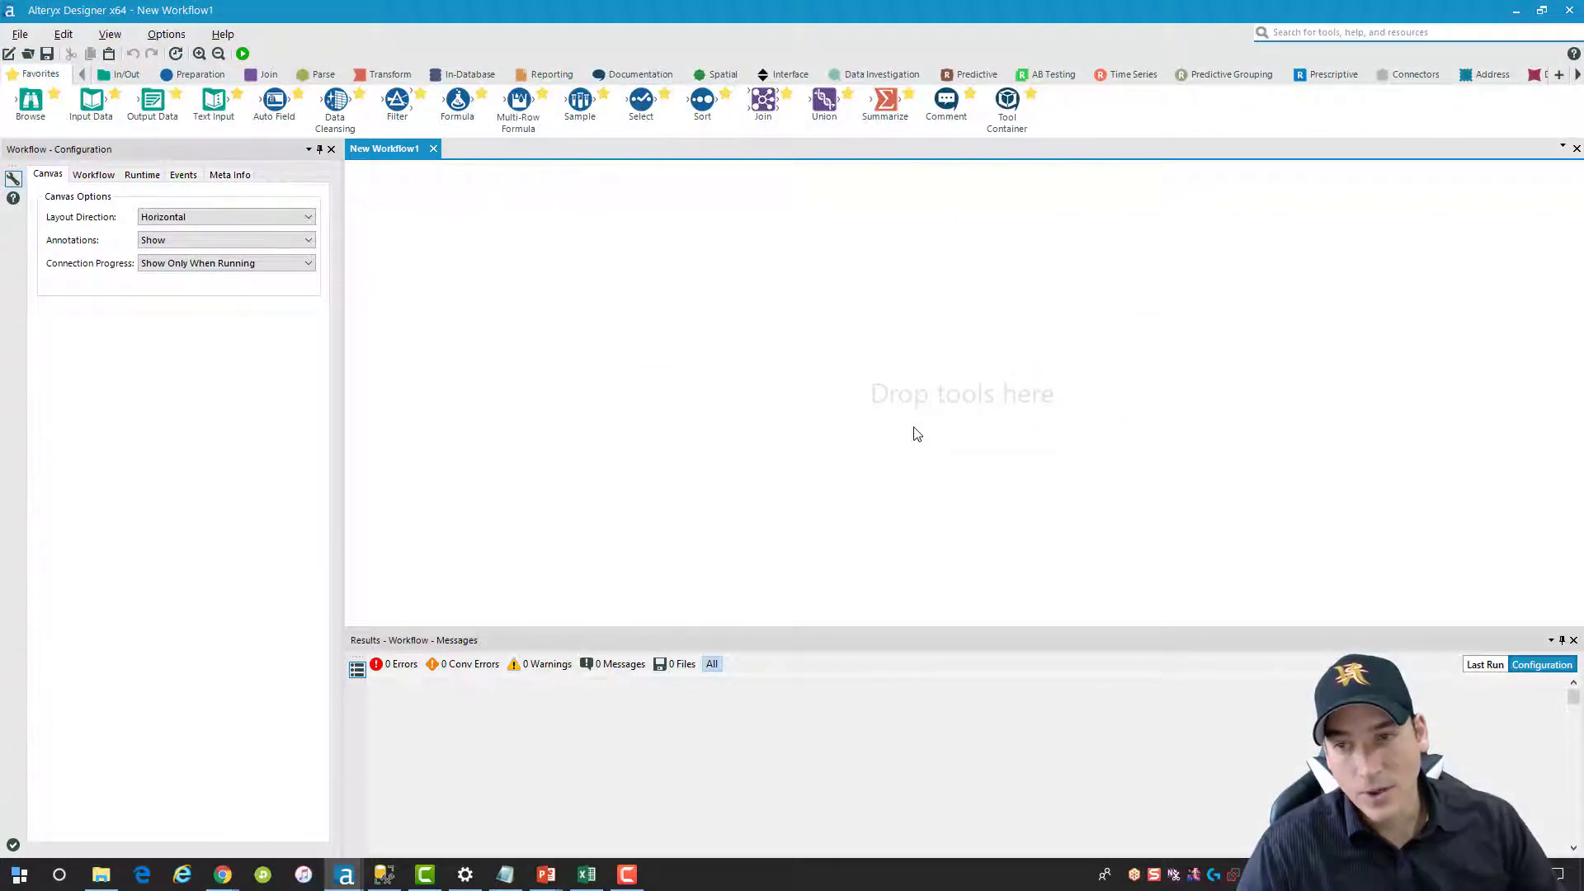
mouse_move(90, 109)
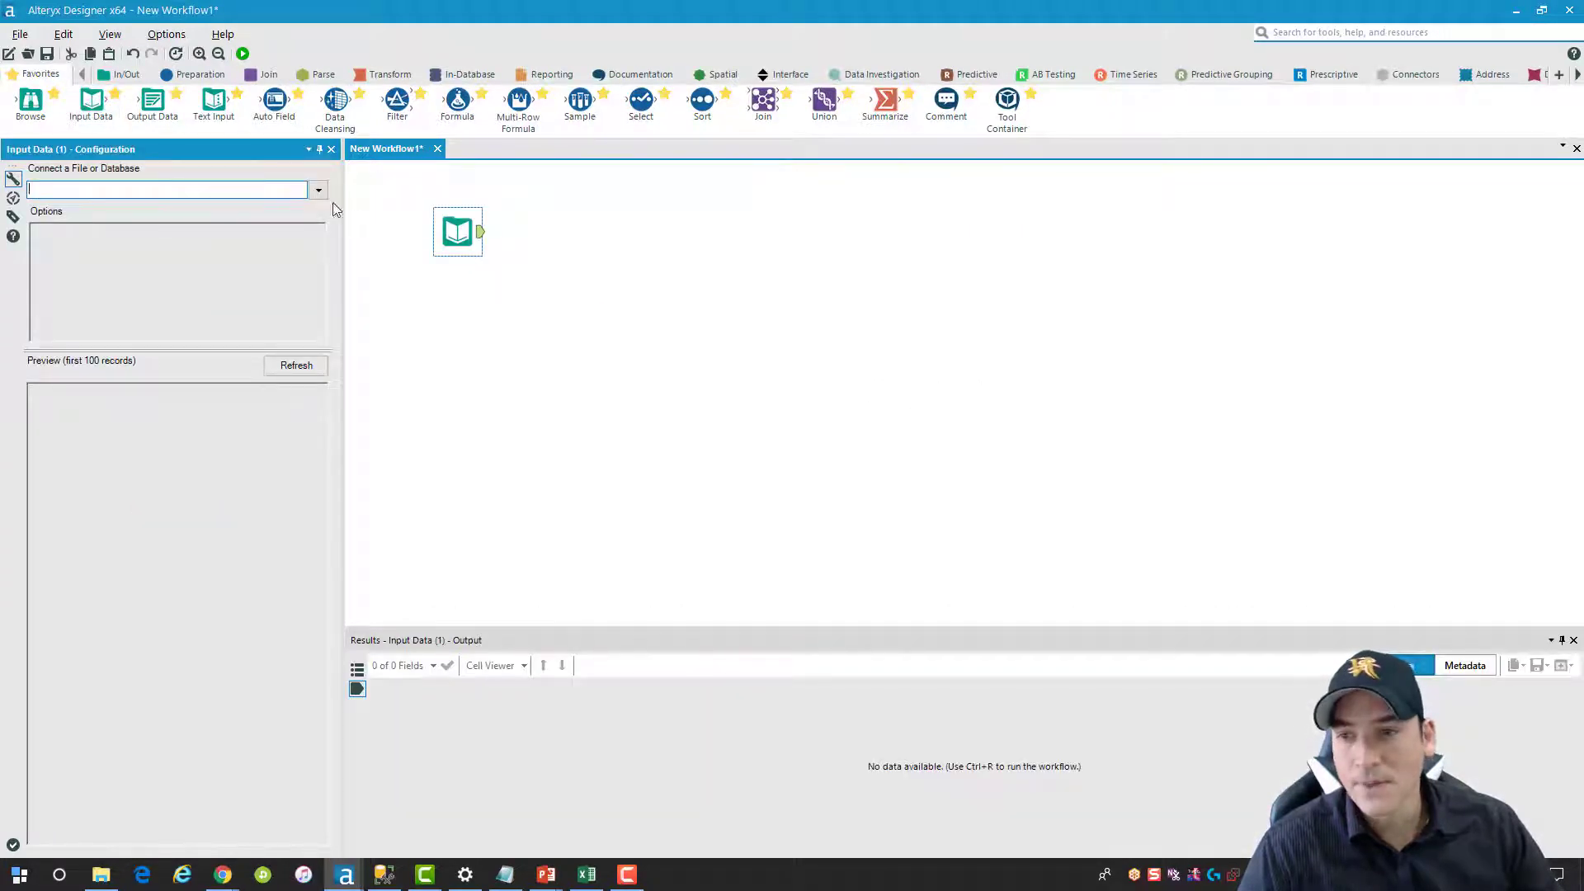
Point the Input Data tool at Sheet1$ of AdventureWorks Sales Data.xlsx
left_click(316, 190)
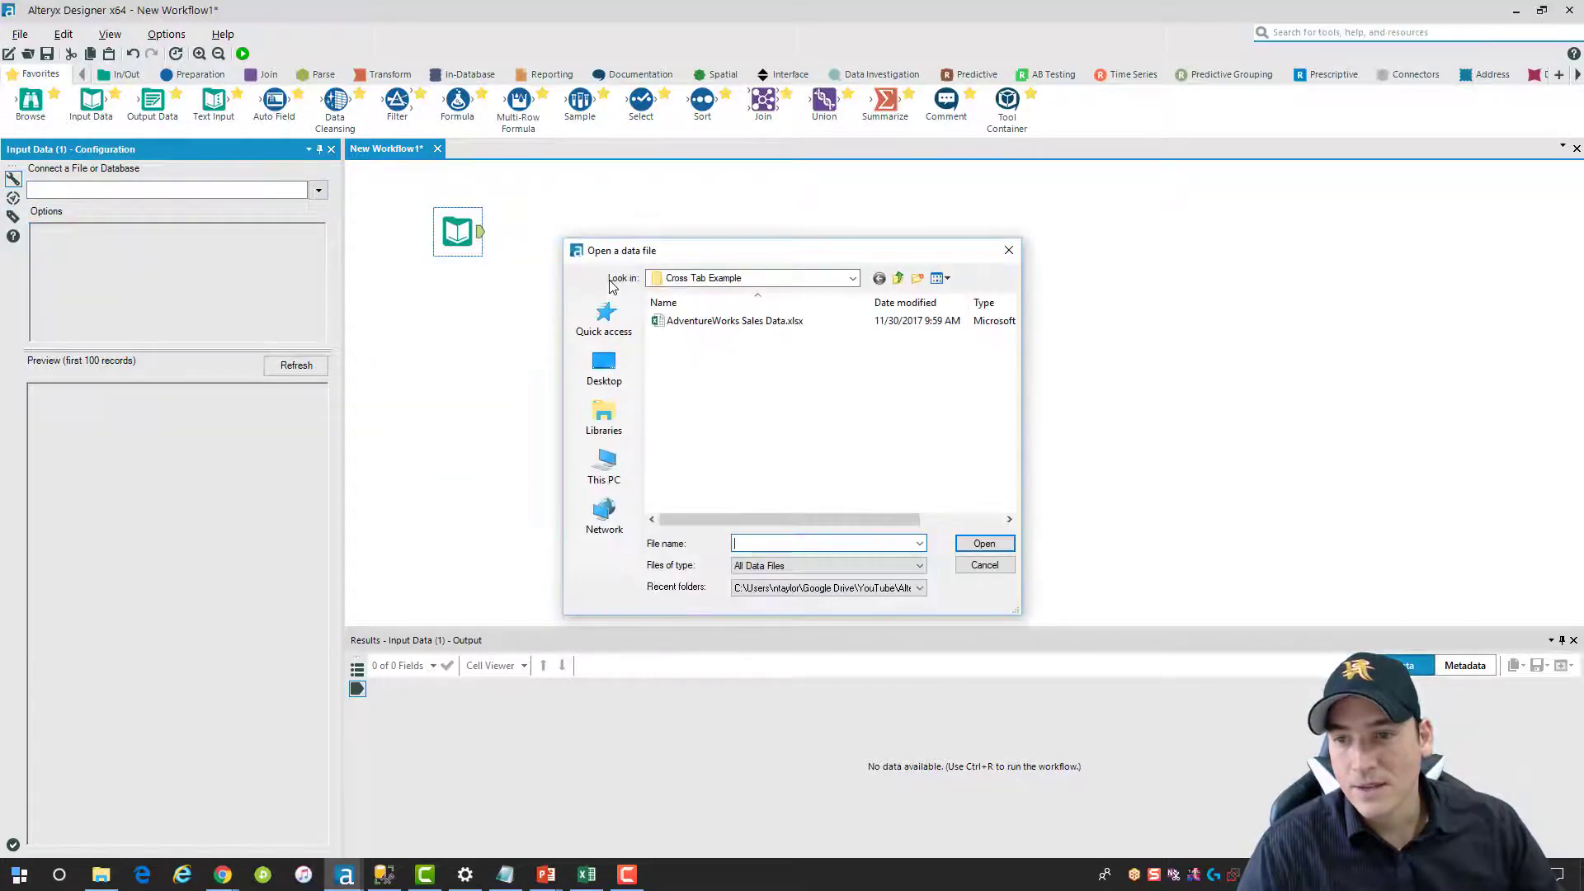
left_click(735, 321)
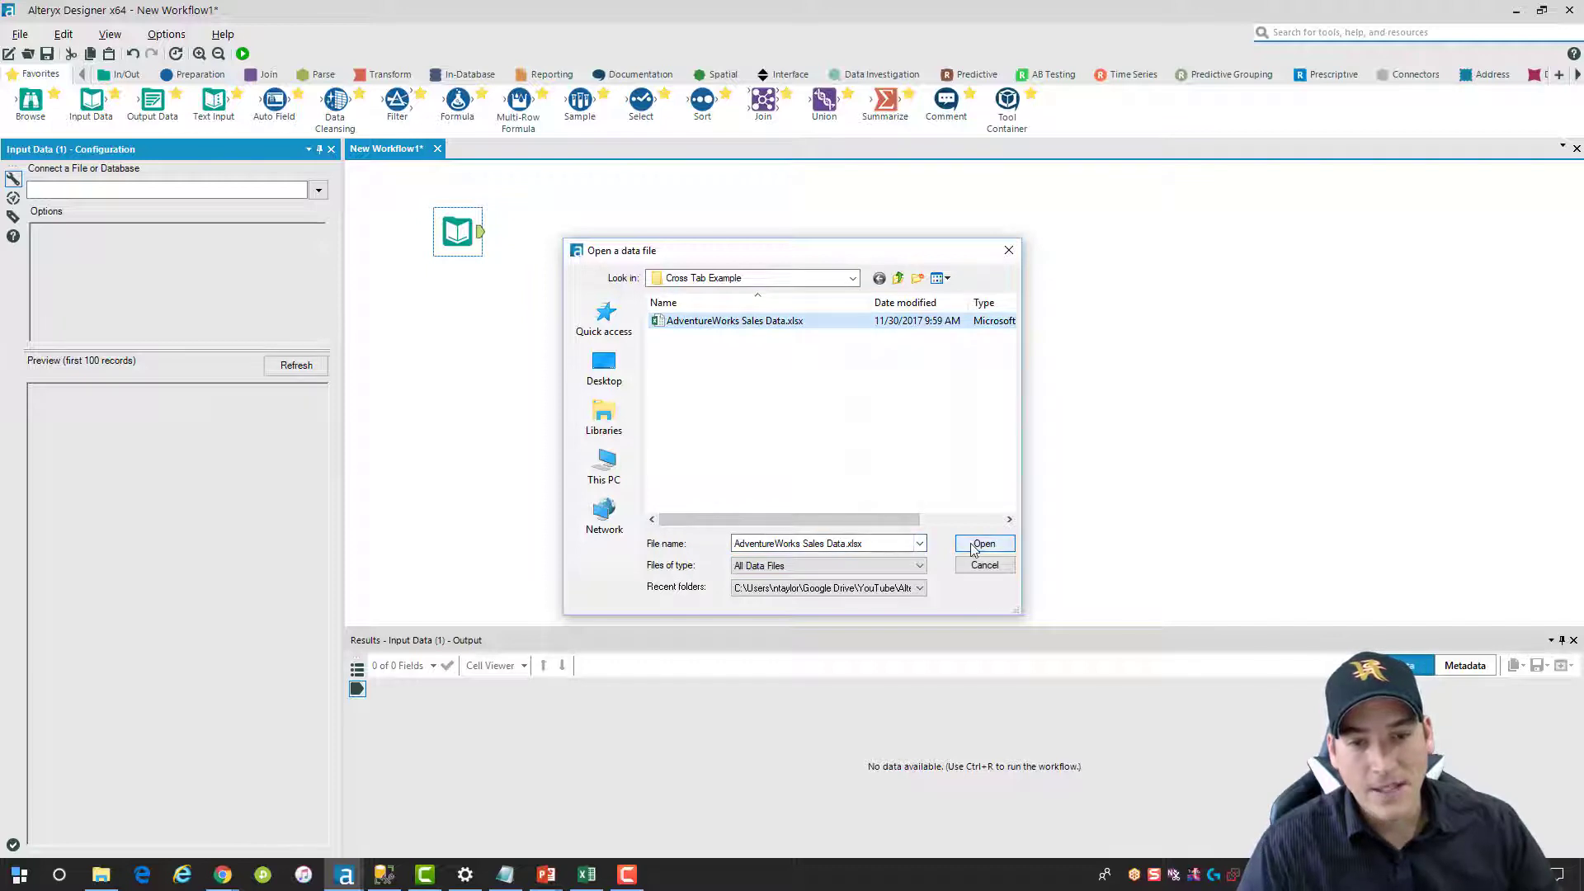
left_click(982, 543)
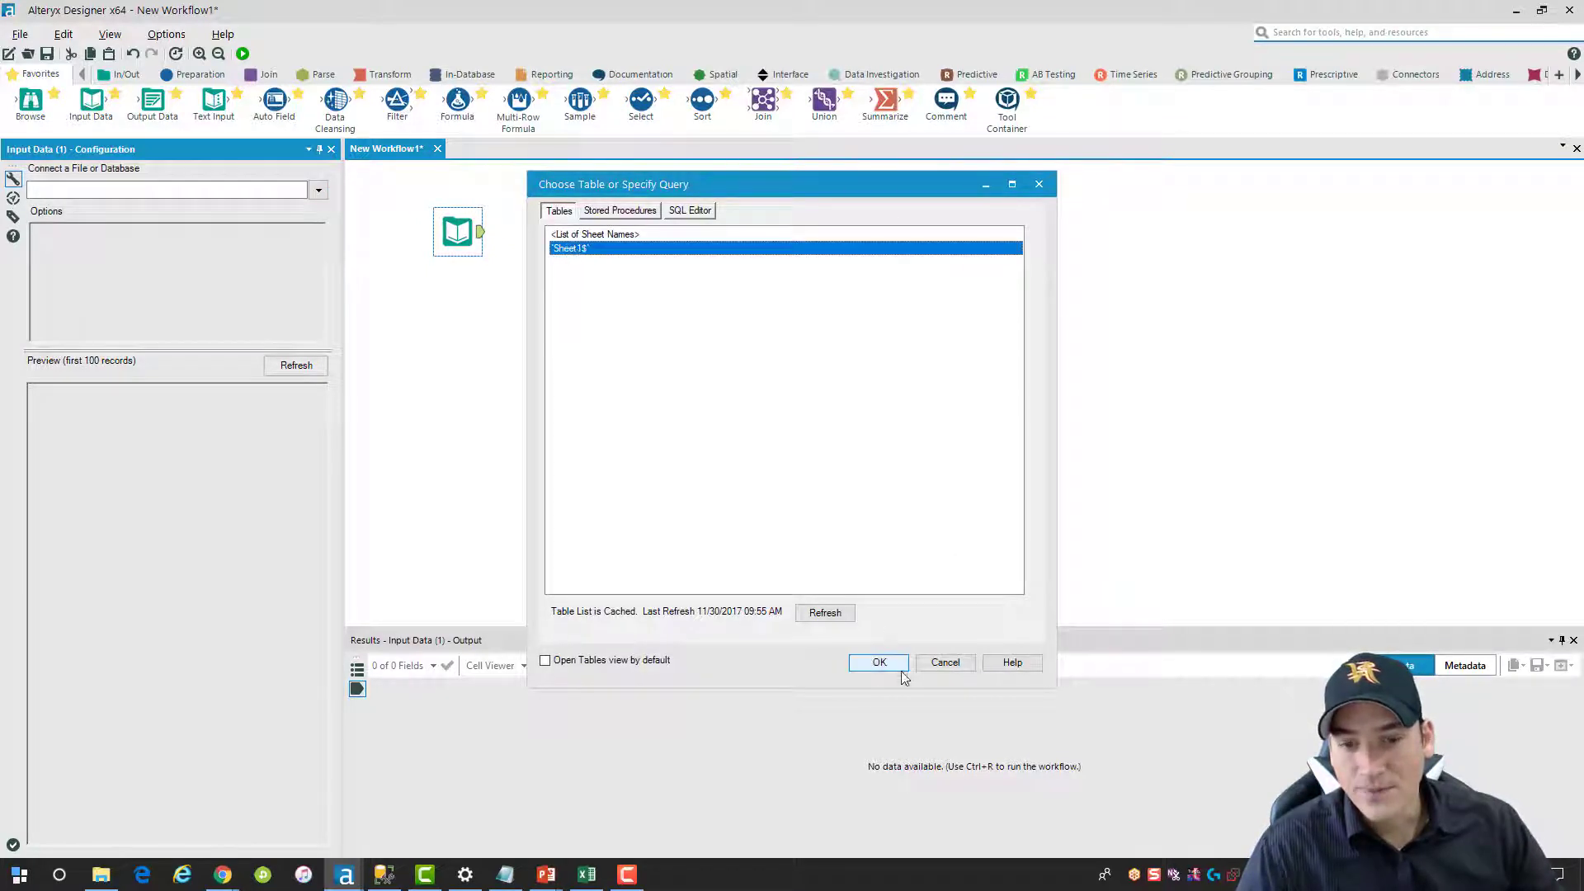
left_click(876, 662)
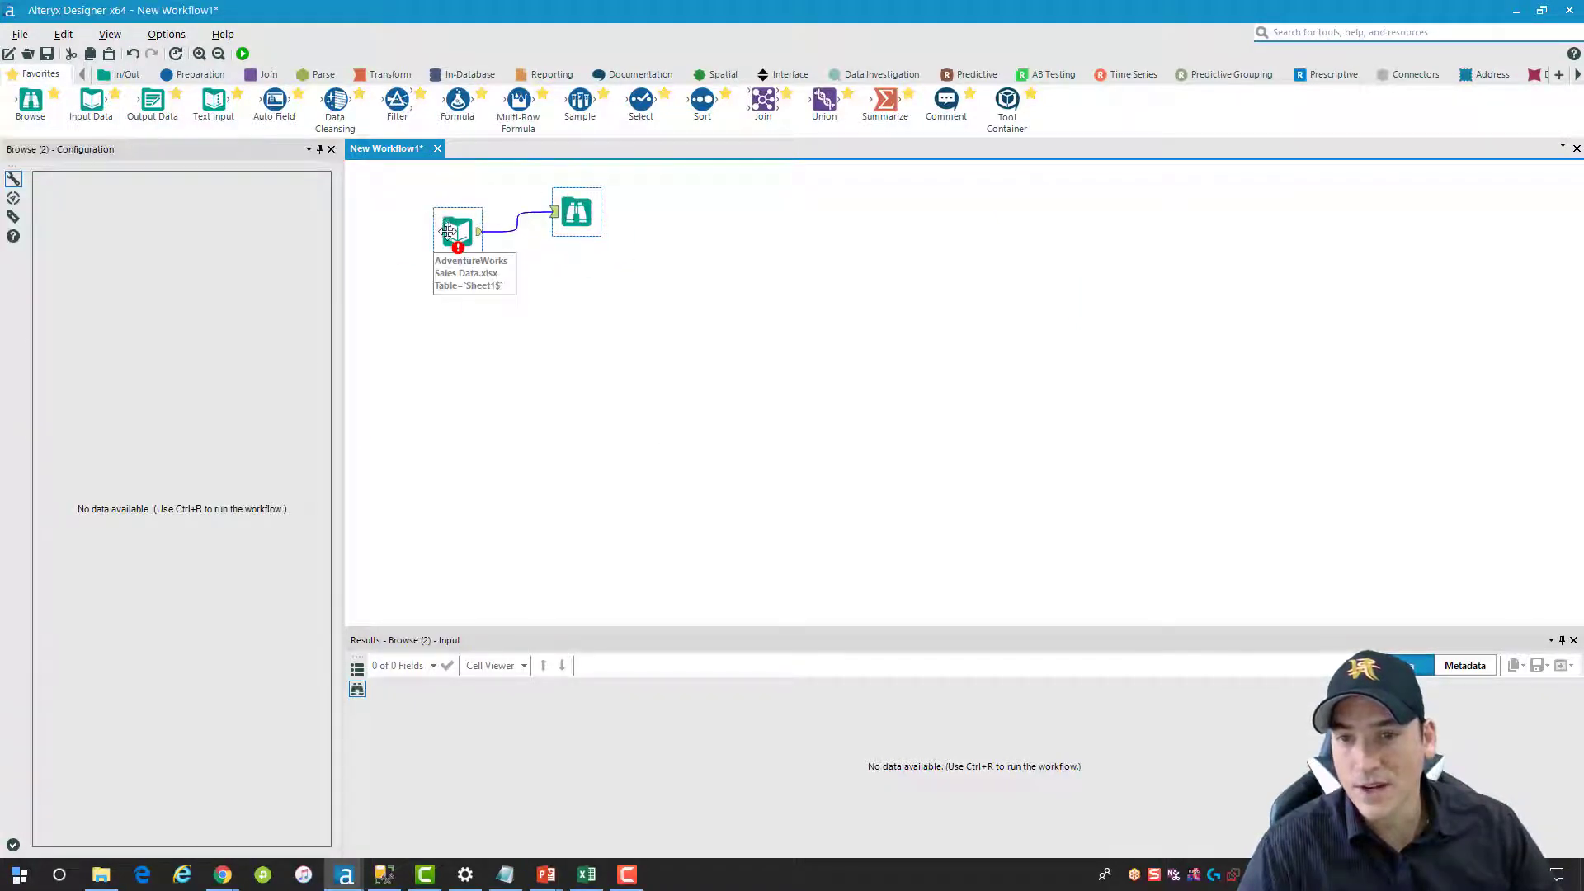
Run the workflow to read all 52,801 records and view the browse output
left_click(457, 233)
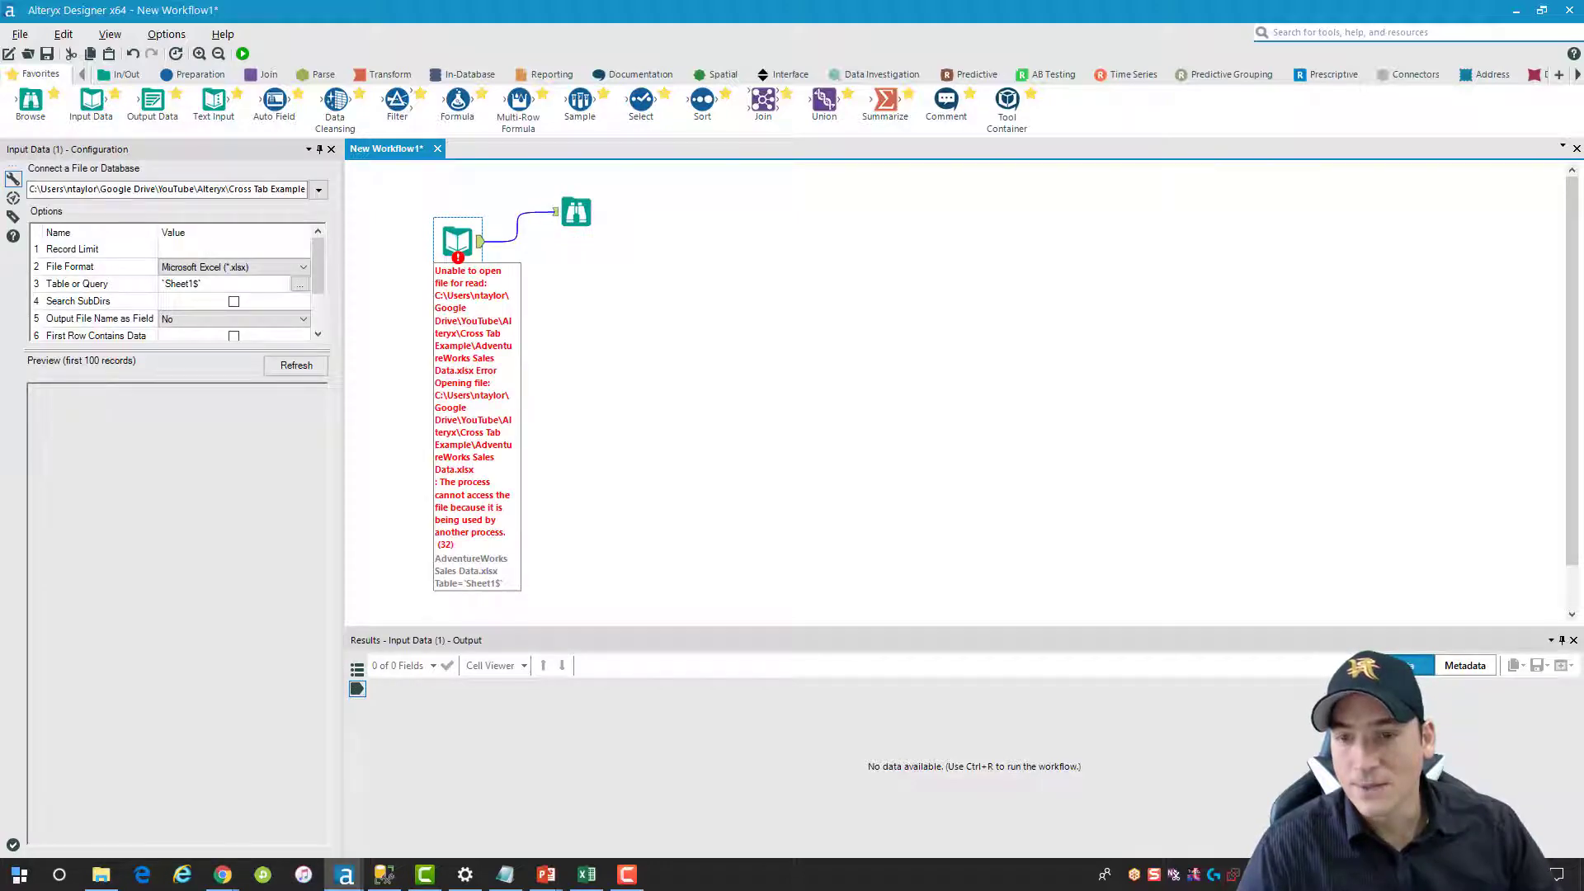
left_click(584, 875)
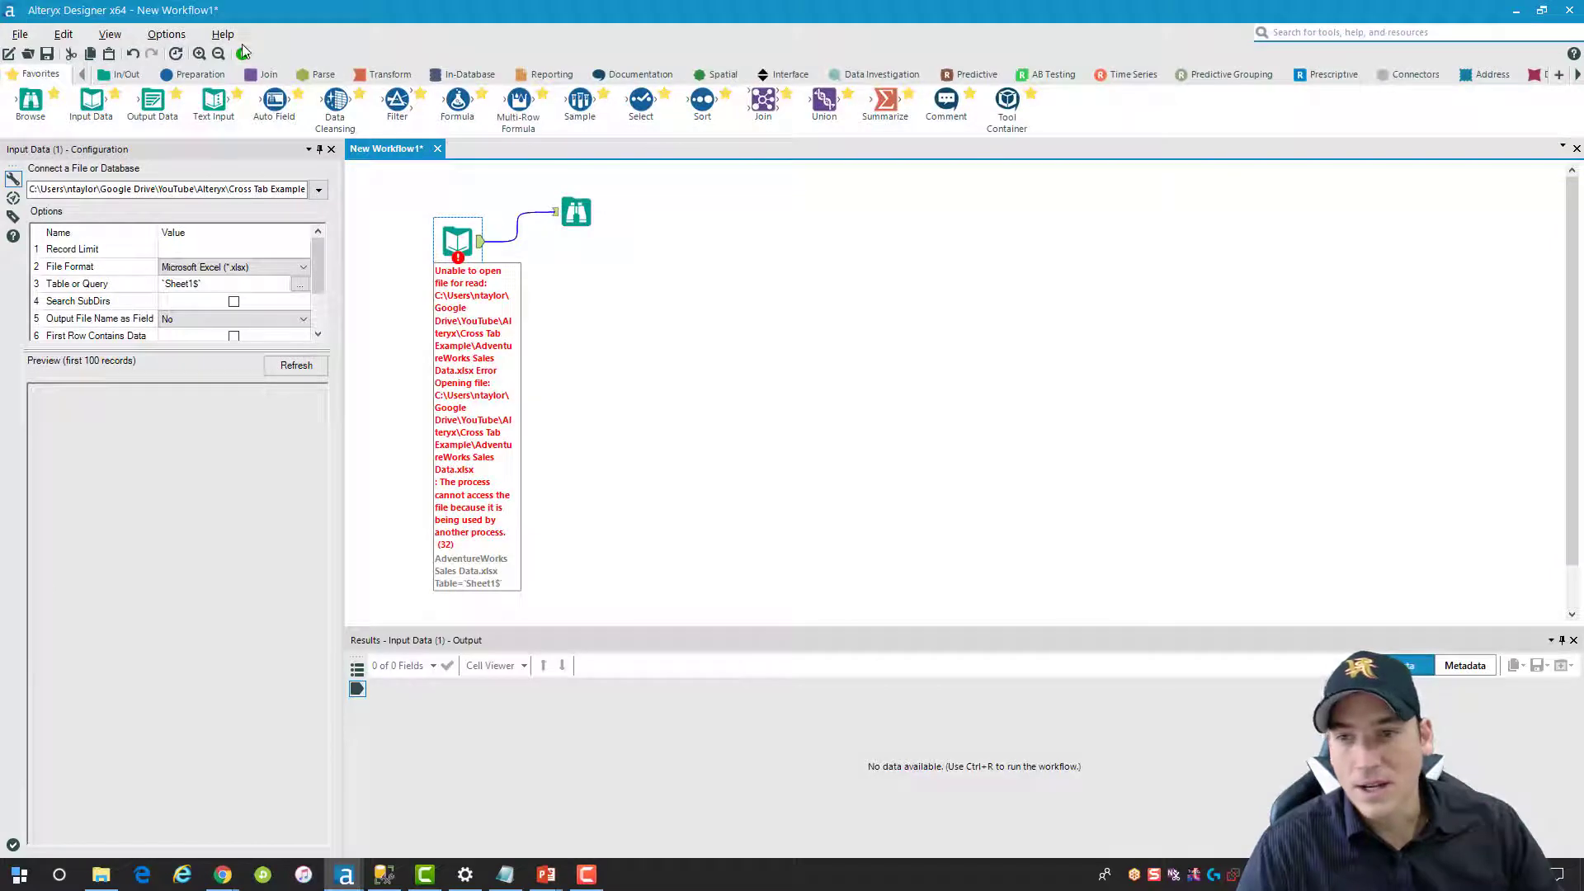
left_click(241, 53)
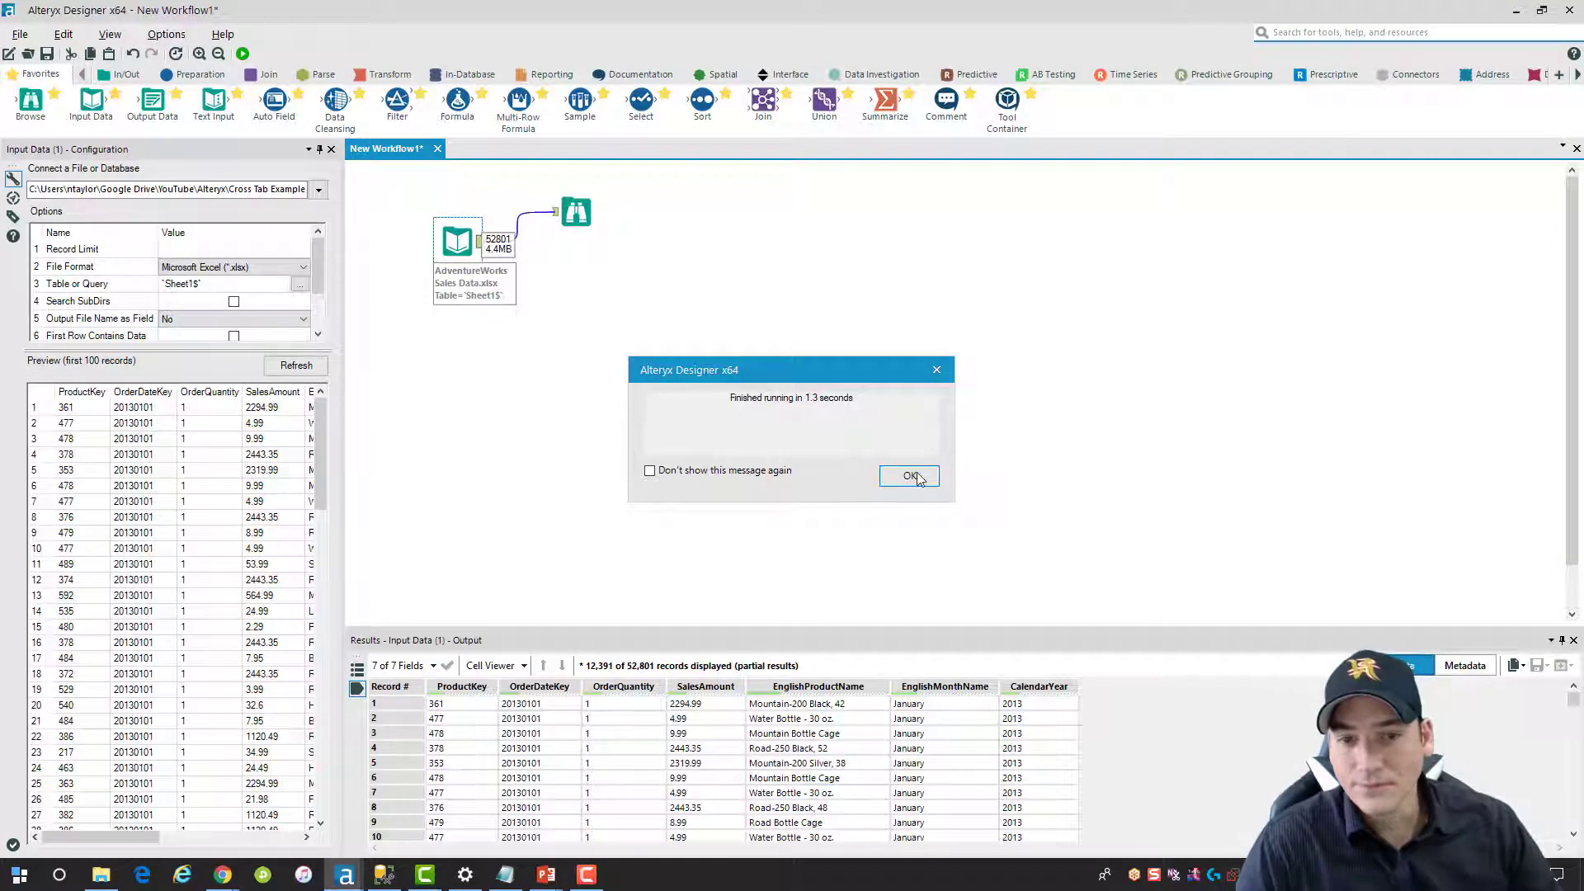
left_click(908, 475)
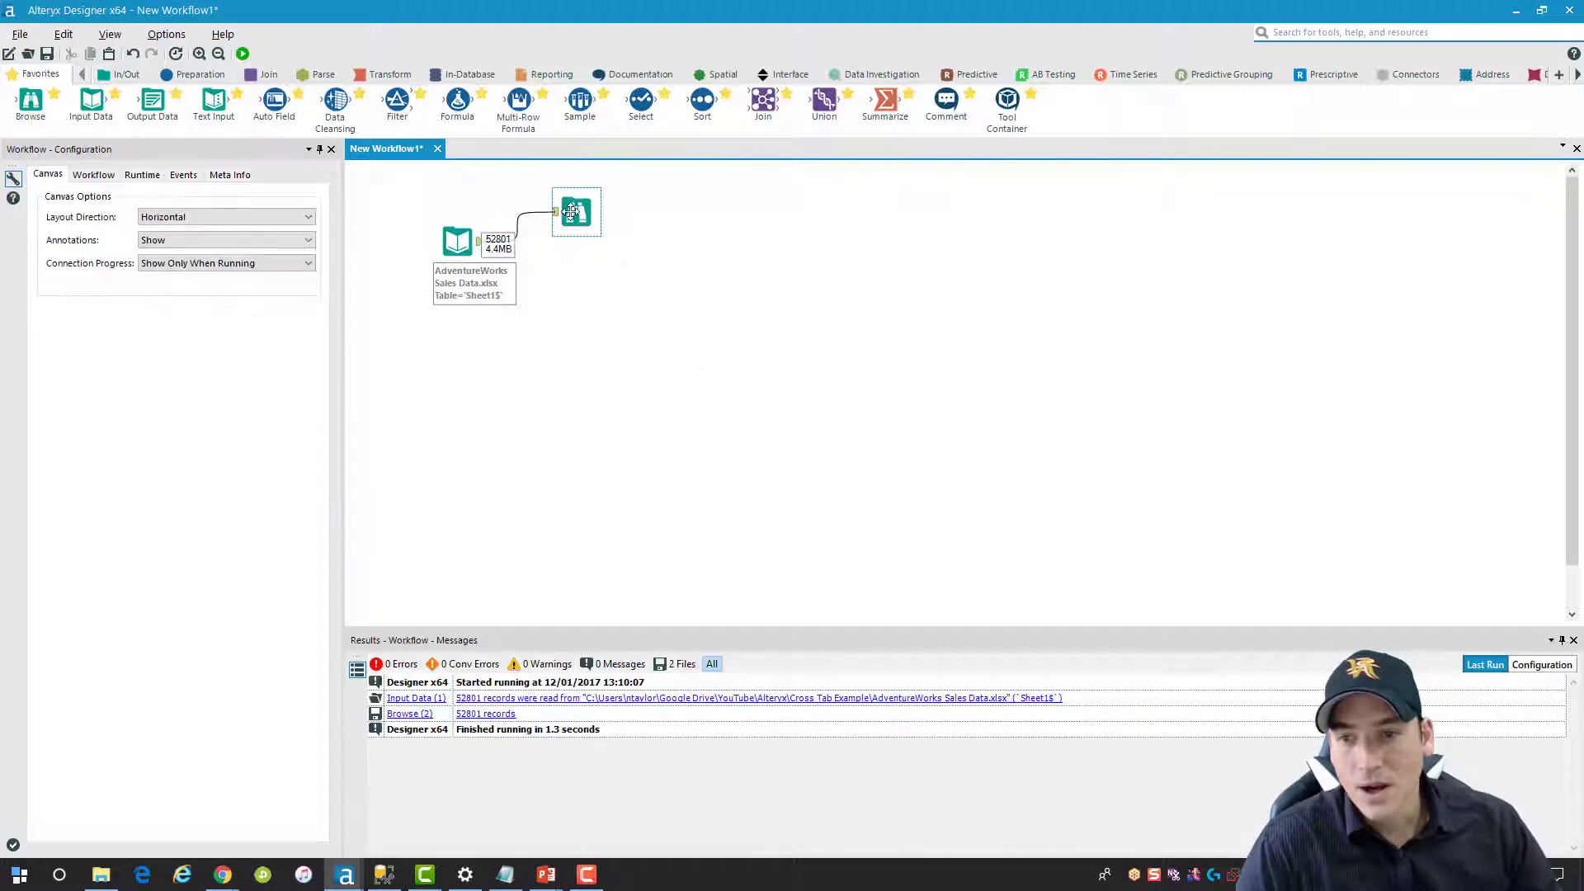
left_click(576, 211)
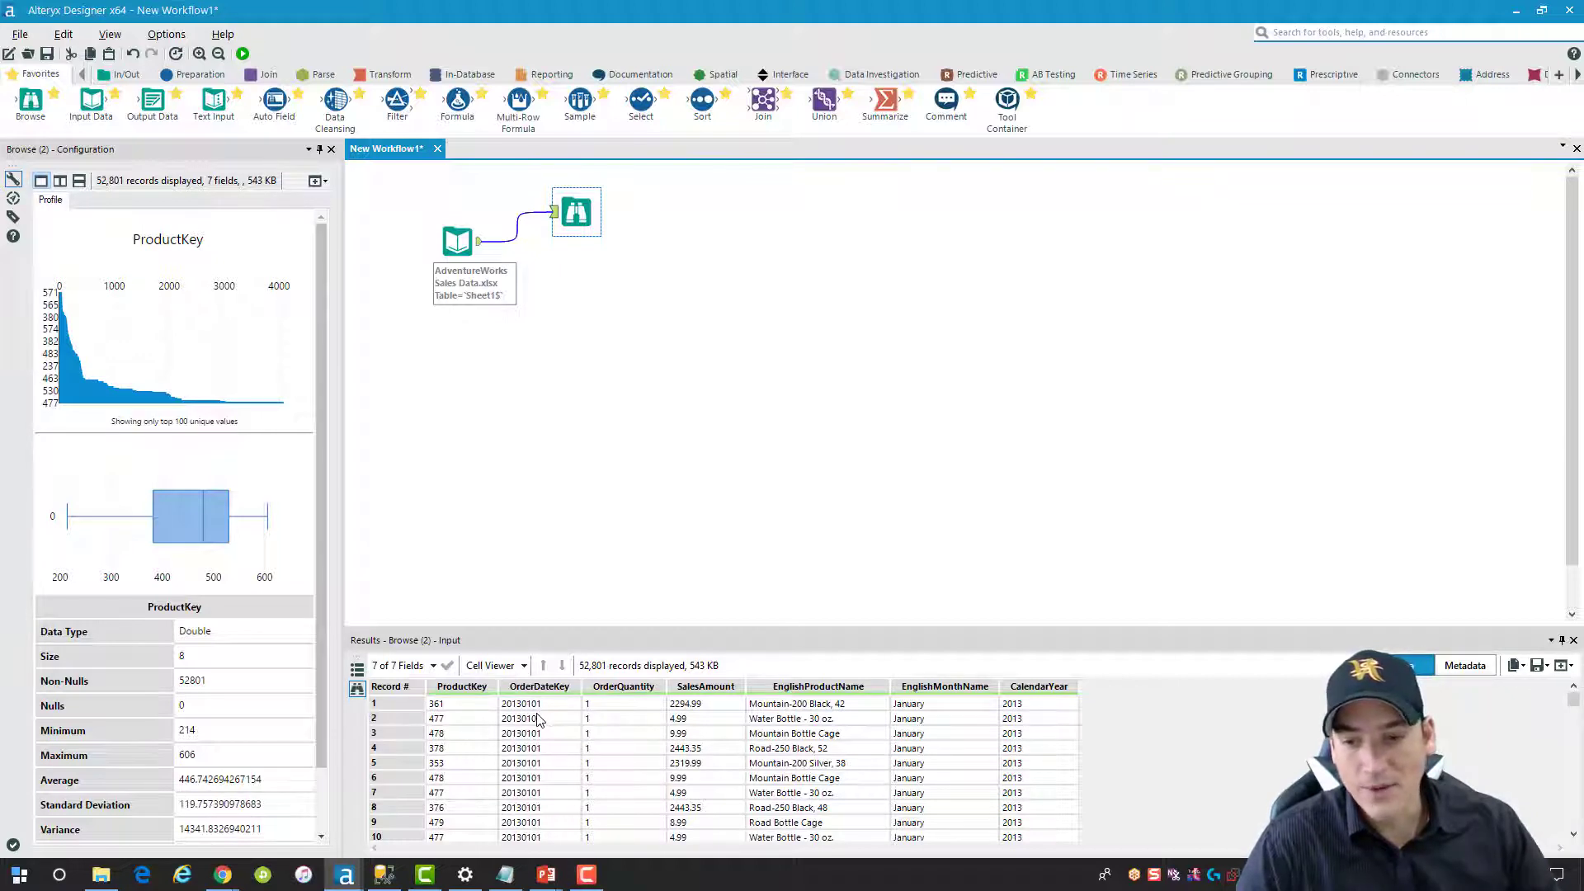
mouse_move(636, 742)
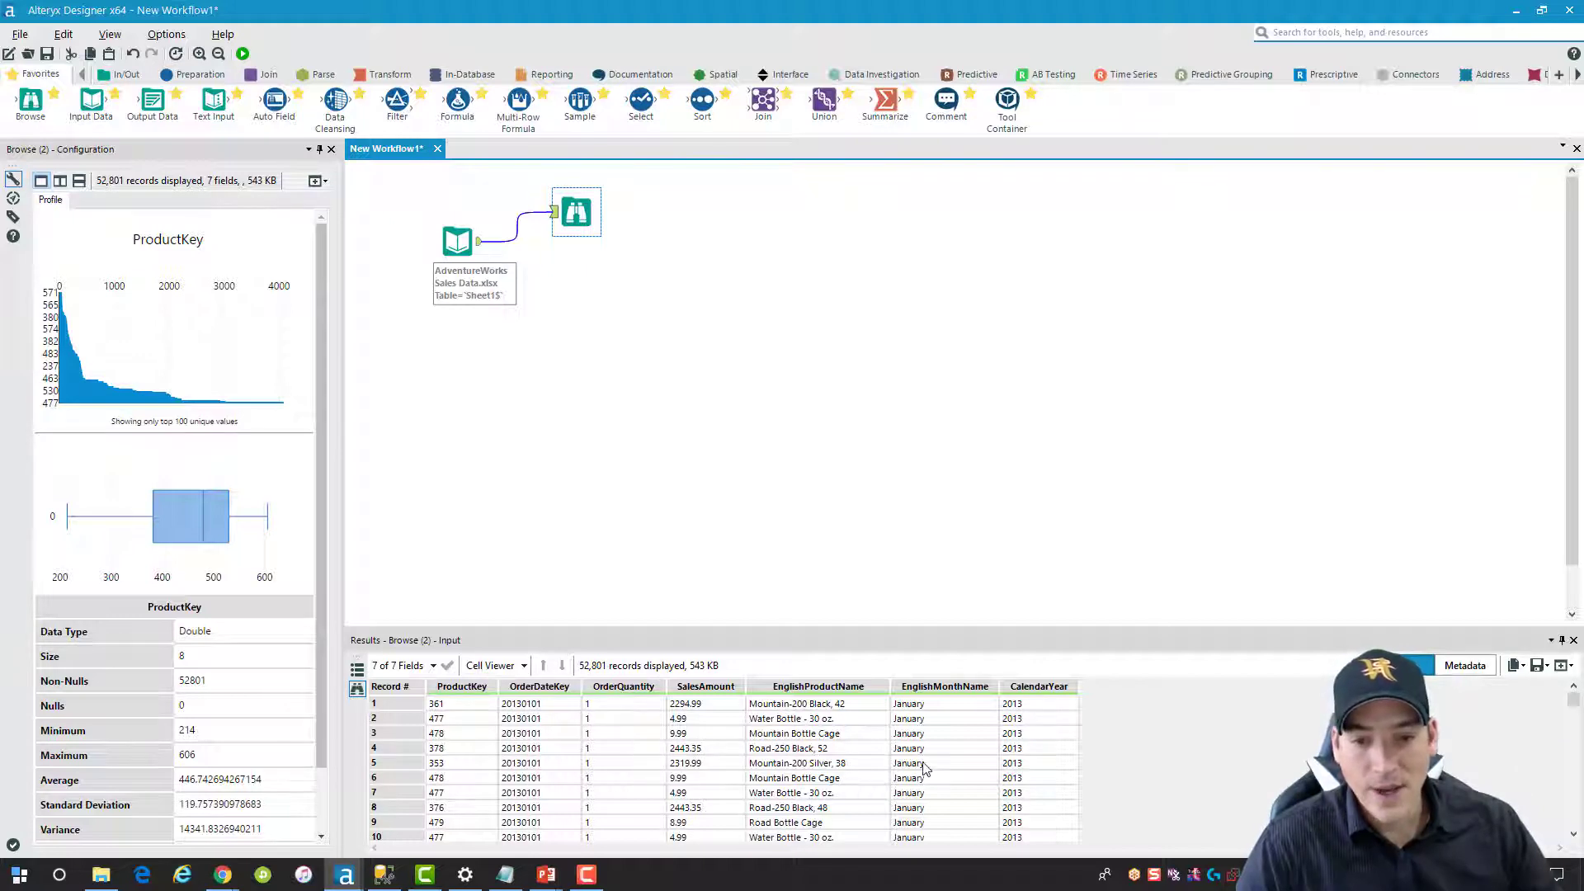
mouse_move(937, 726)
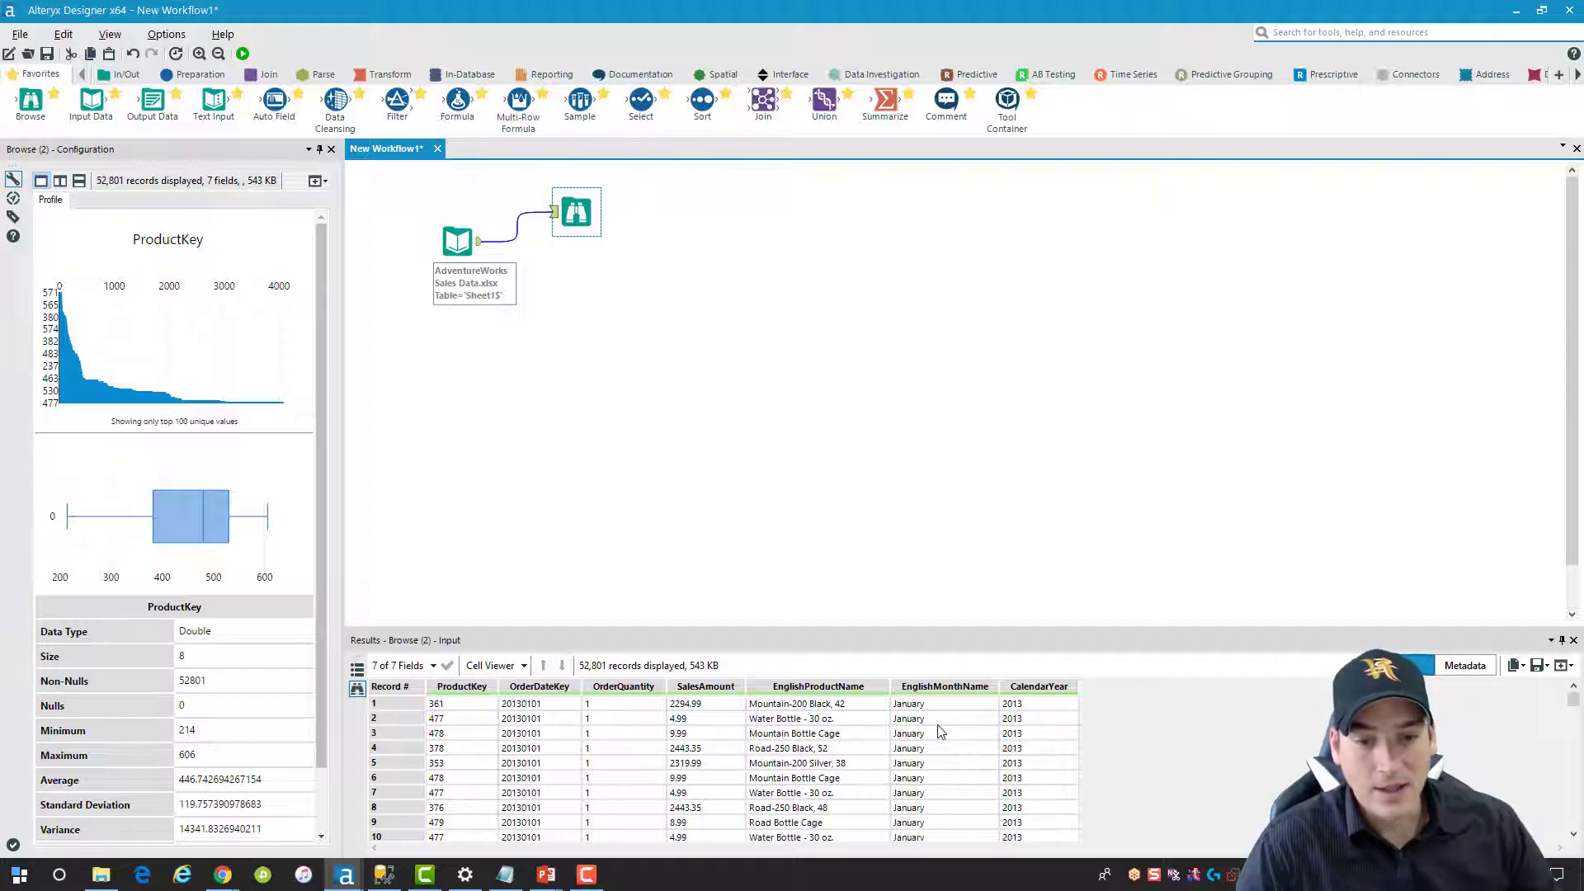
mouse_move(1028, 724)
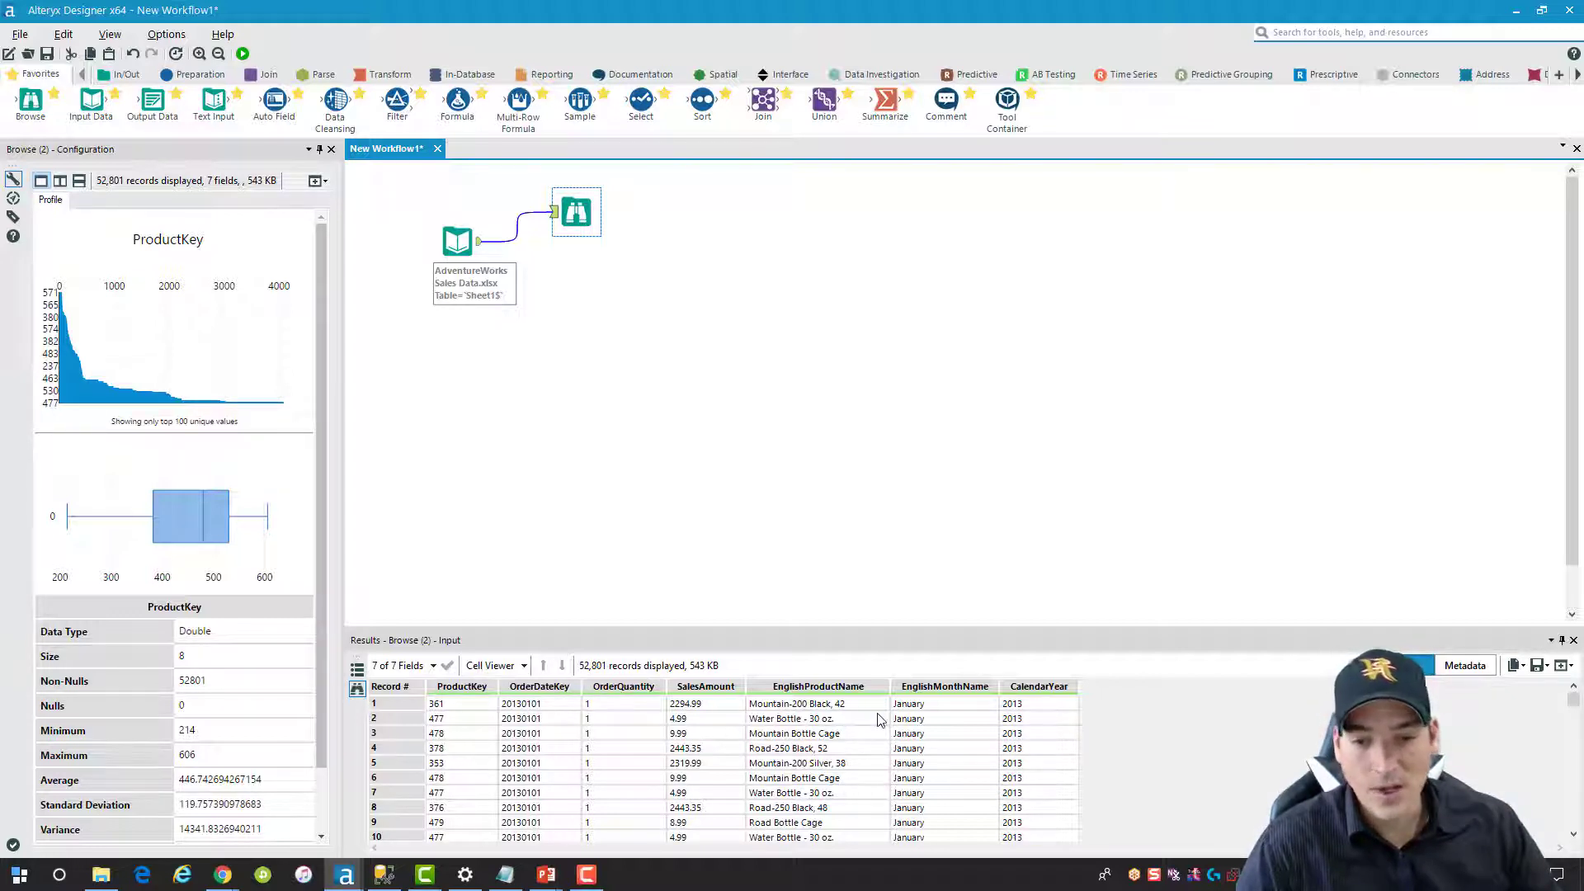
mouse_move(665, 385)
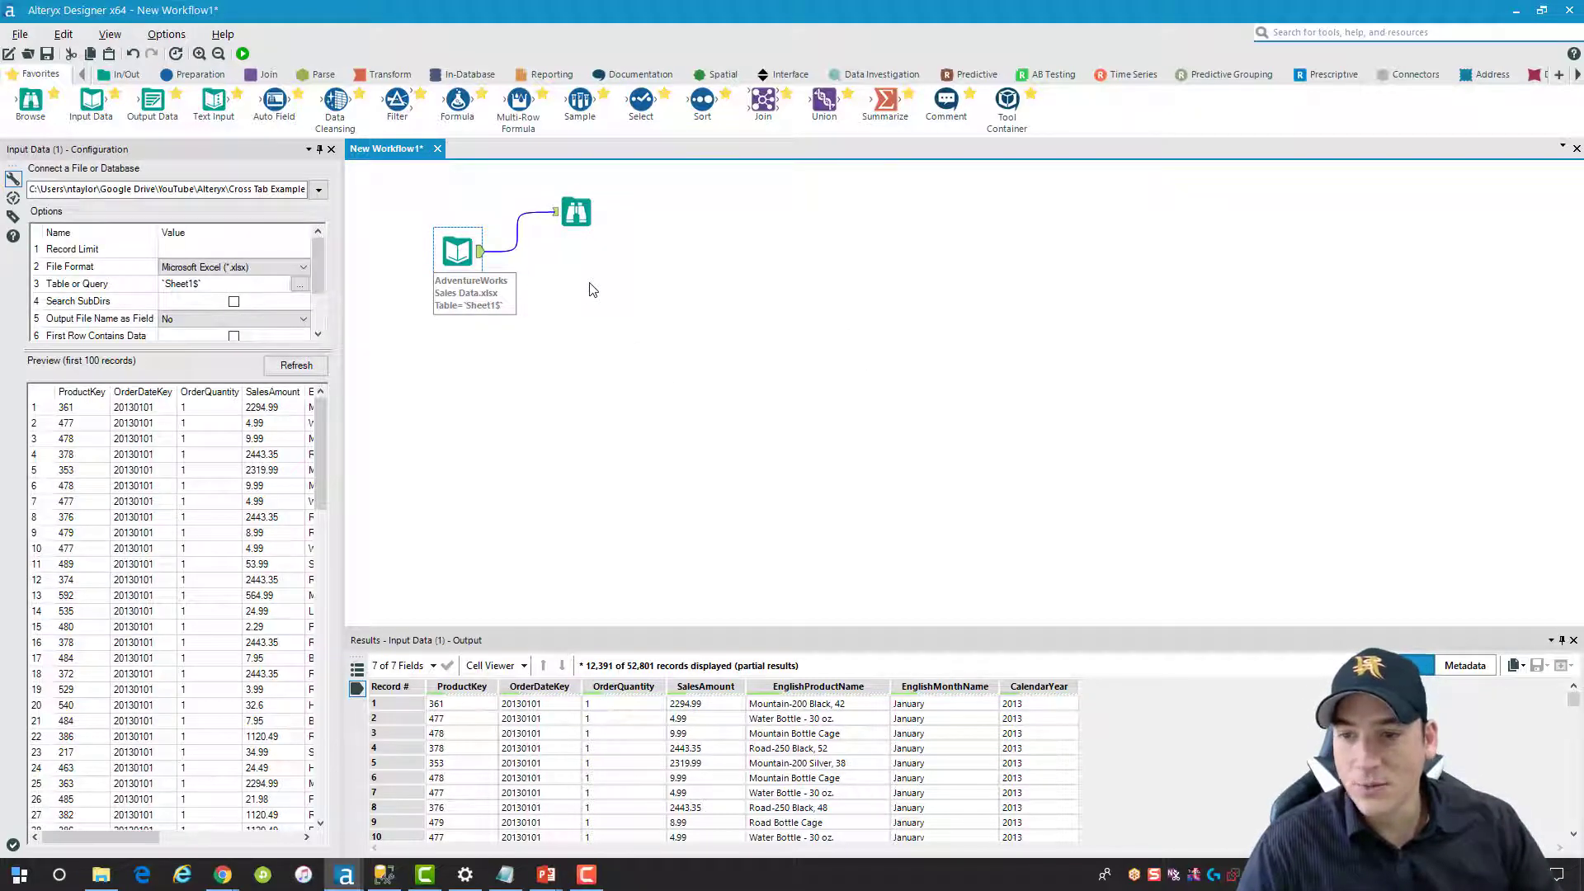
left_click(575, 201)
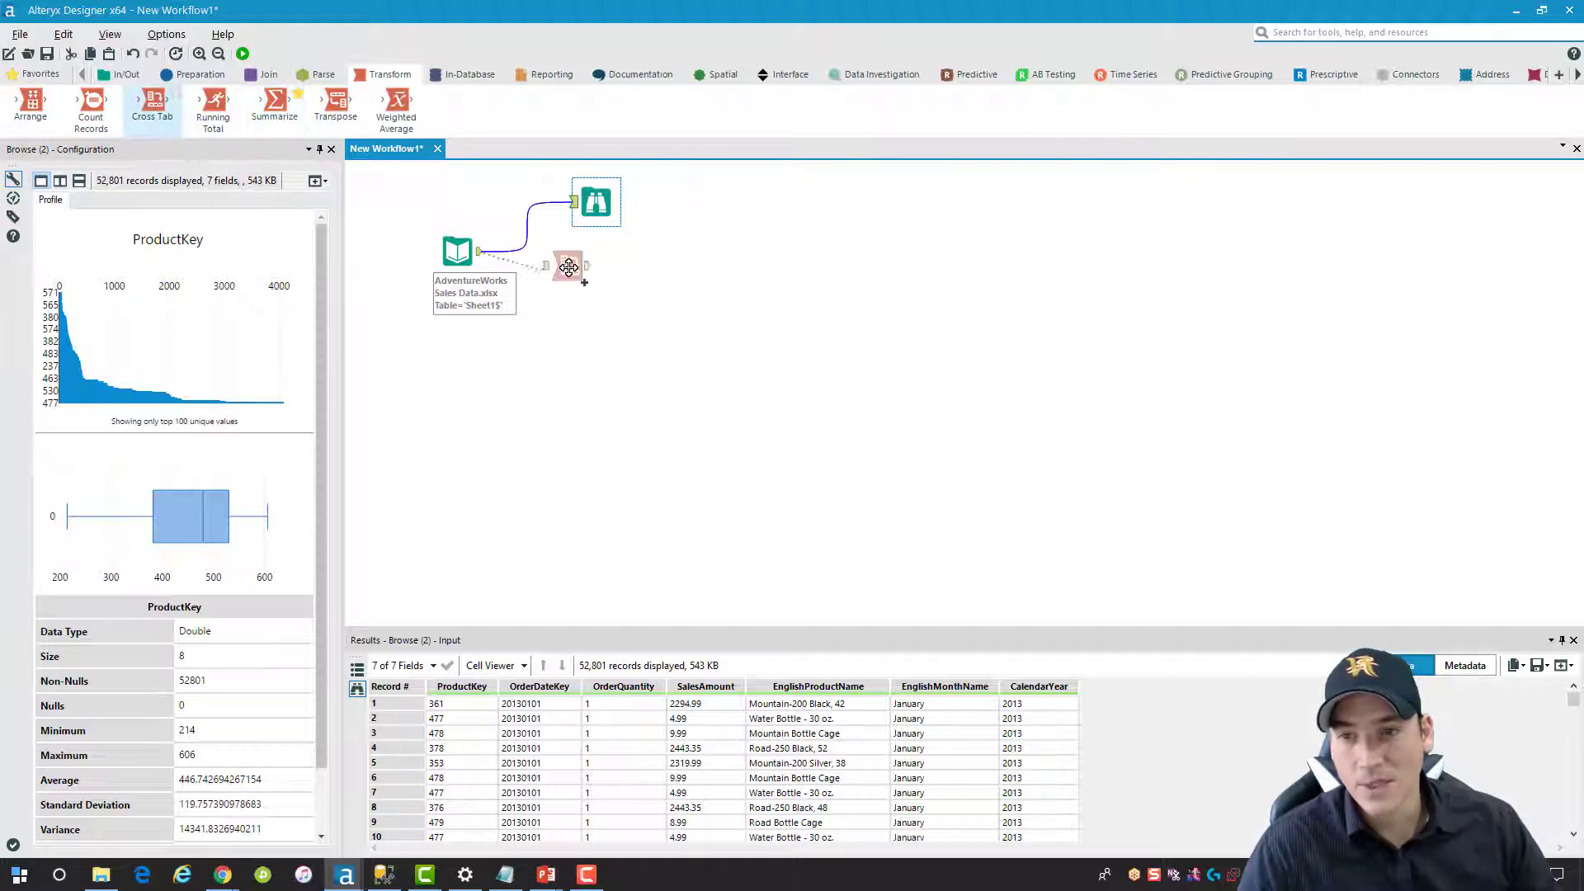
Configure a Cross Tab grouped by EnglishProductName, headers EnglishMonthName, summed OrderQuantity
left_click(596, 251)
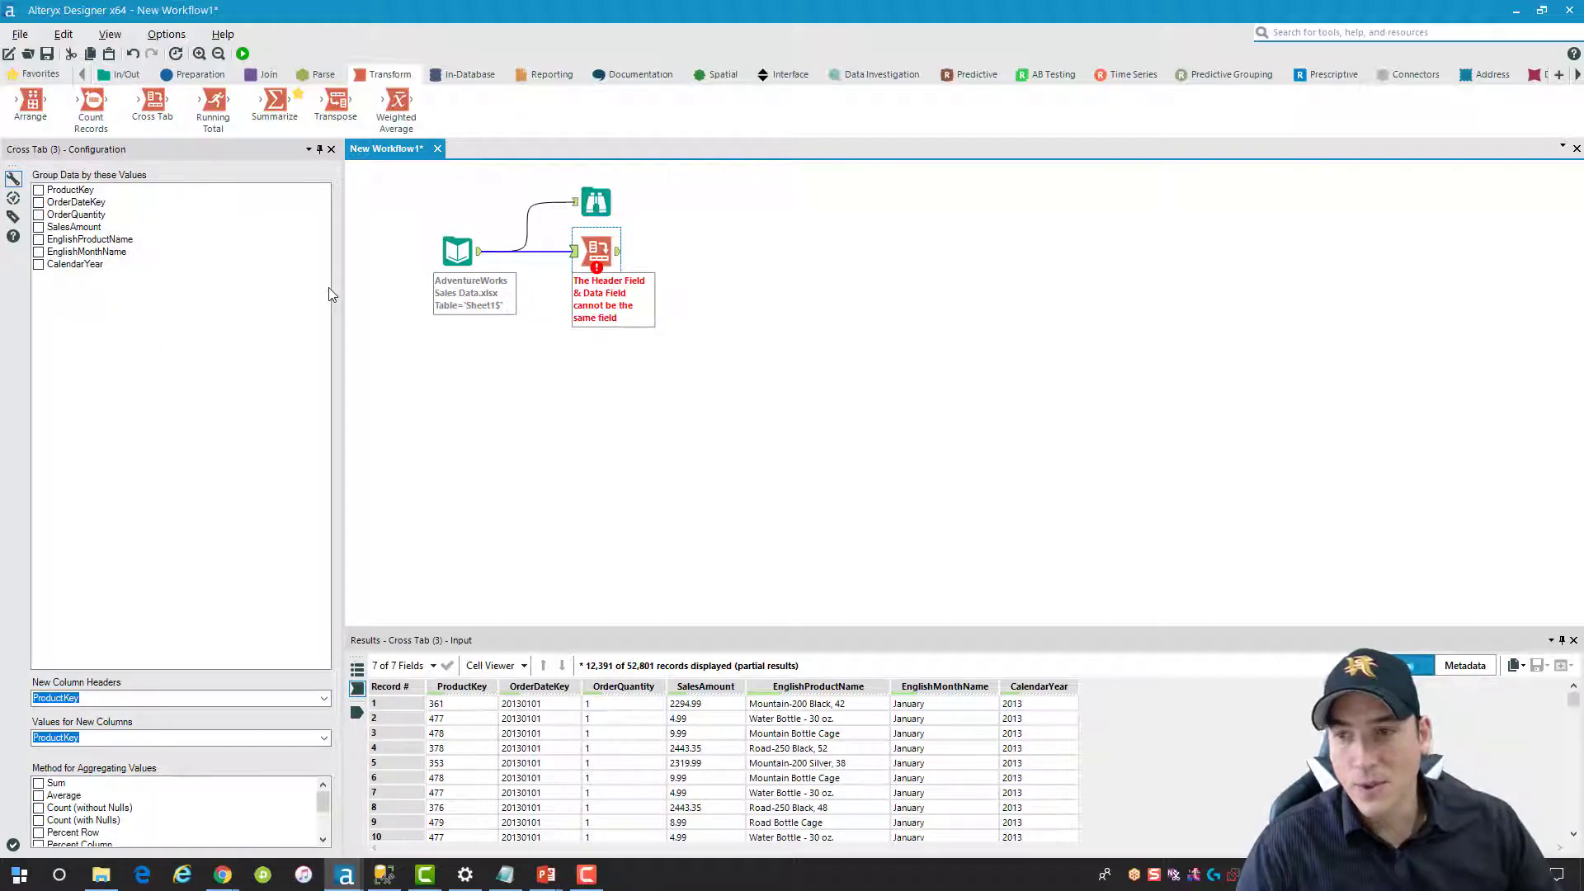
mouse_move(262, 389)
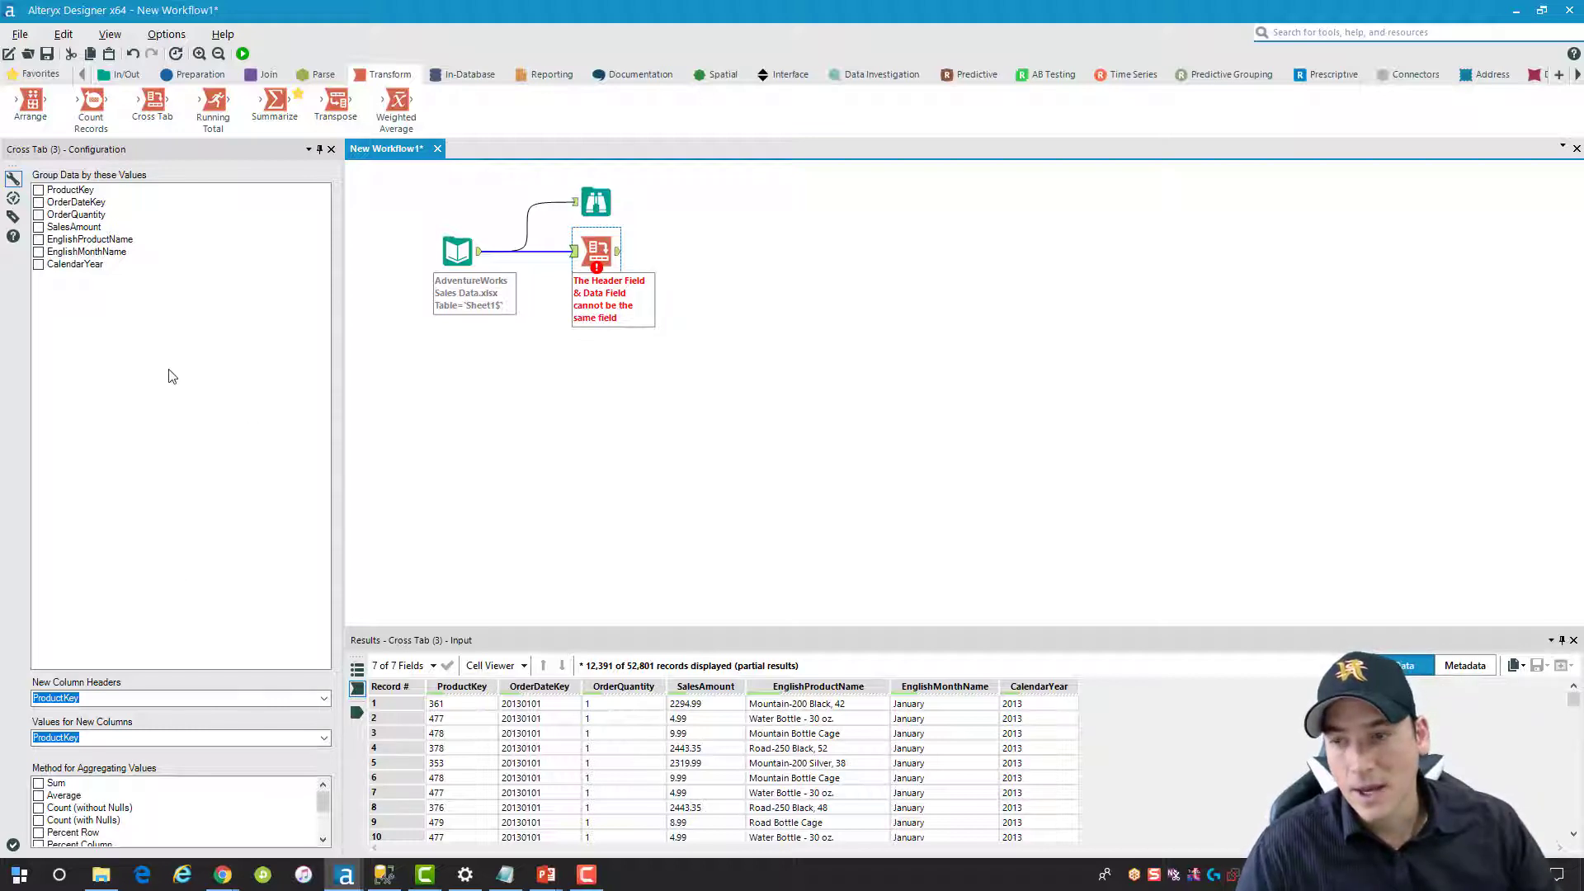
mouse_move(149, 279)
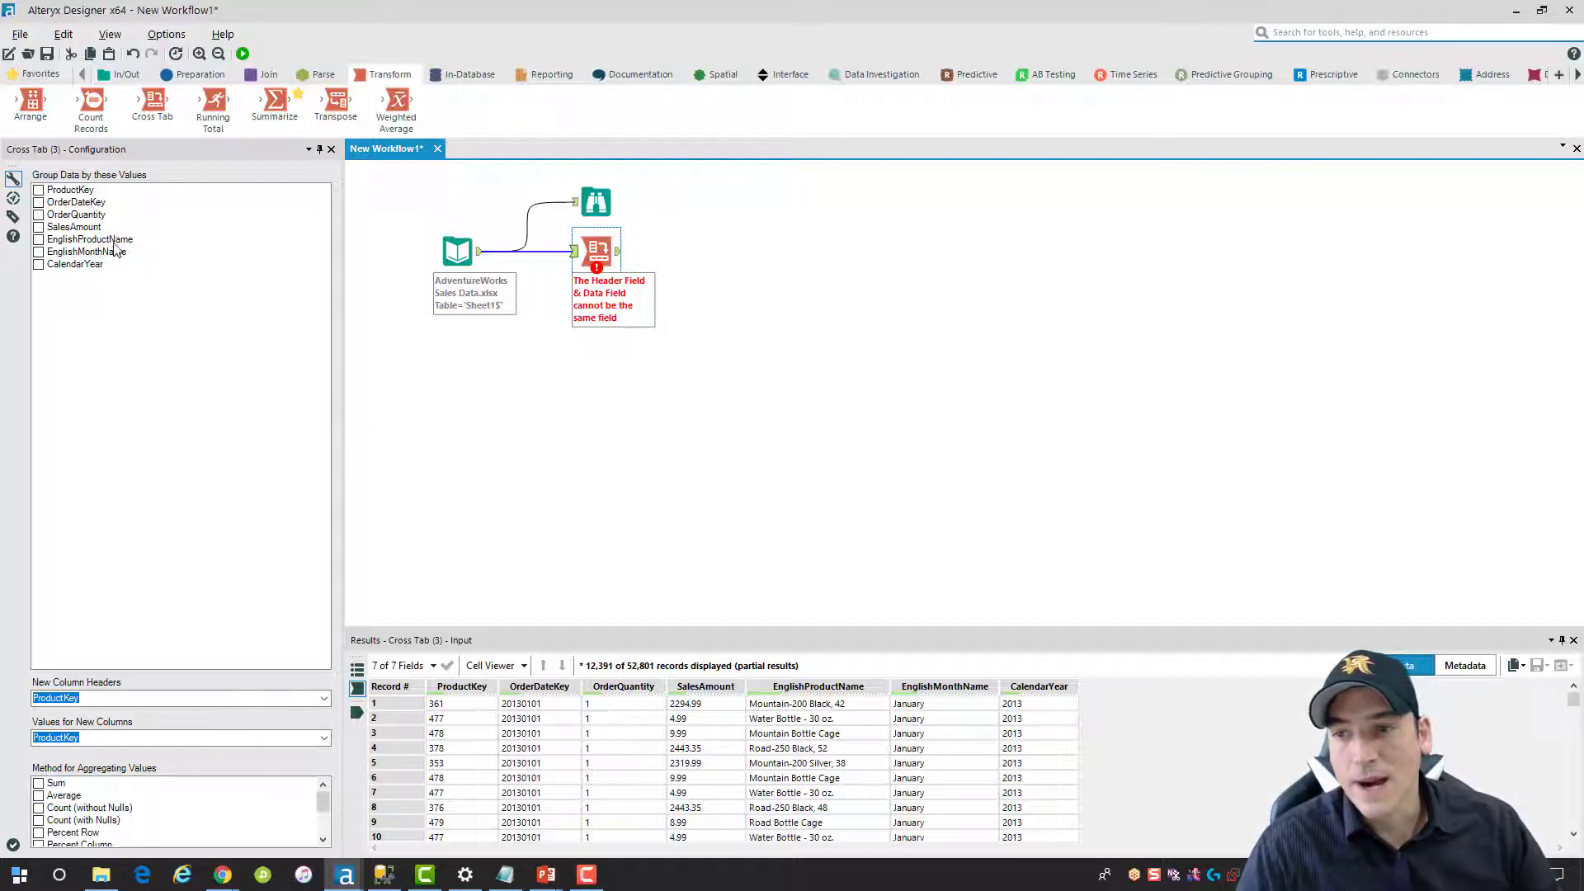
left_click(37, 239)
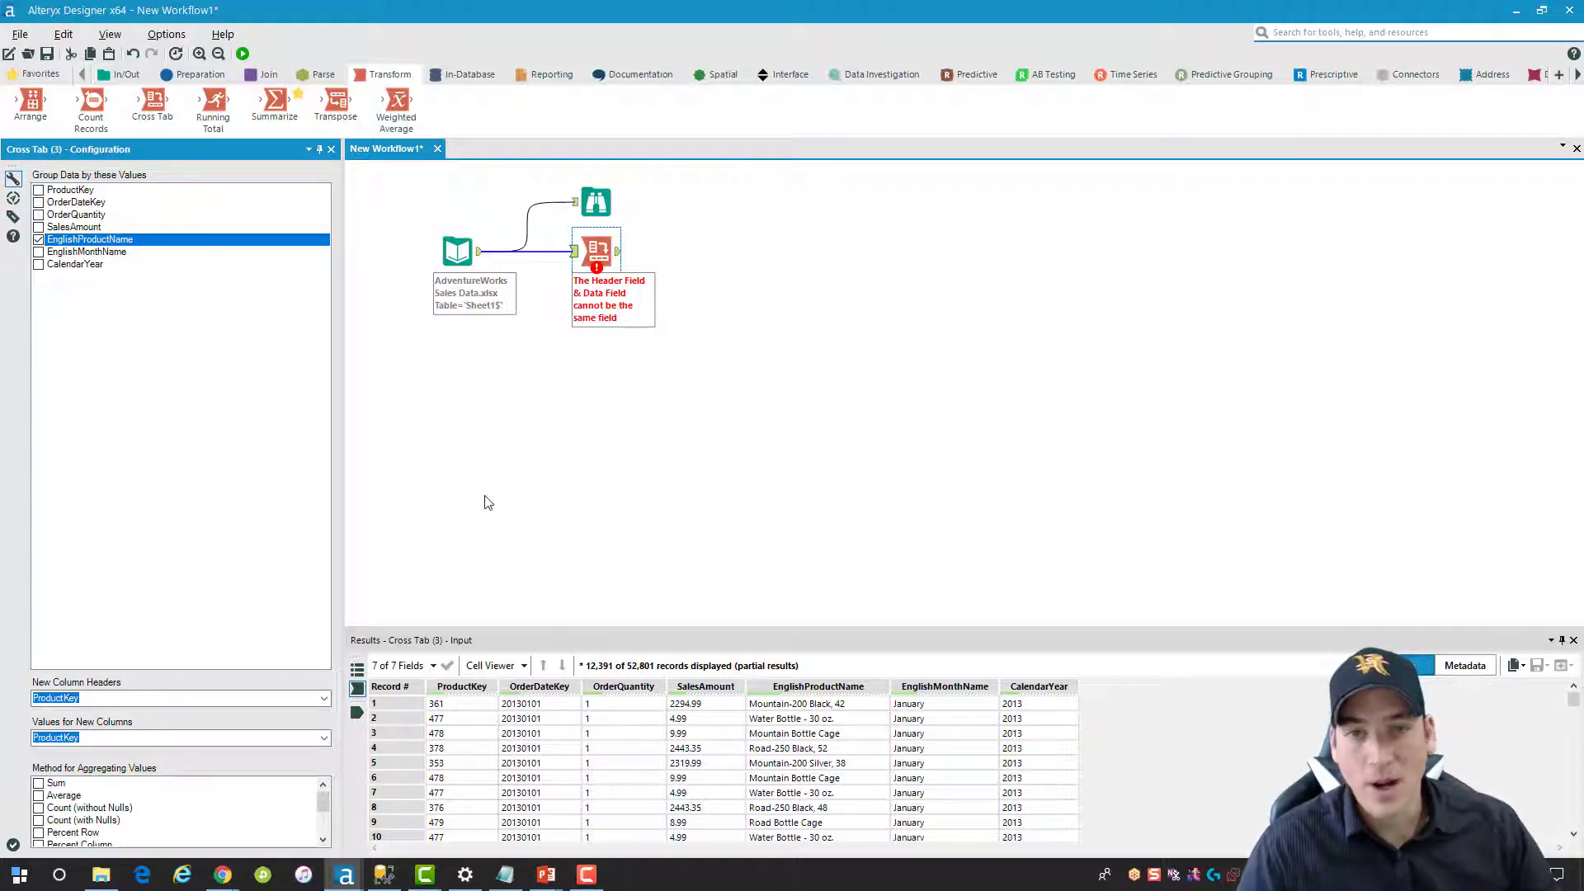
left_click(157, 698)
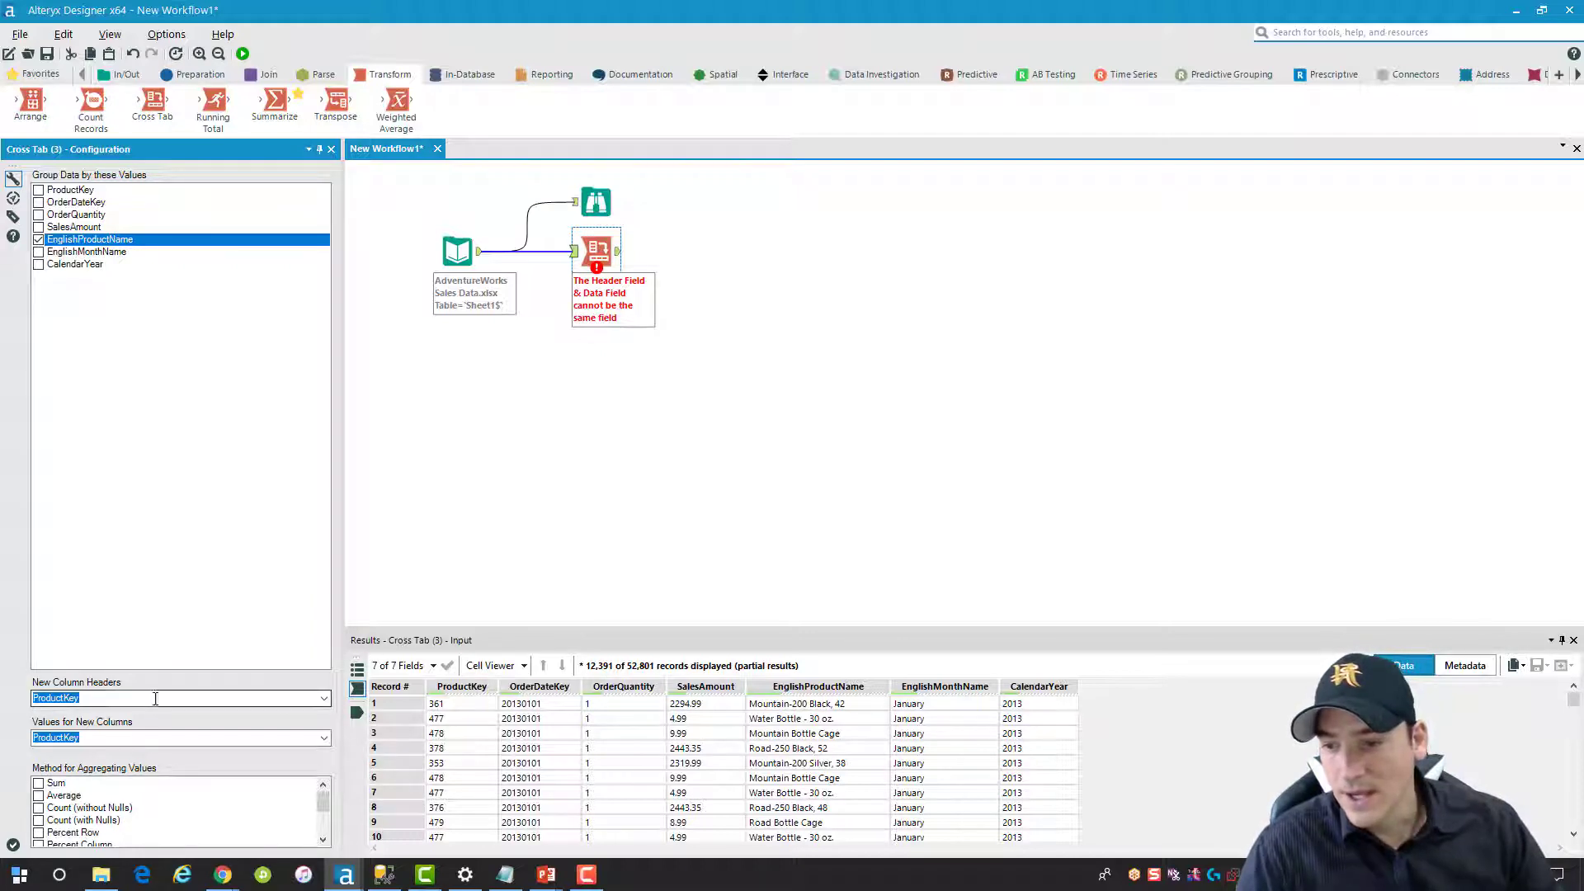
left_click(323, 698)
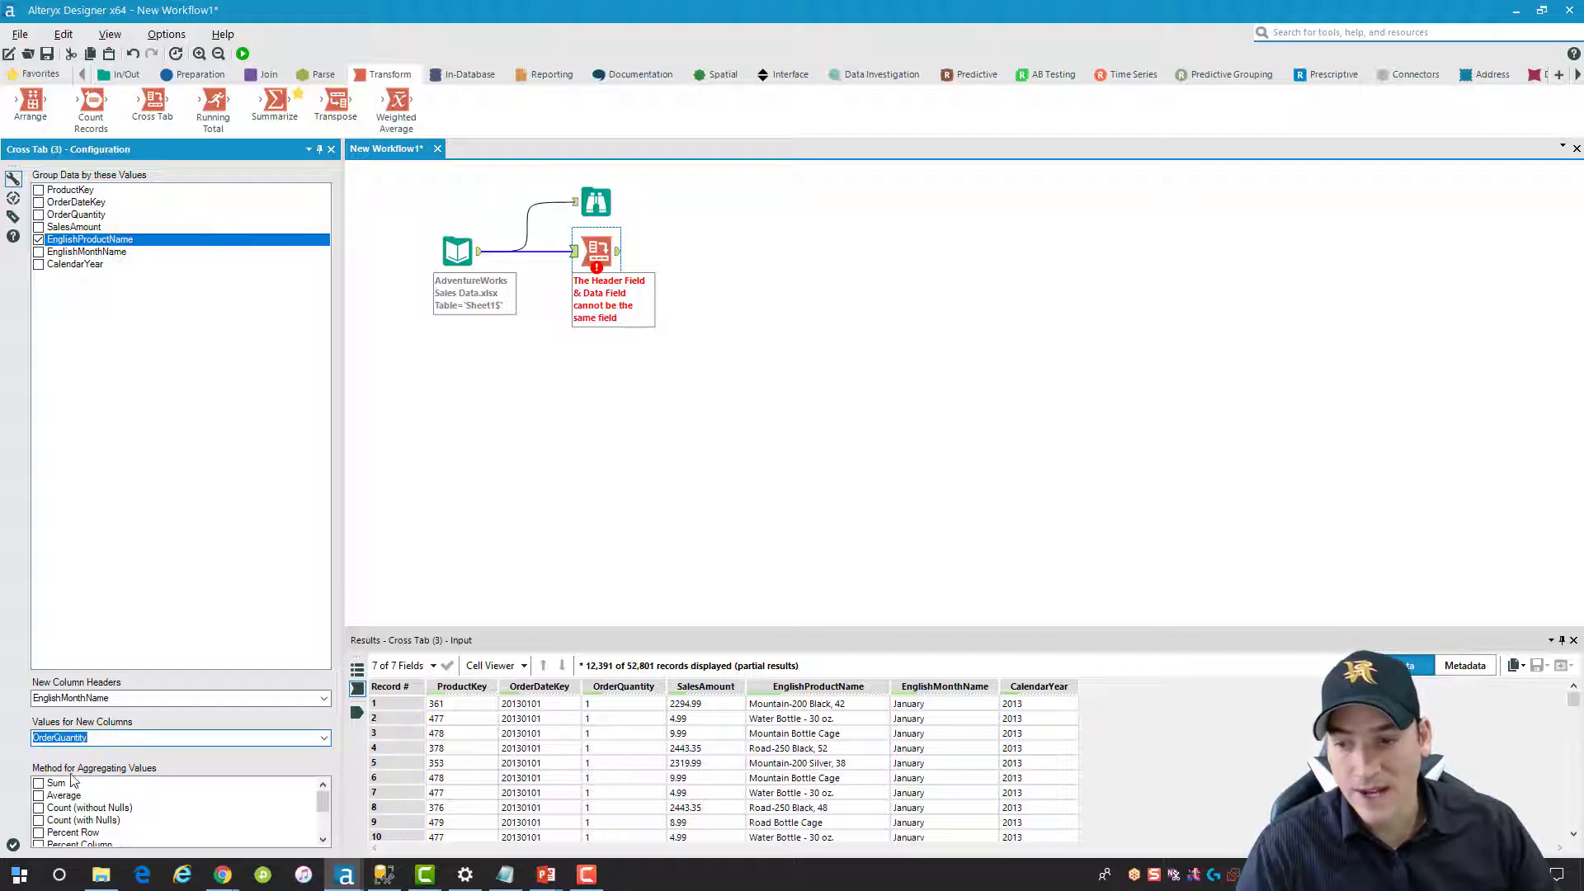
left_click(56, 783)
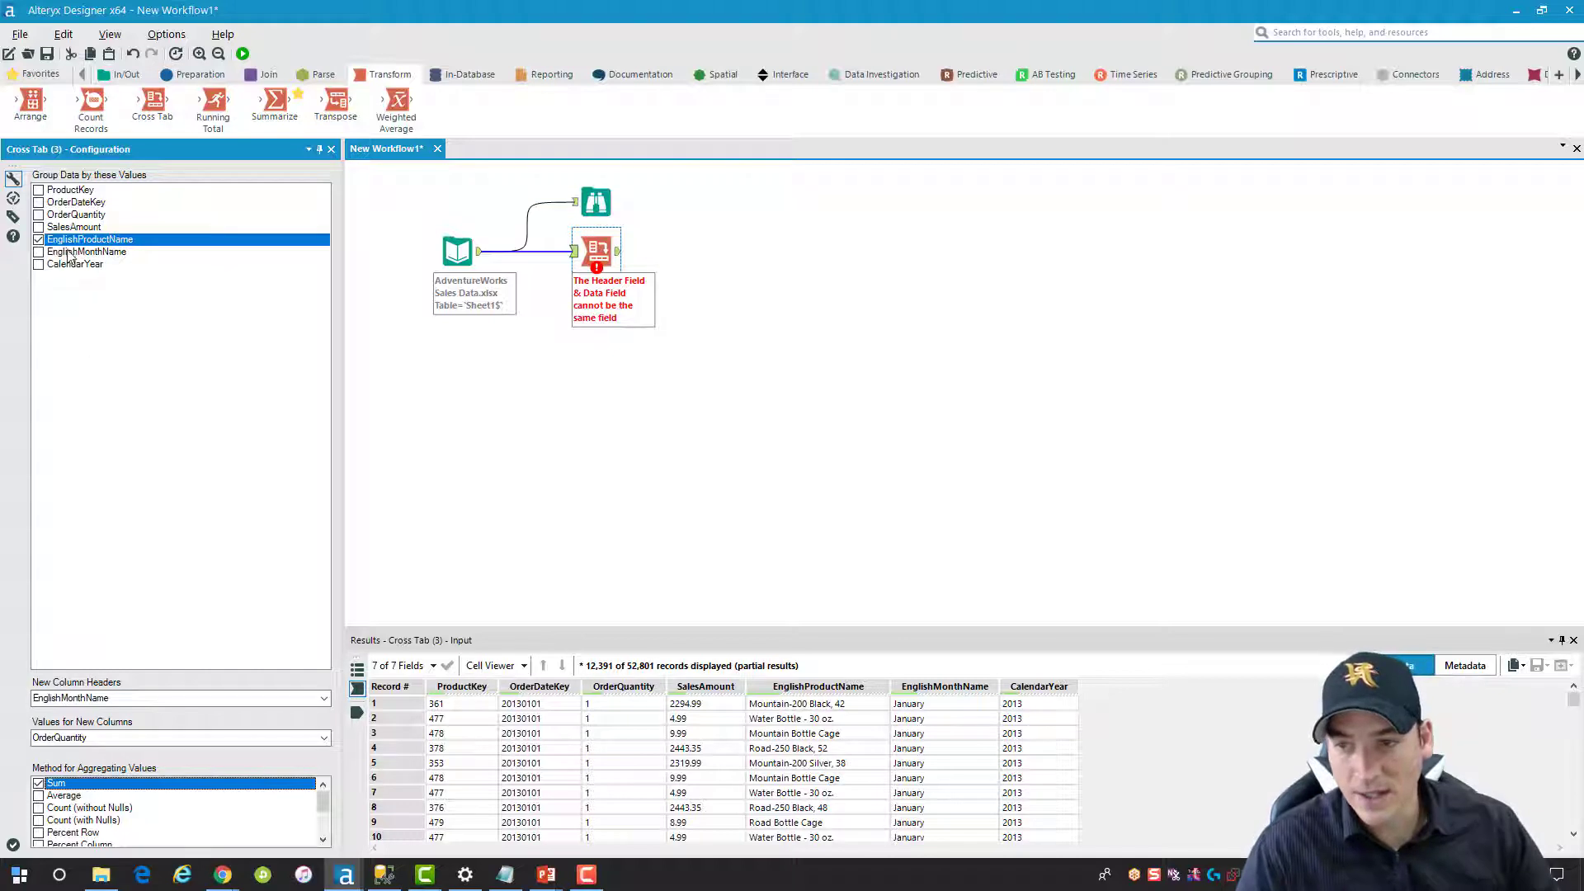
mouse_move(119, 260)
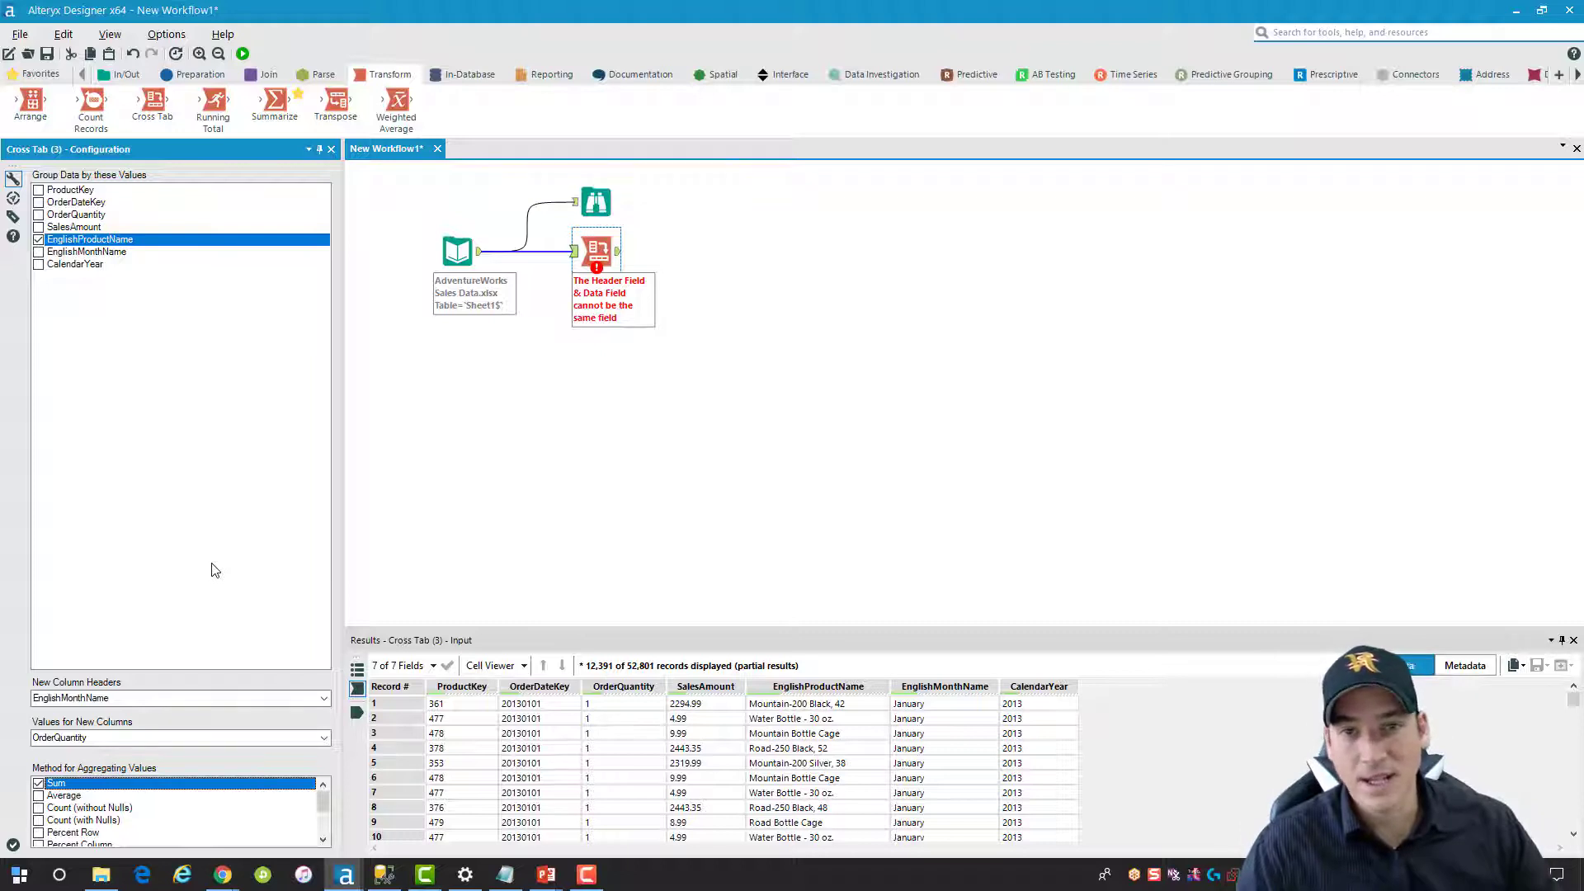
mouse_move(627, 484)
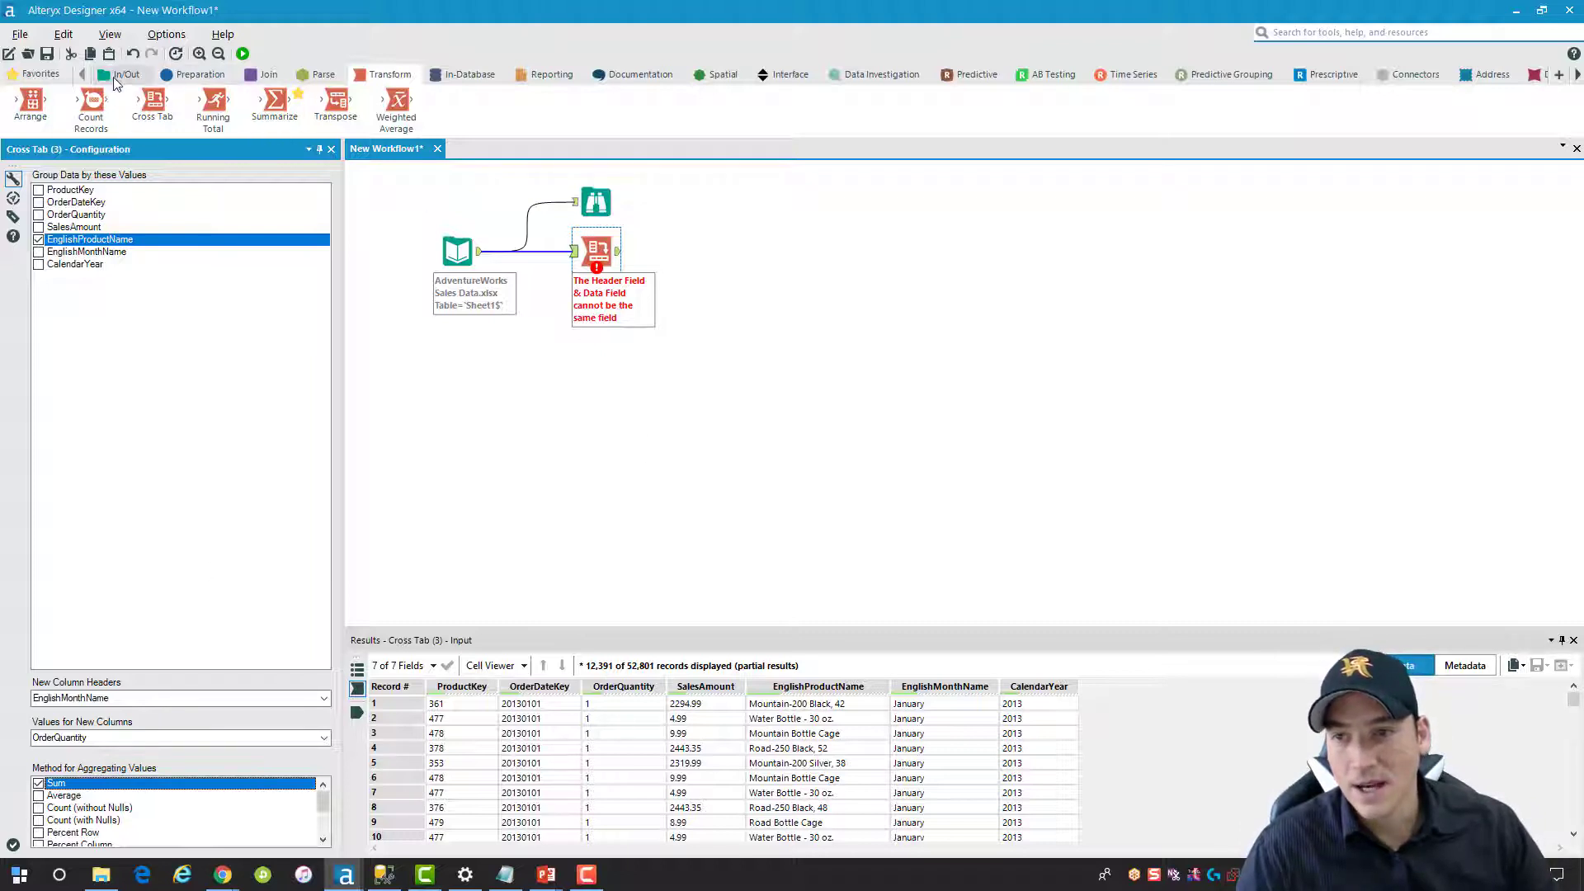
Add a browse step after the cross tab and run to get 102 product rows by month
left_click(126, 74)
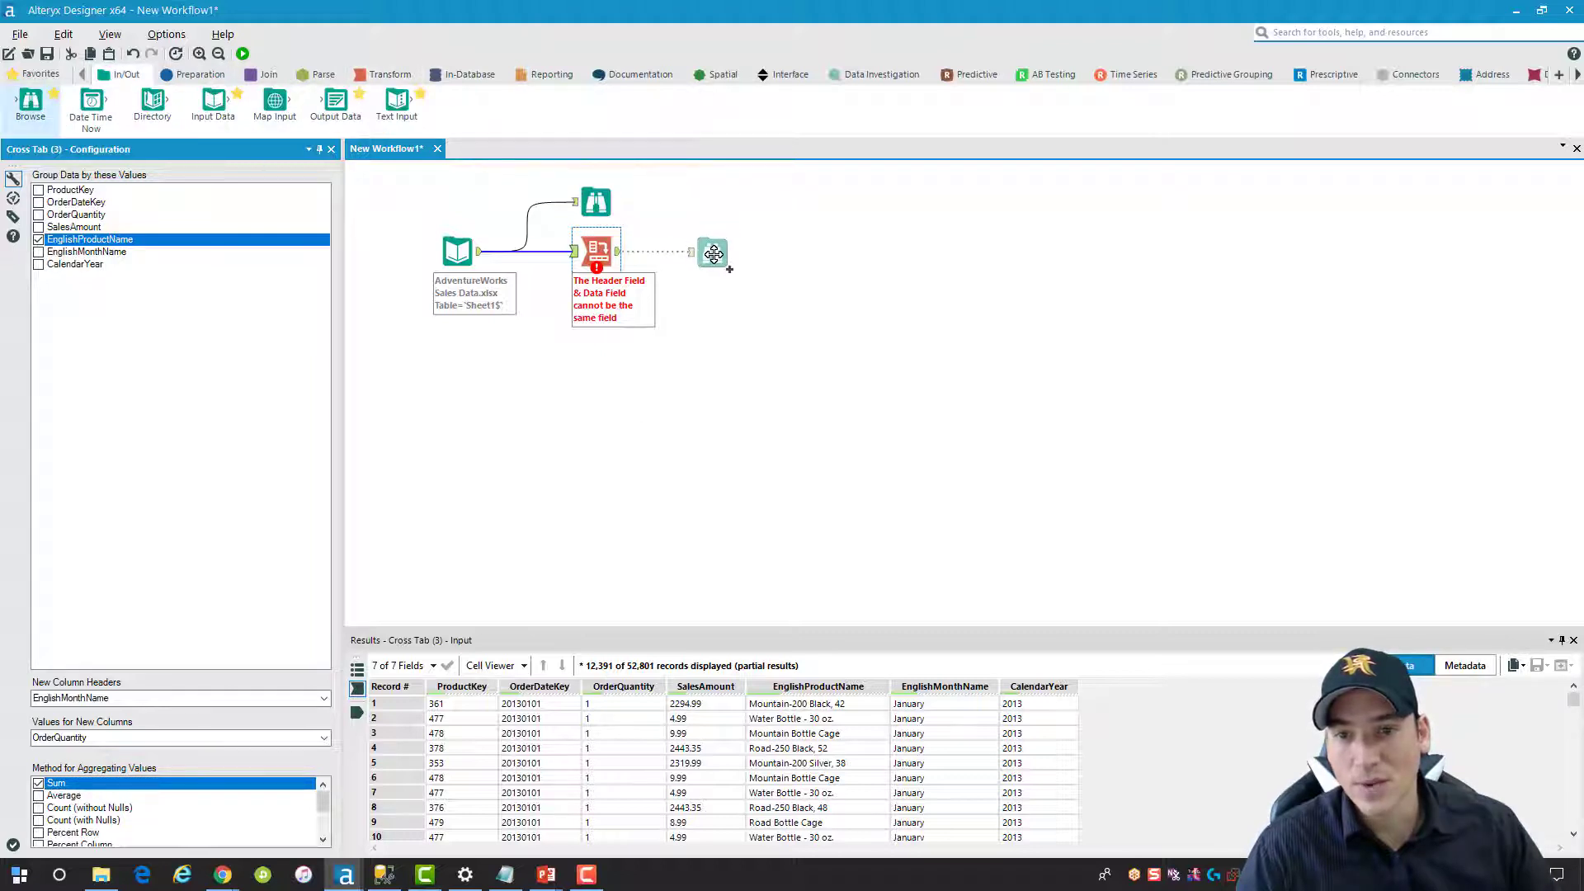
left_click(713, 251)
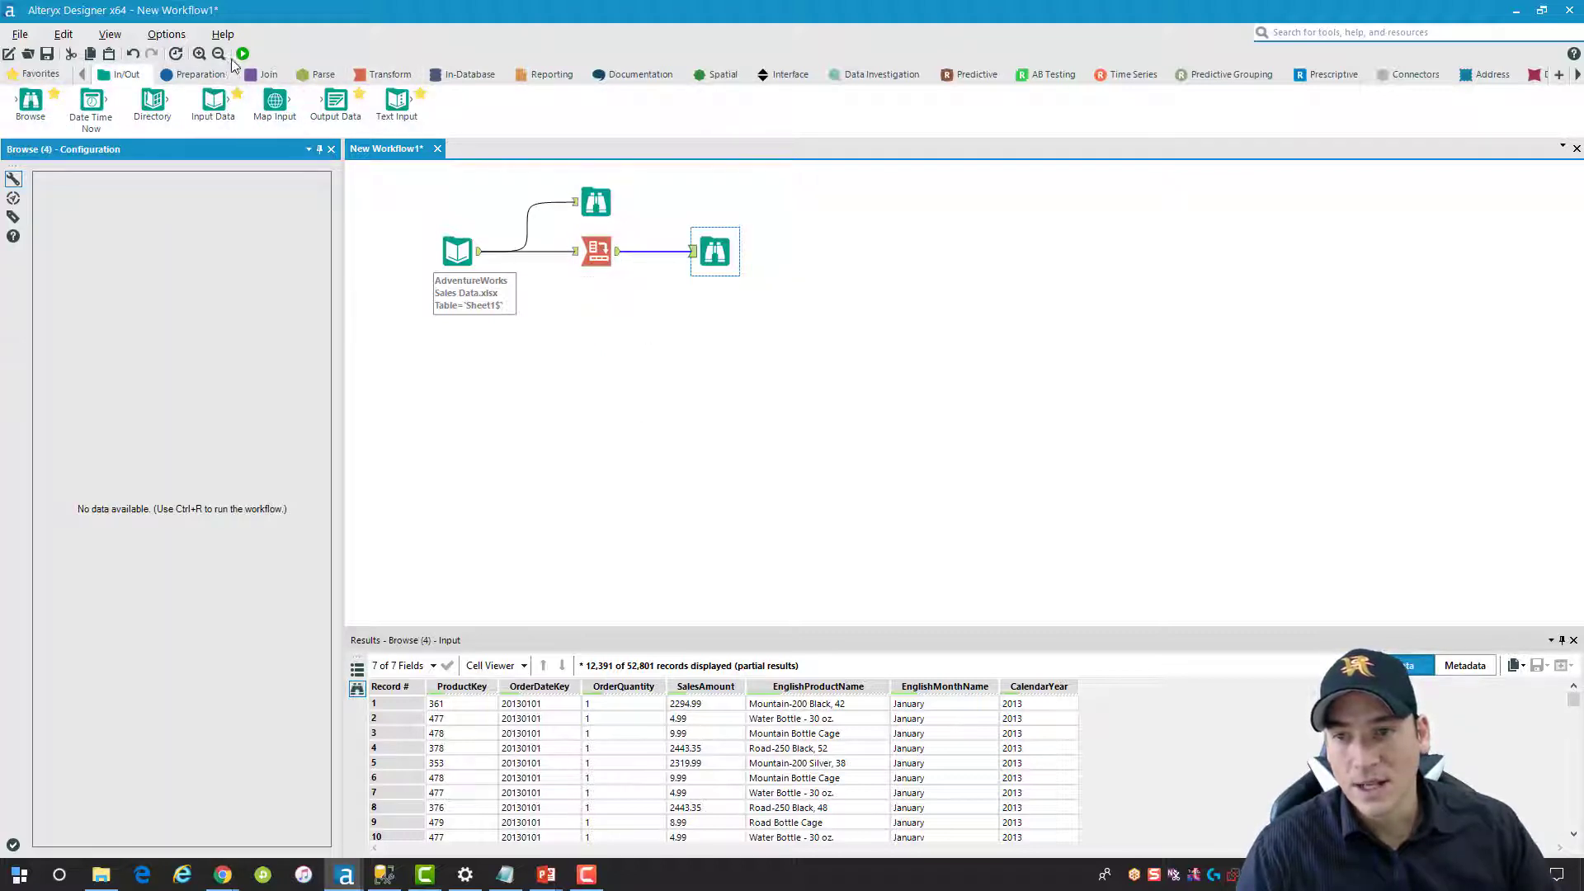
left_click(241, 53)
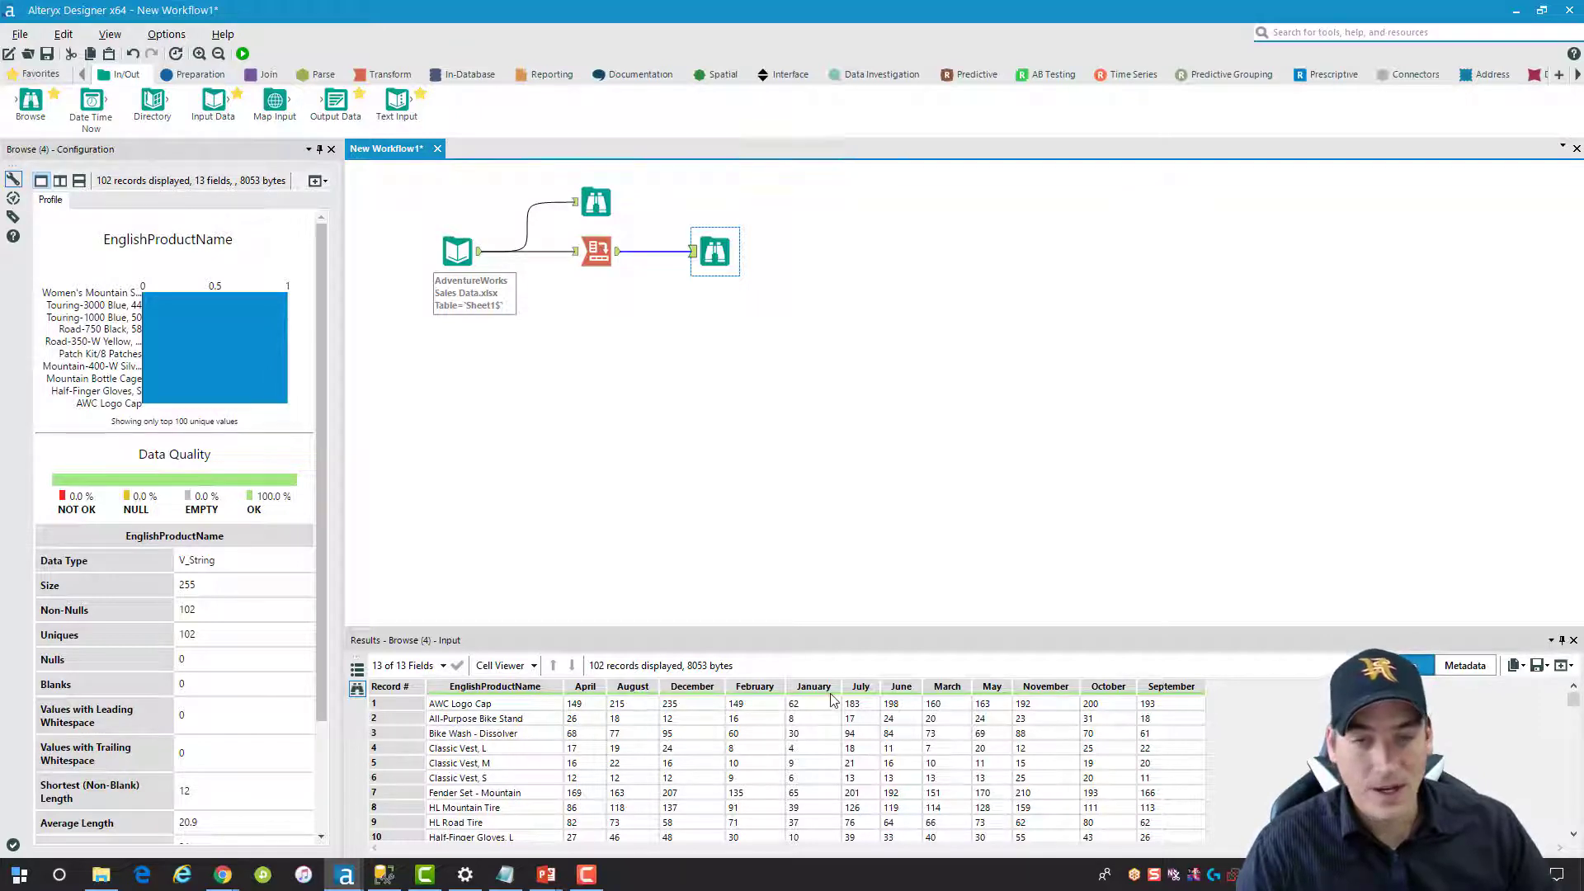
mouse_move(831, 418)
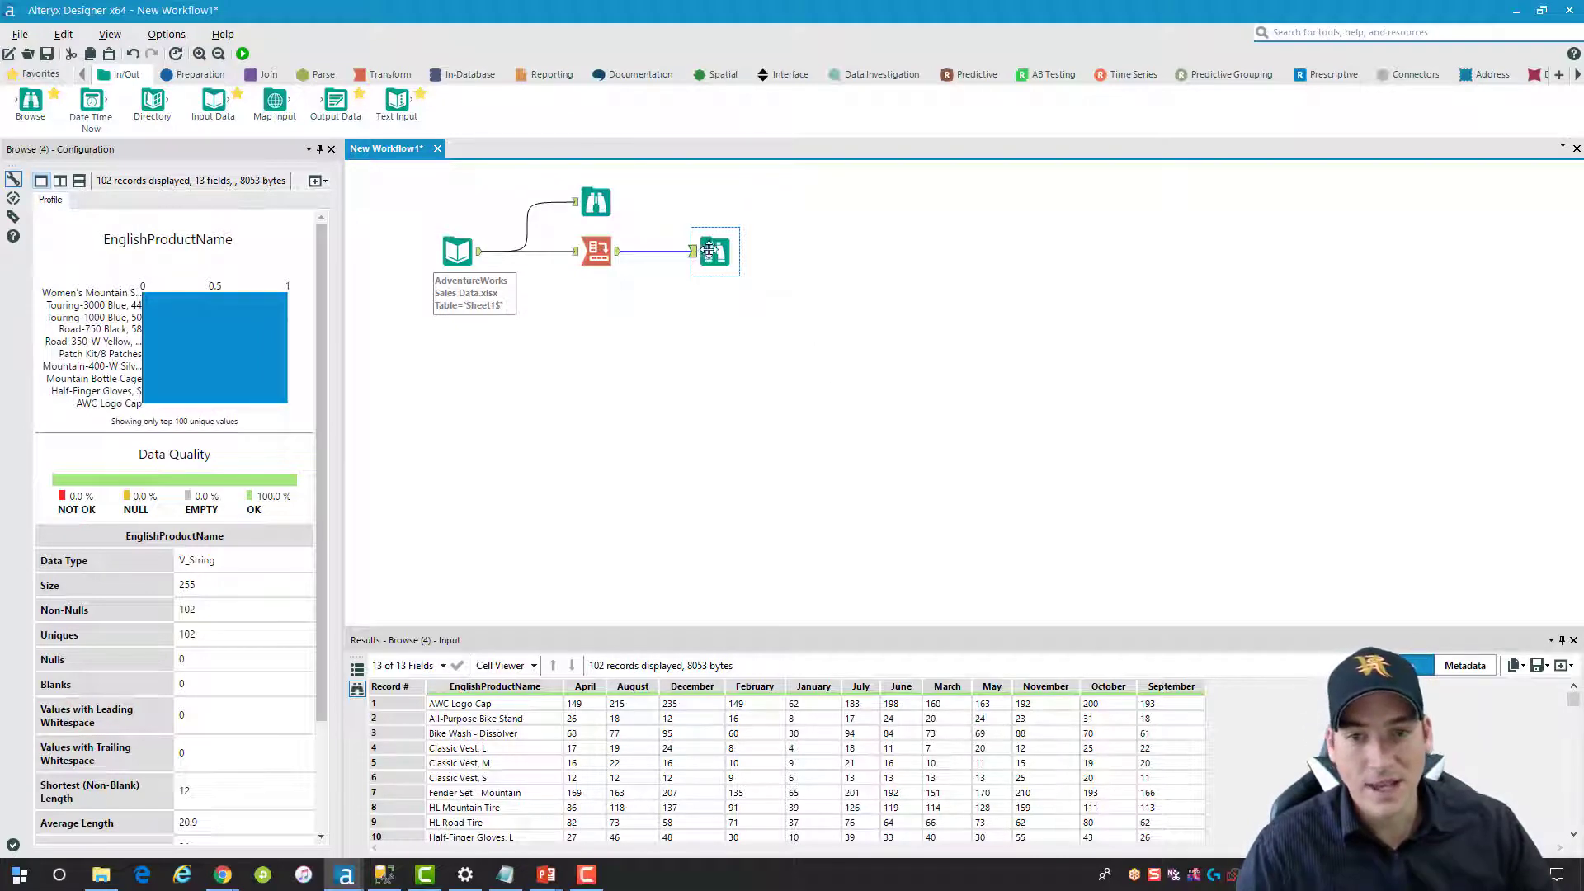
left_click_drag(713, 251, 734, 202)
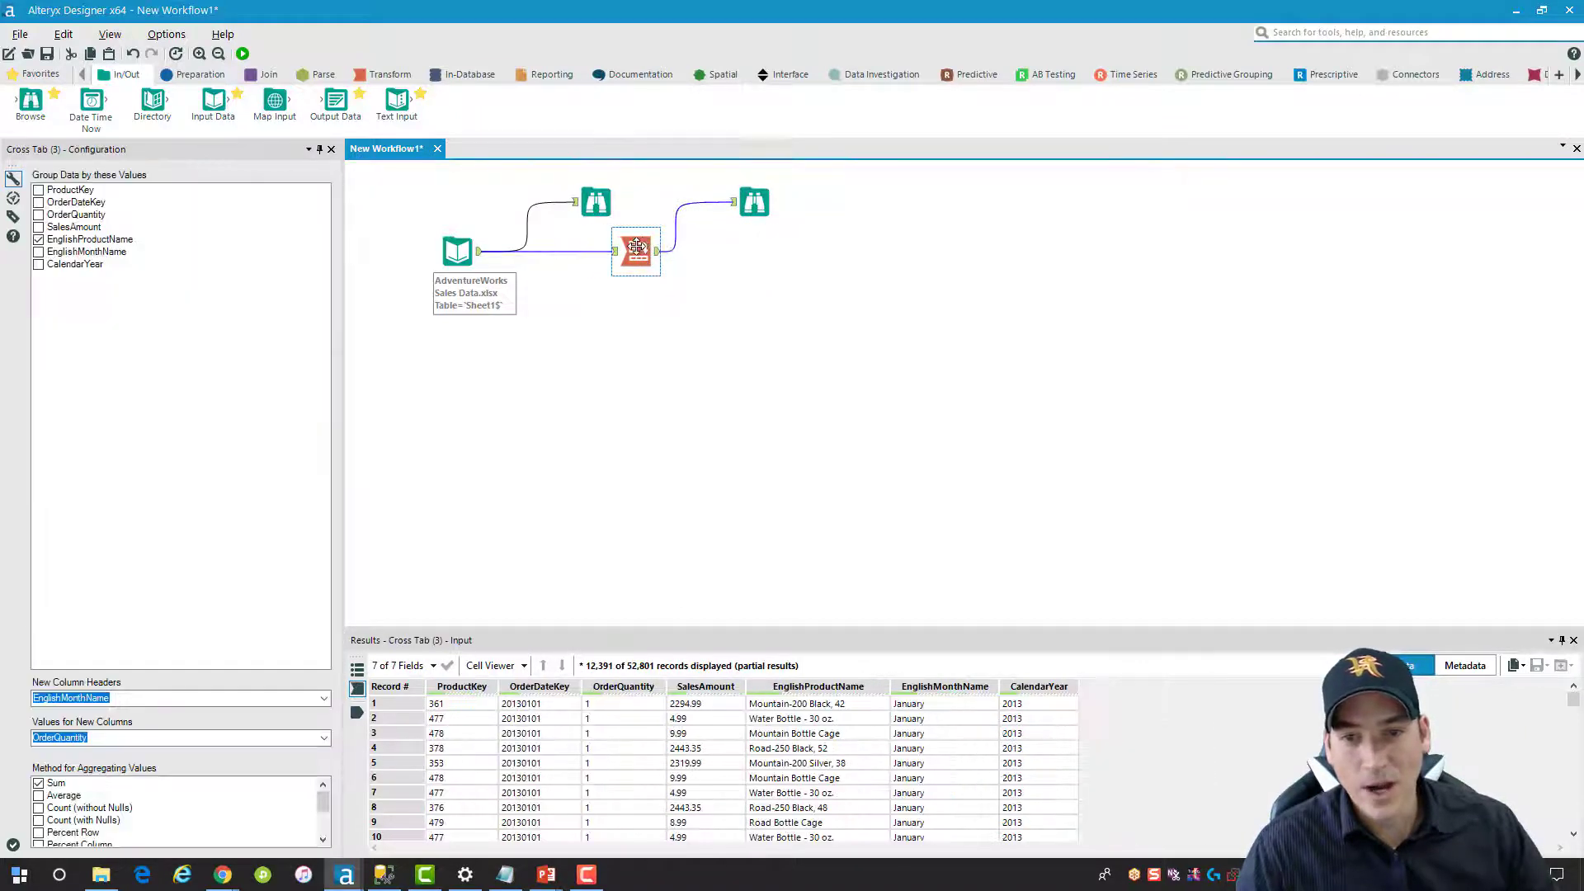
left_click(764, 202)
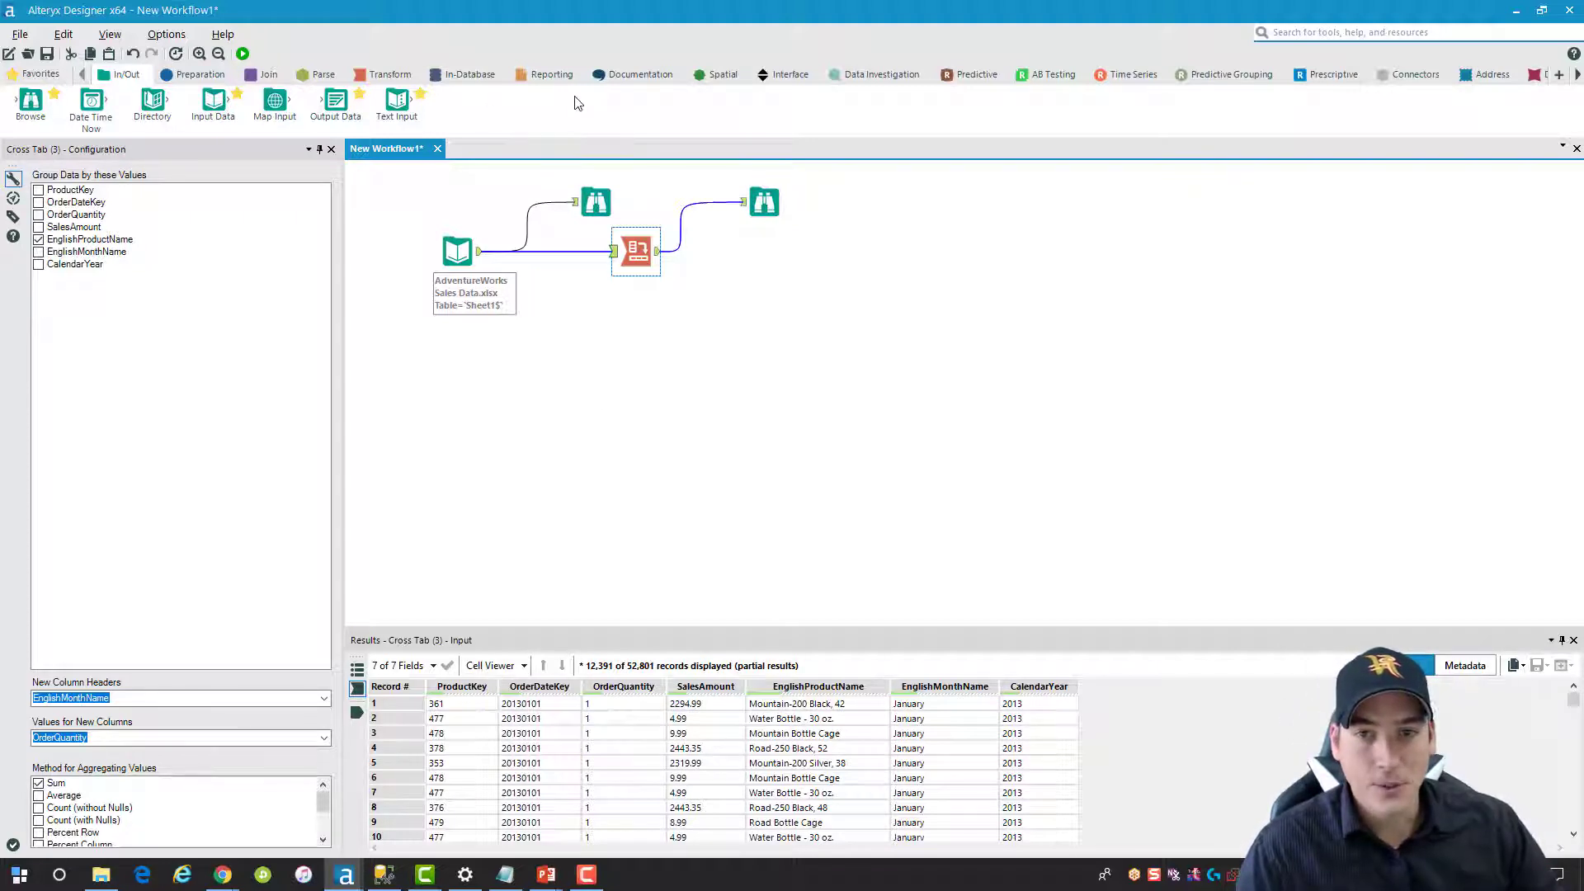
Add a Formula tool before the cross tab with a new column Month and Year Order
left_click(200, 75)
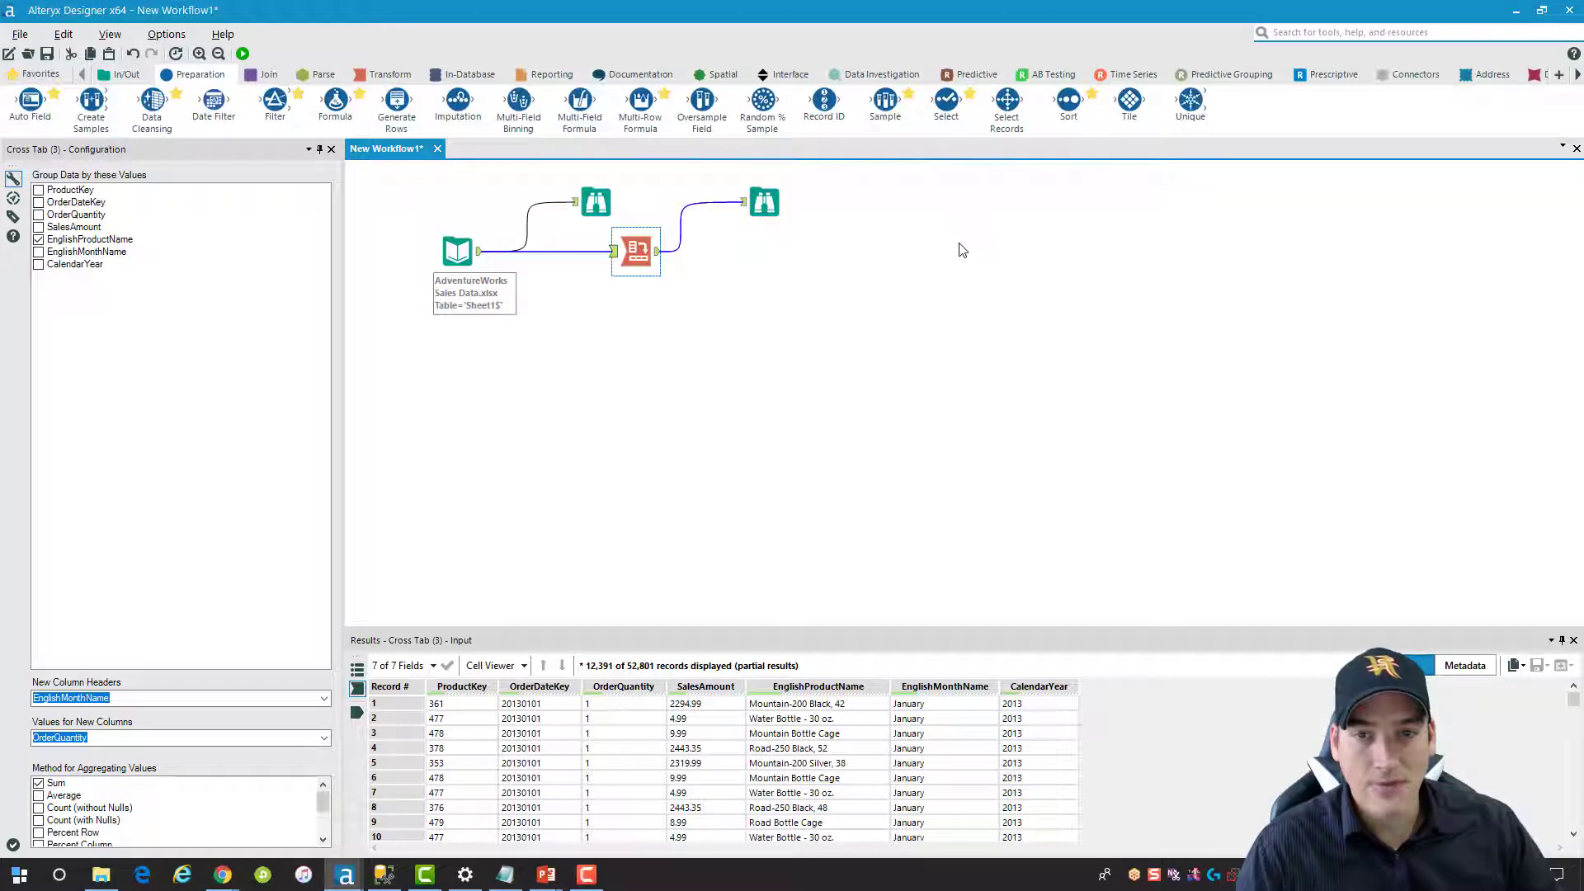
mouse_move(452, 165)
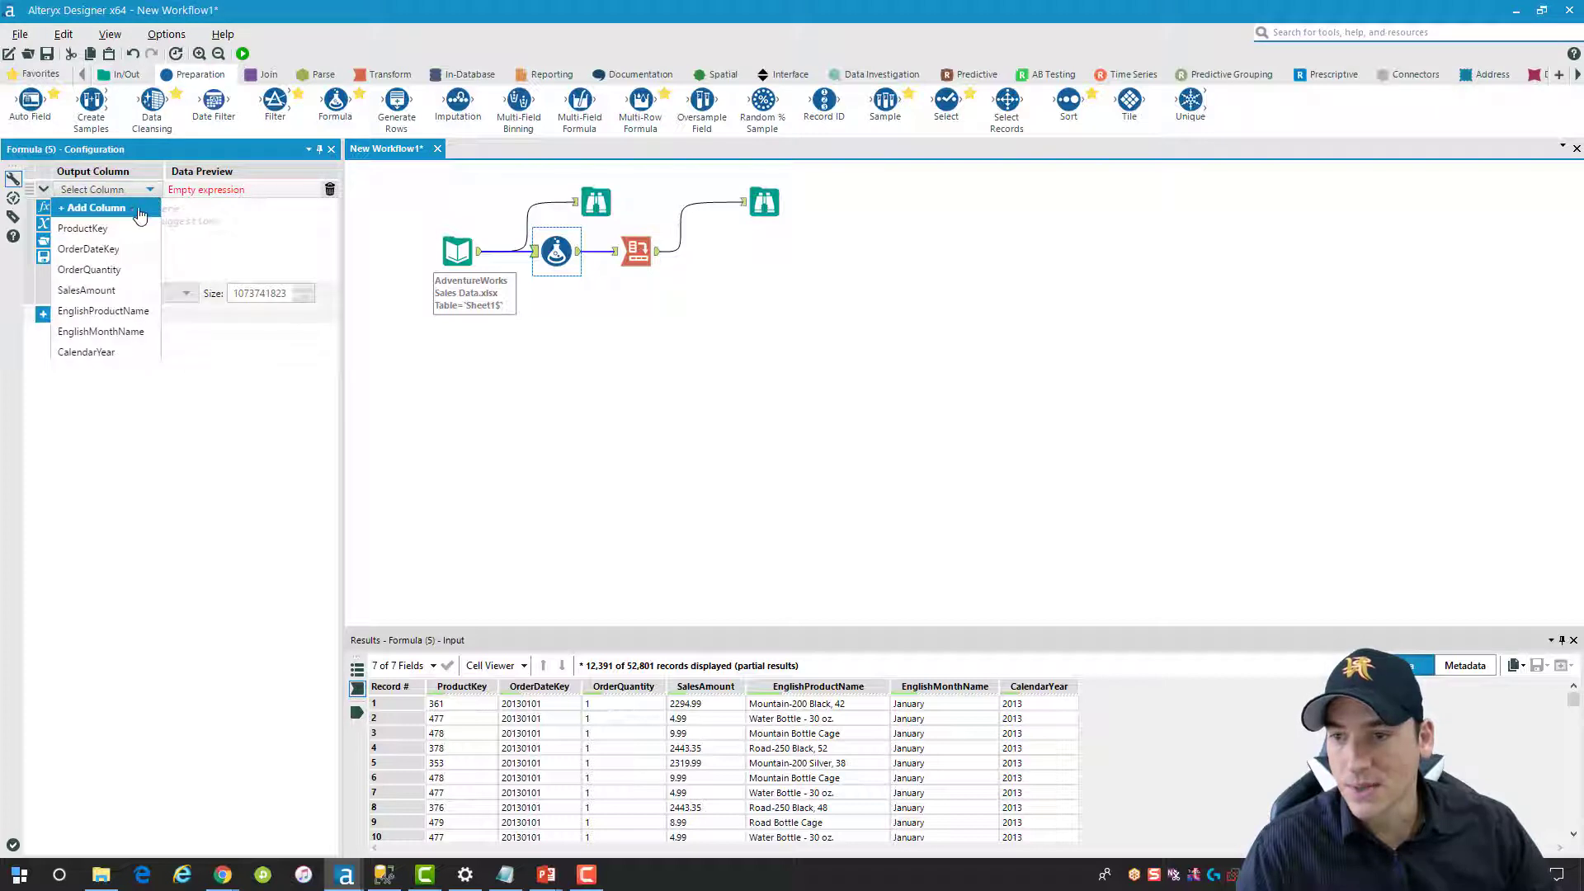
mouse_move(110, 213)
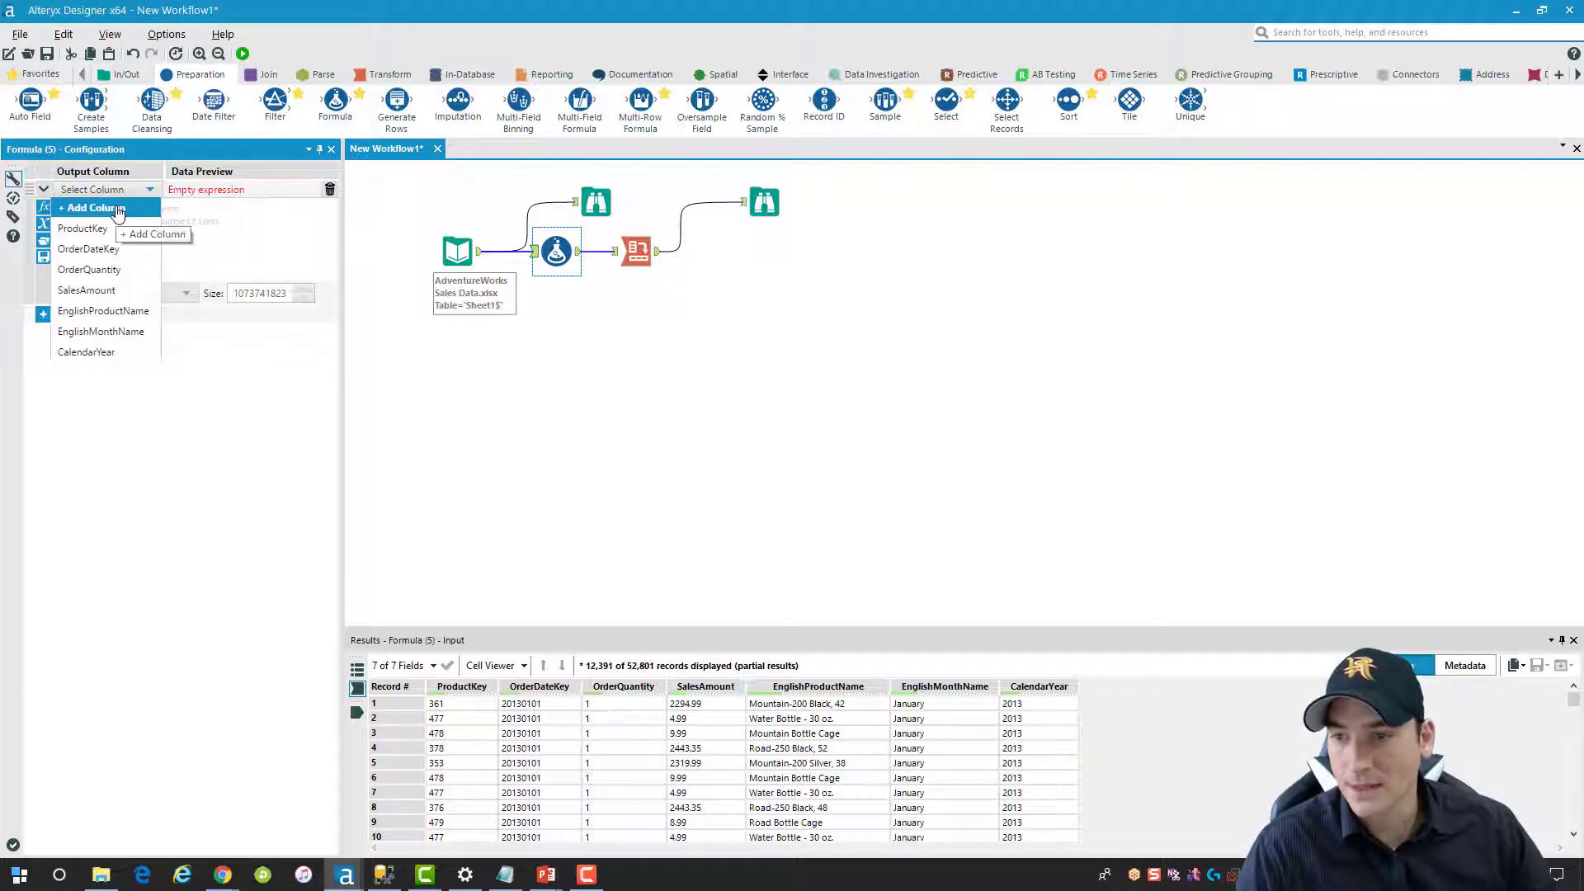
left_click(91, 208)
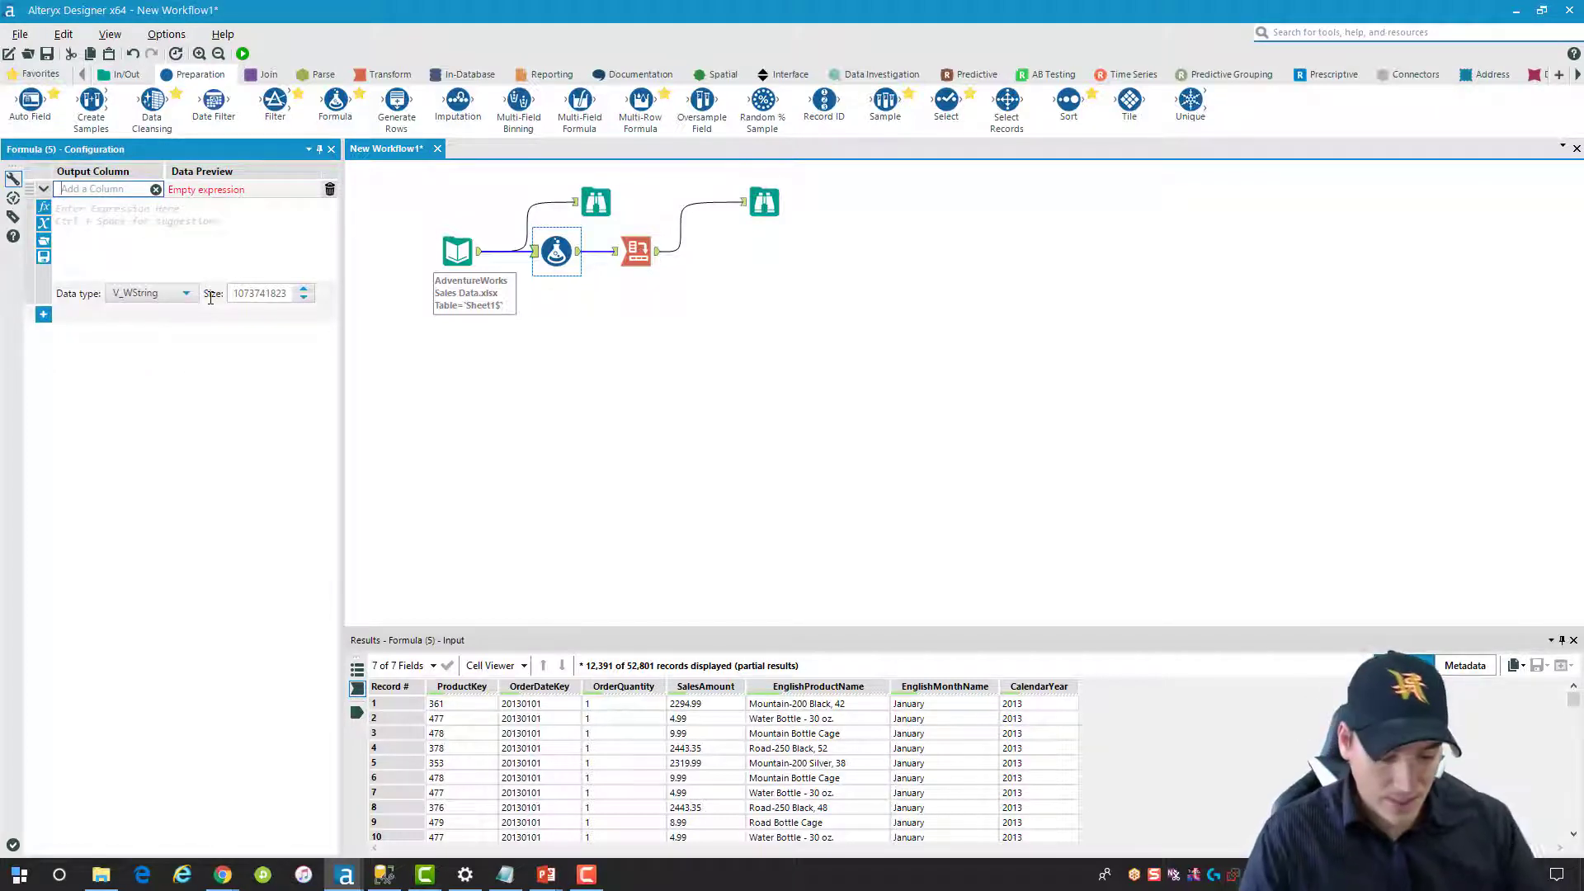
type("Month and Year Orc")
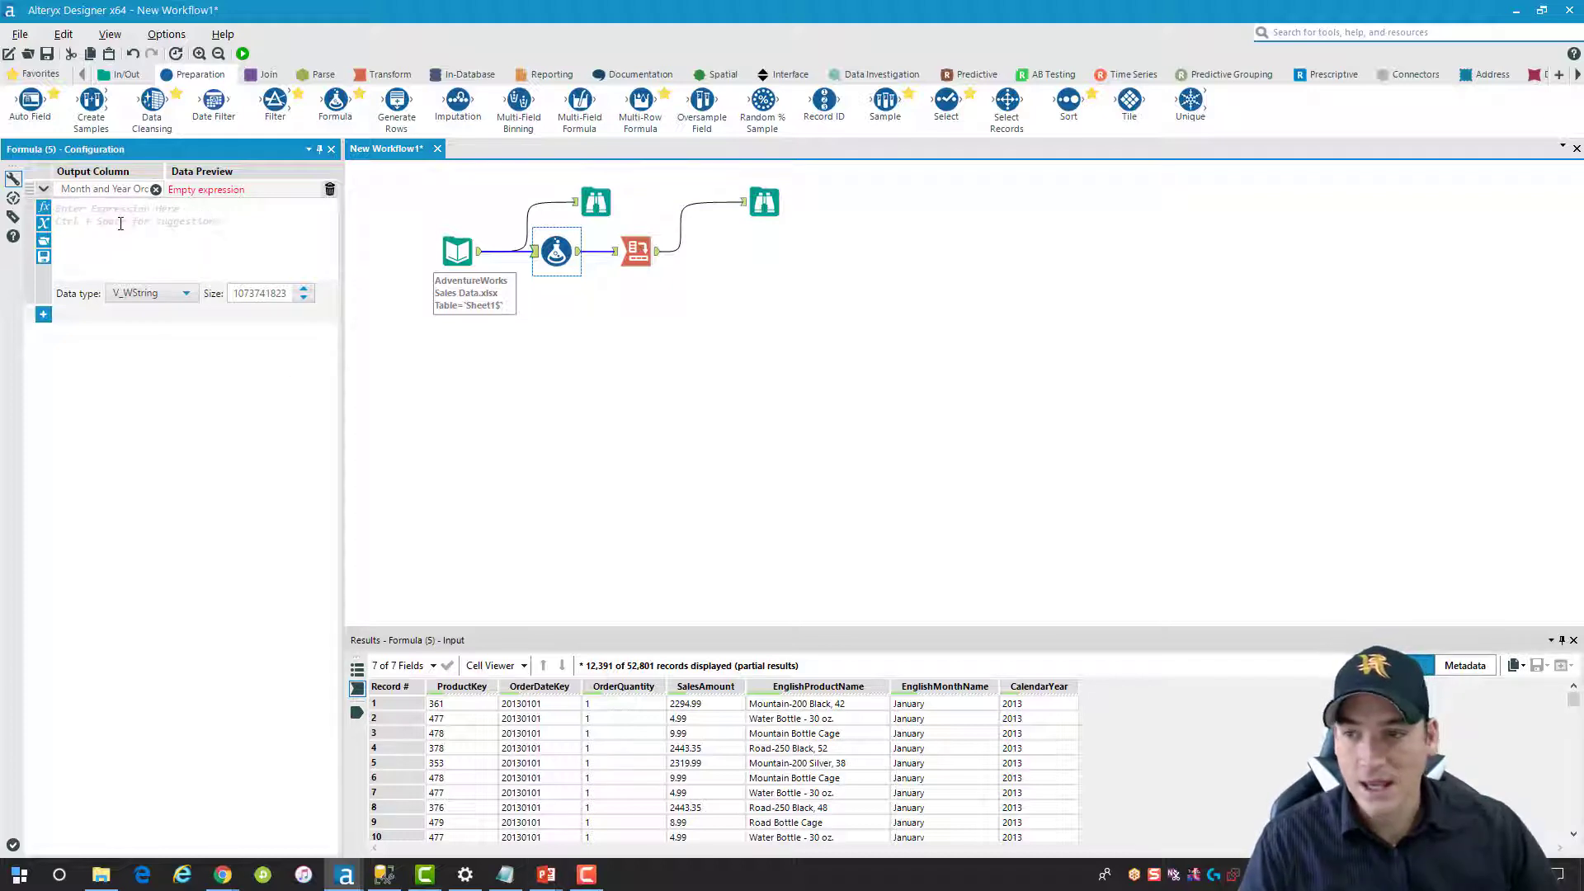
Enter the expression Left(ToString([OrderDateKey]), 6) for the new column
type("Lef")
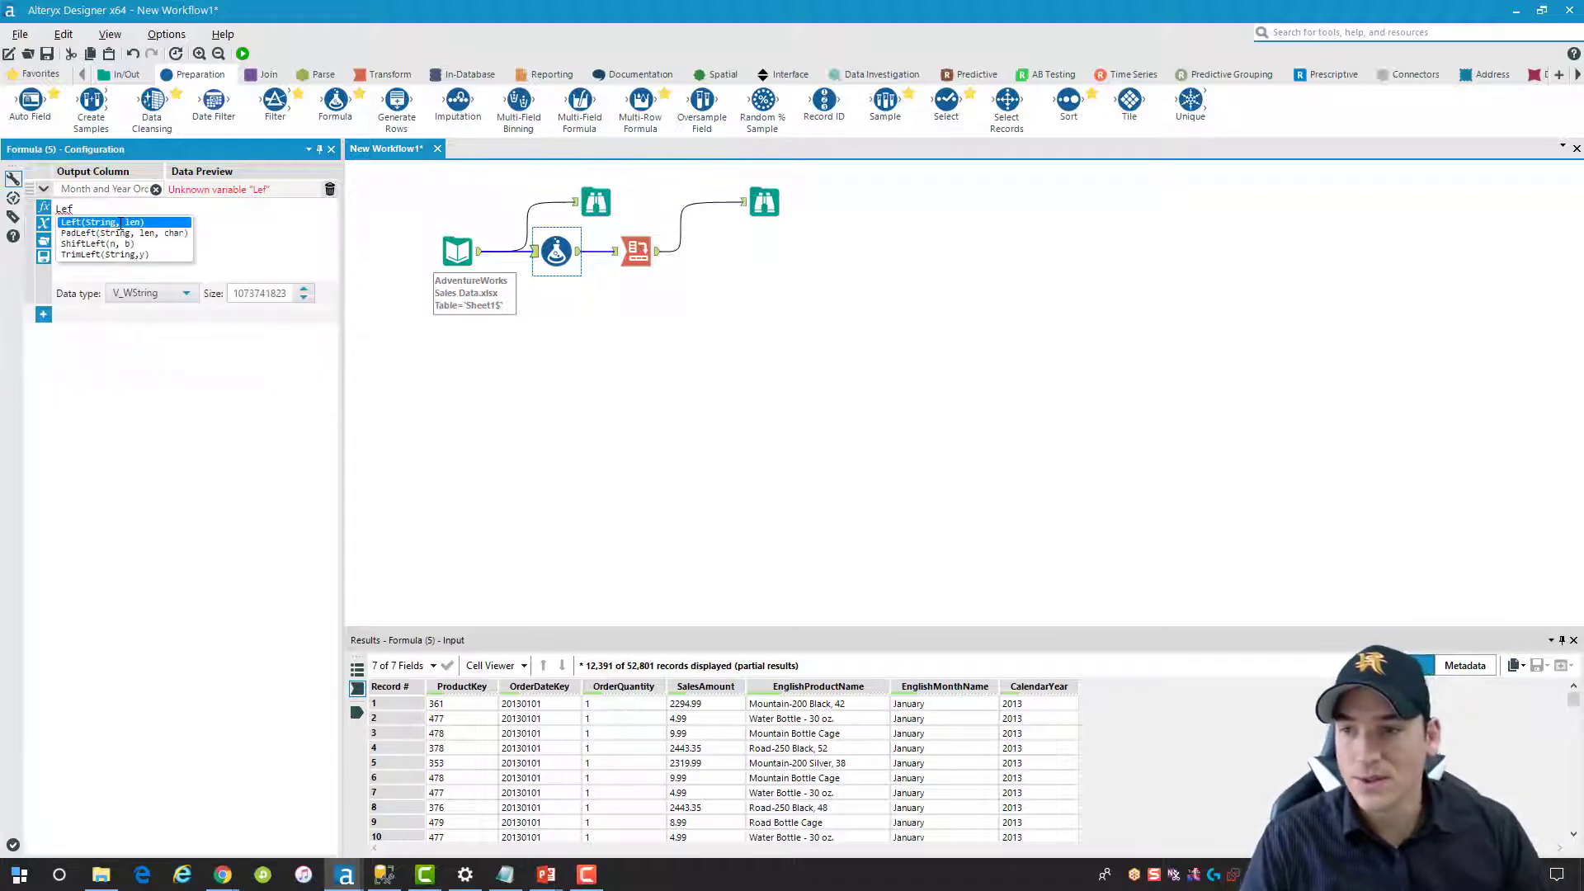
left_click(101, 221)
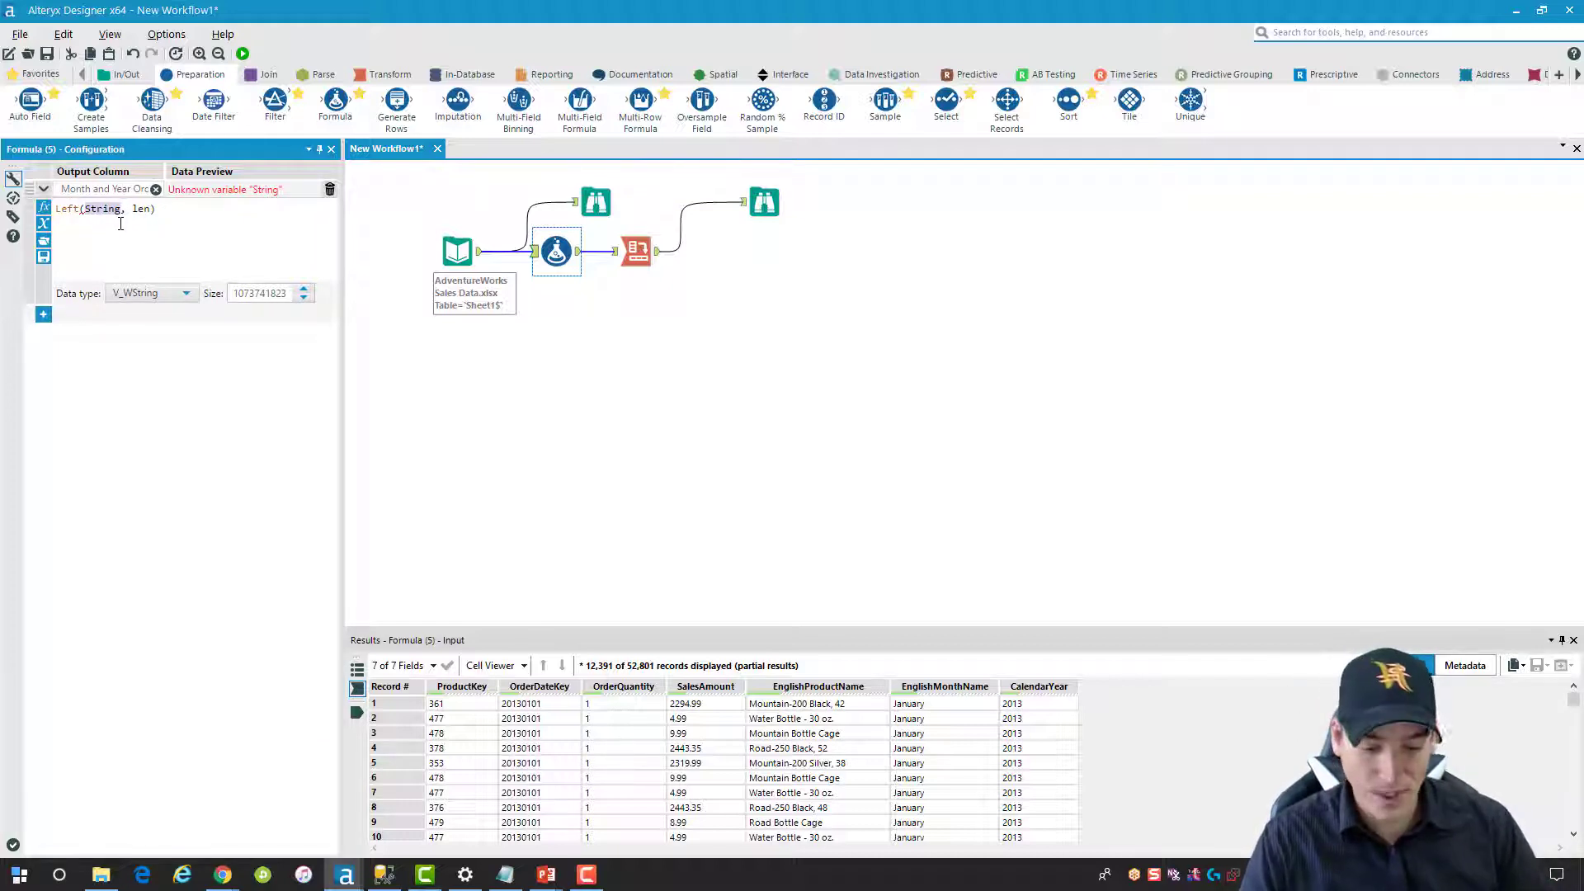
type("To")
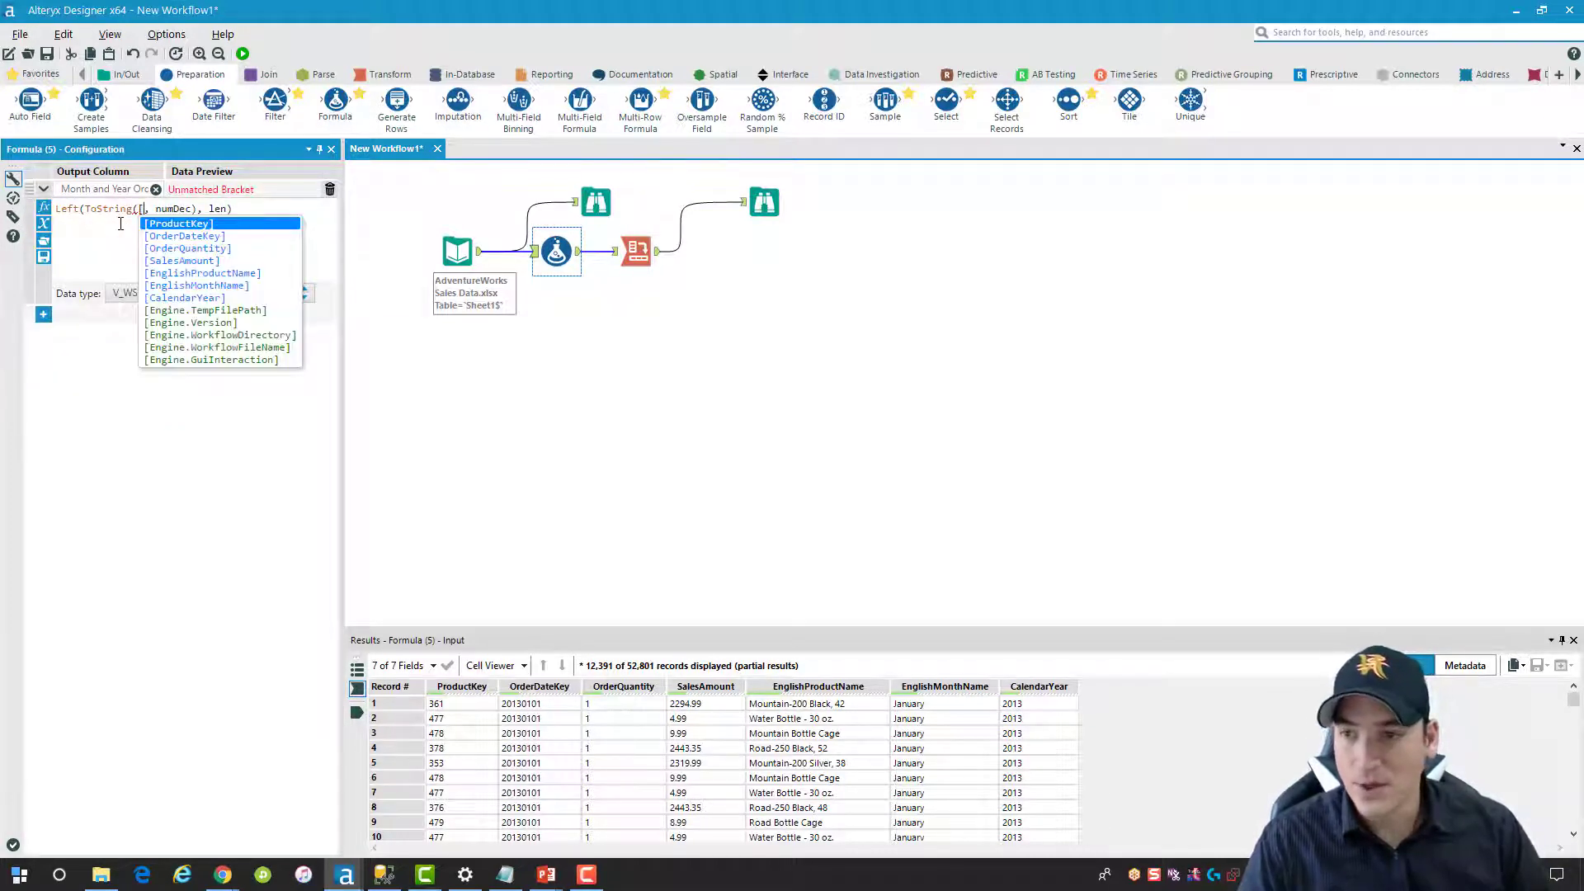
left_click(185, 236)
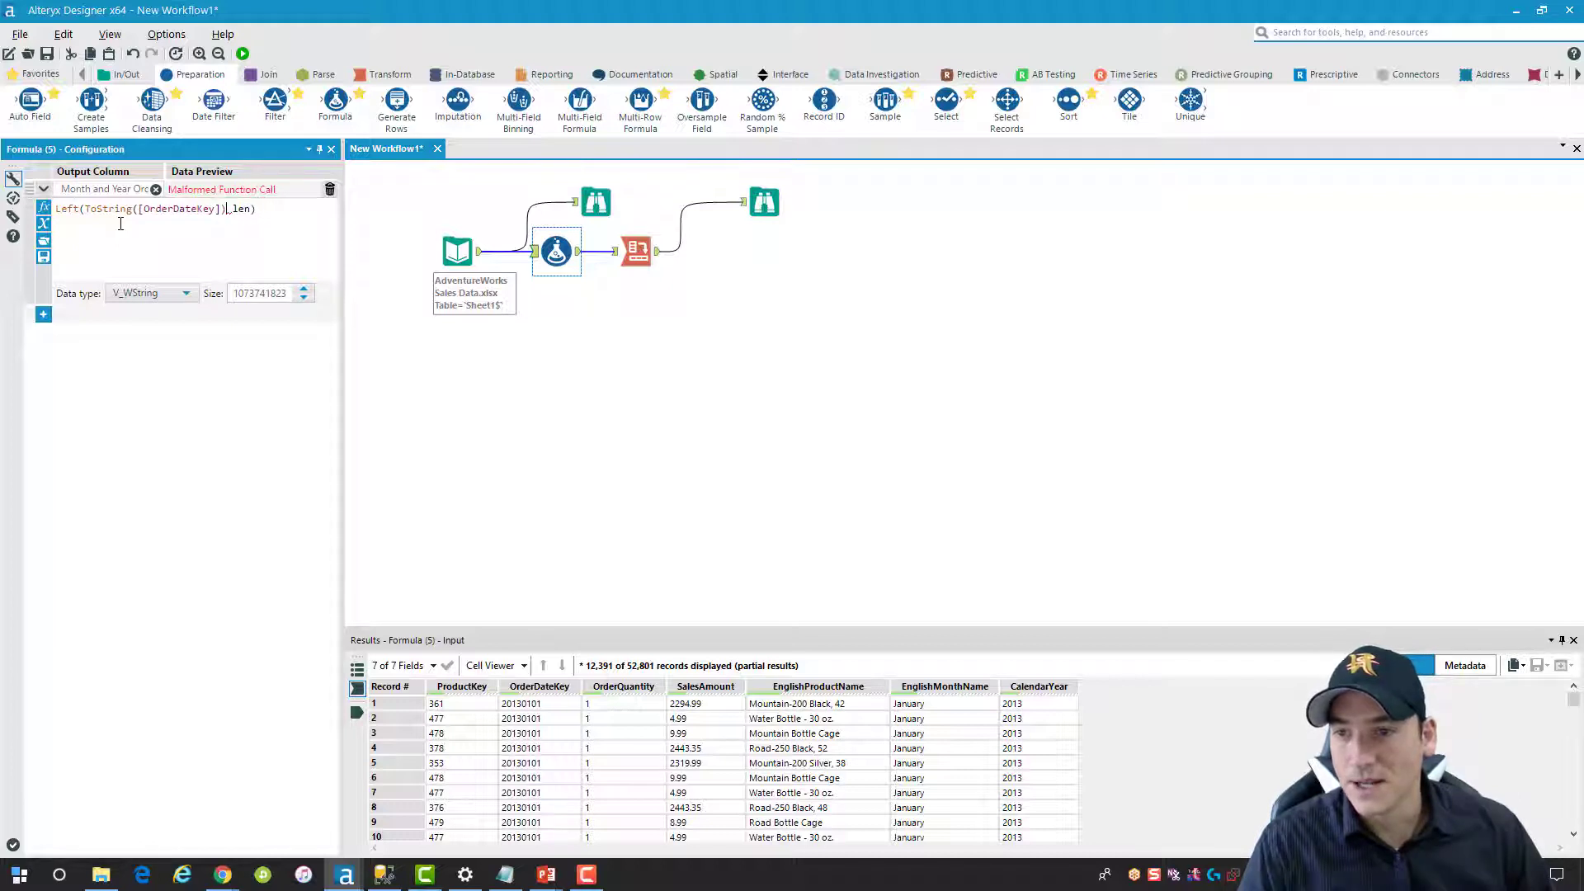
key("Backspace")
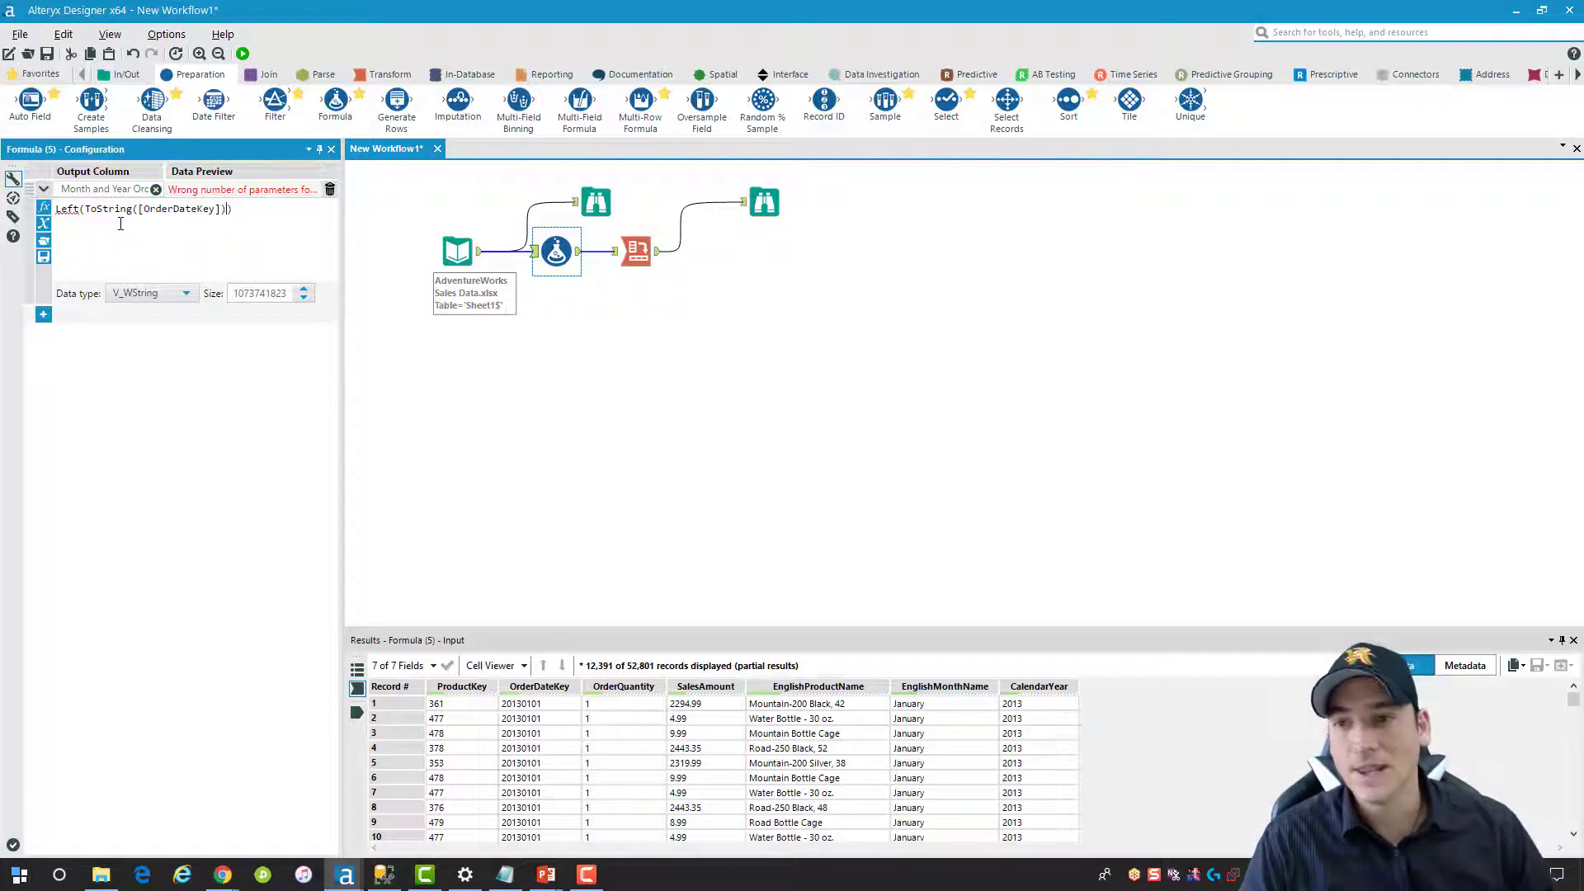
type(", 6")
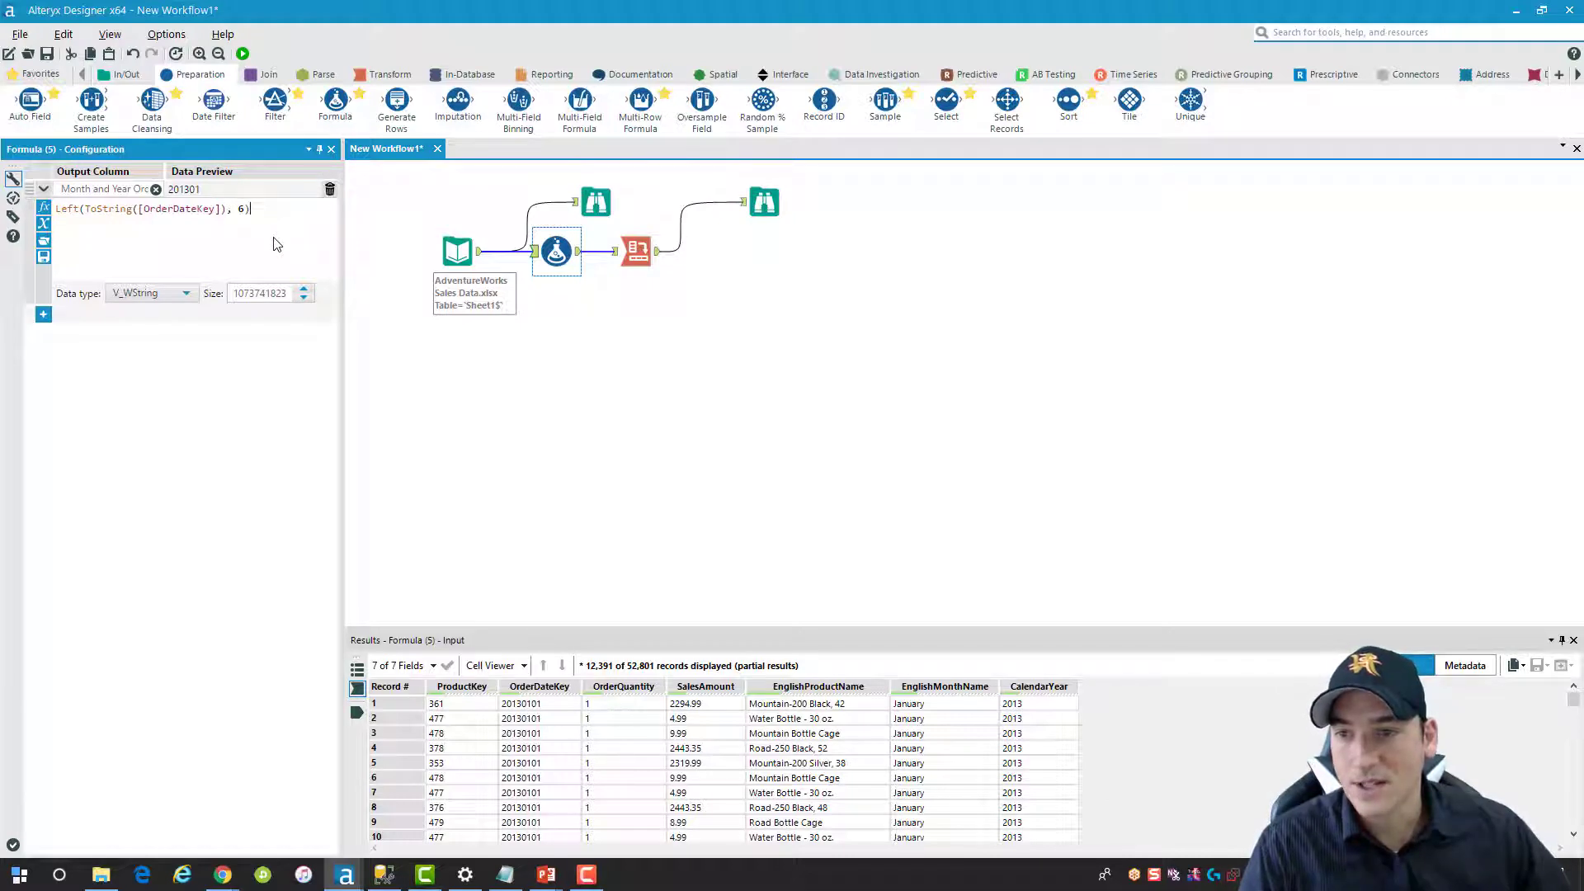
mouse_move(454, 290)
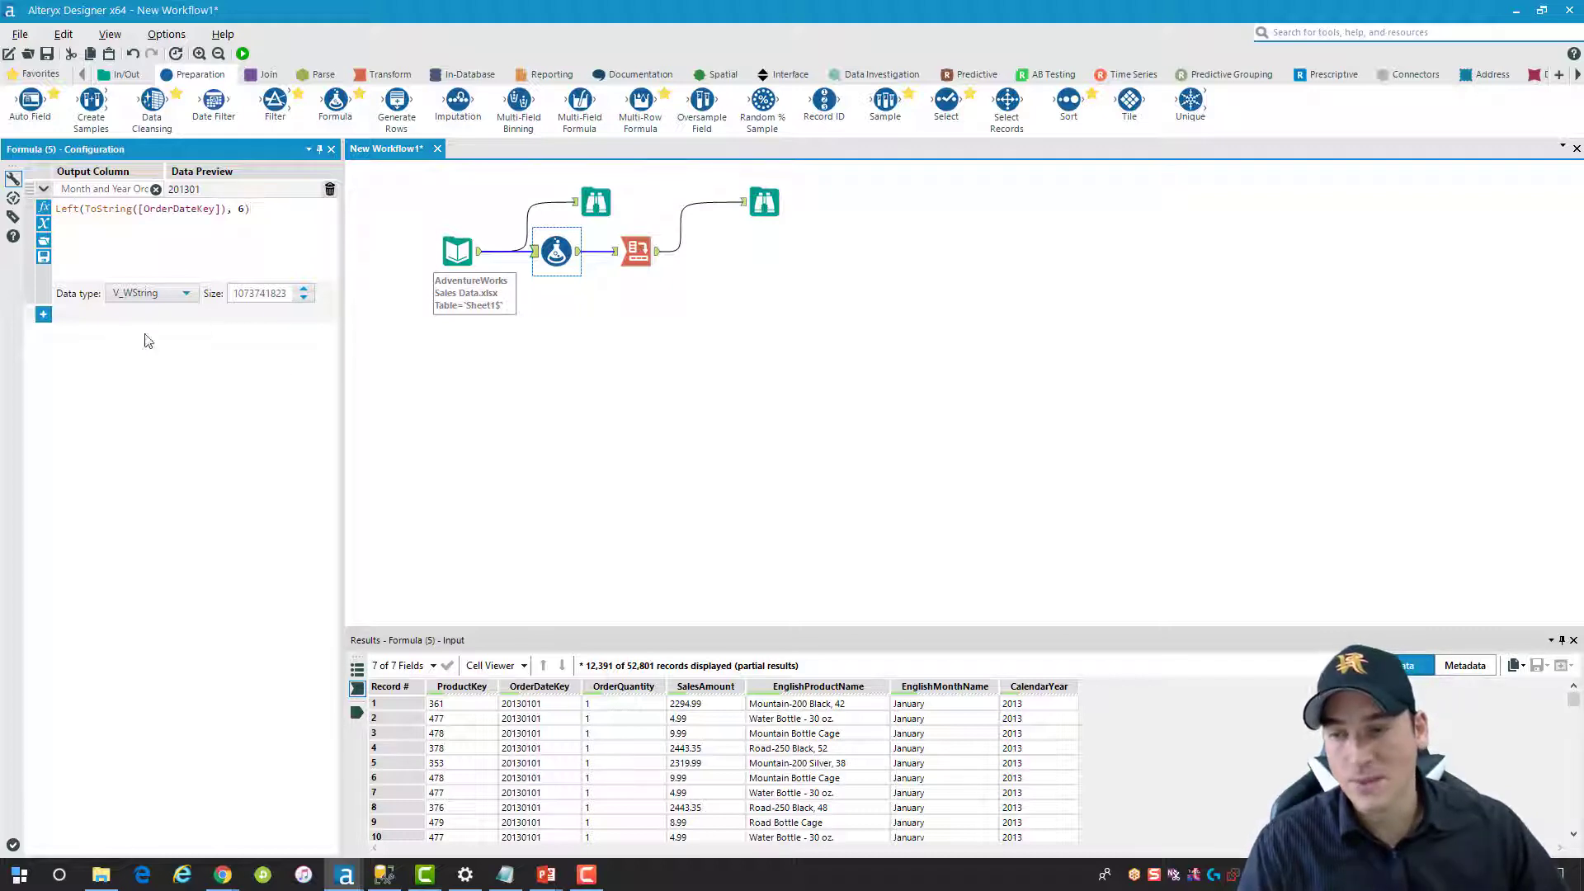
Add a second column Month and Year Padded starting as [Month and Year Order] + "-"
left_click(43, 314)
type("[")
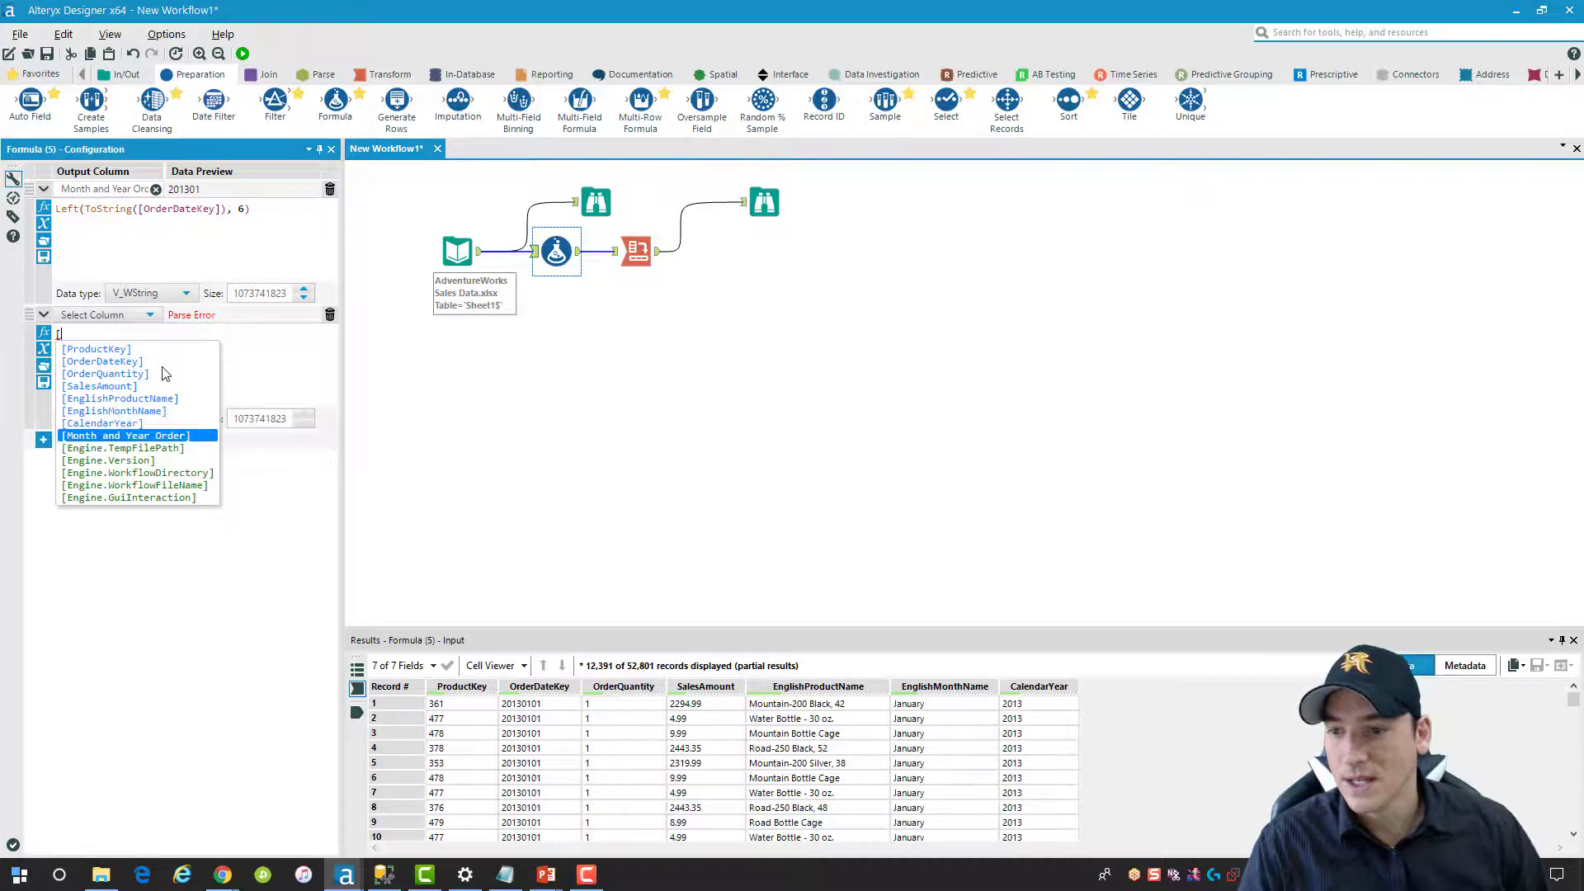
left_click(123, 436)
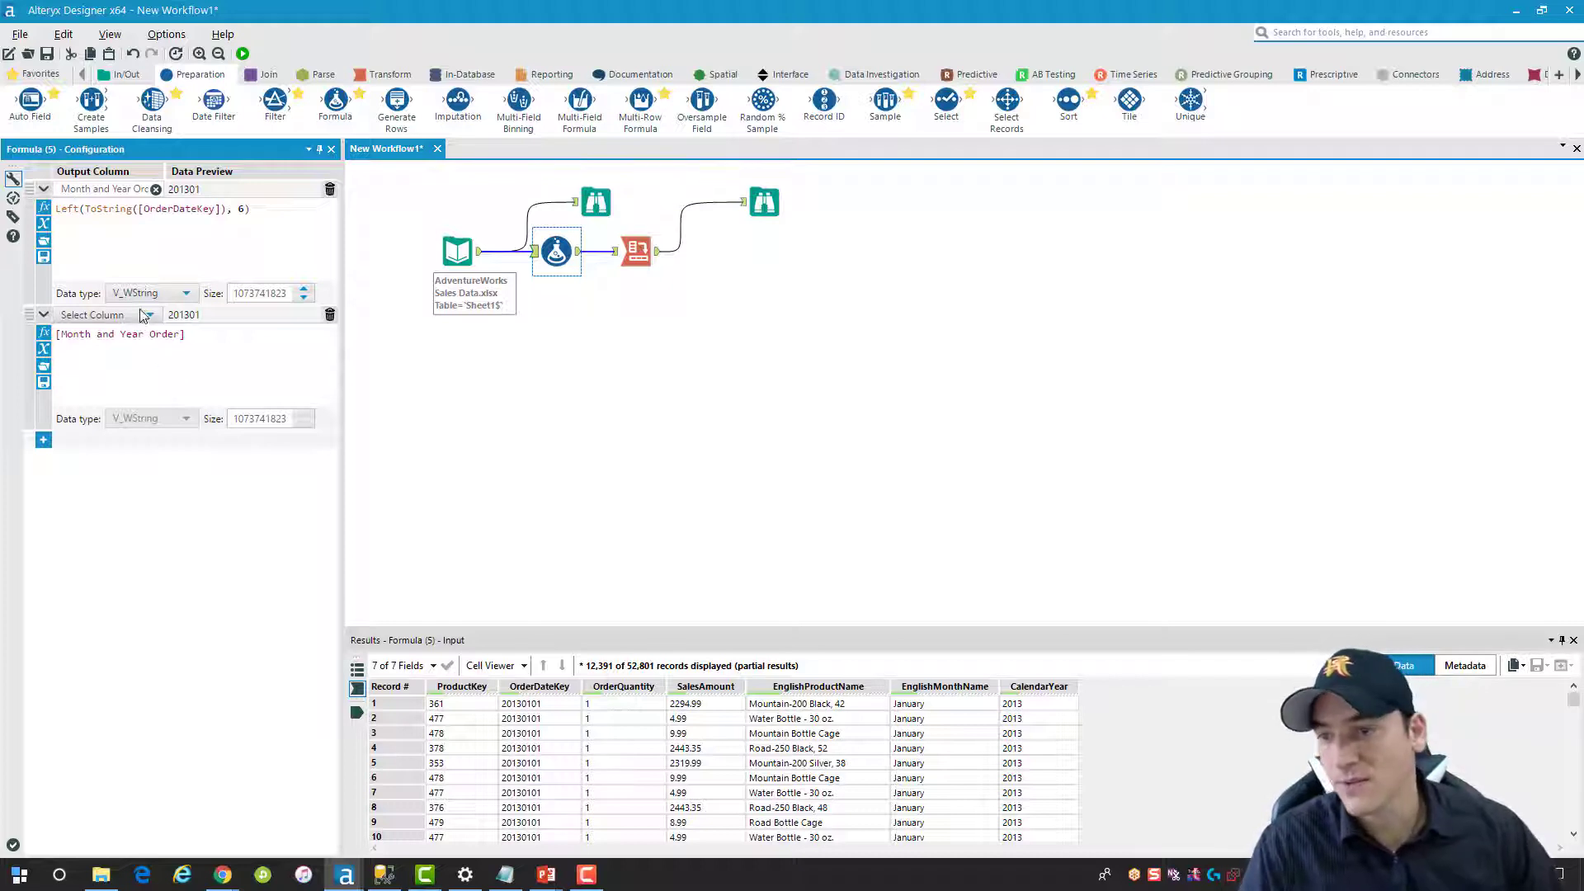
left_click(92, 313)
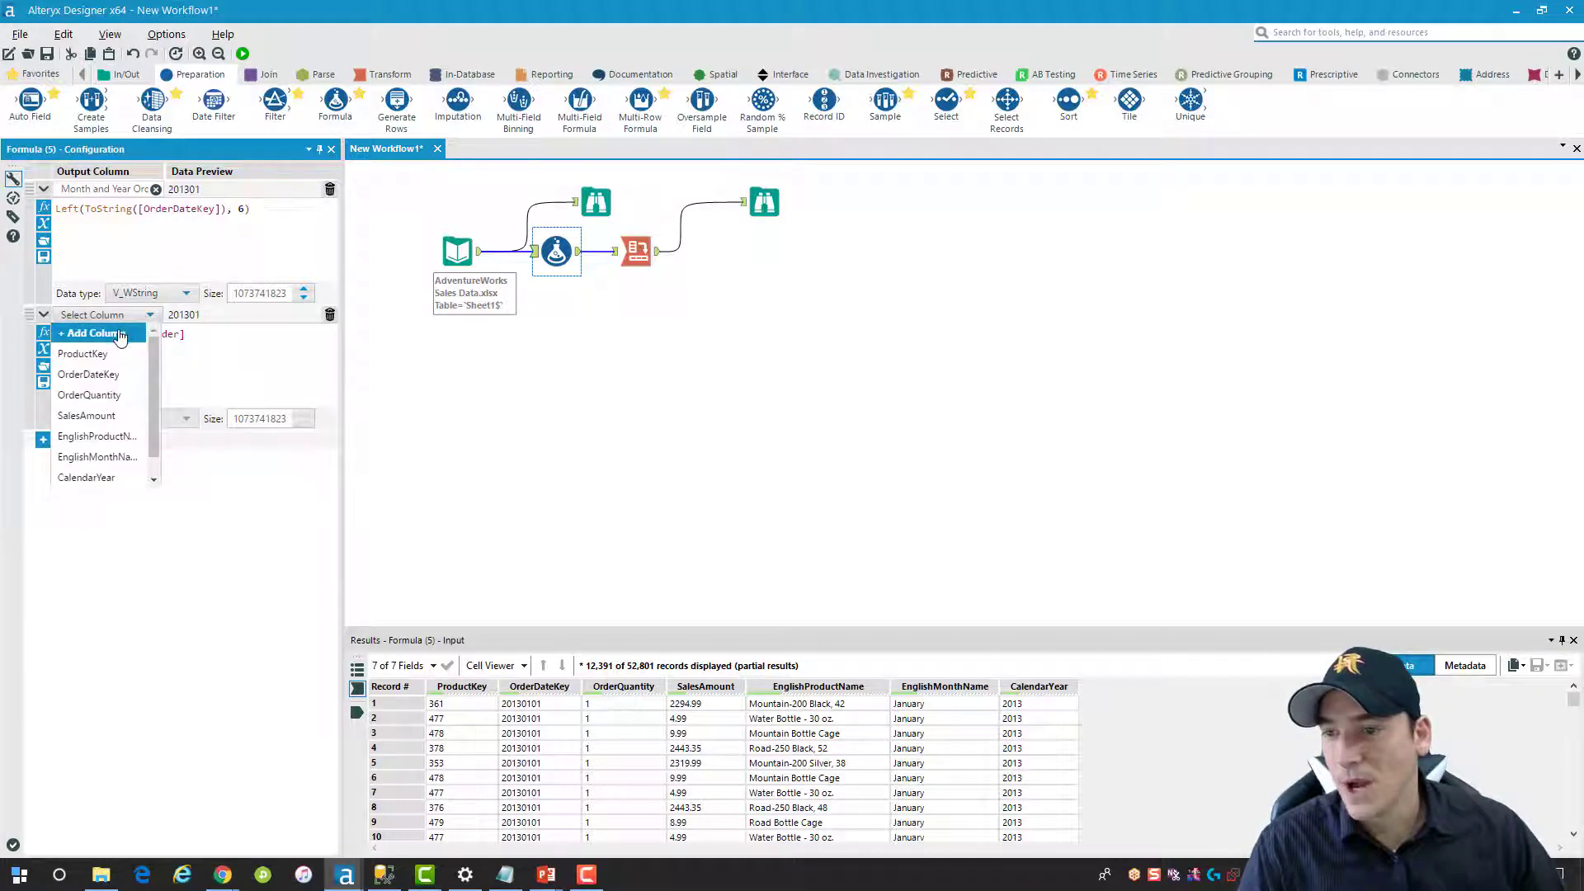
left_click(93, 334)
type("Month and")
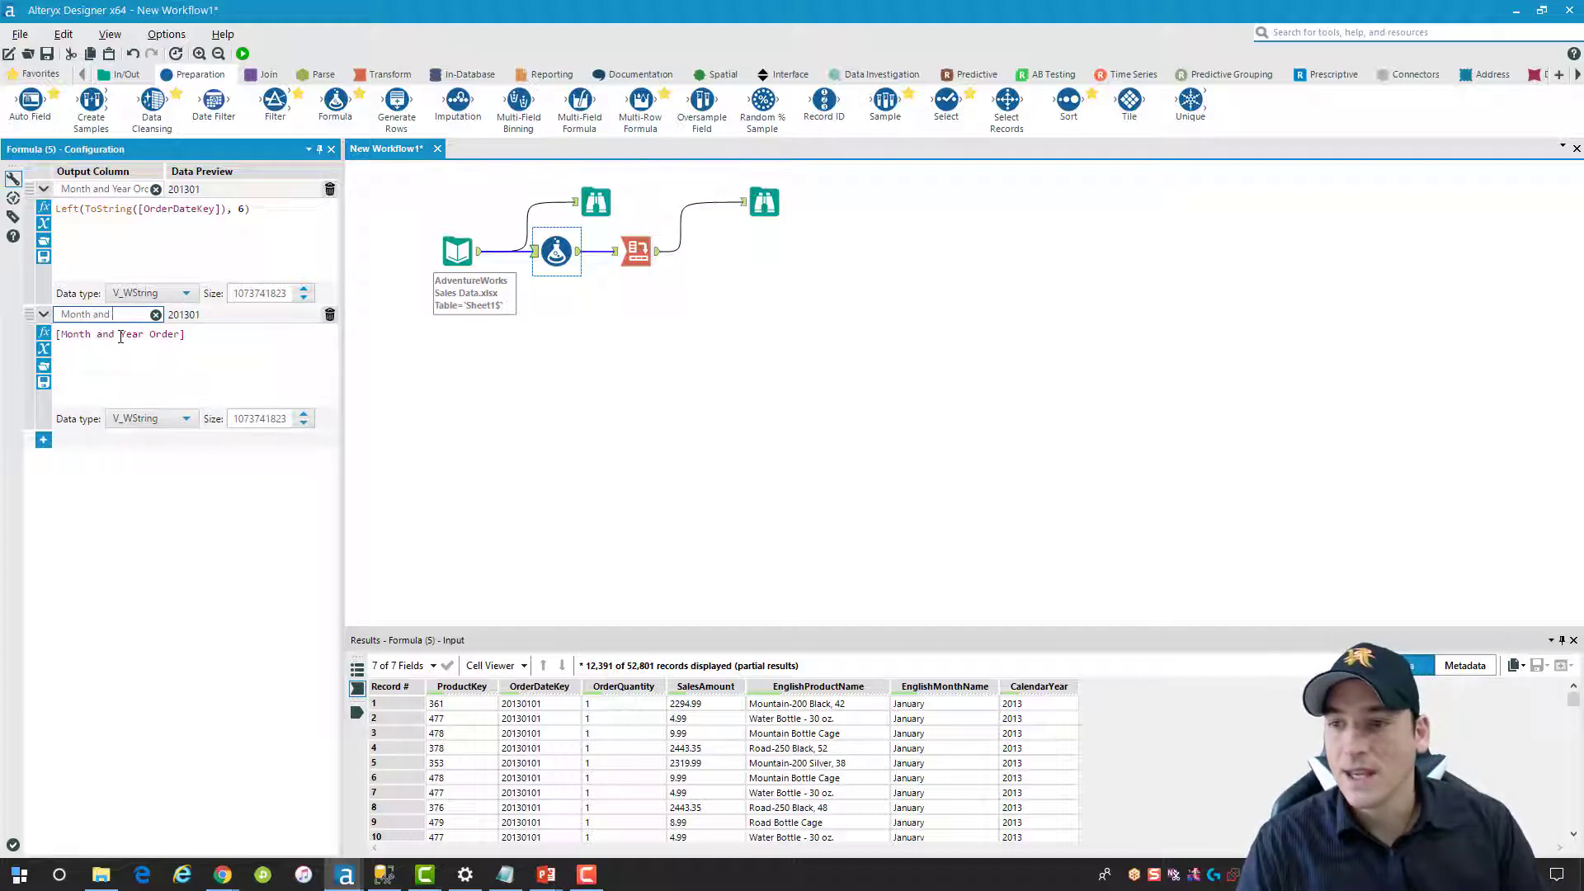
type("Year Pad")
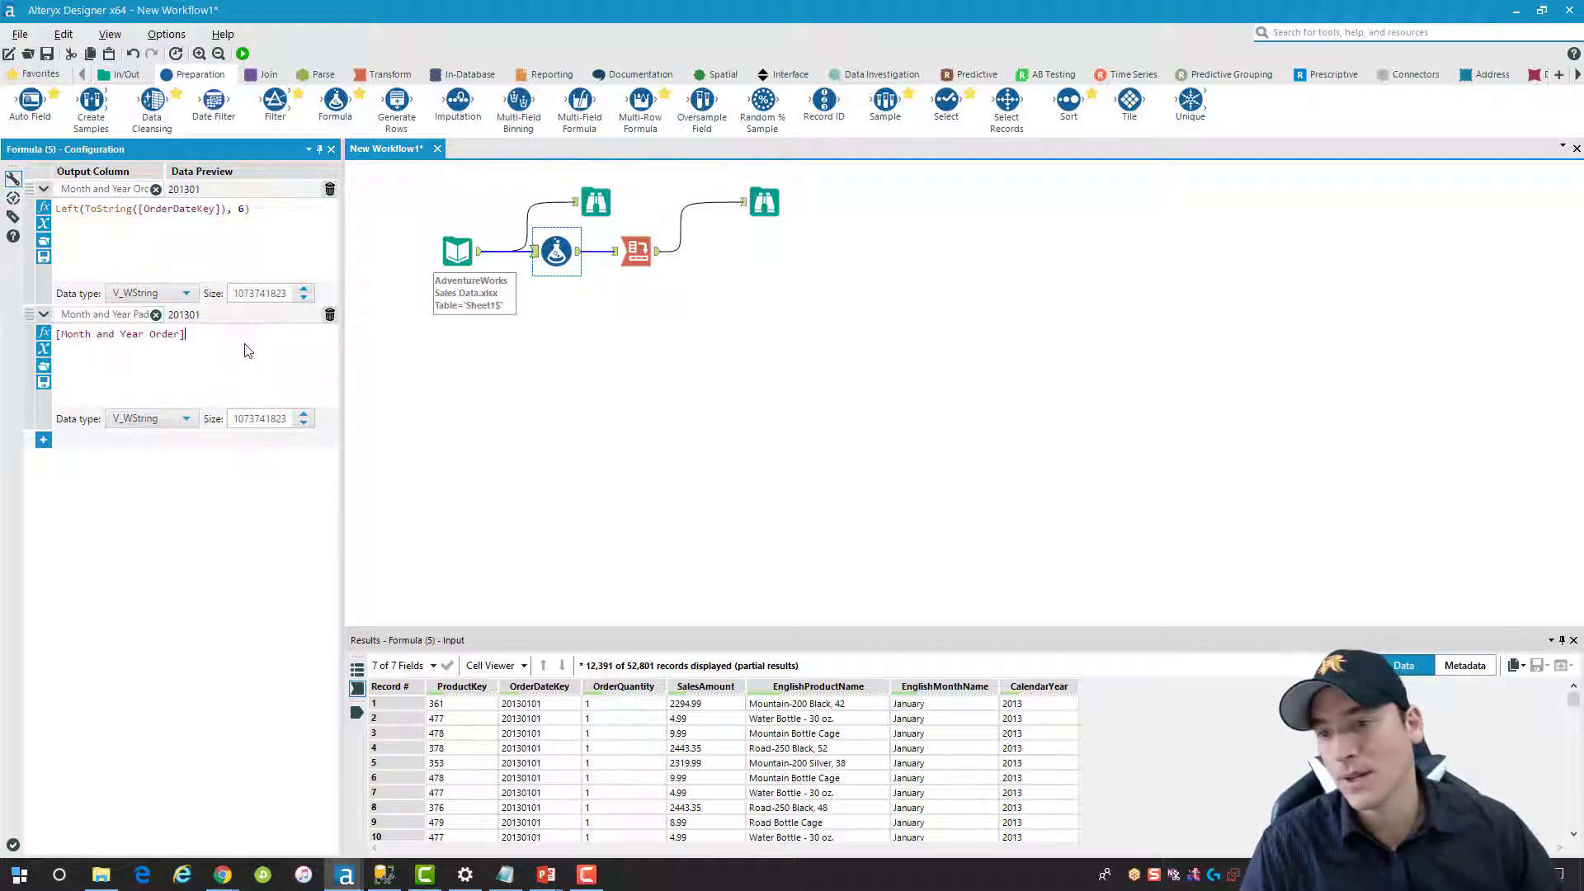
type("+ \"-")
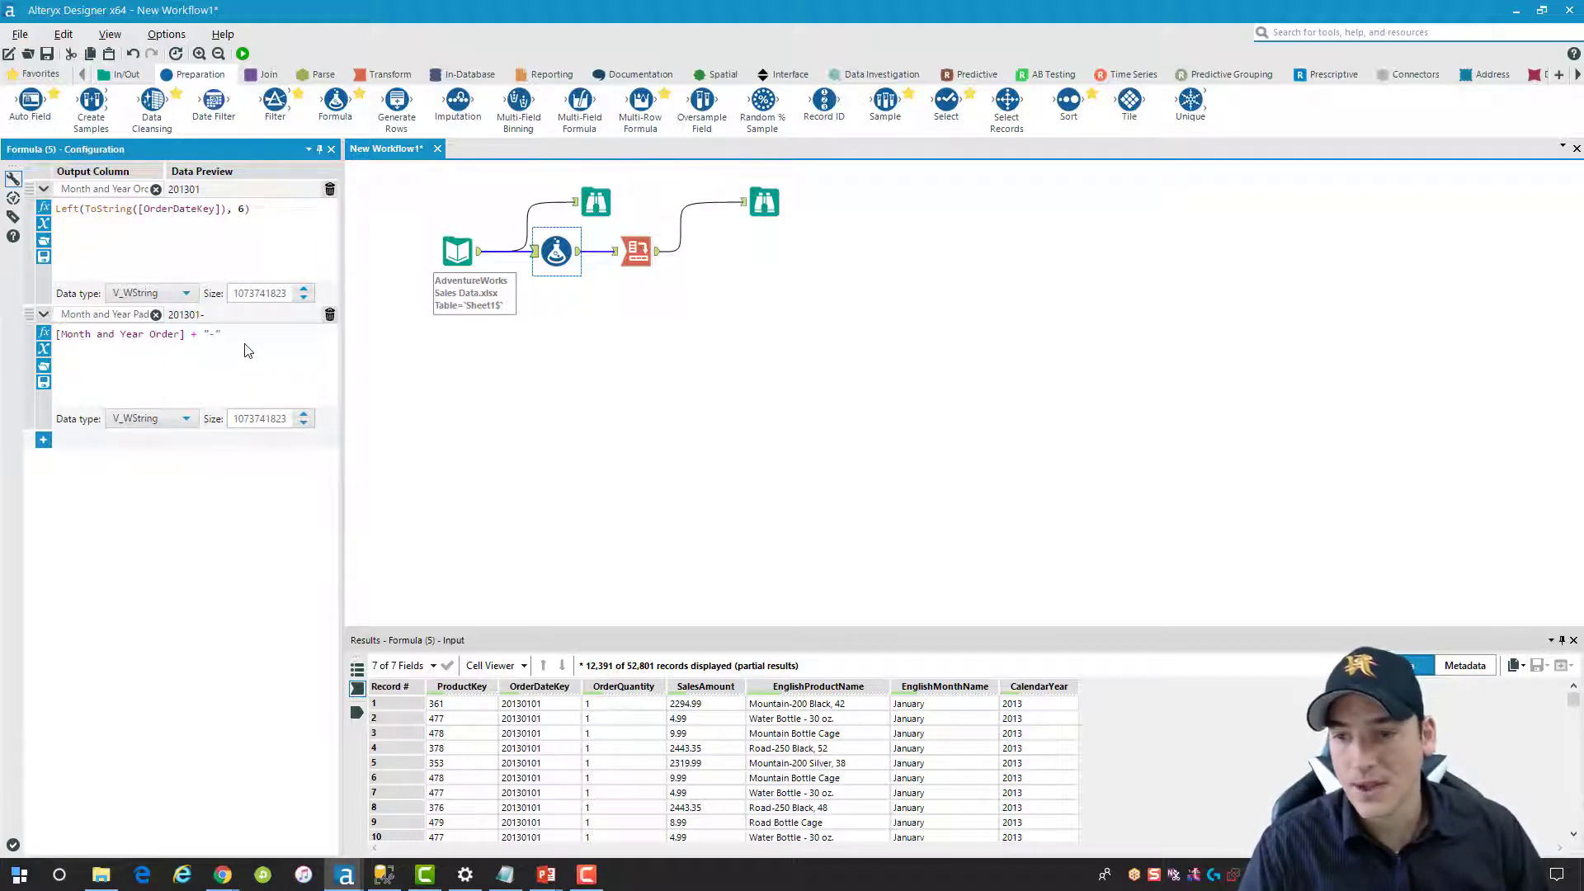
Extend the padded expression with EnglishMonthName, a hyphen and ToString([CalendarYear])
type("+")
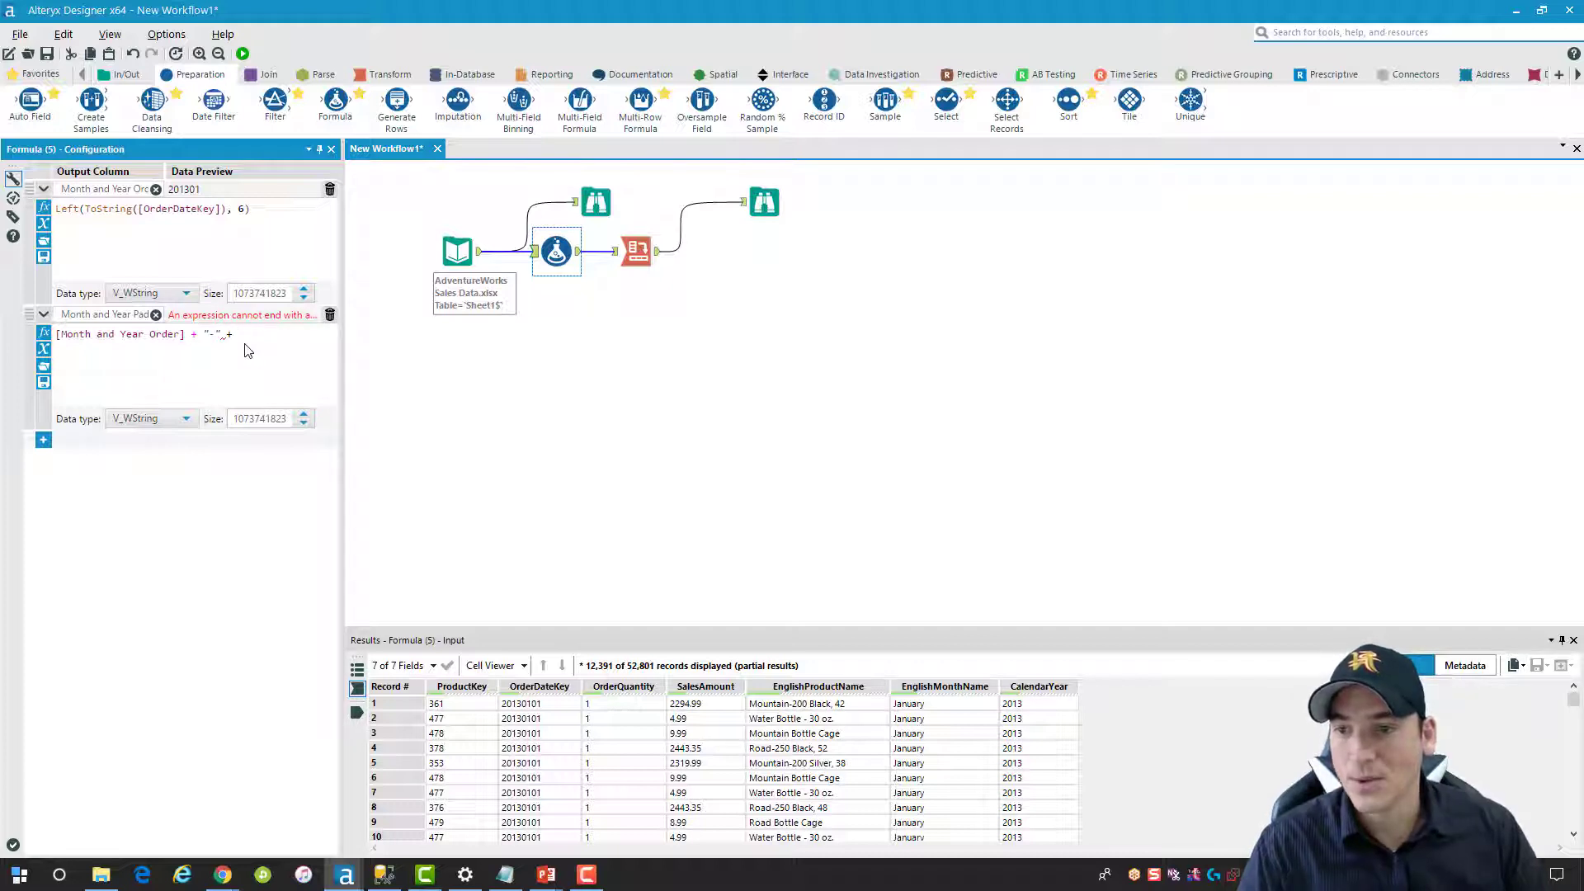
mouse_move(300, 395)
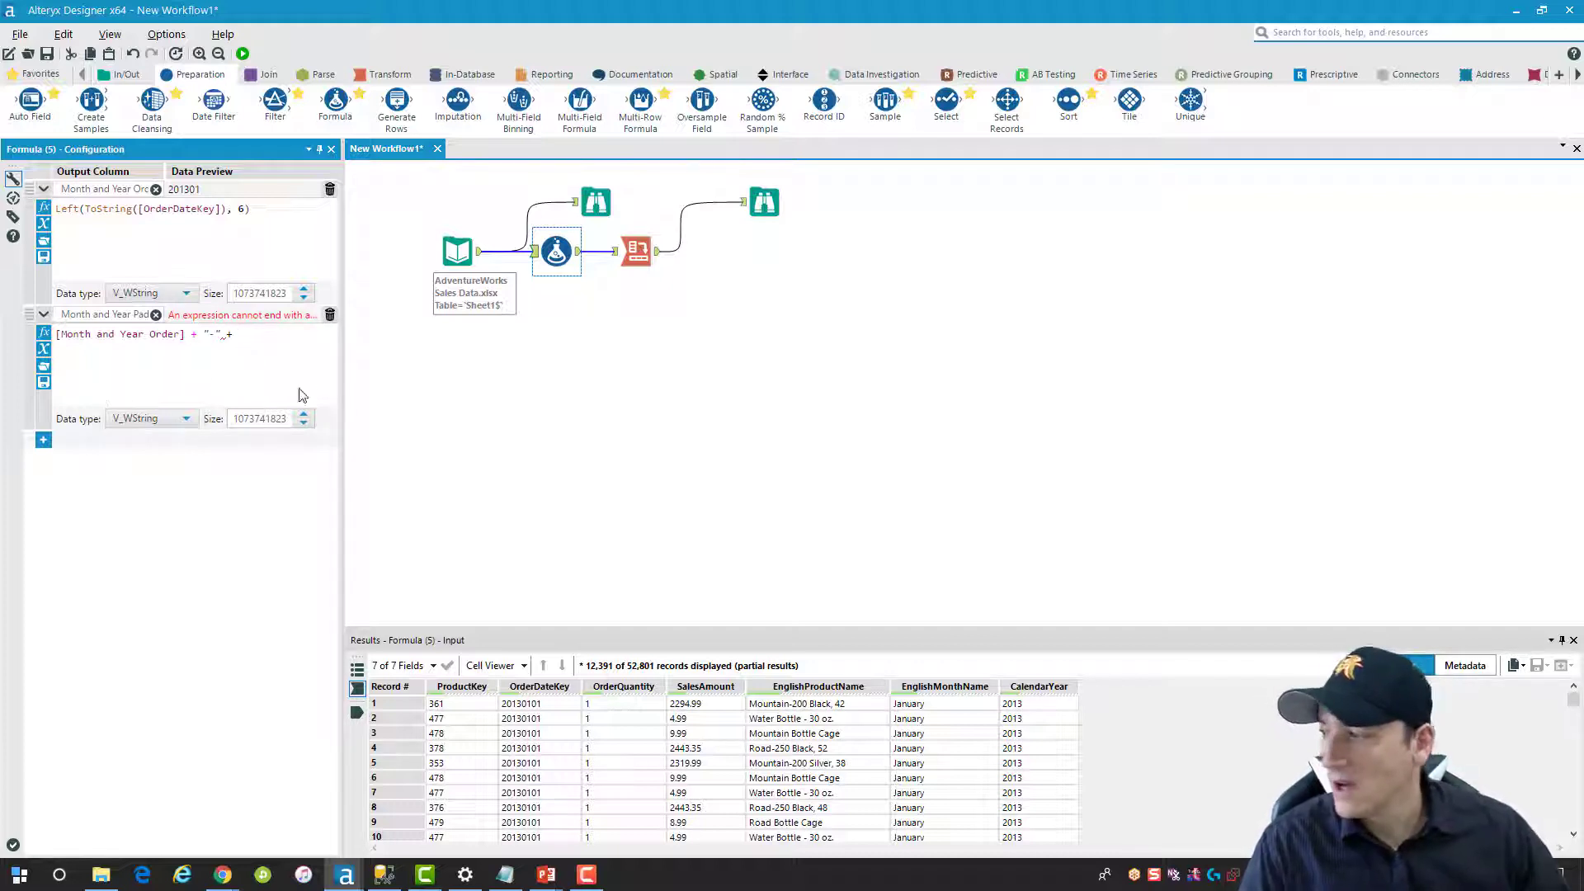
mouse_move(316, 360)
type("+ [EnglishMonthName")
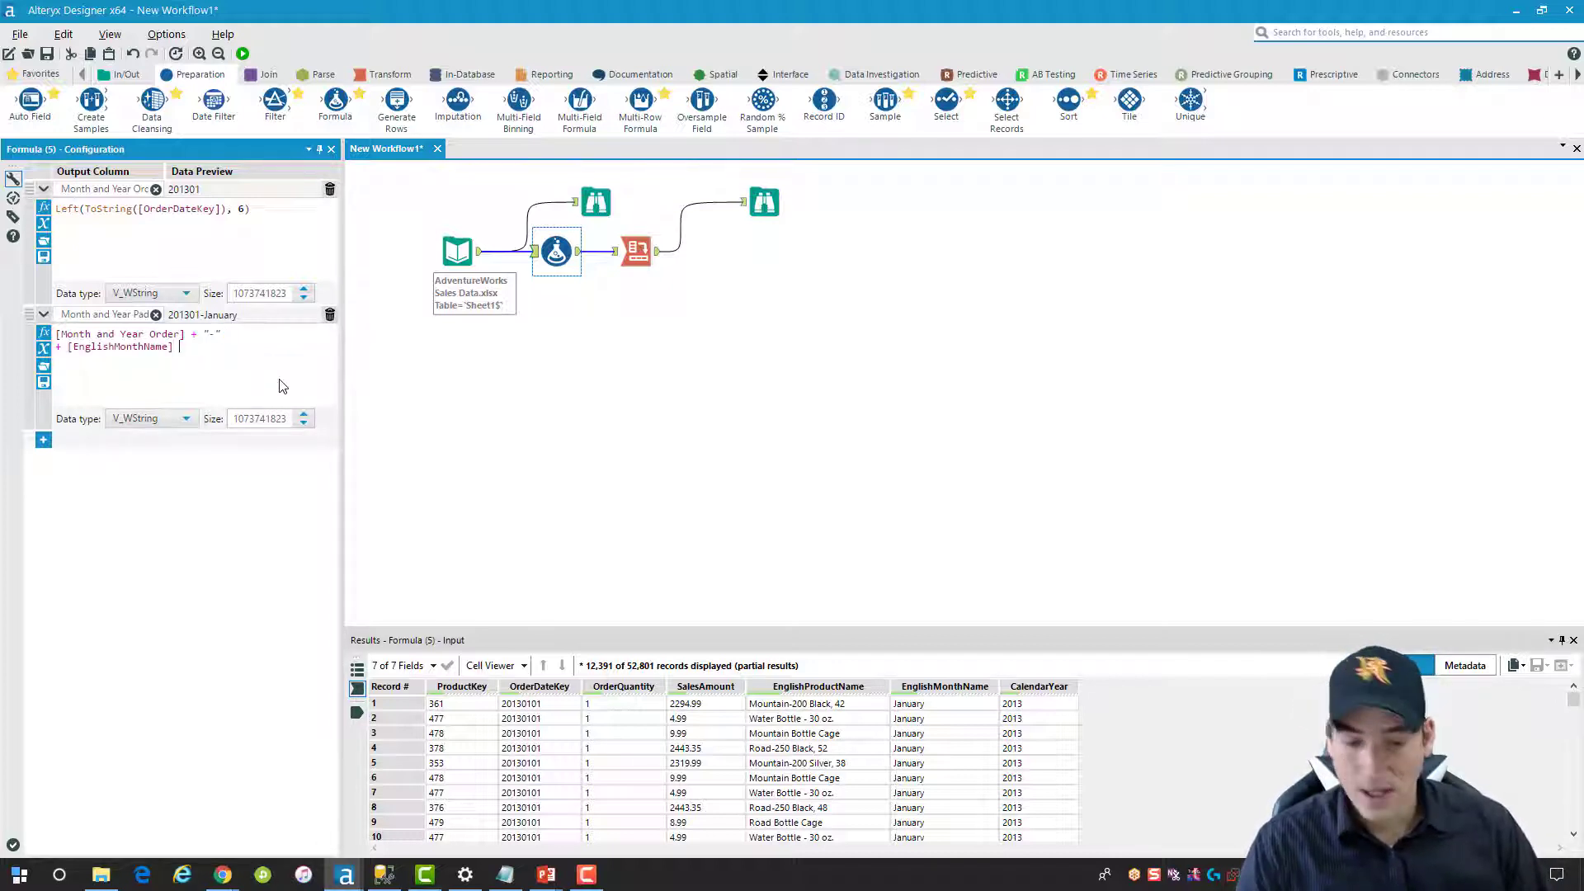
type(",+")
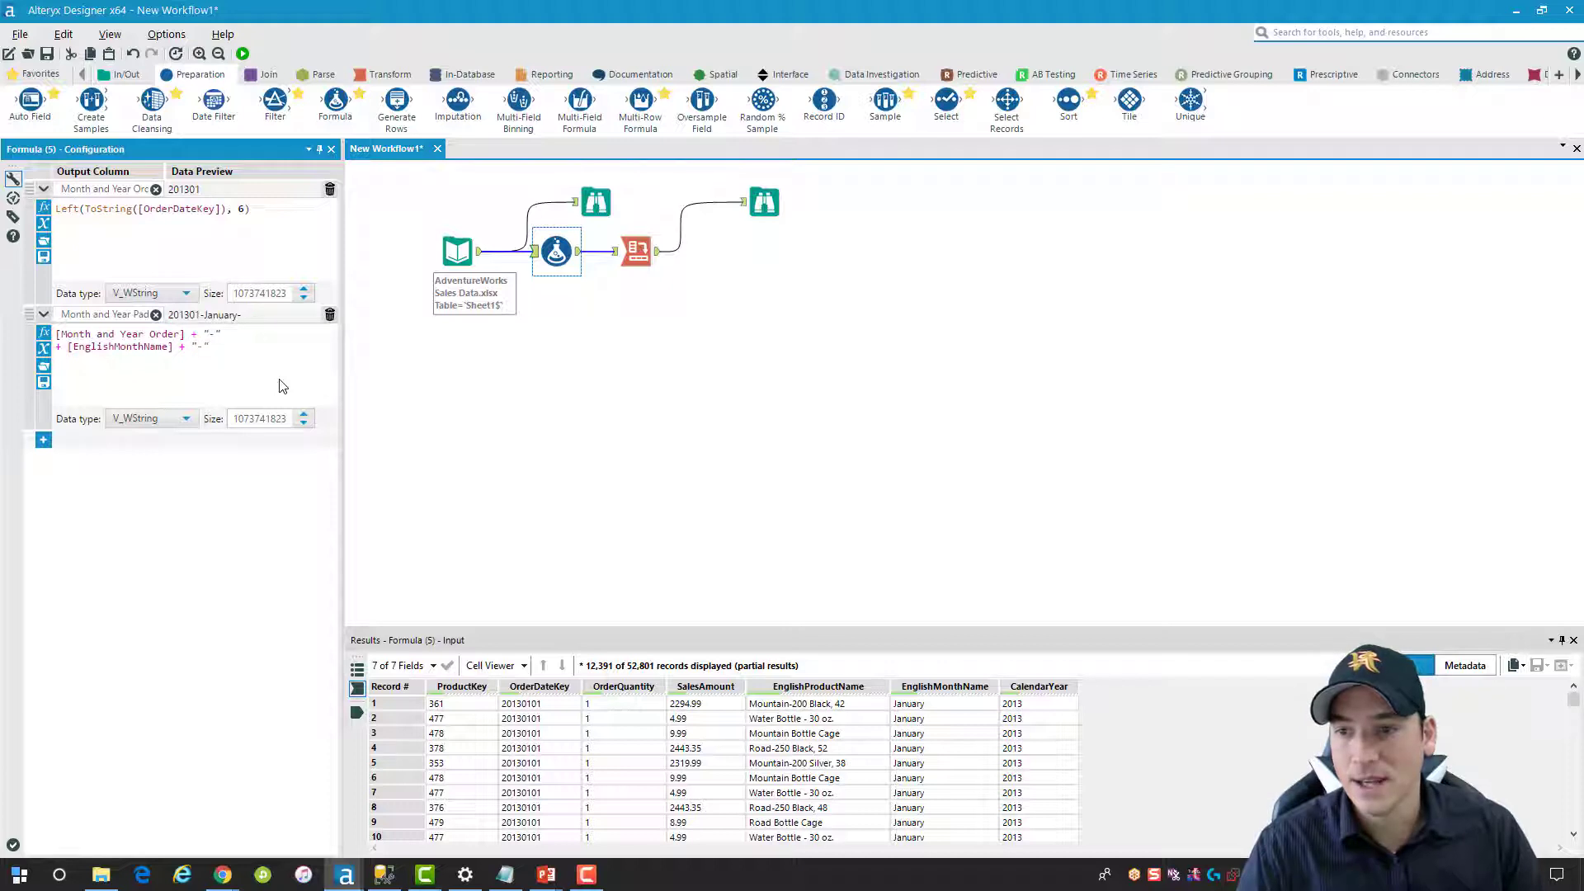
left_click(213, 346)
type(" + [CalendarYear")
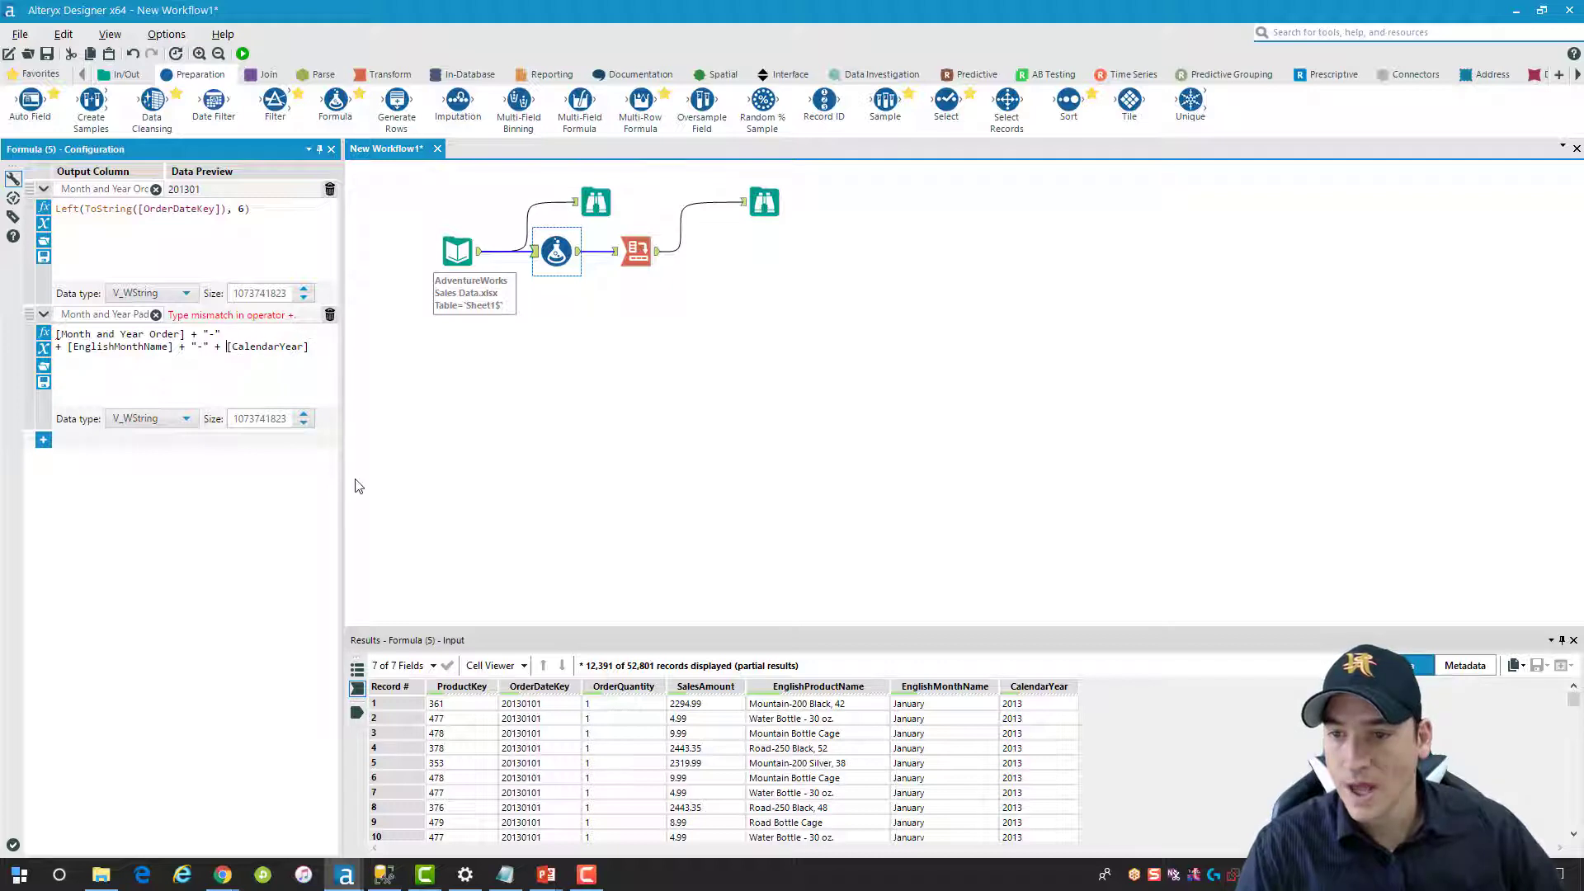
type("ToString(")
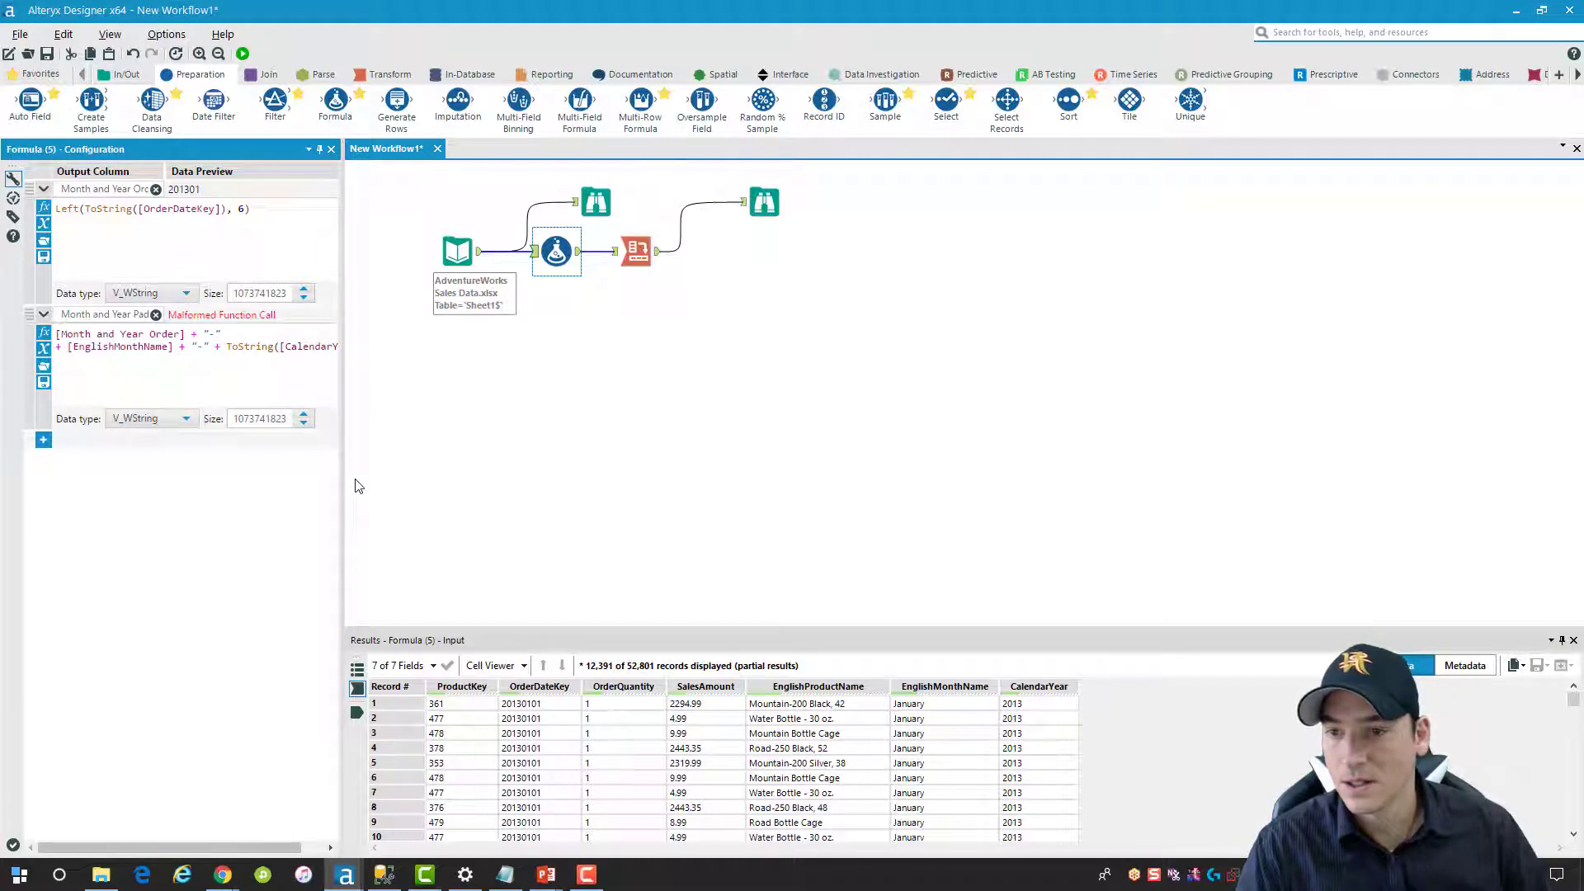
mouse_move(348, 492)
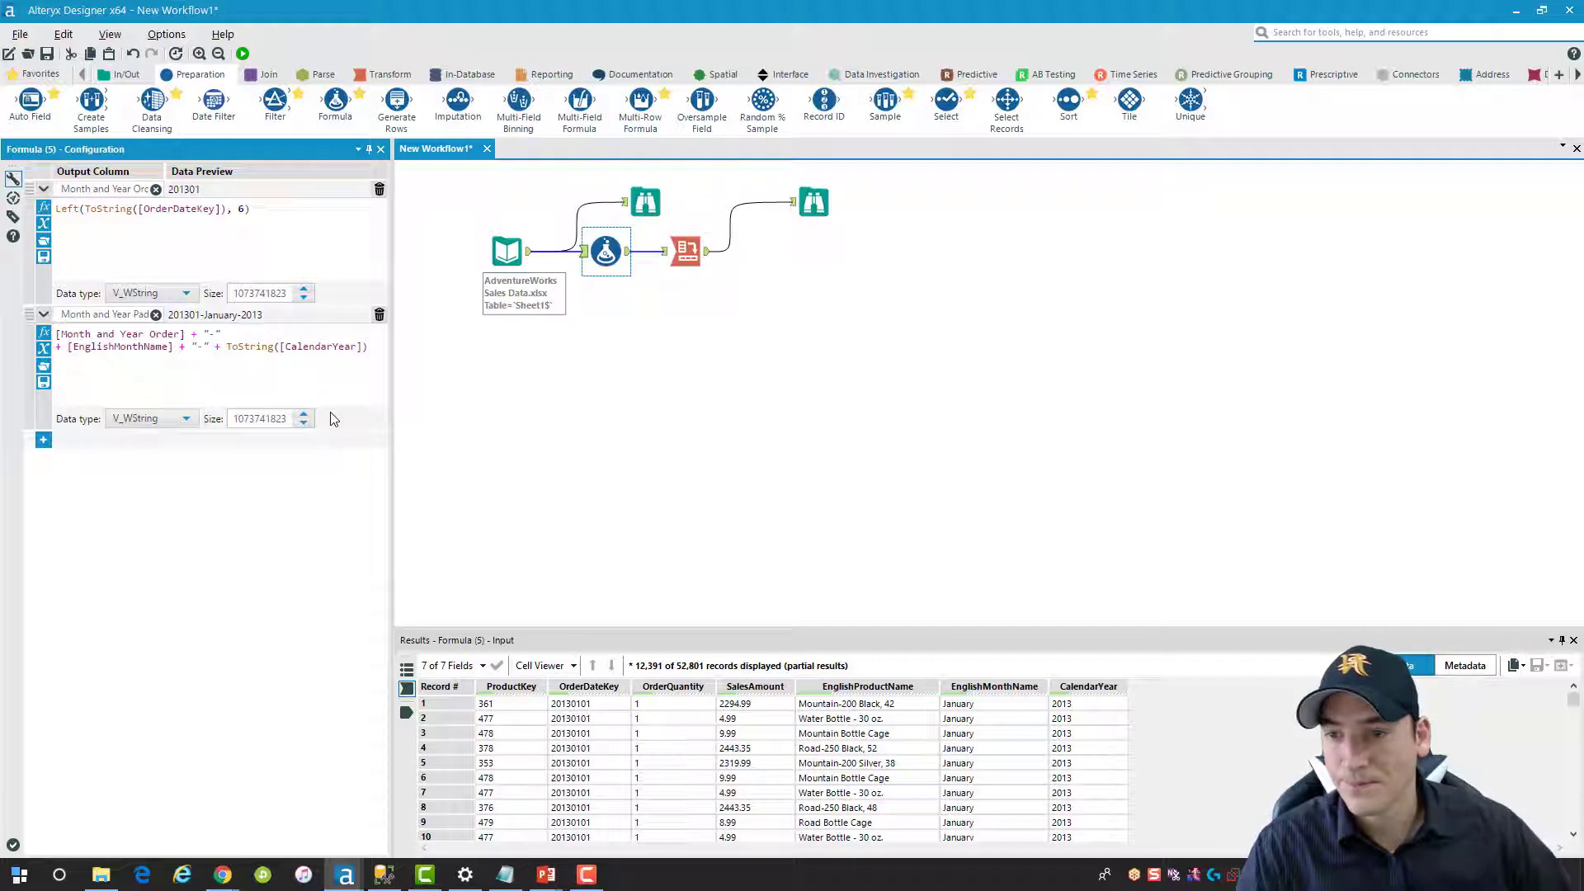
mouse_move(168, 325)
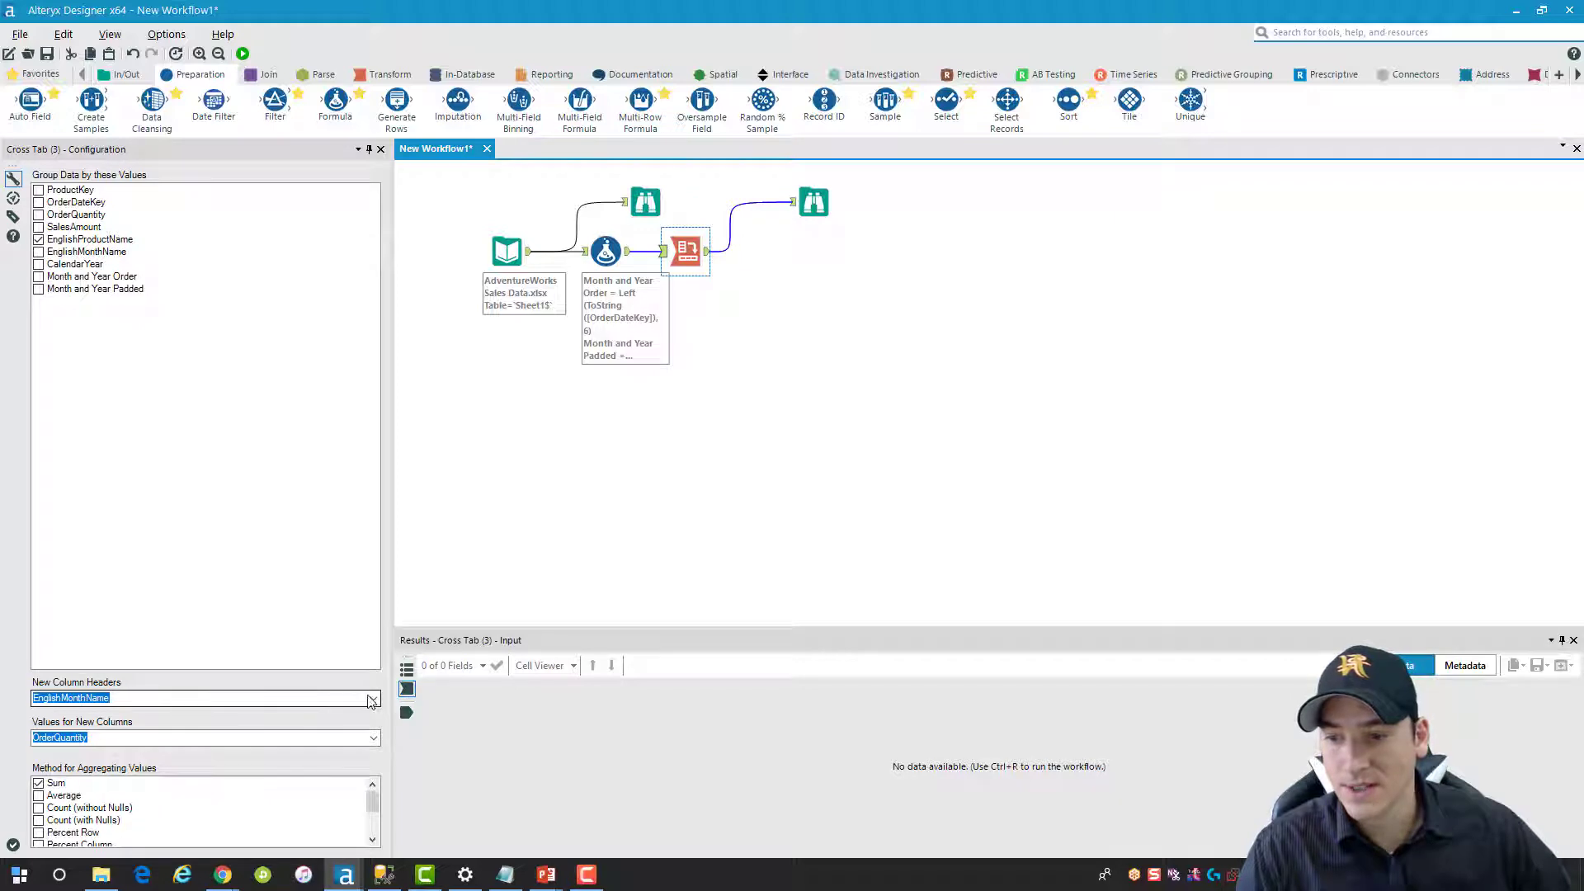
Use Month and Year Padded as the cross-tab headers and rerun for columns like 201301_January_2013
left_click(371, 696)
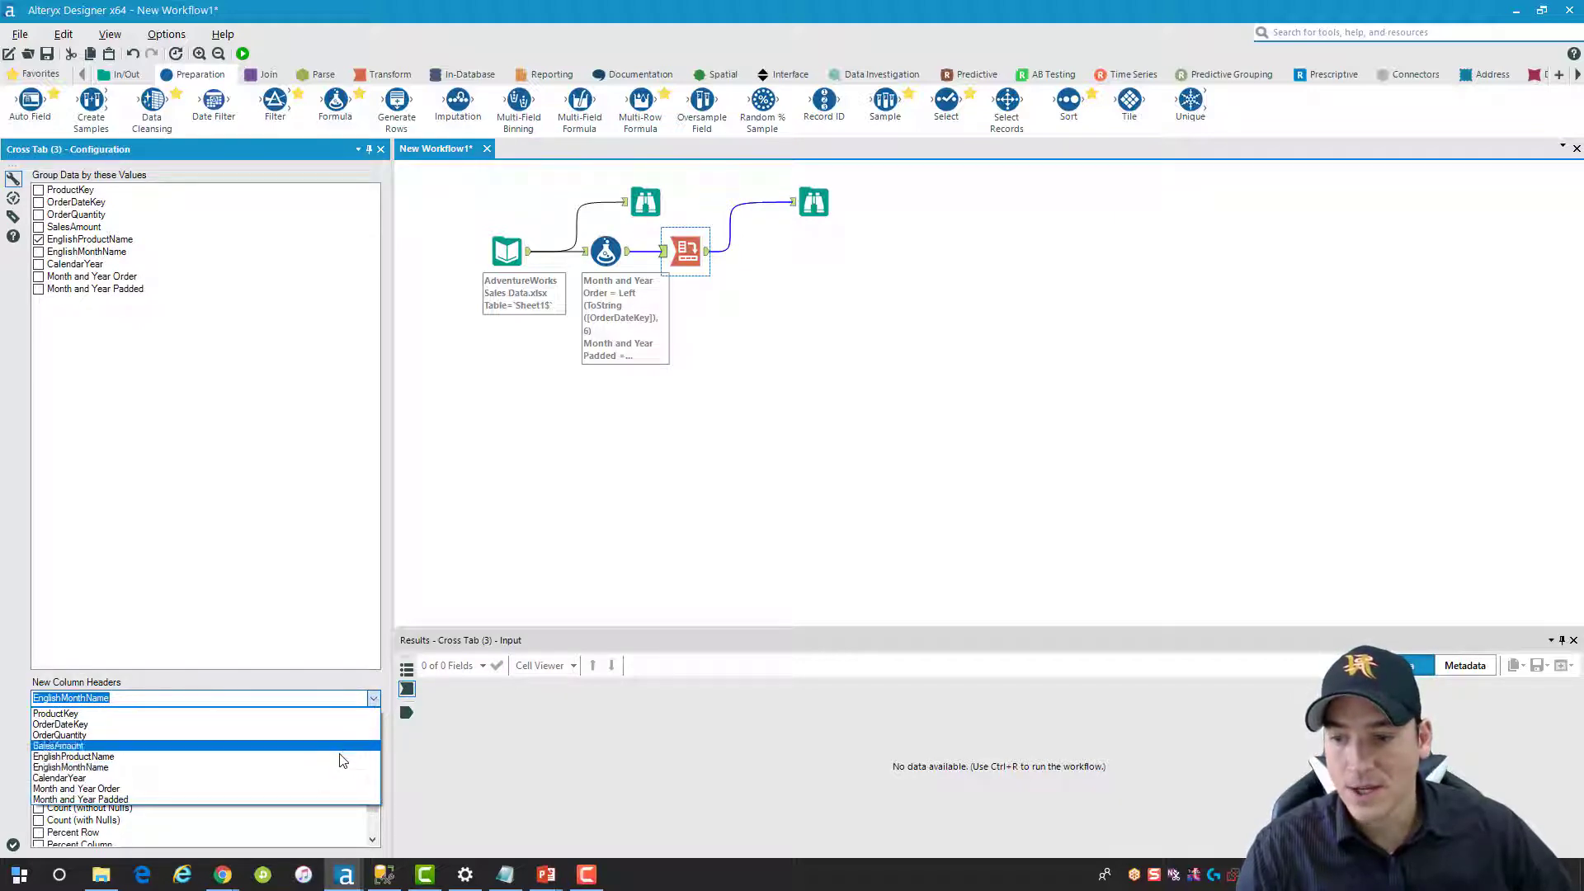
left_click(81, 798)
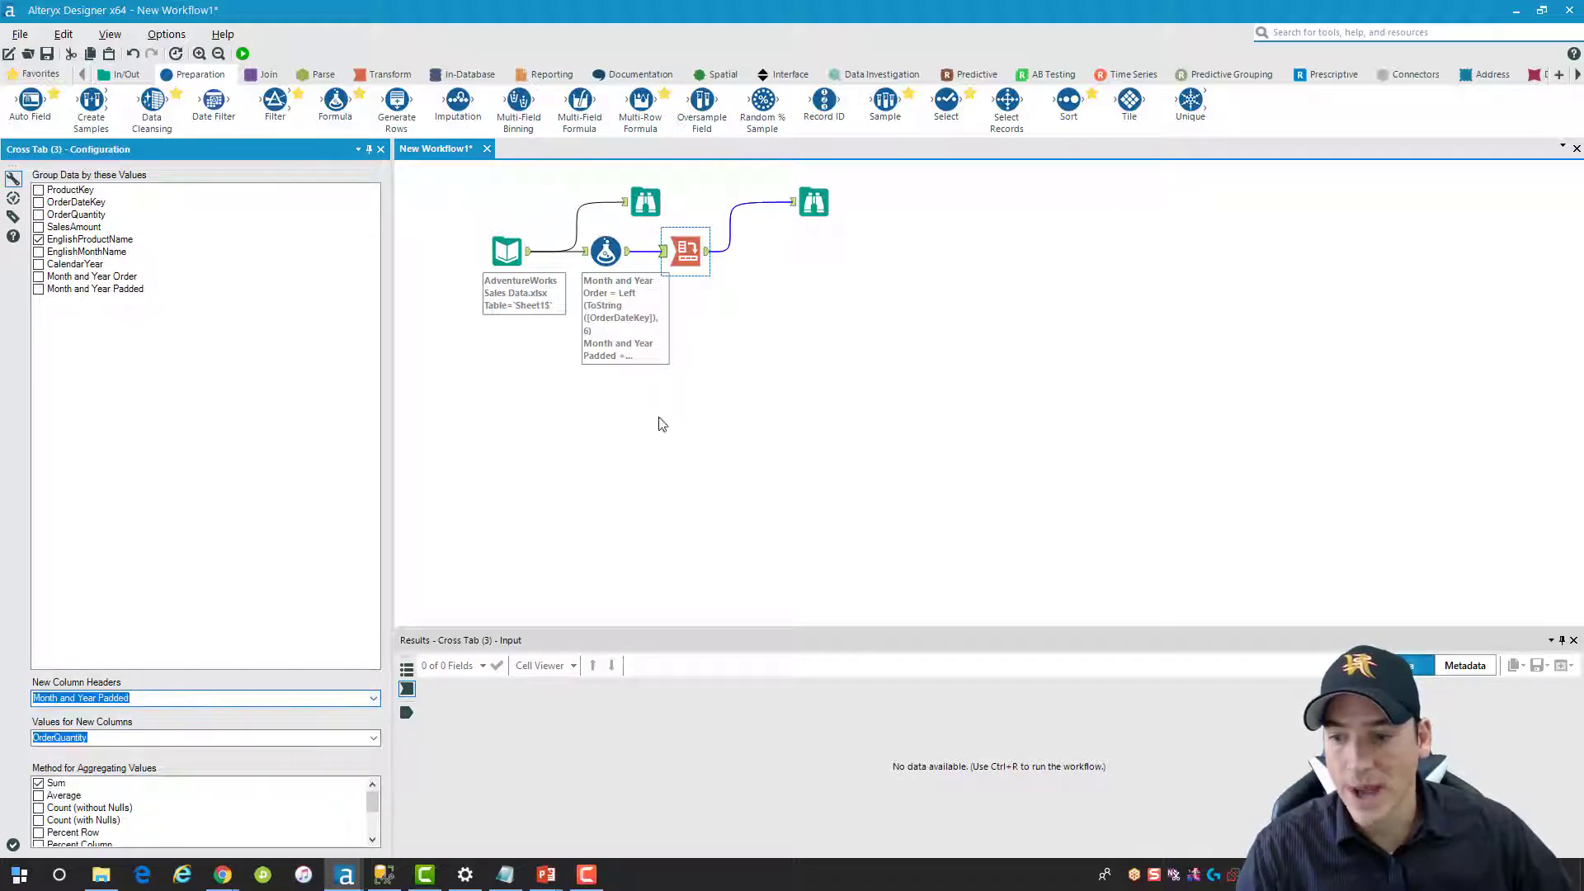
left_click(241, 53)
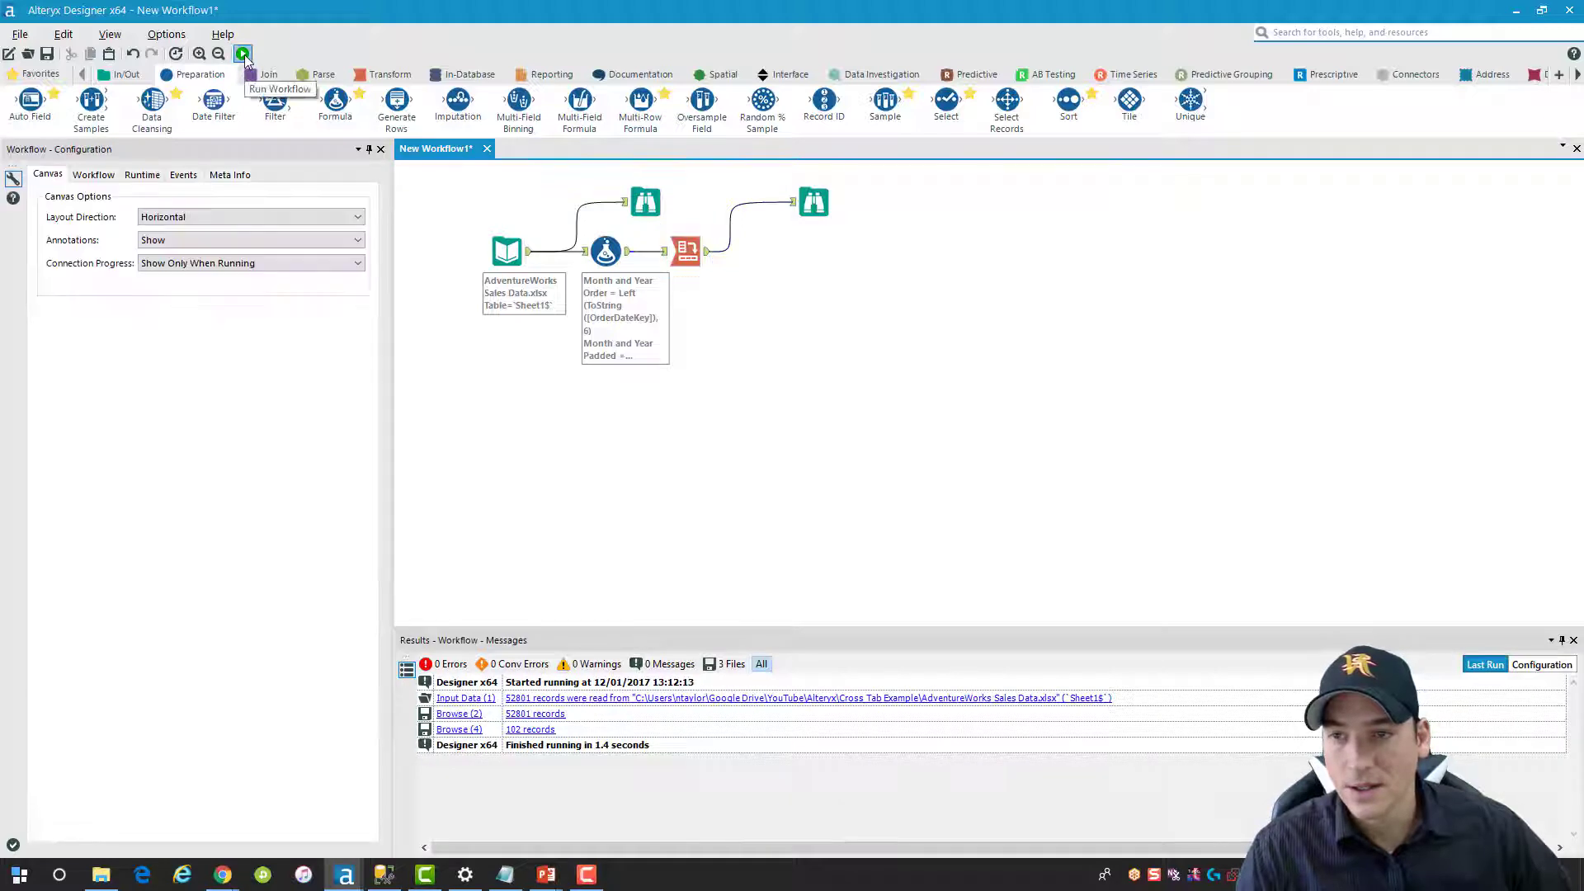
left_click(242, 53)
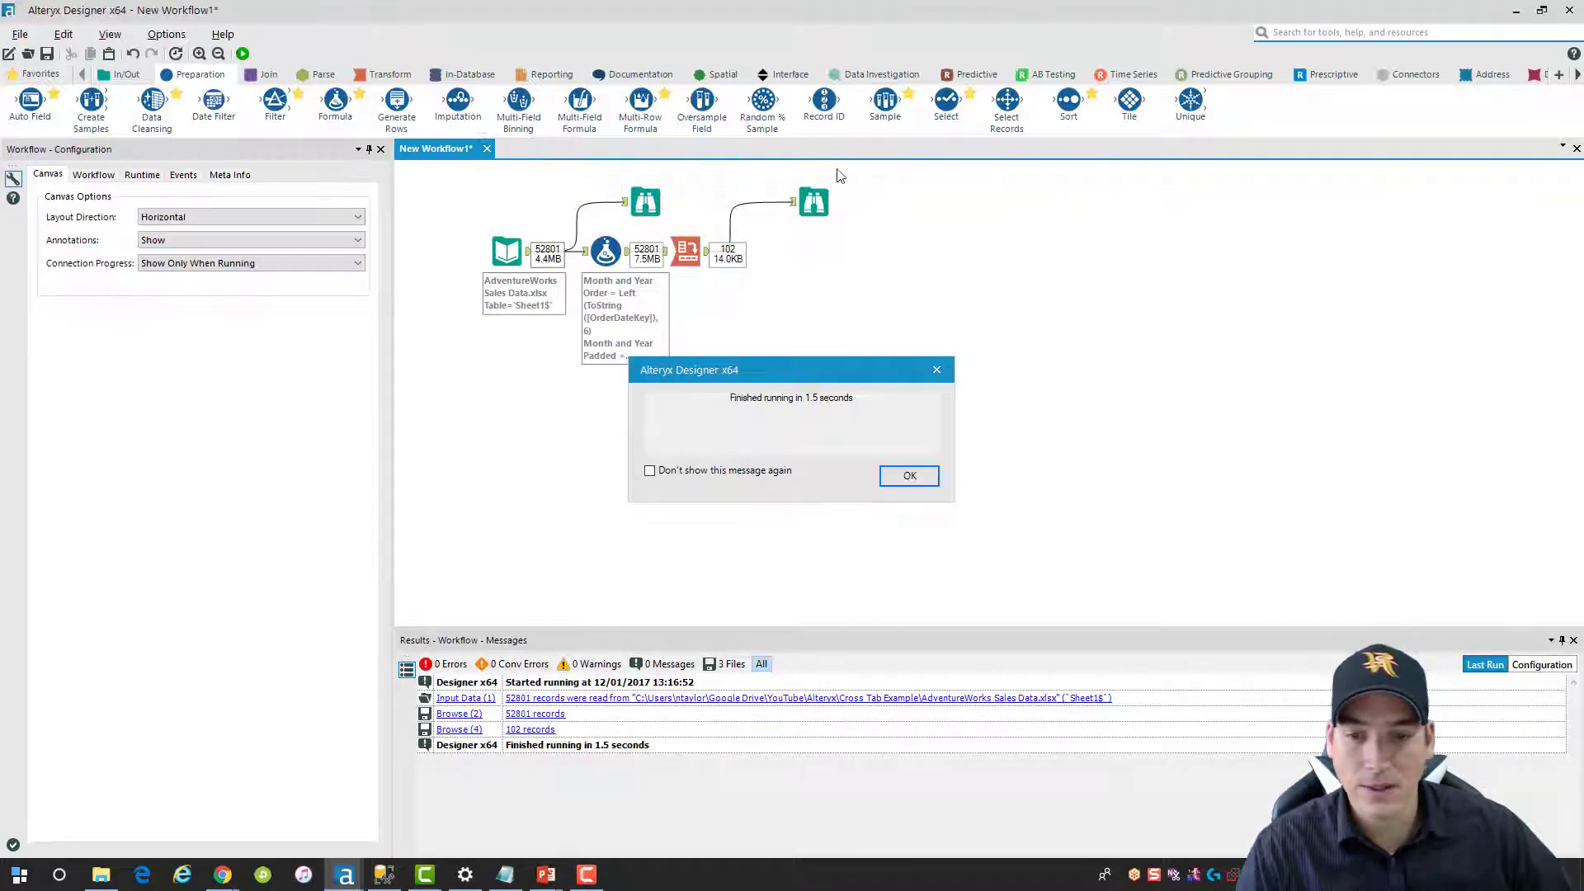
left_click(907, 475)
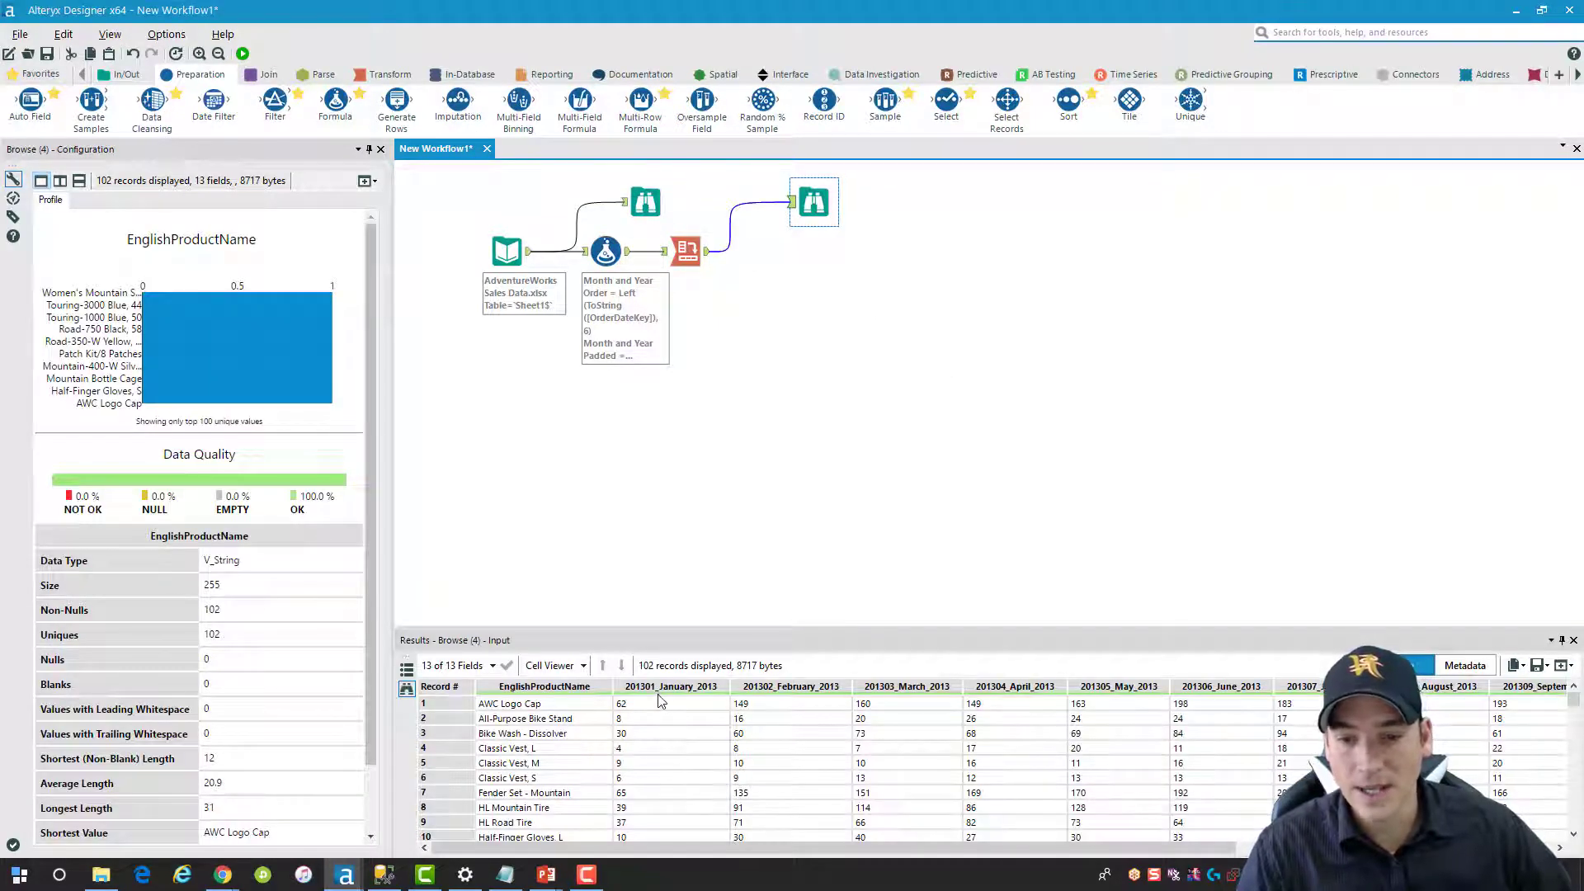
mouse_move(1205, 705)
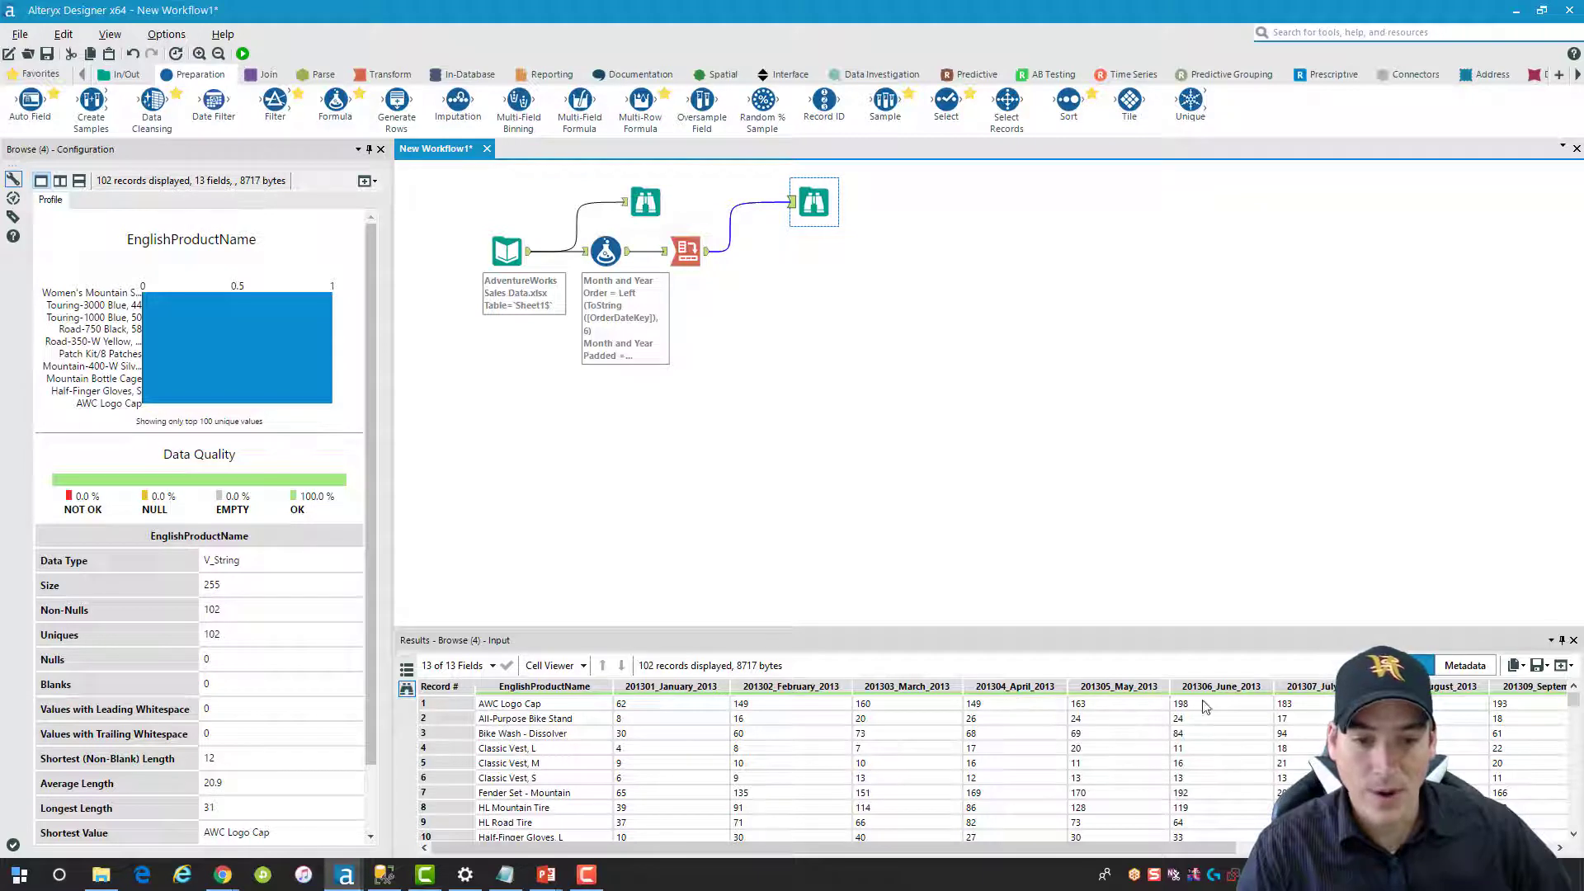
mouse_move(906, 371)
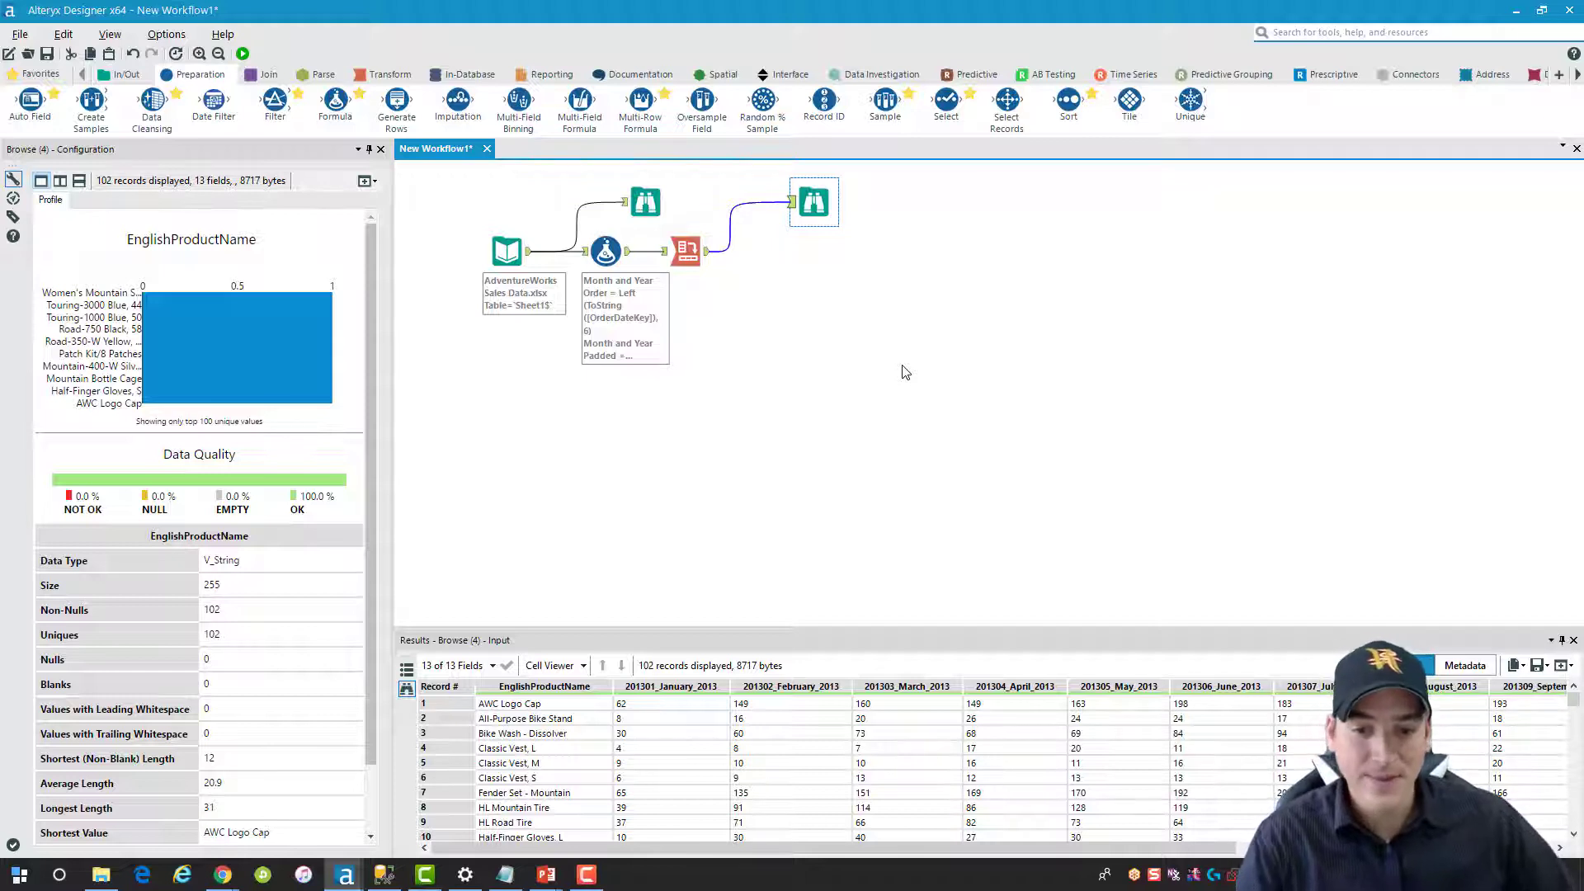
mouse_move(695, 694)
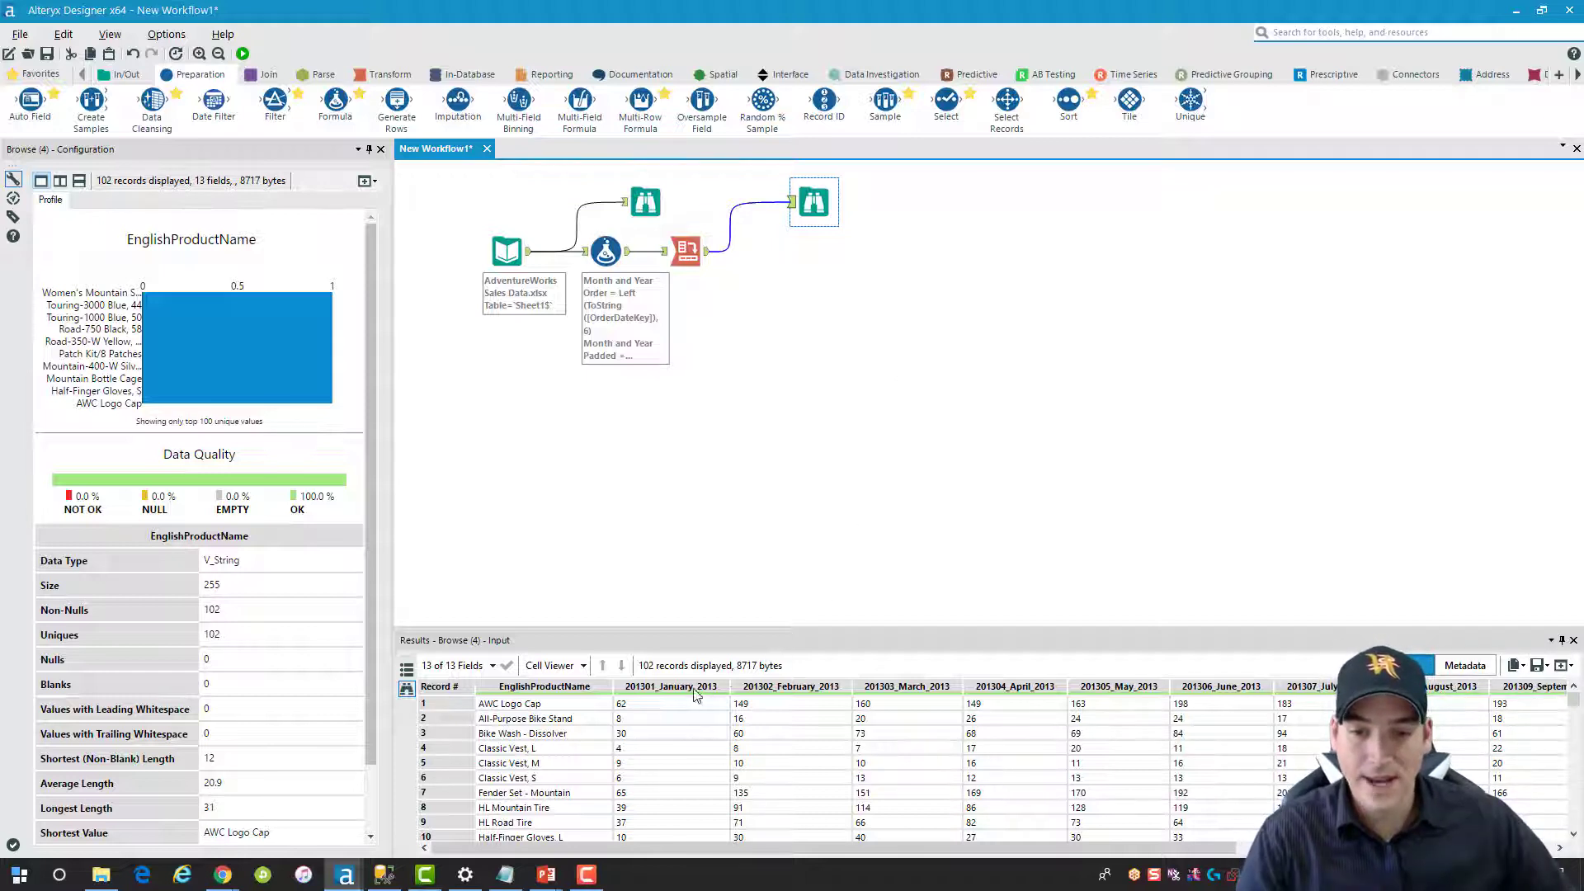
mouse_move(661, 700)
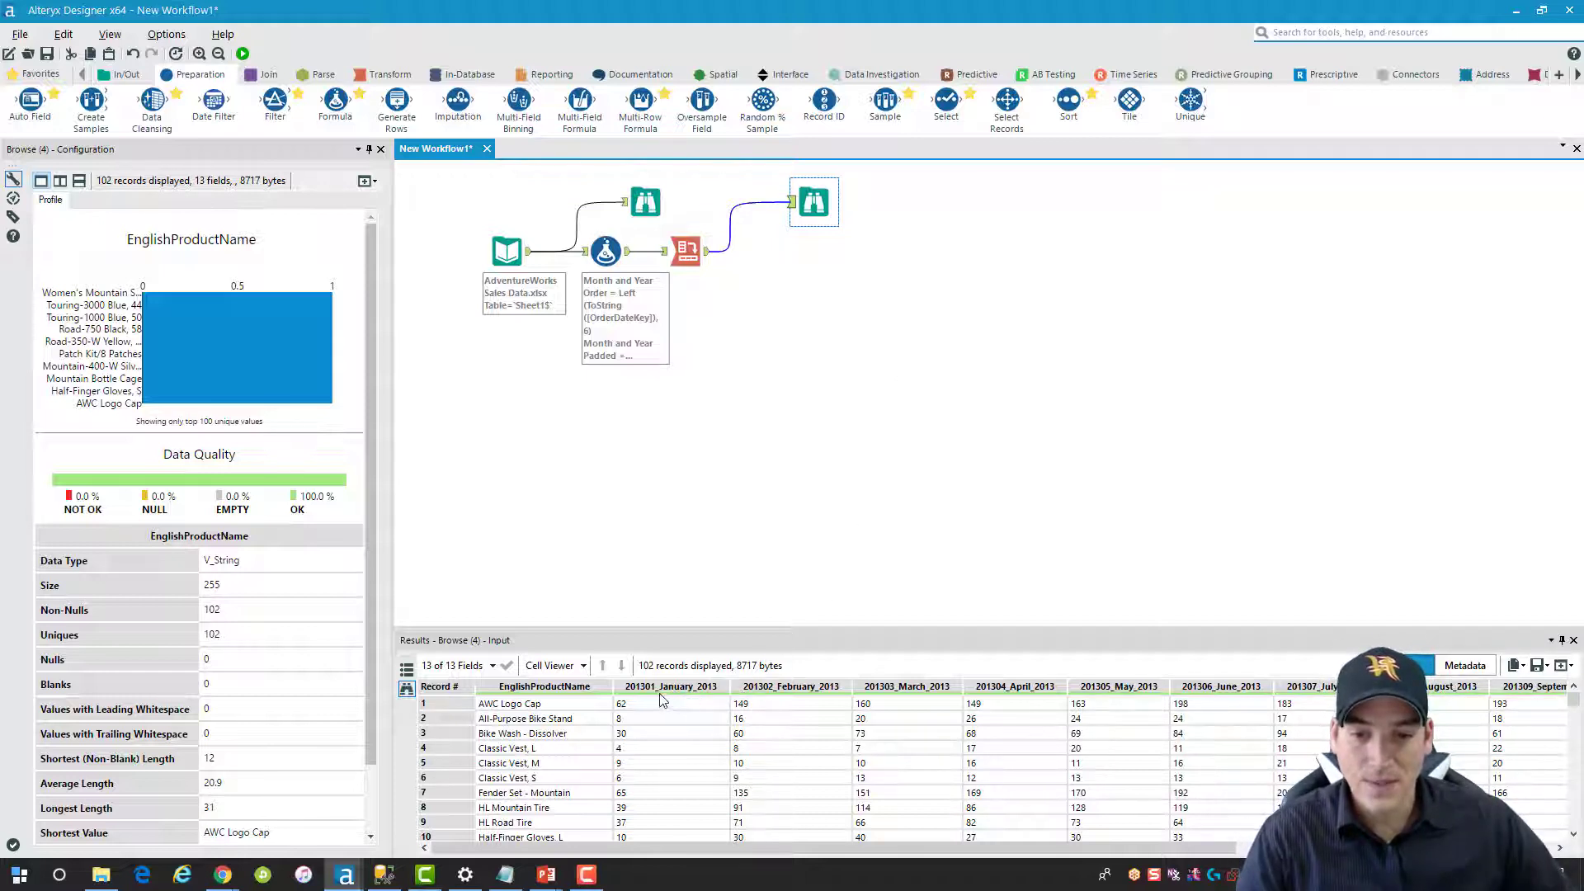
mouse_move(760, 415)
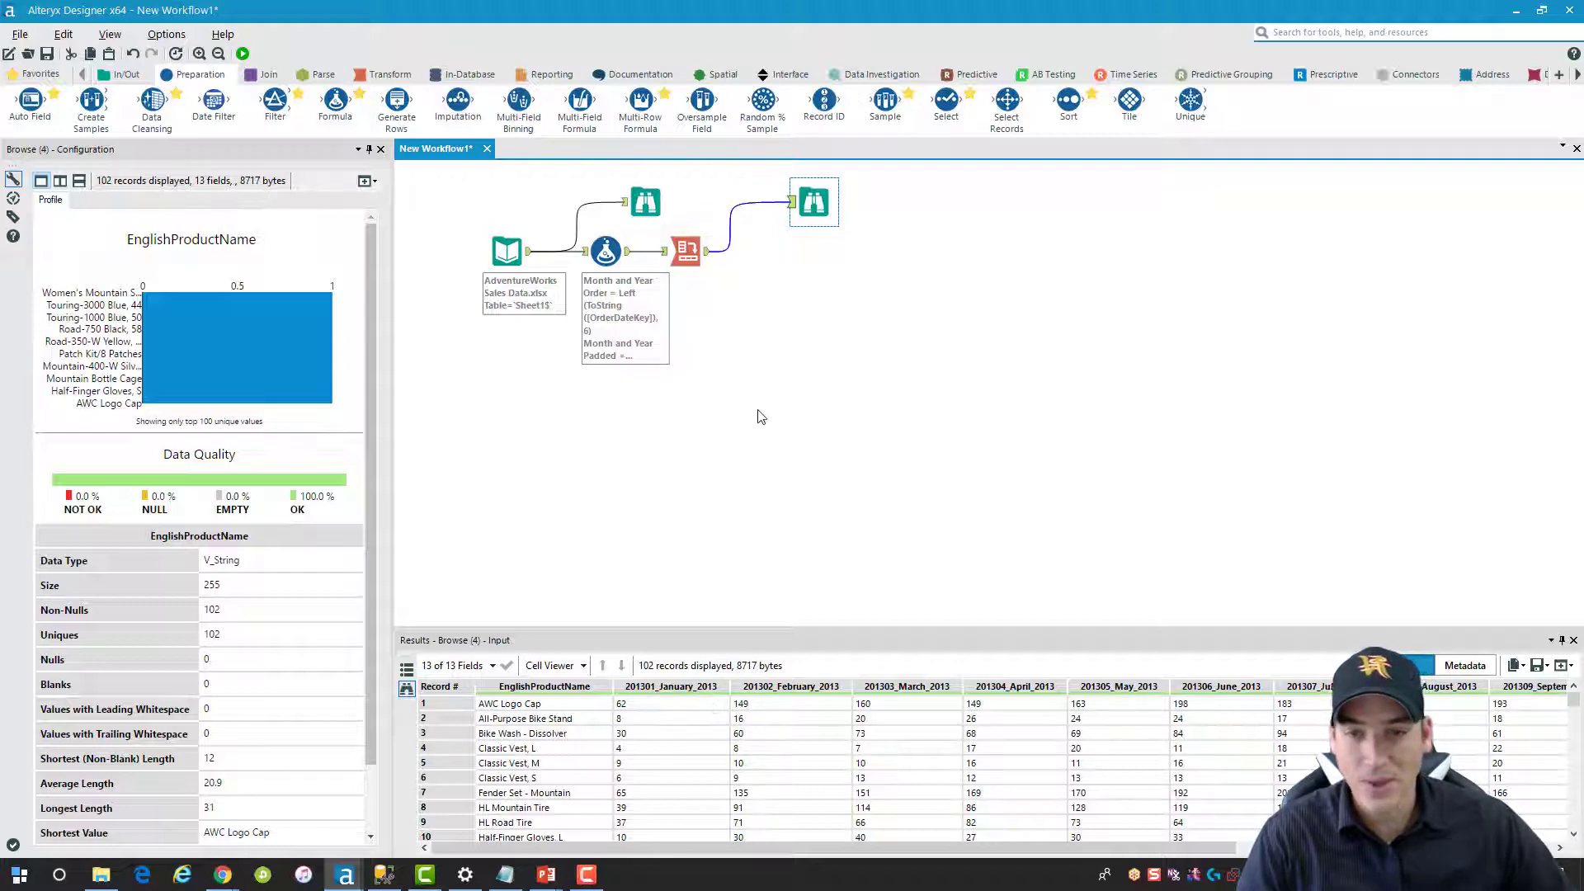
left_click(604, 250)
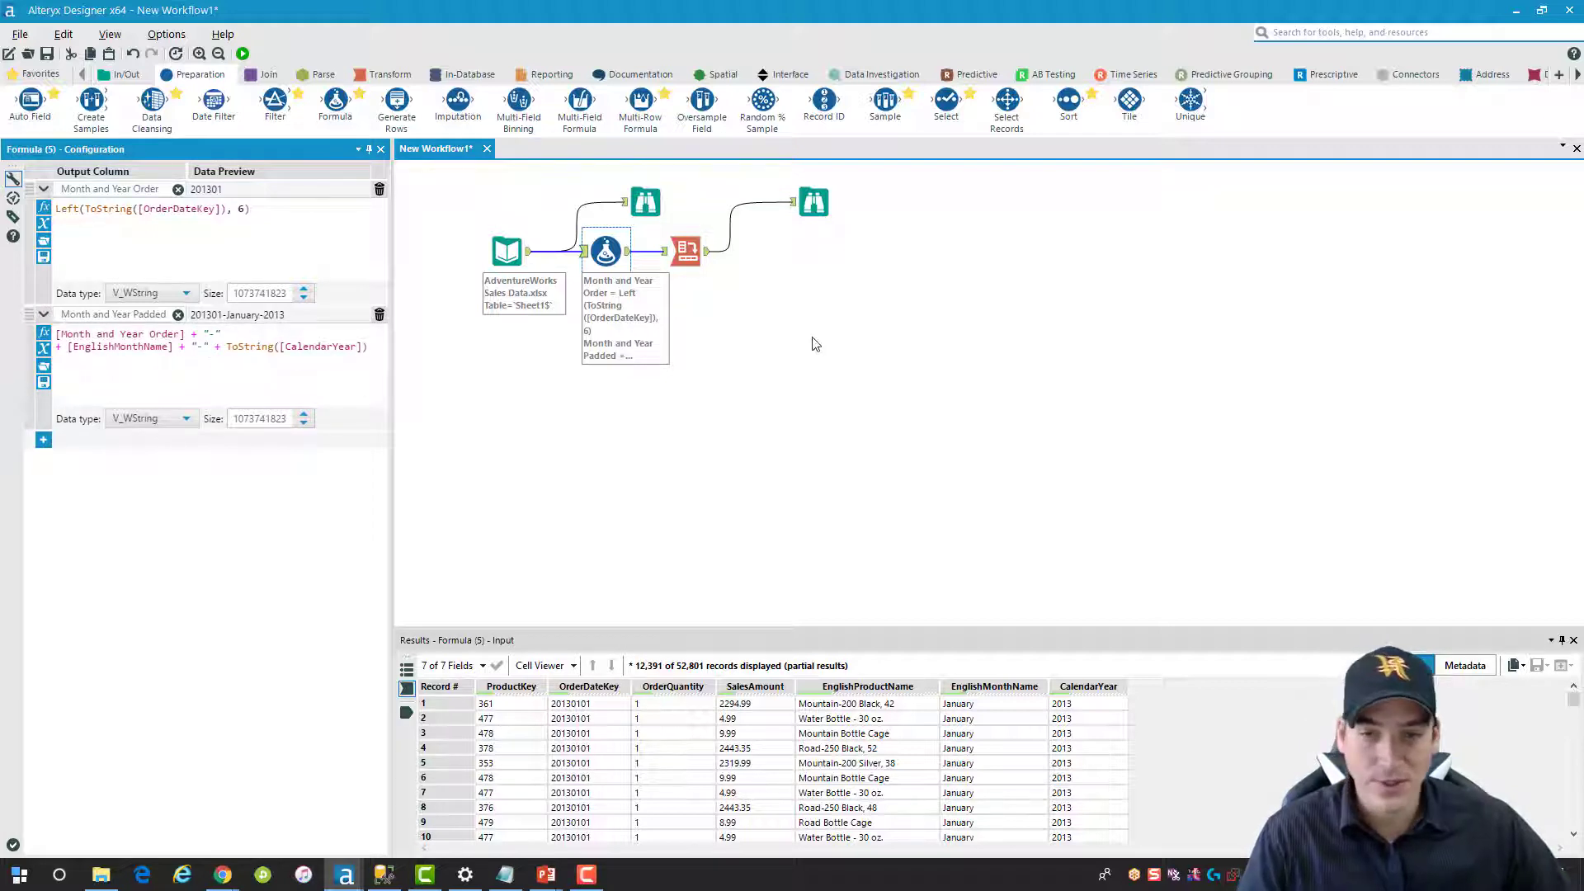
View the cross-tab browse output with its 13 year-month fields again
left_click(683, 250)
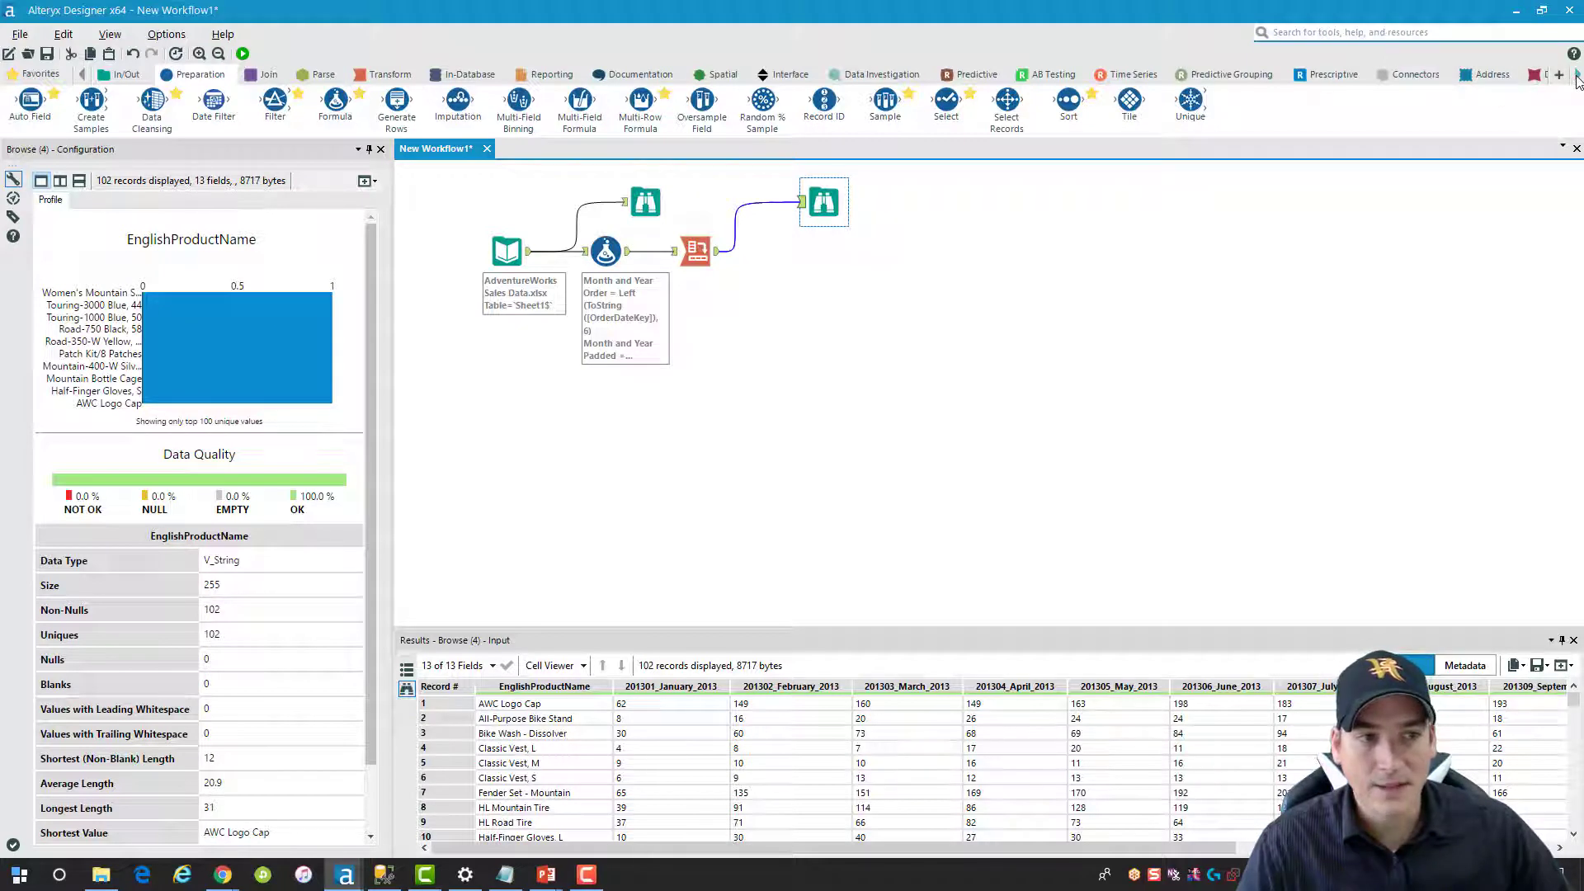
Add a Developer Field Info tool off the cross tab, positioned below the first browse output
left_click(1561, 74)
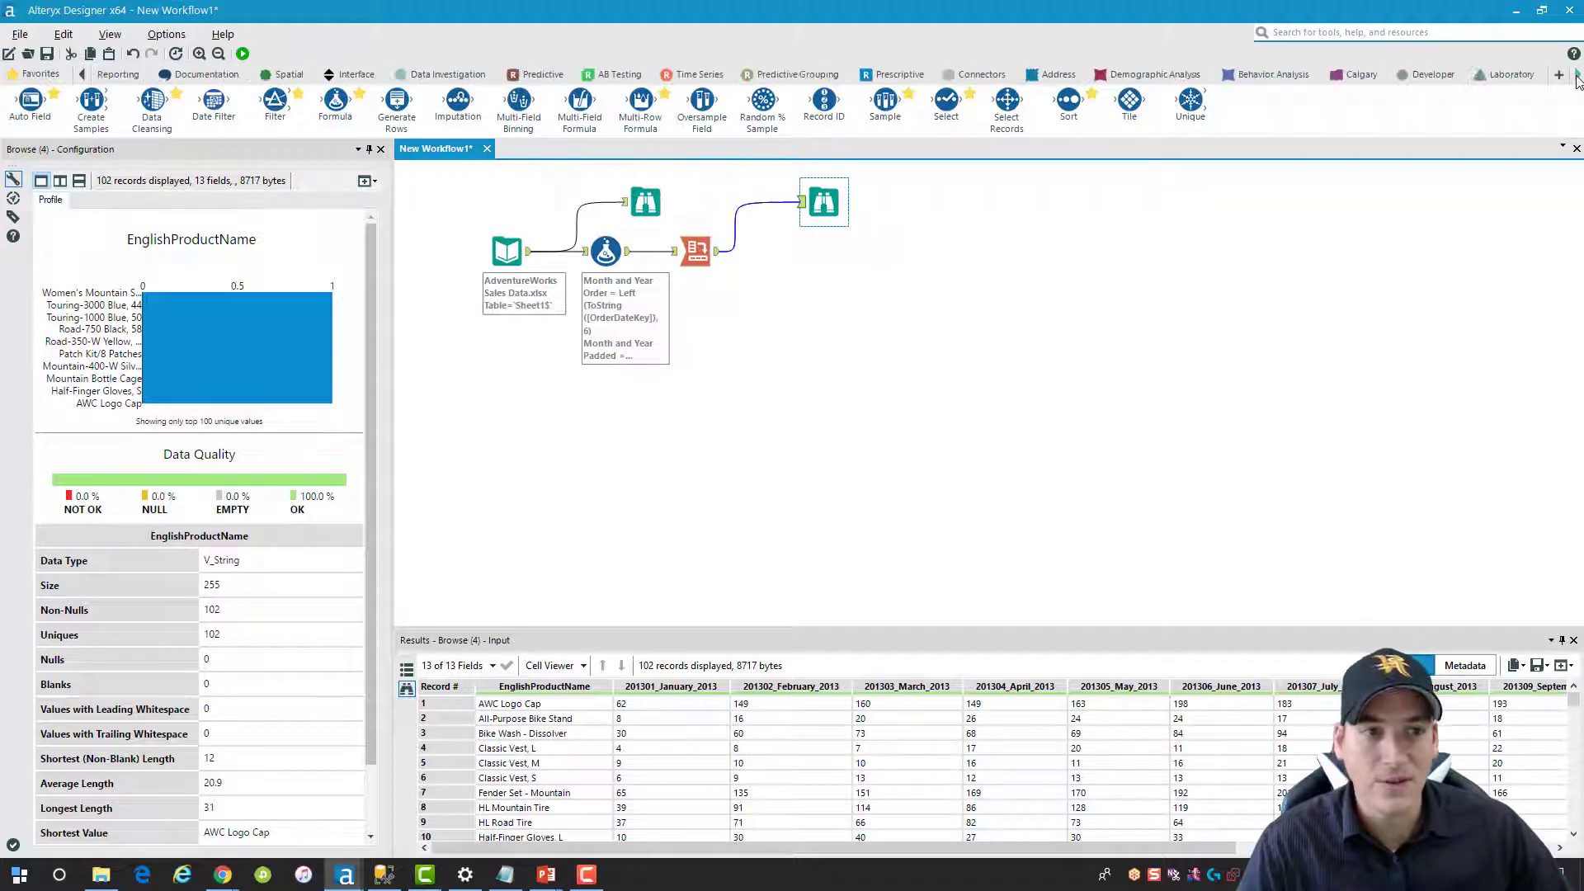
left_click(1280, 74)
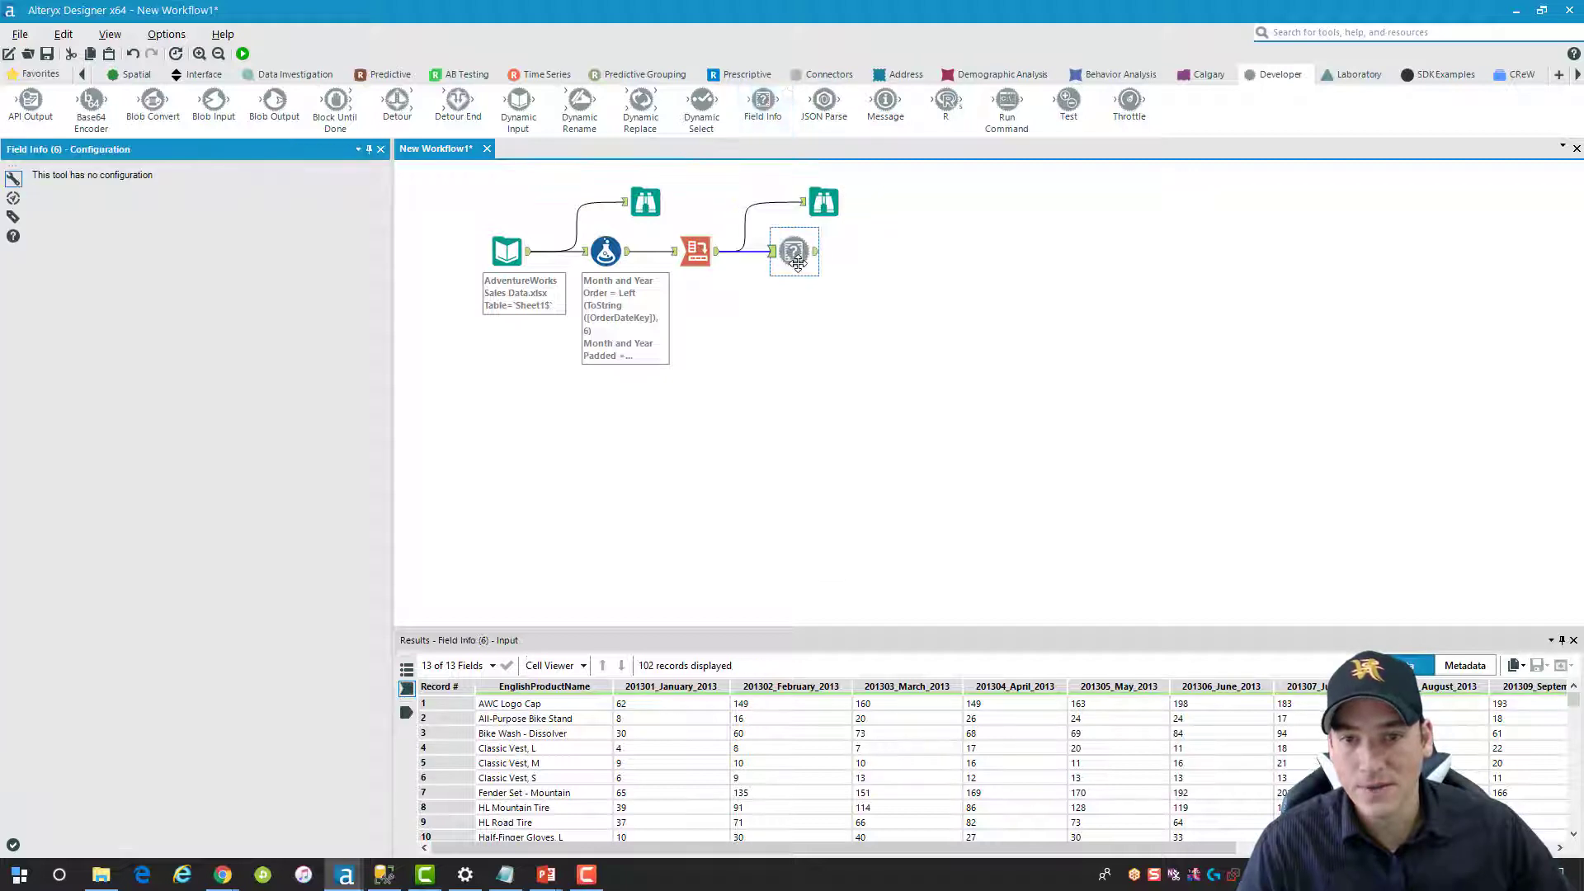
left_click_drag(794, 251, 823, 301)
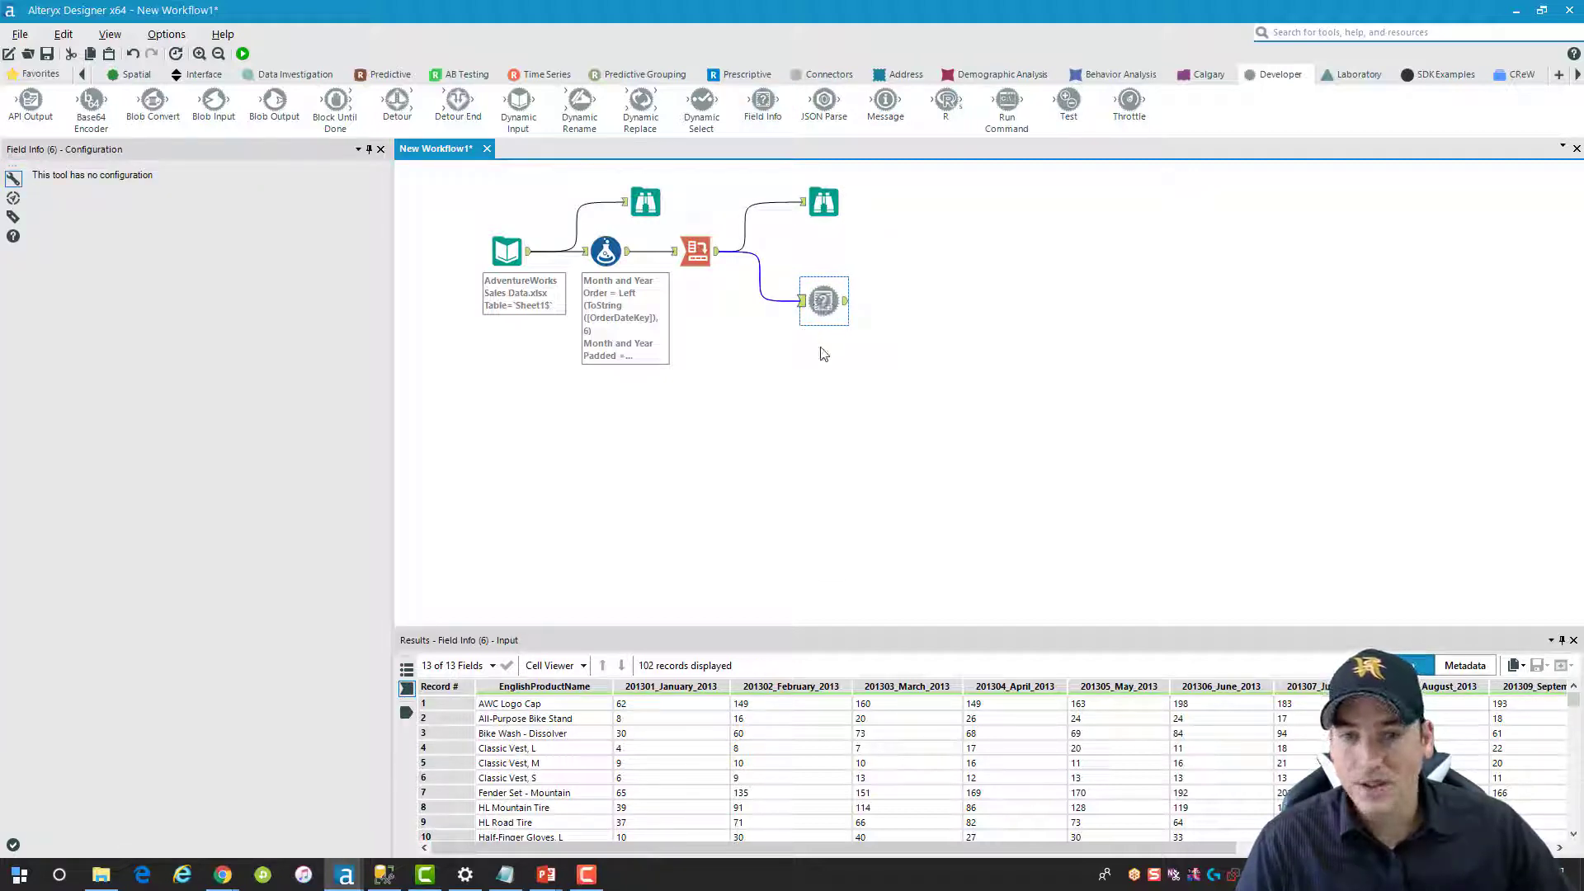
mouse_move(622, 578)
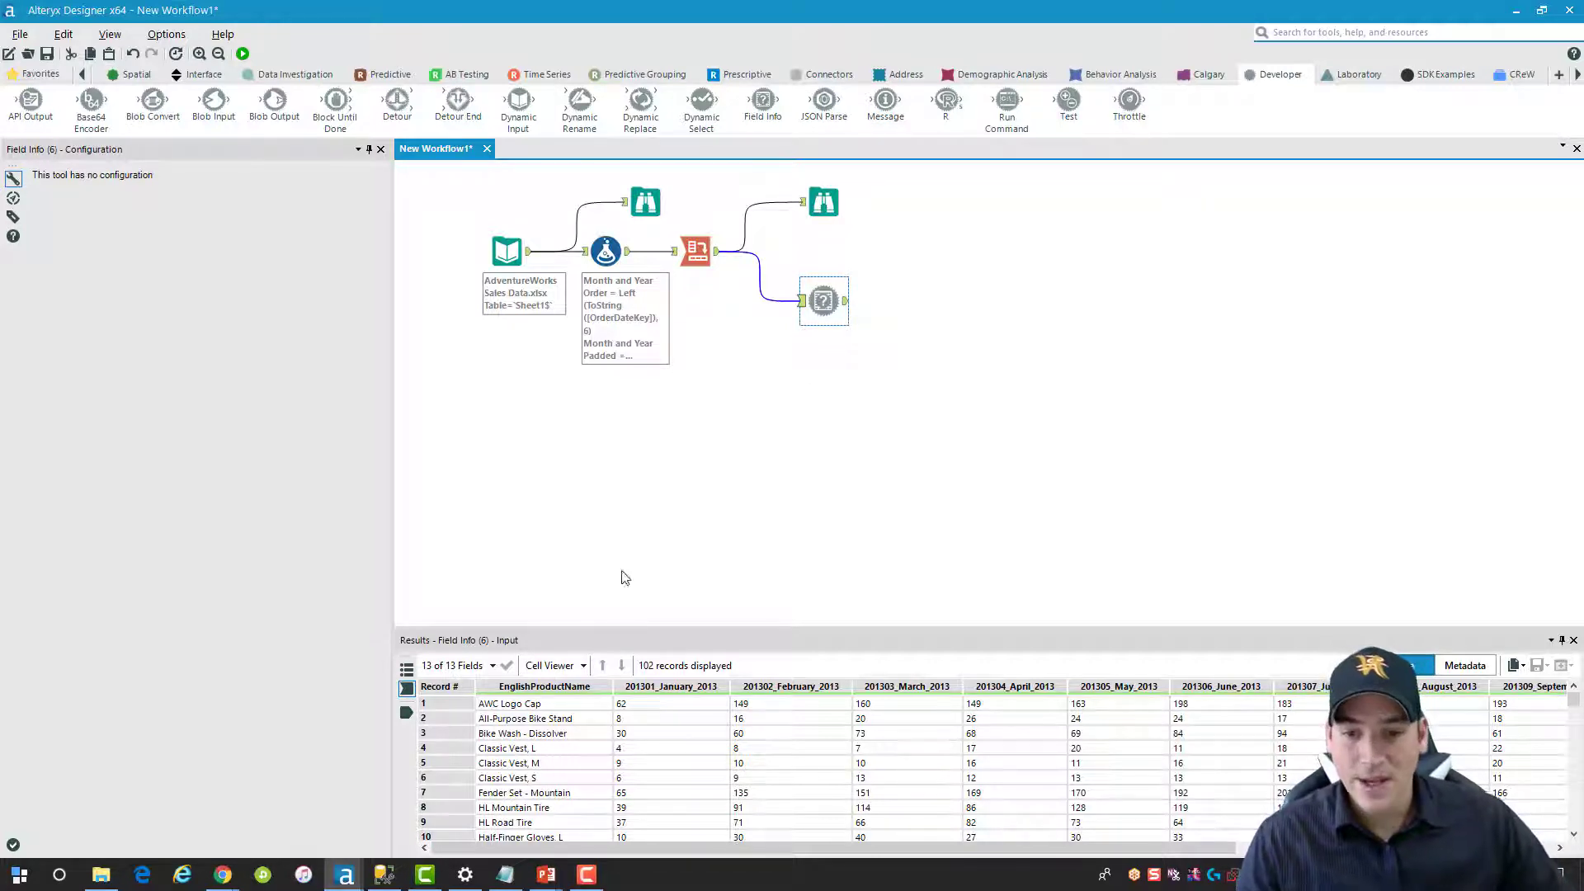
mouse_move(672, 703)
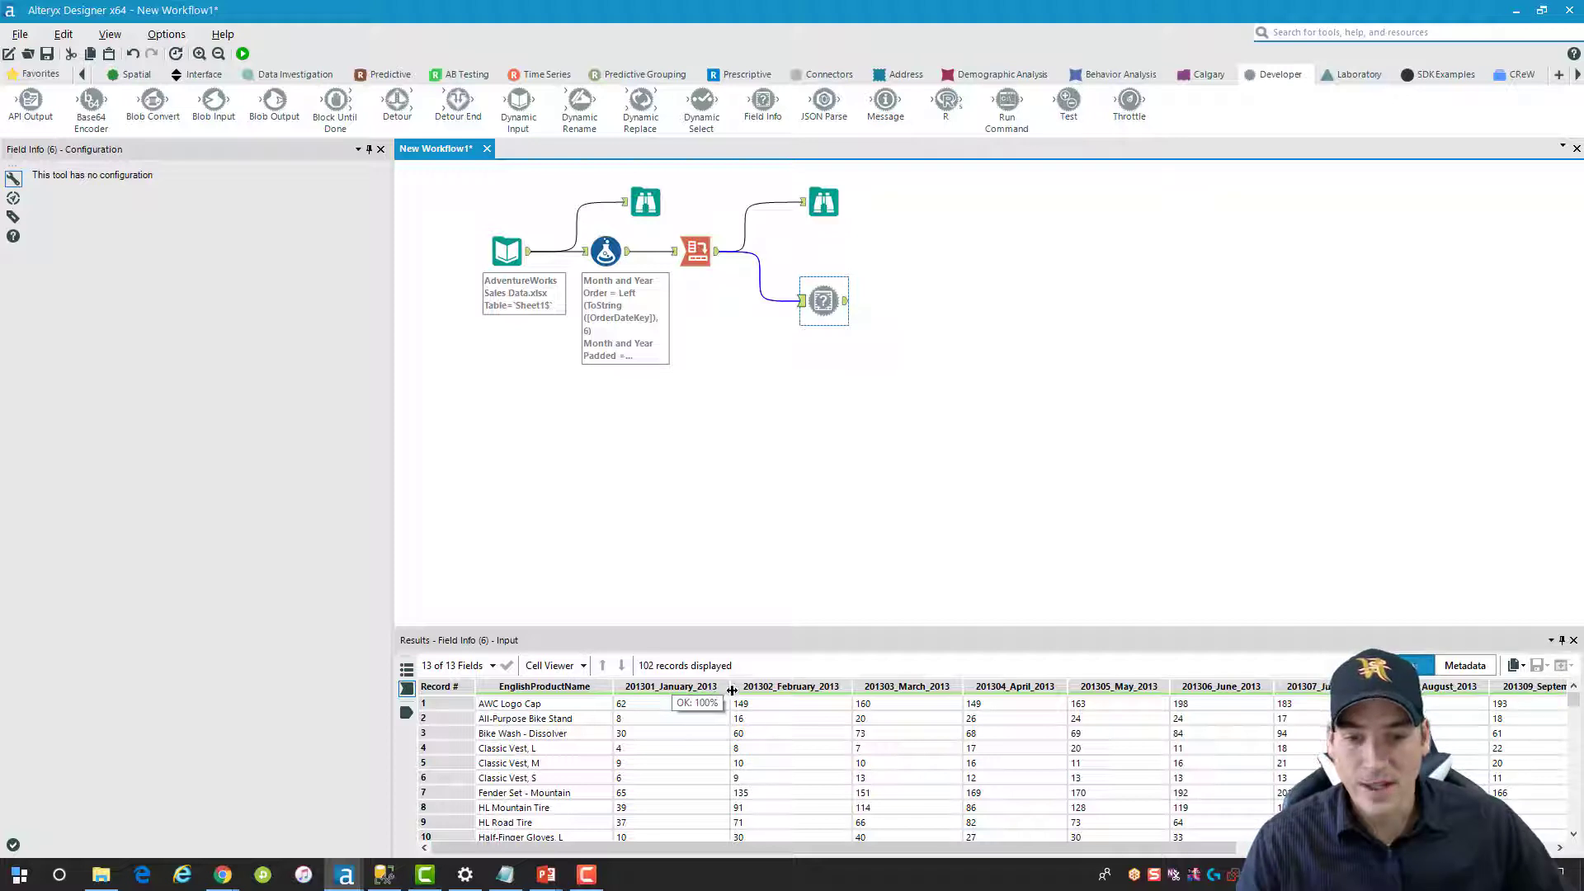
mouse_move(701, 744)
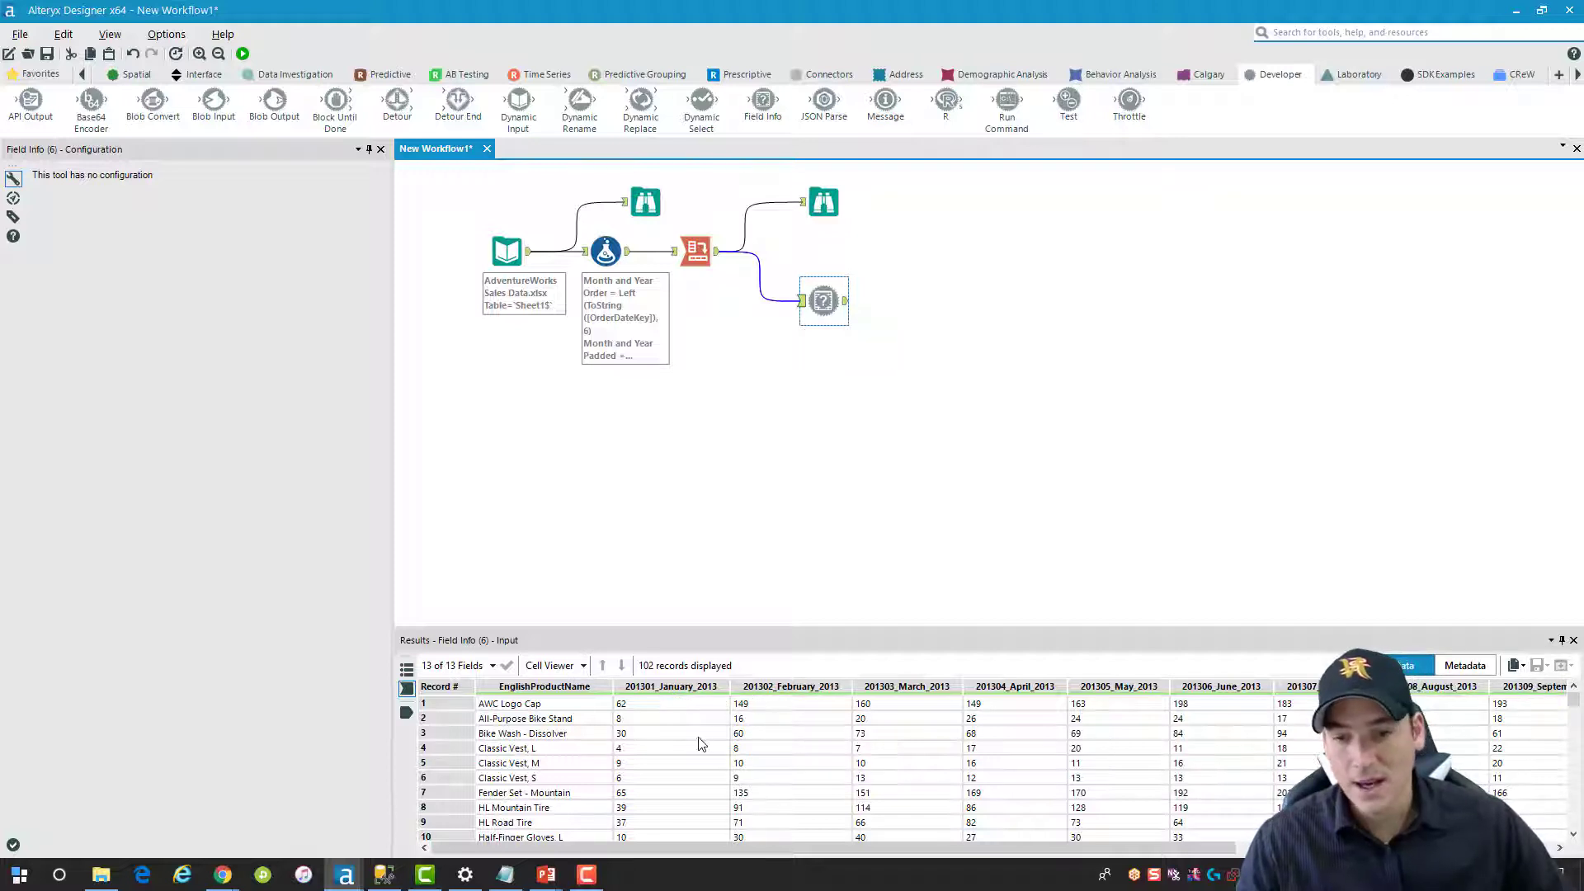
mouse_move(709, 578)
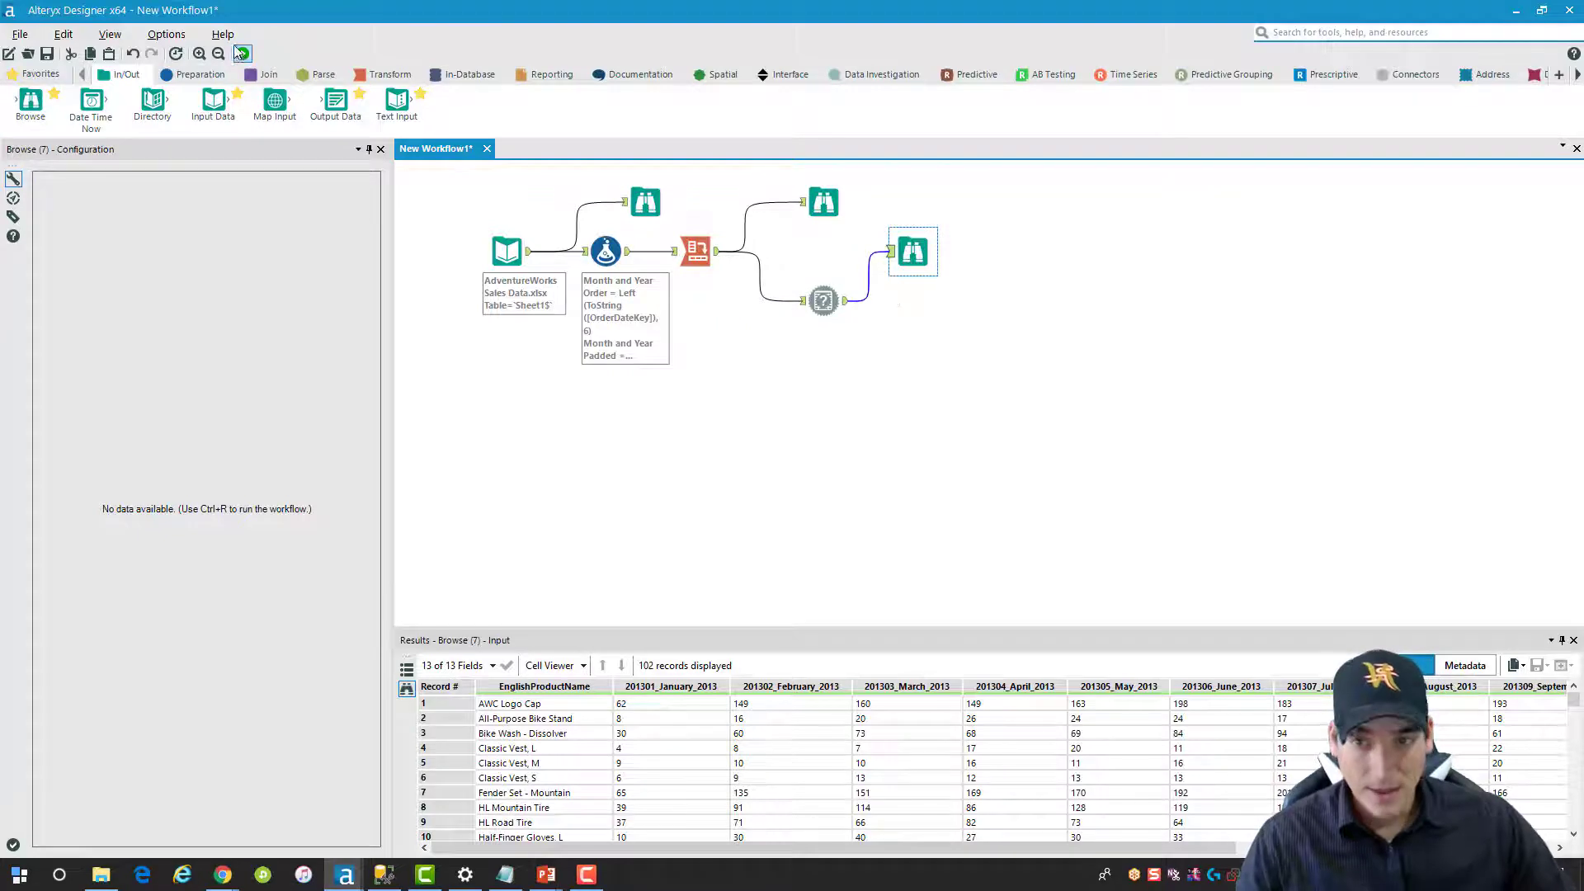
Run the workflow to populate the Field Info output listing the 13 cross-tab fields
left_click(241, 53)
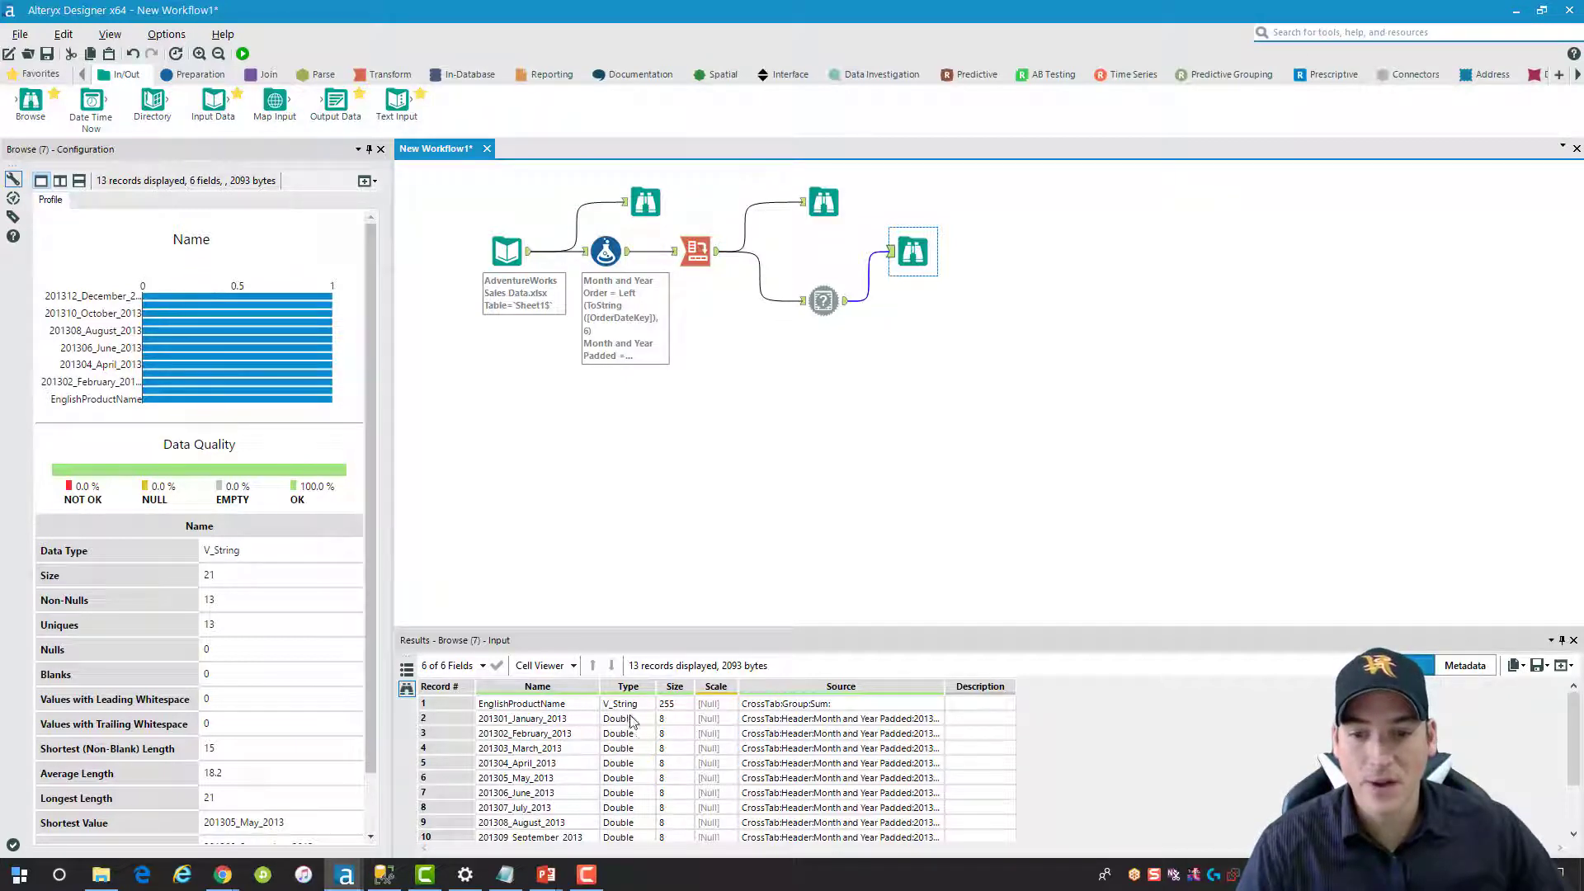
mouse_move(553, 718)
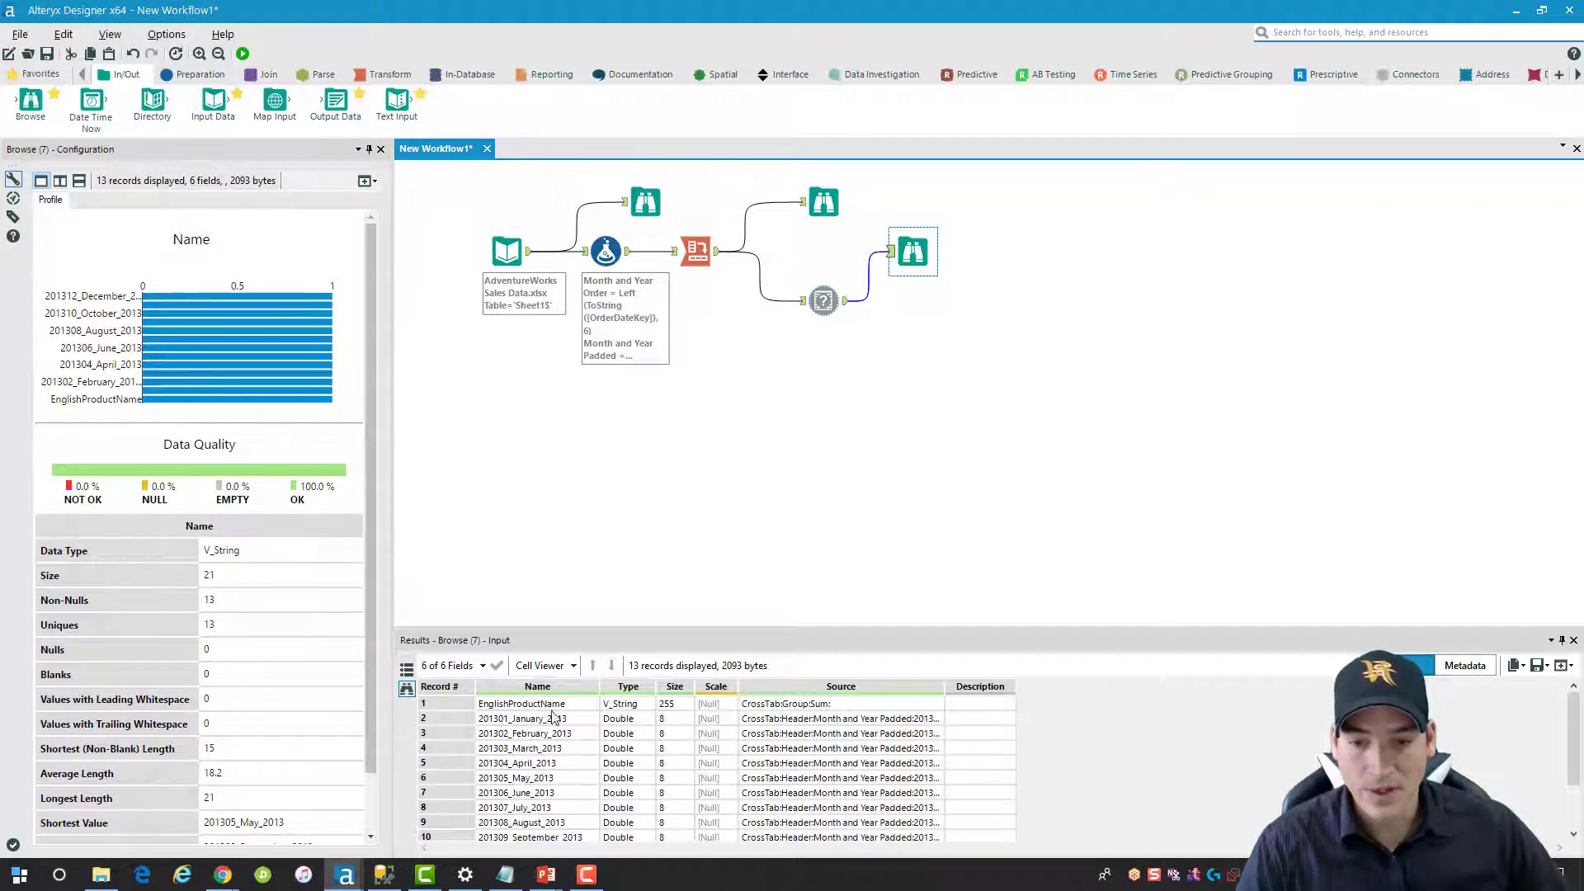
mouse_move(848, 805)
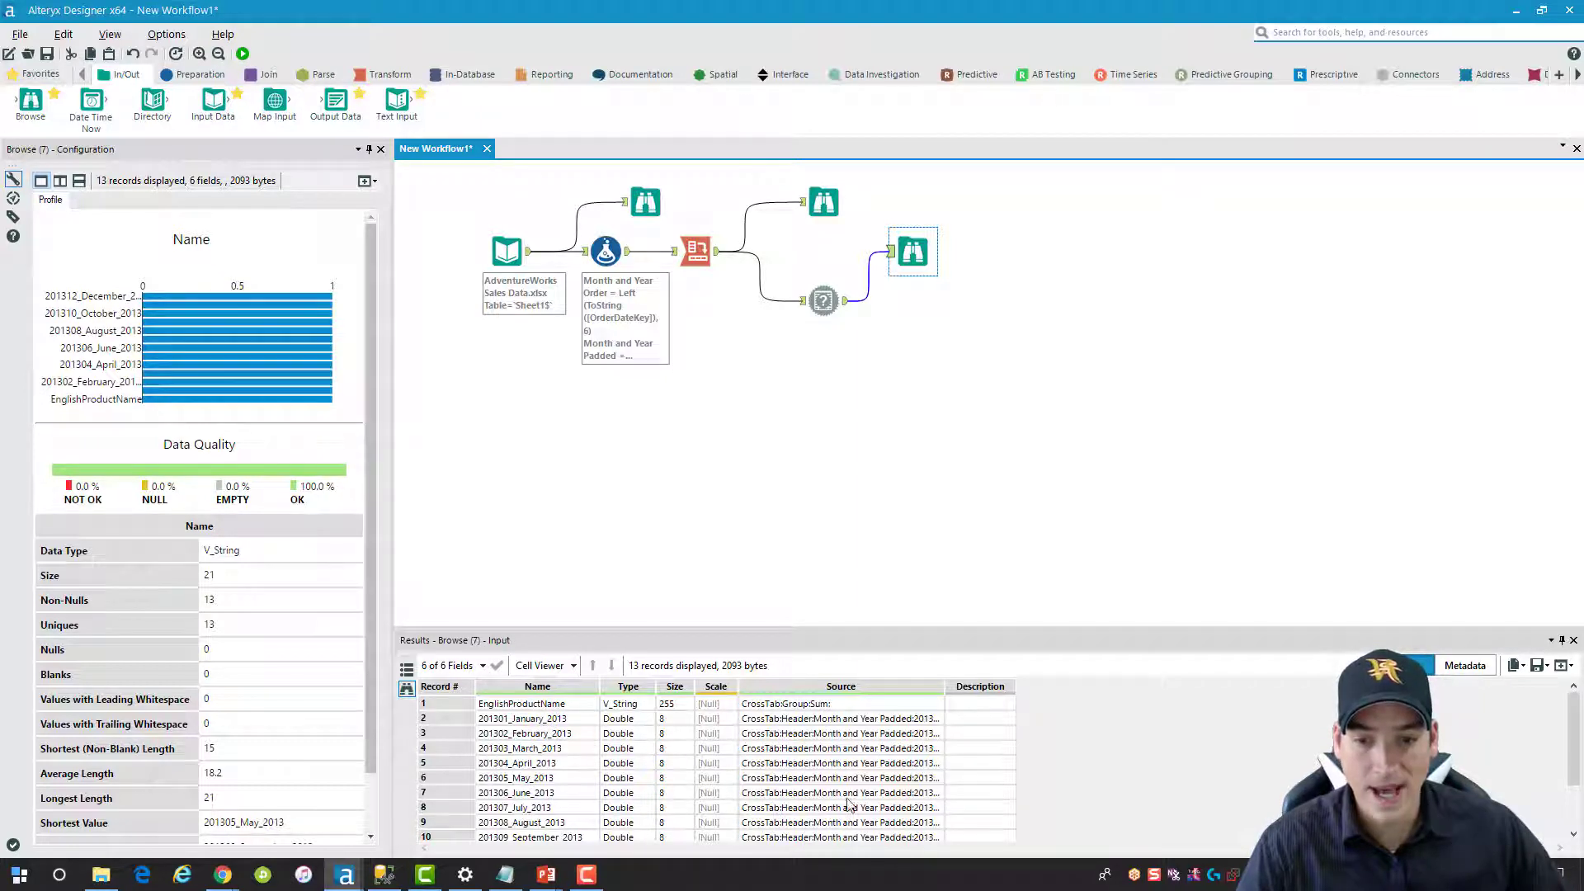
mouse_move(966, 747)
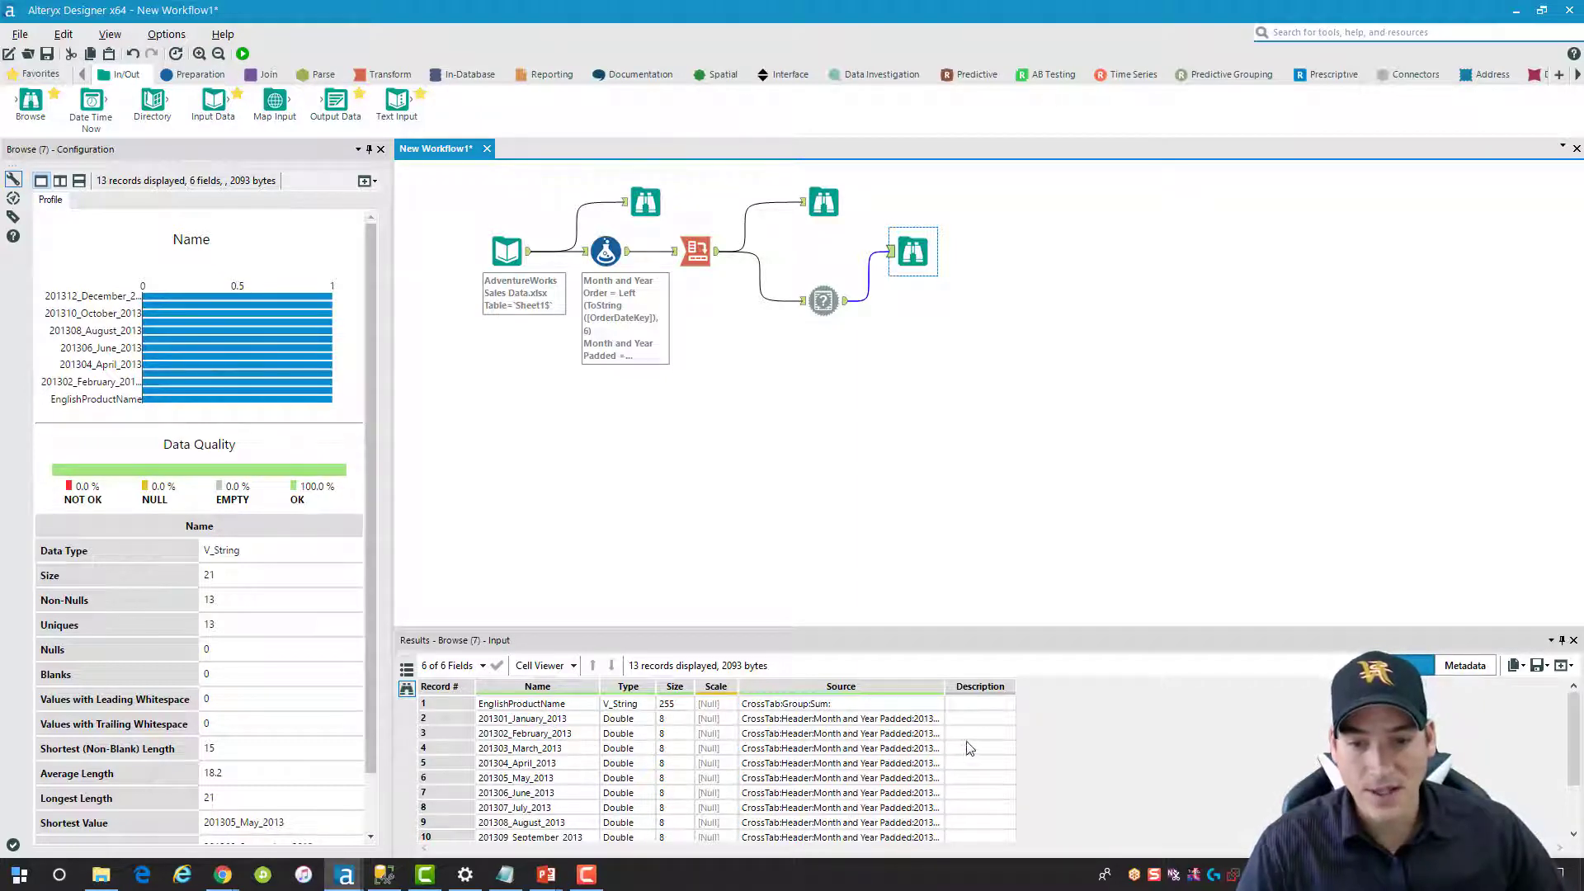
mouse_move(987, 367)
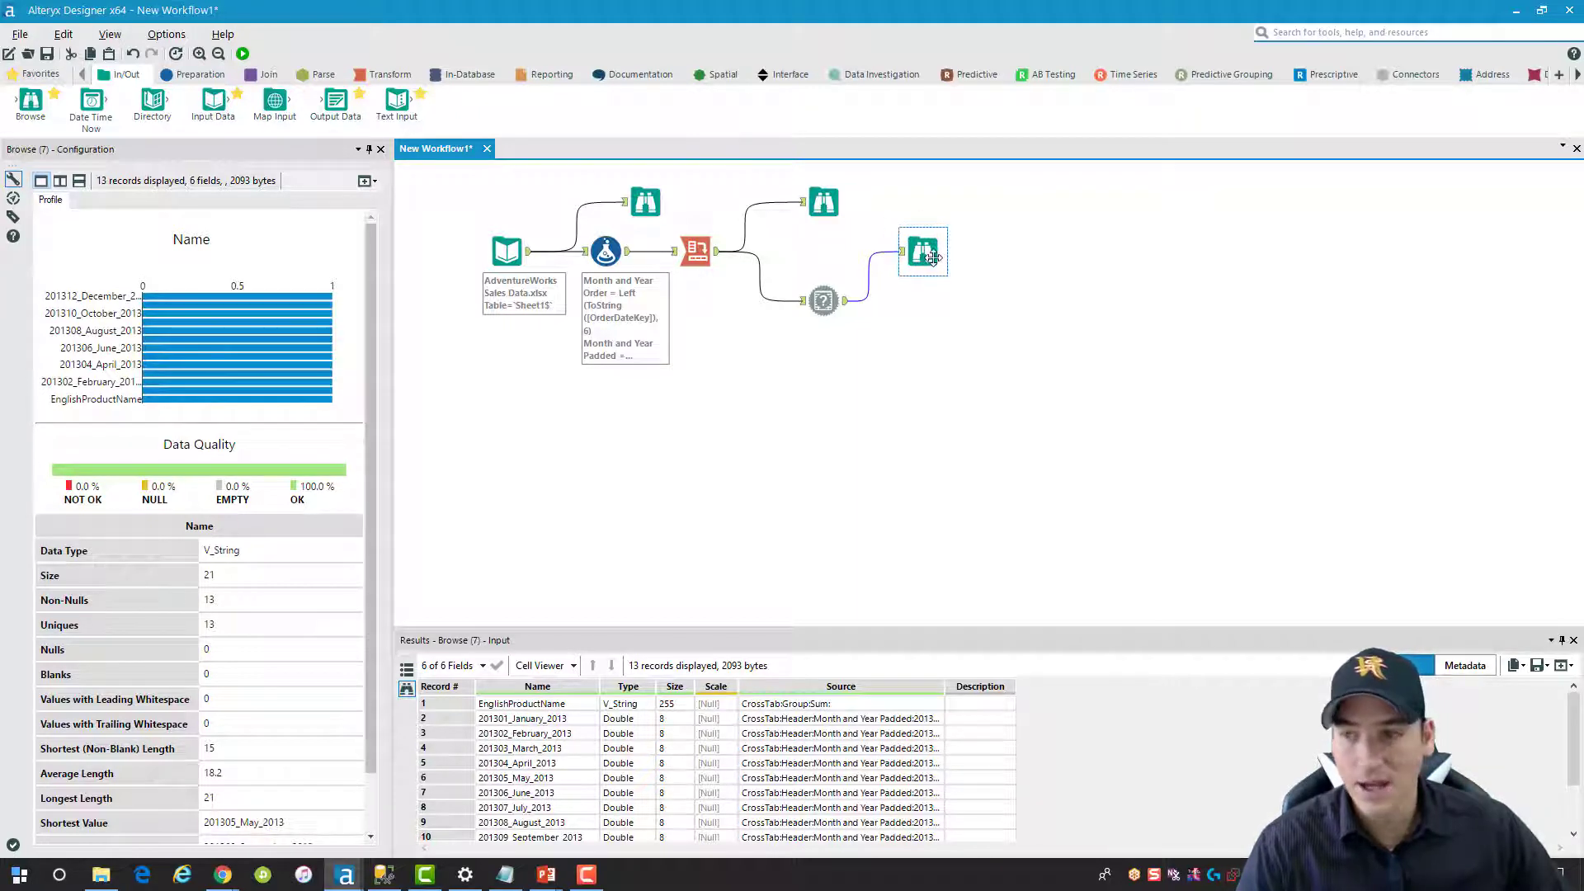
Drop a Formula tool onto the connection between Field Info and its Browse
left_click_drag(923, 250, 913, 350)
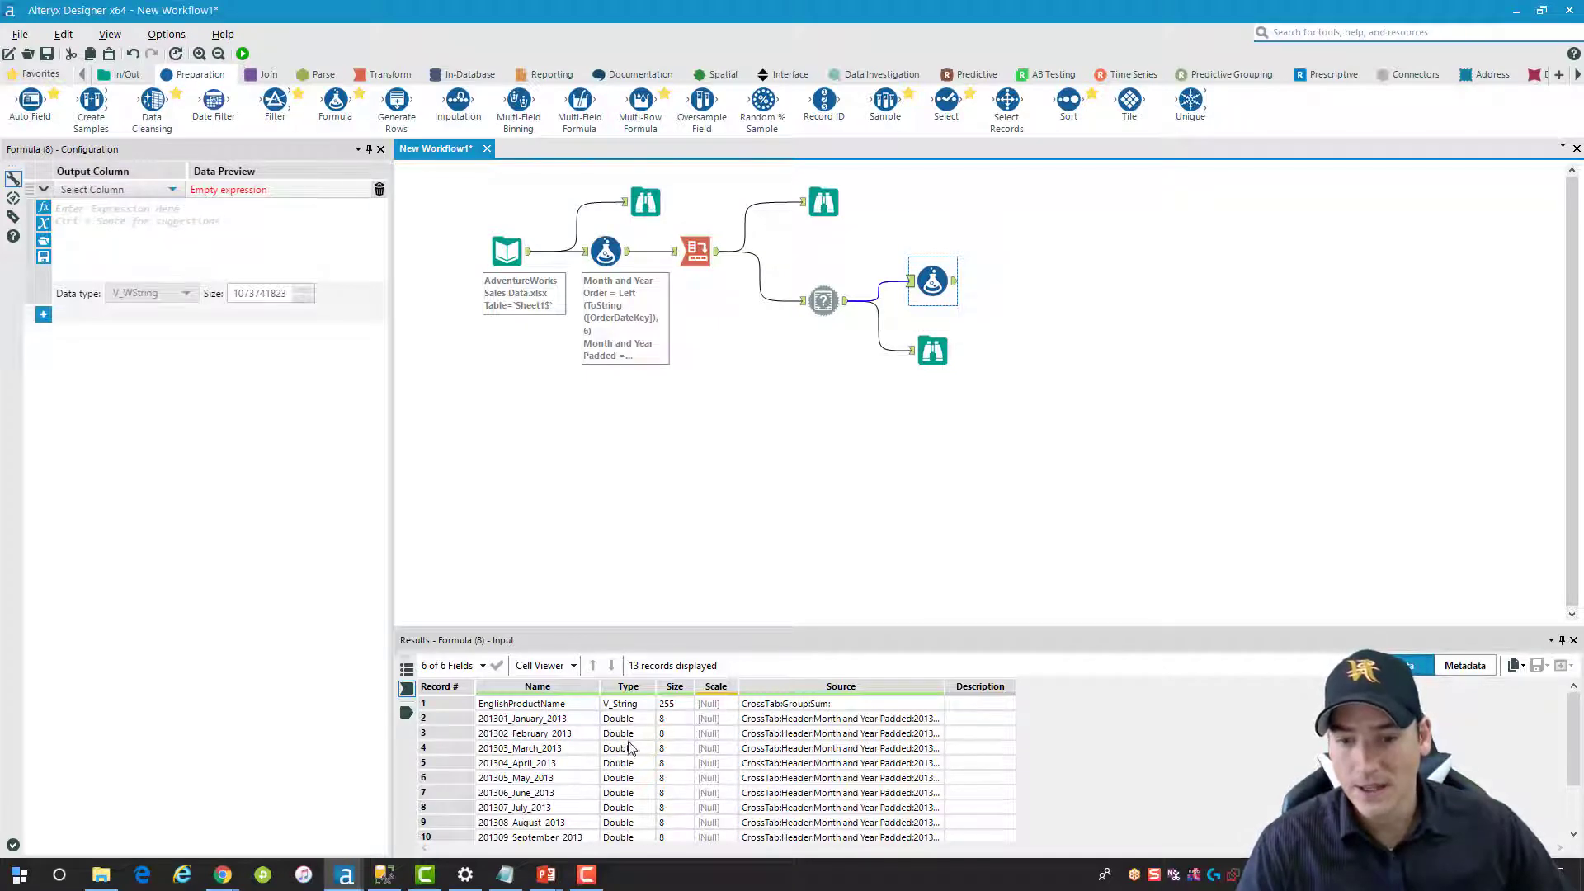
mouse_move(619, 746)
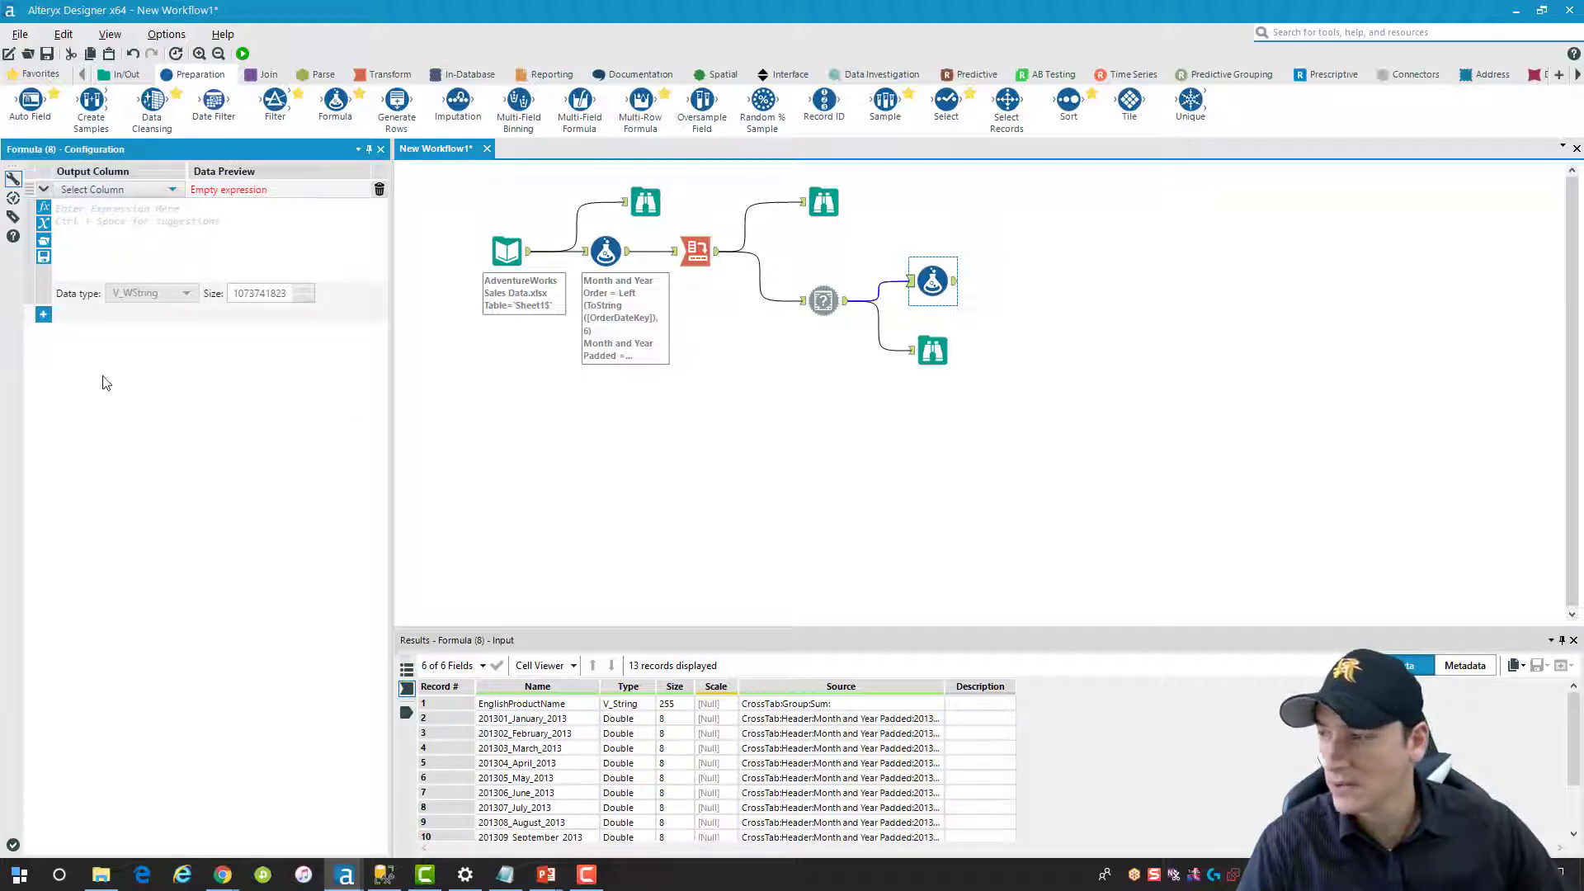
Begin the expression IF [Type] = "Double" THEN, starting the ReplaceChar result
type("If")
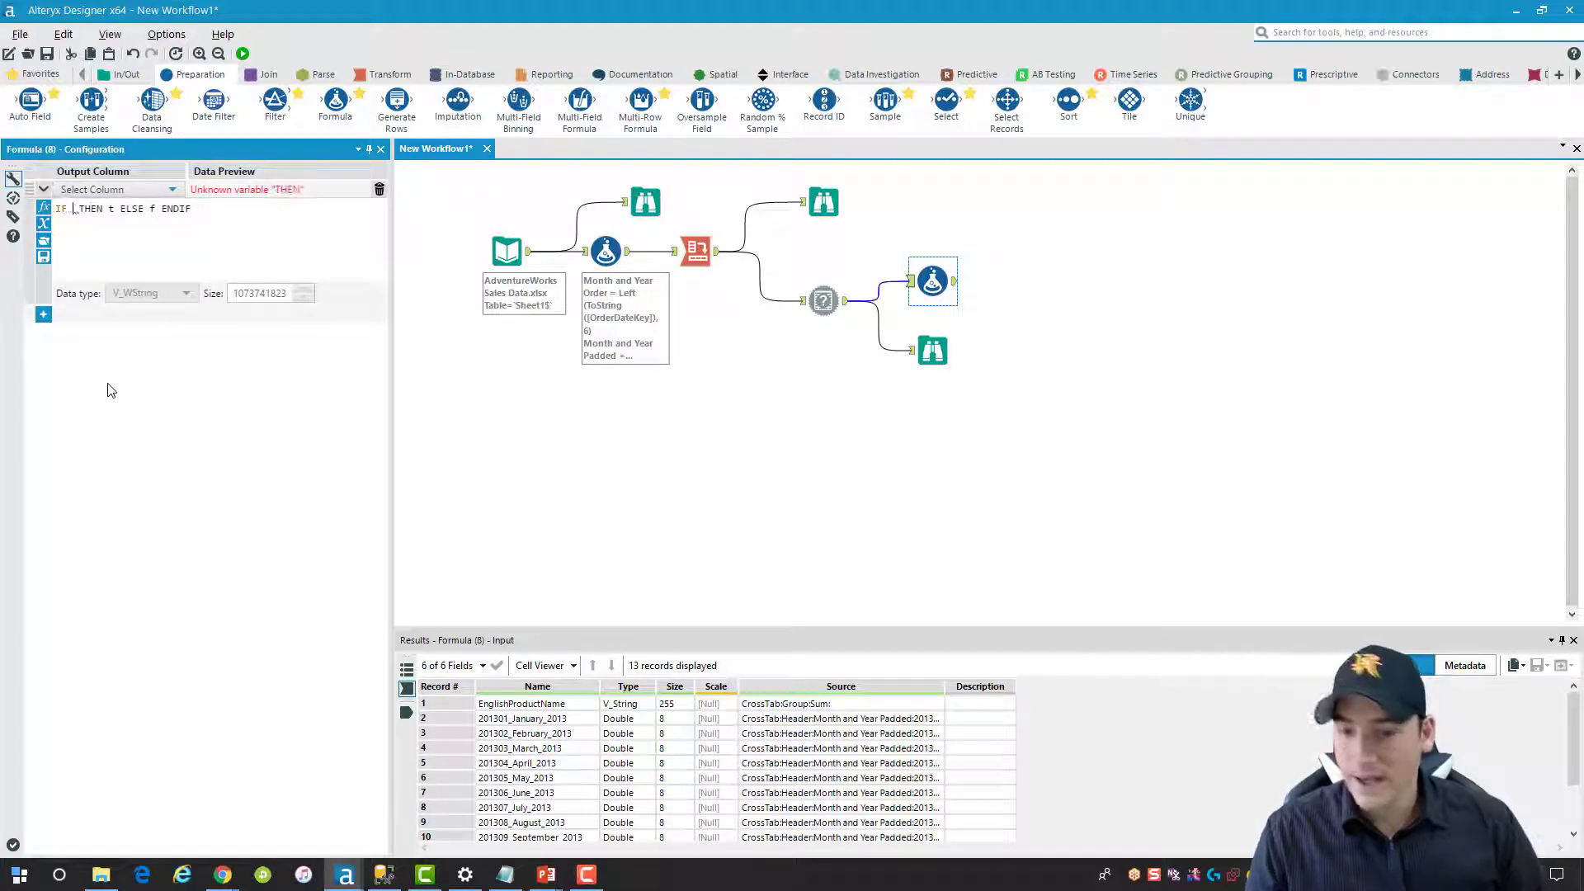
type("[Type] =")
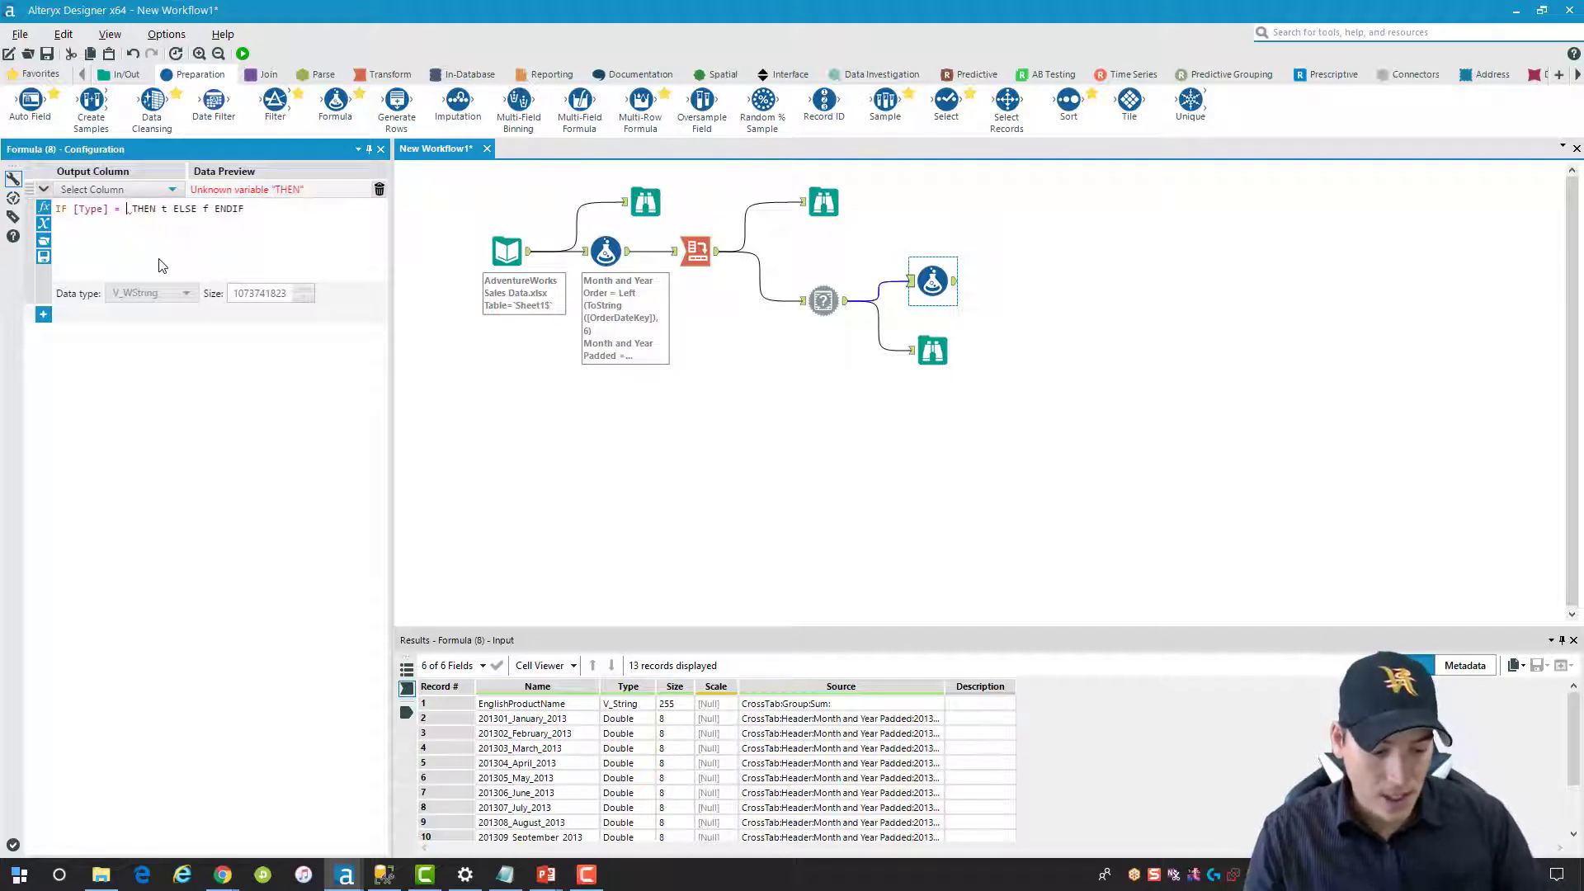
type("\"Double")
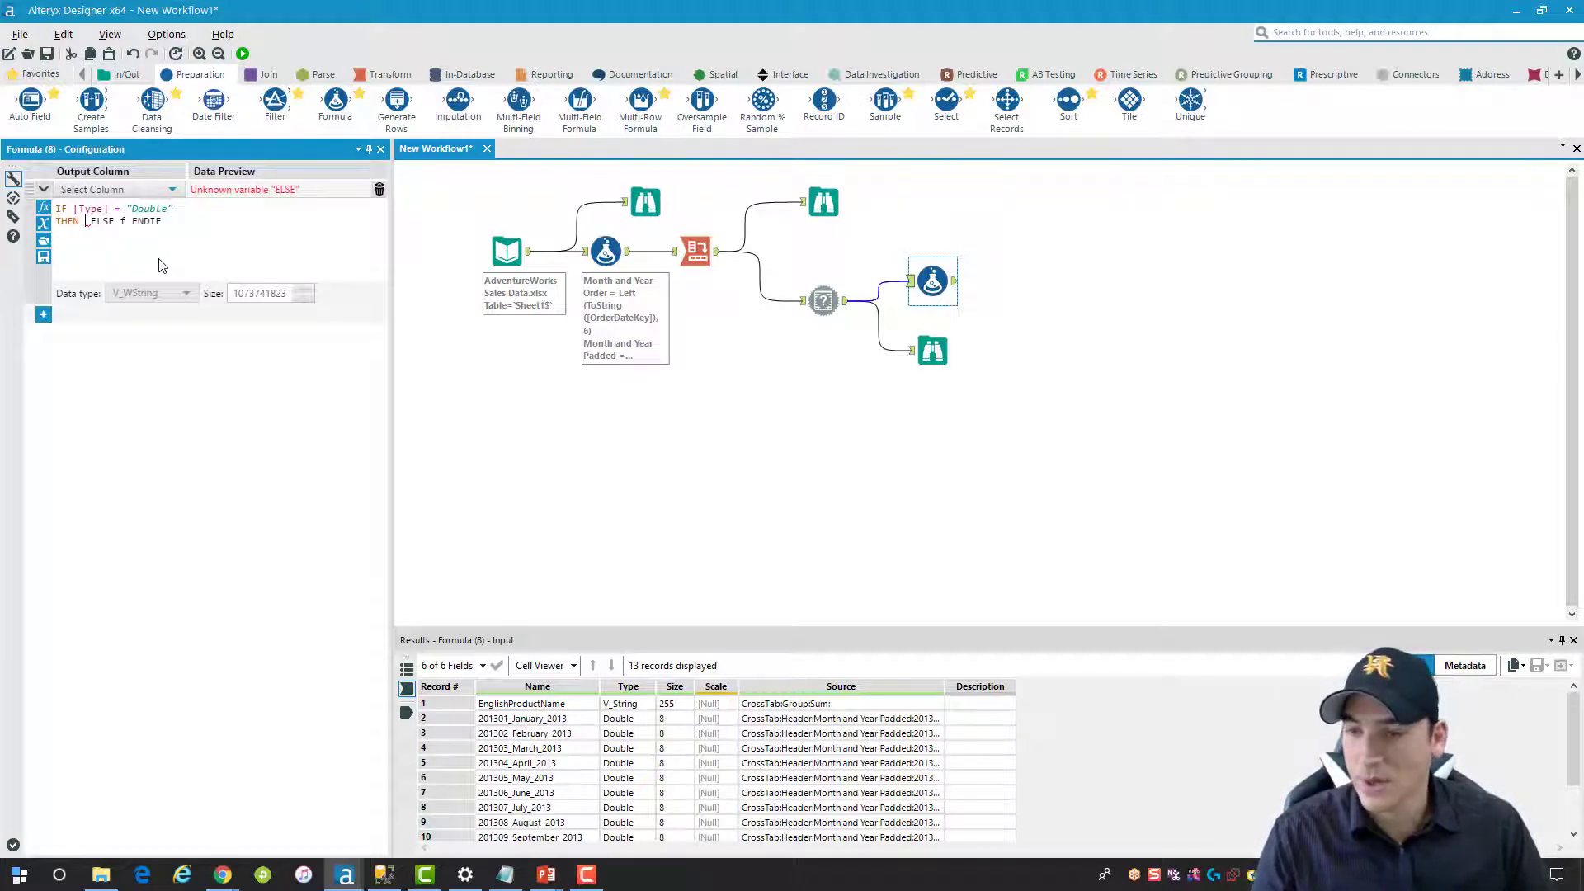
type("R")
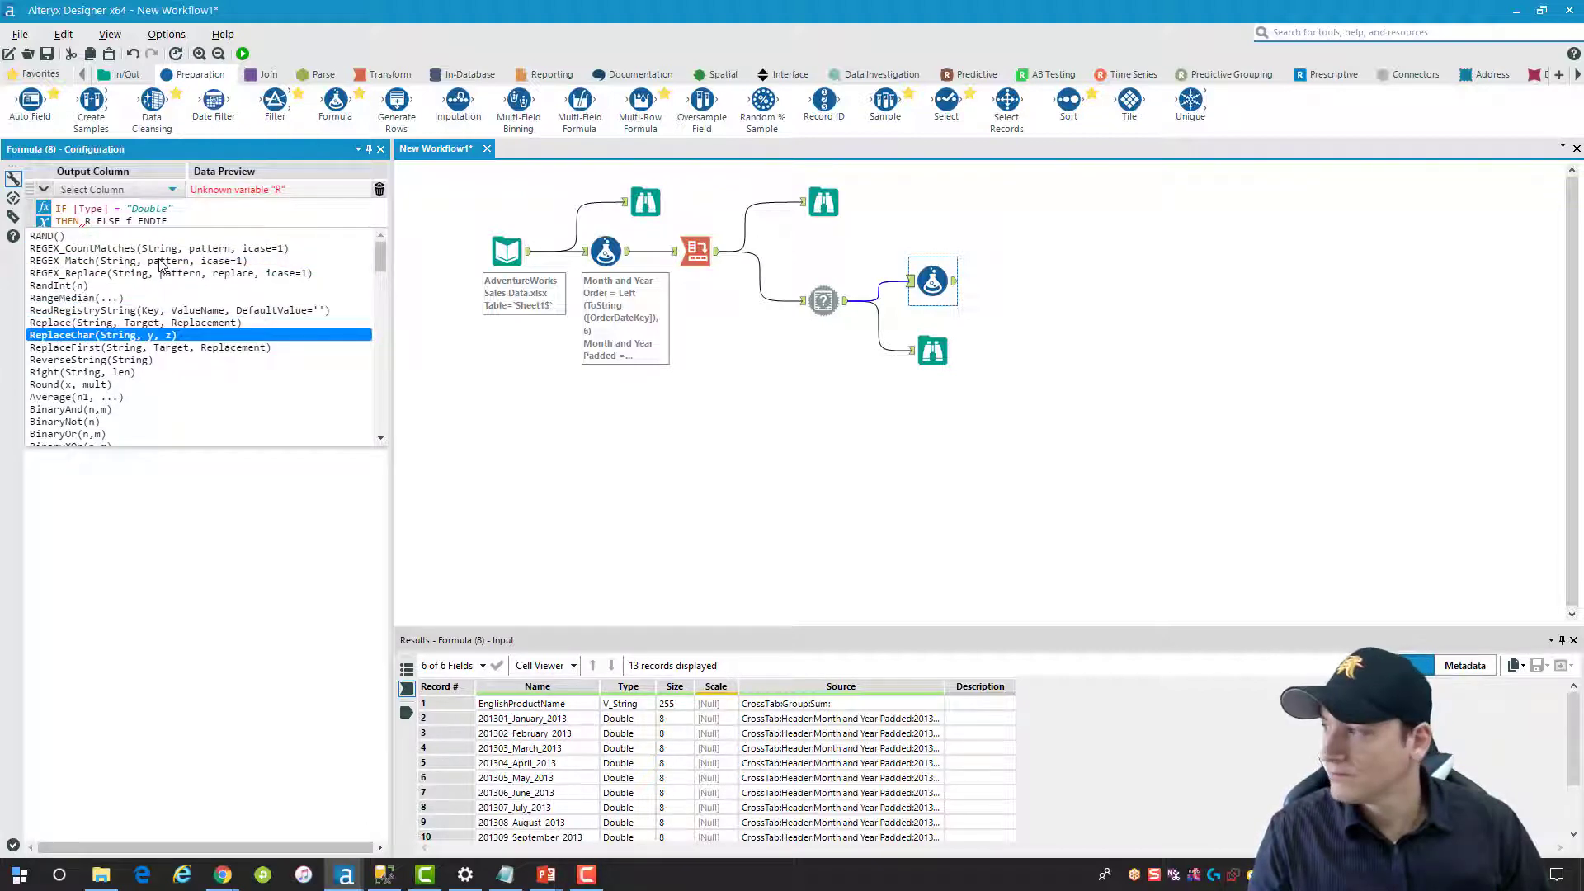
Write the THEN branch as ReplaceChar(Substring([Name],7), "_", "") and begin the ELSE value
double_click(100, 334)
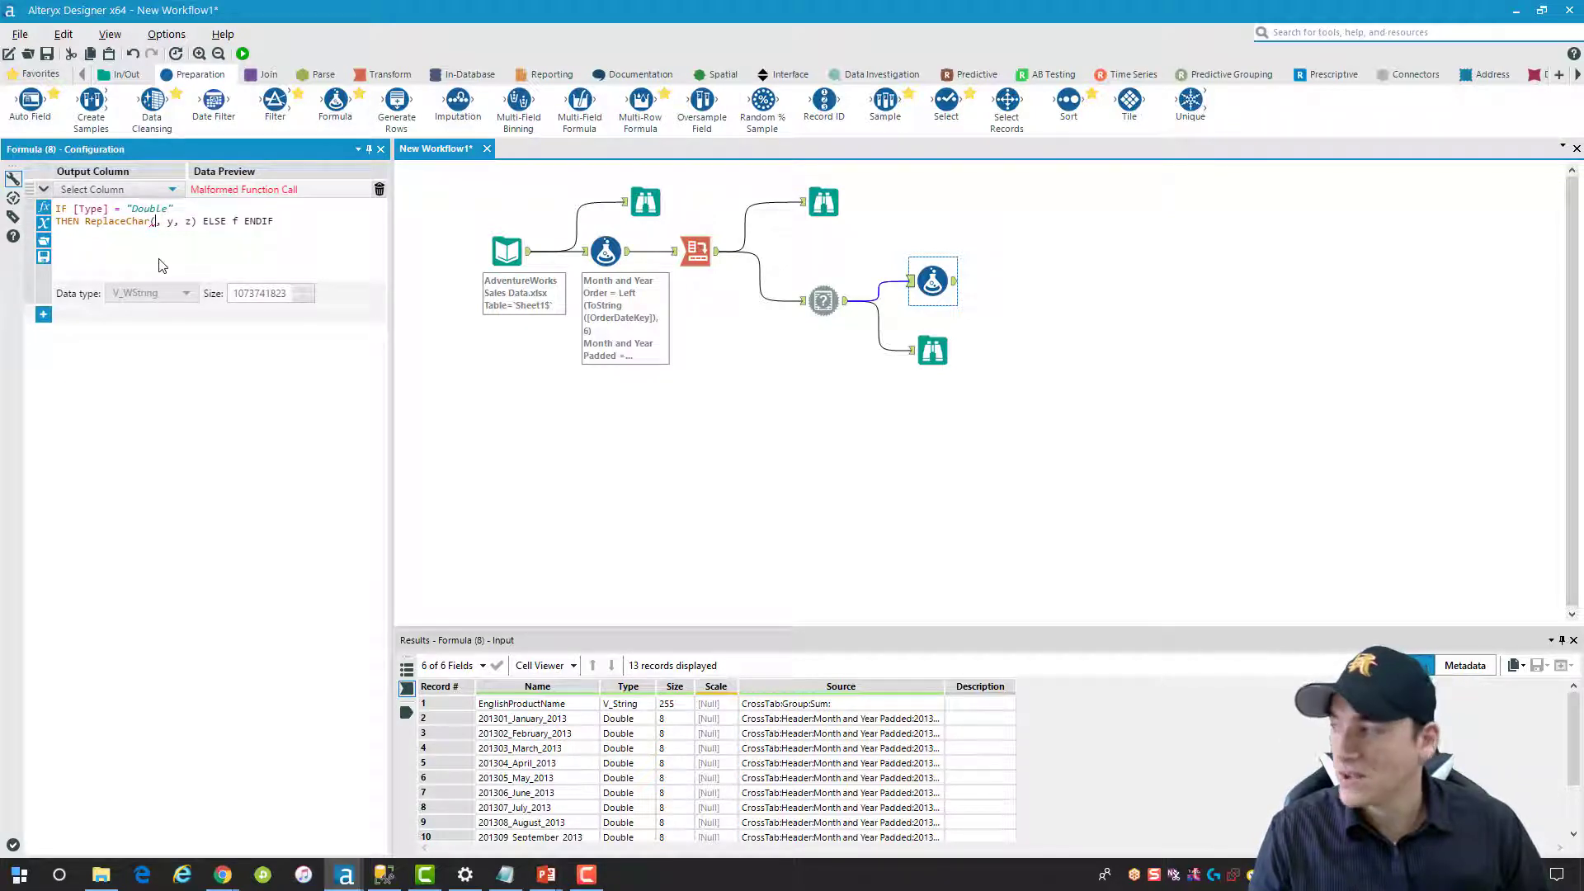
type("Substring([,start,length")
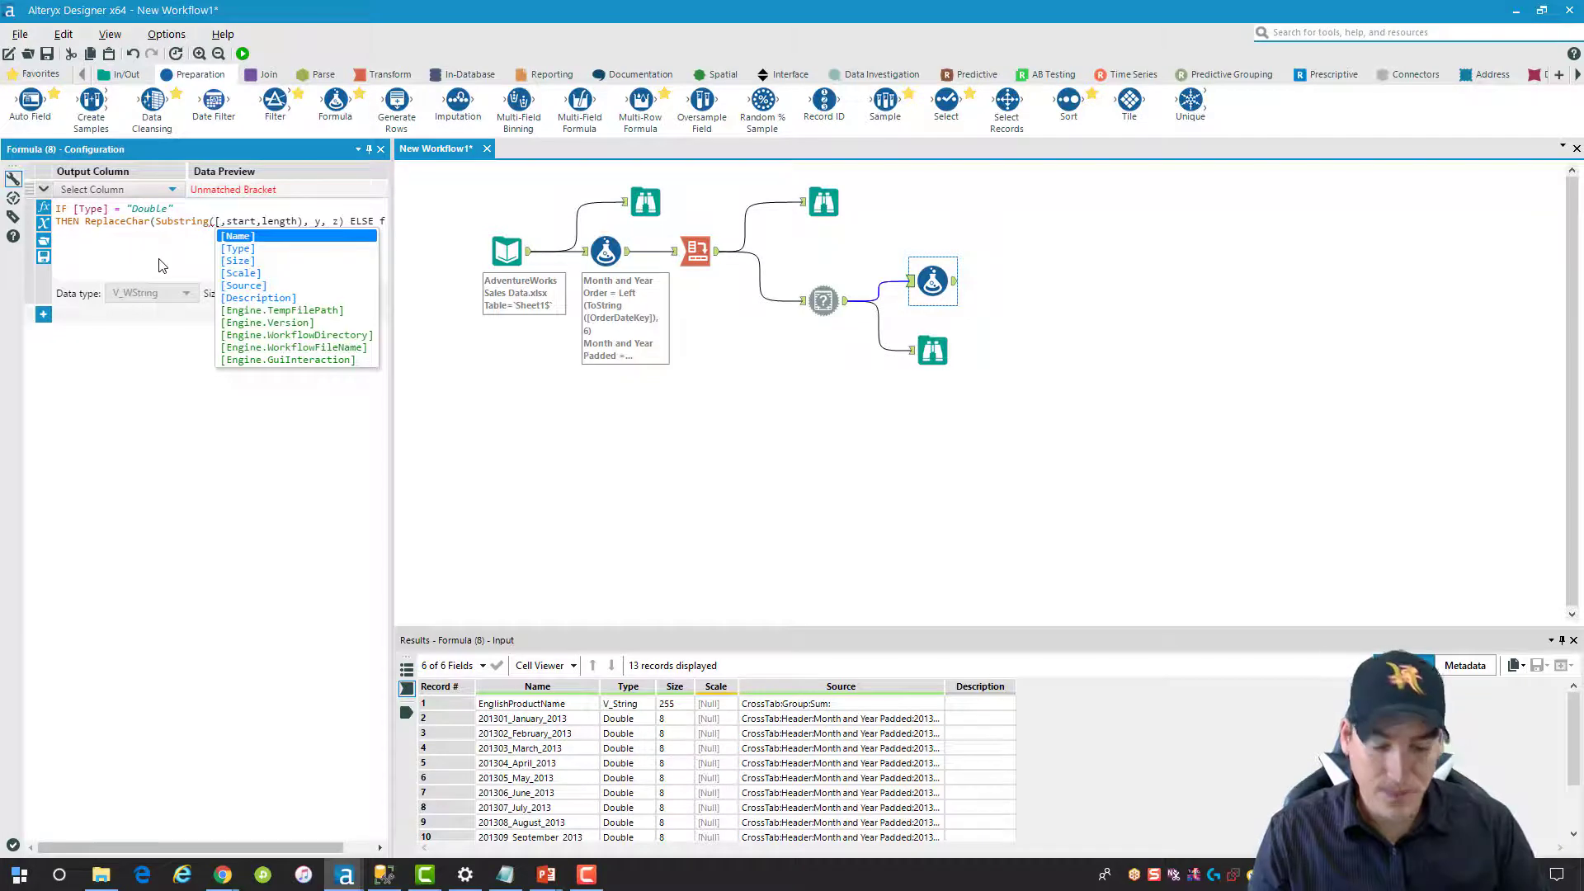
left_click(236, 236)
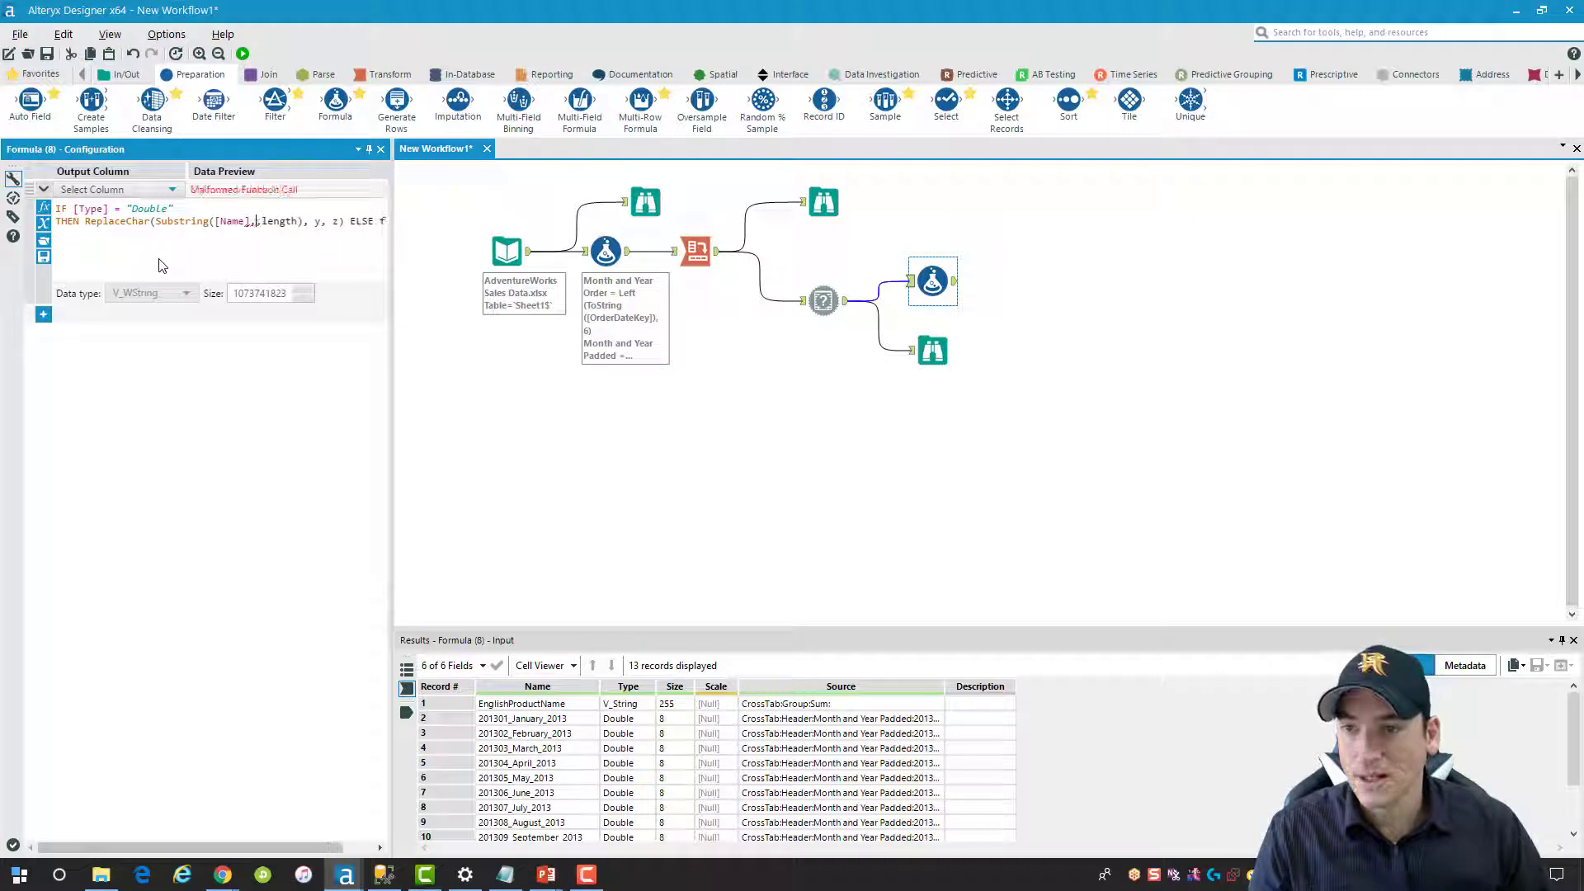
type("6")
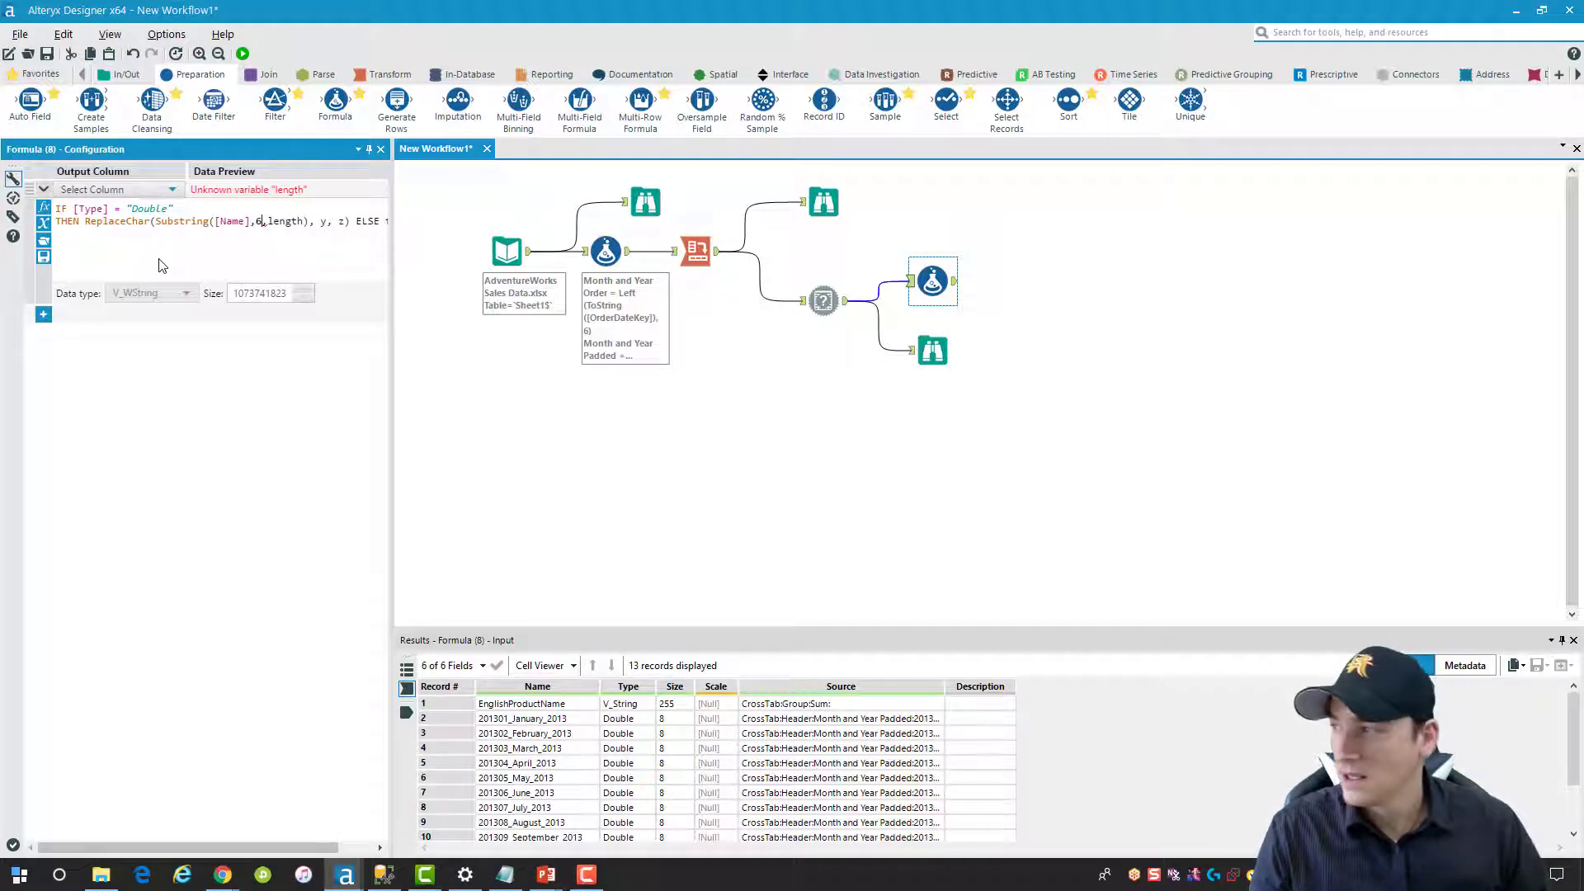
type("7")
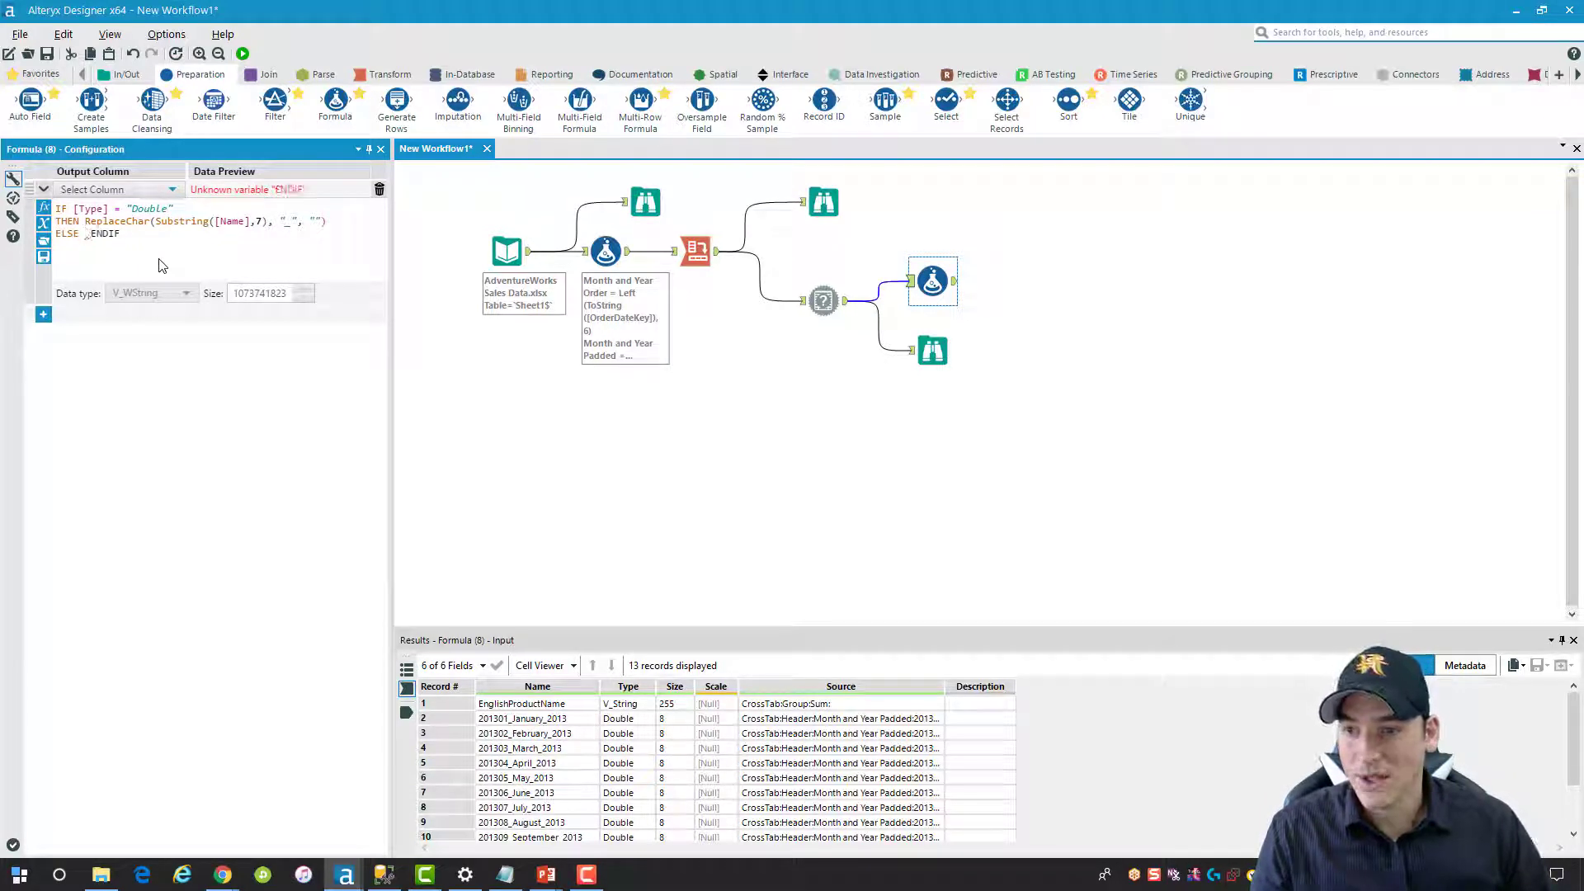
type("[N")
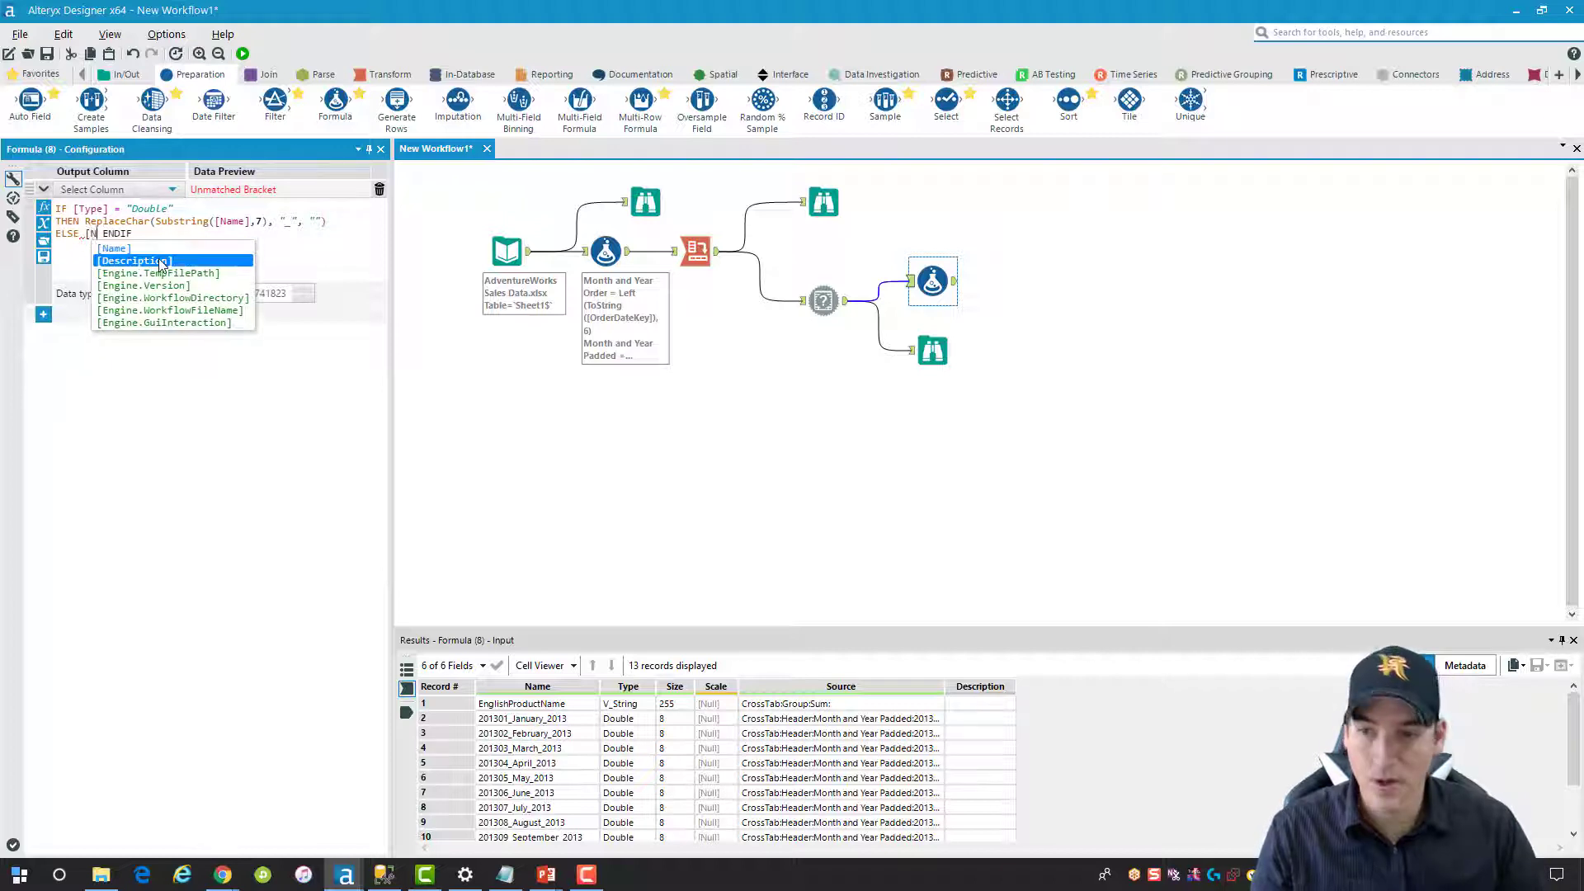
mouse_move(142, 249)
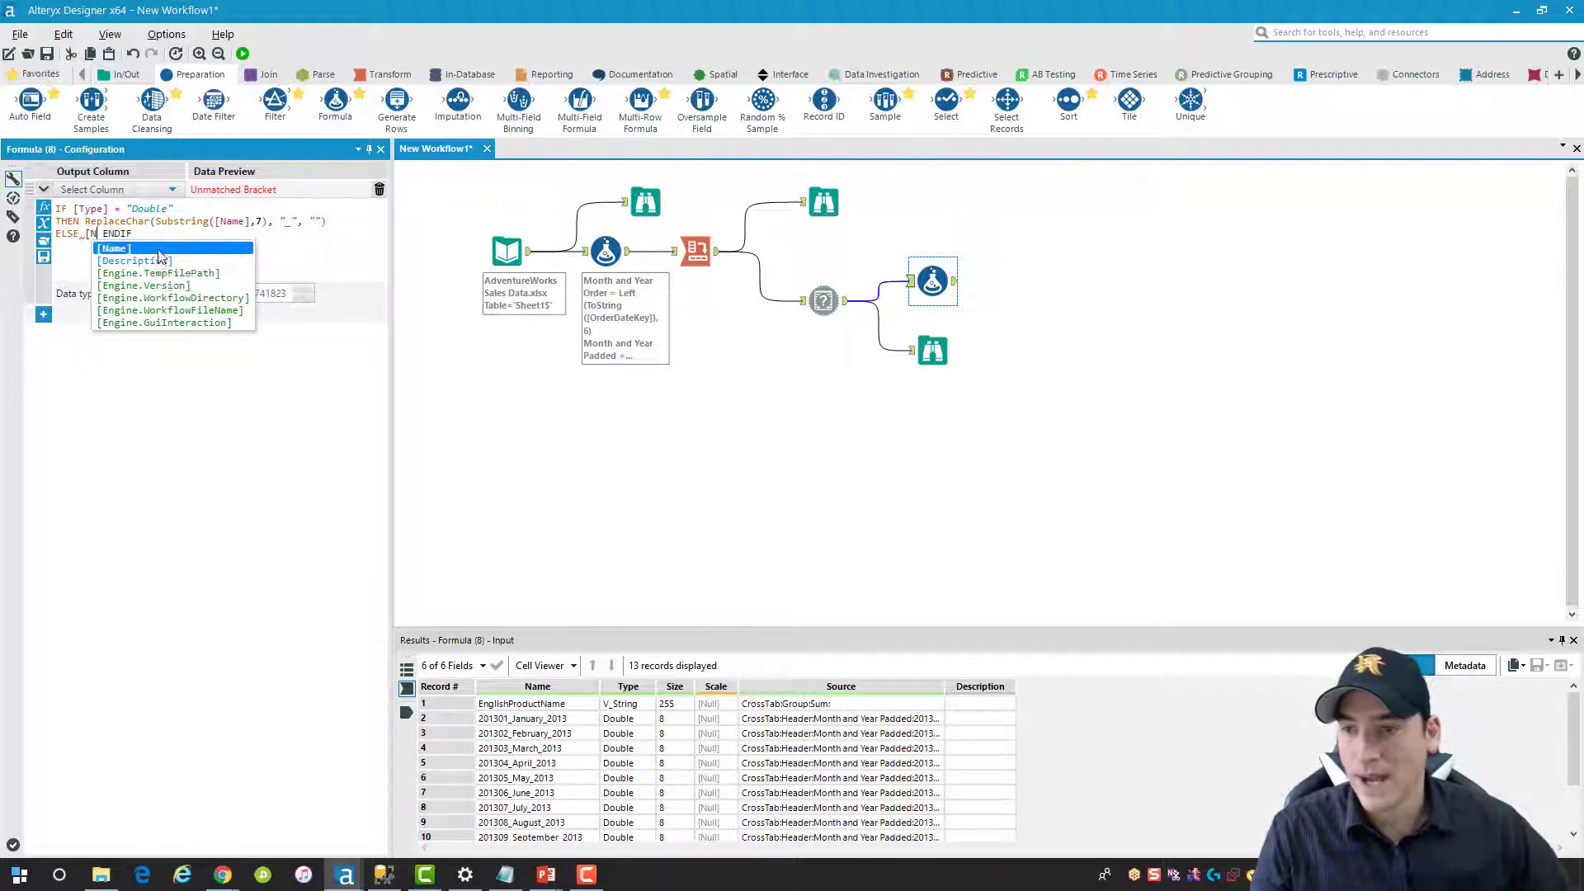
Finish the formula with ELSE [Name] ENDIF, replacing underscores with spaces
left_click(114, 248)
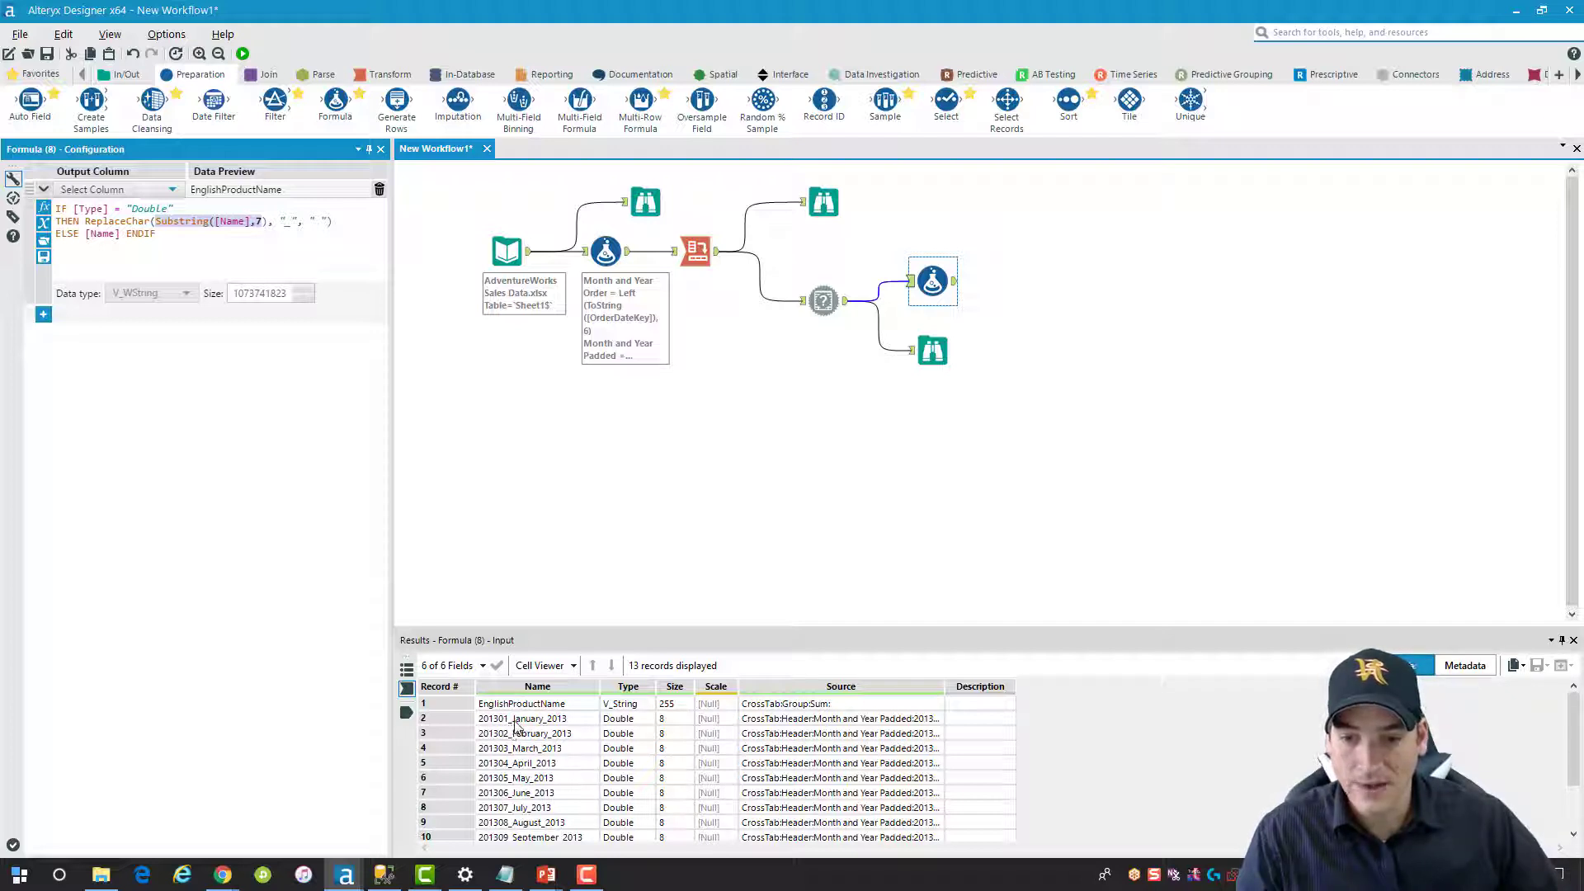
mouse_move(571, 736)
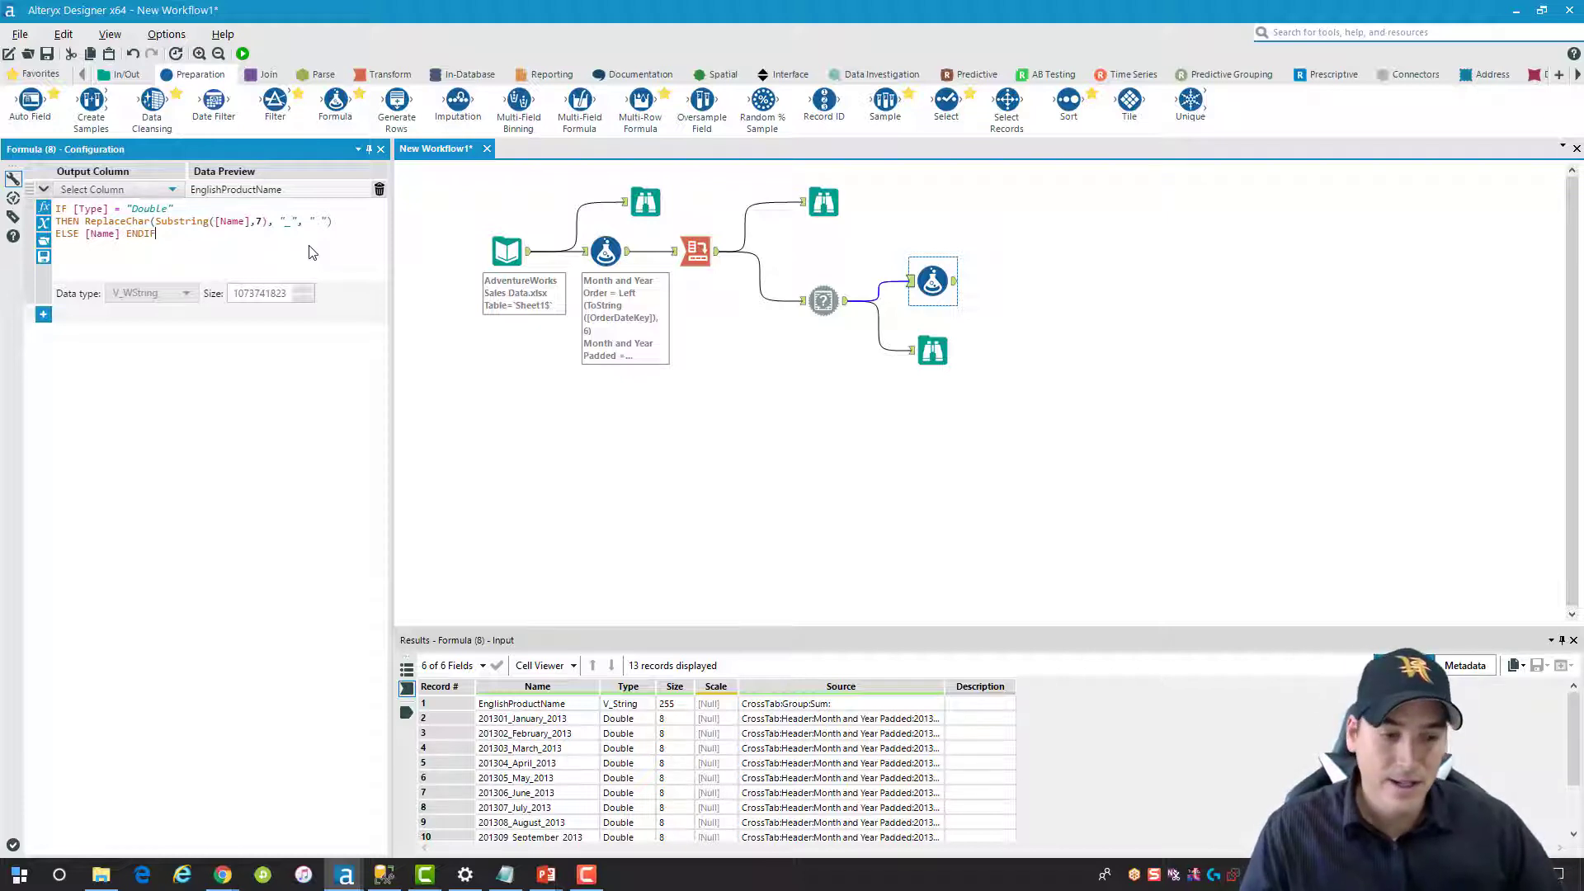
mouse_move(354, 282)
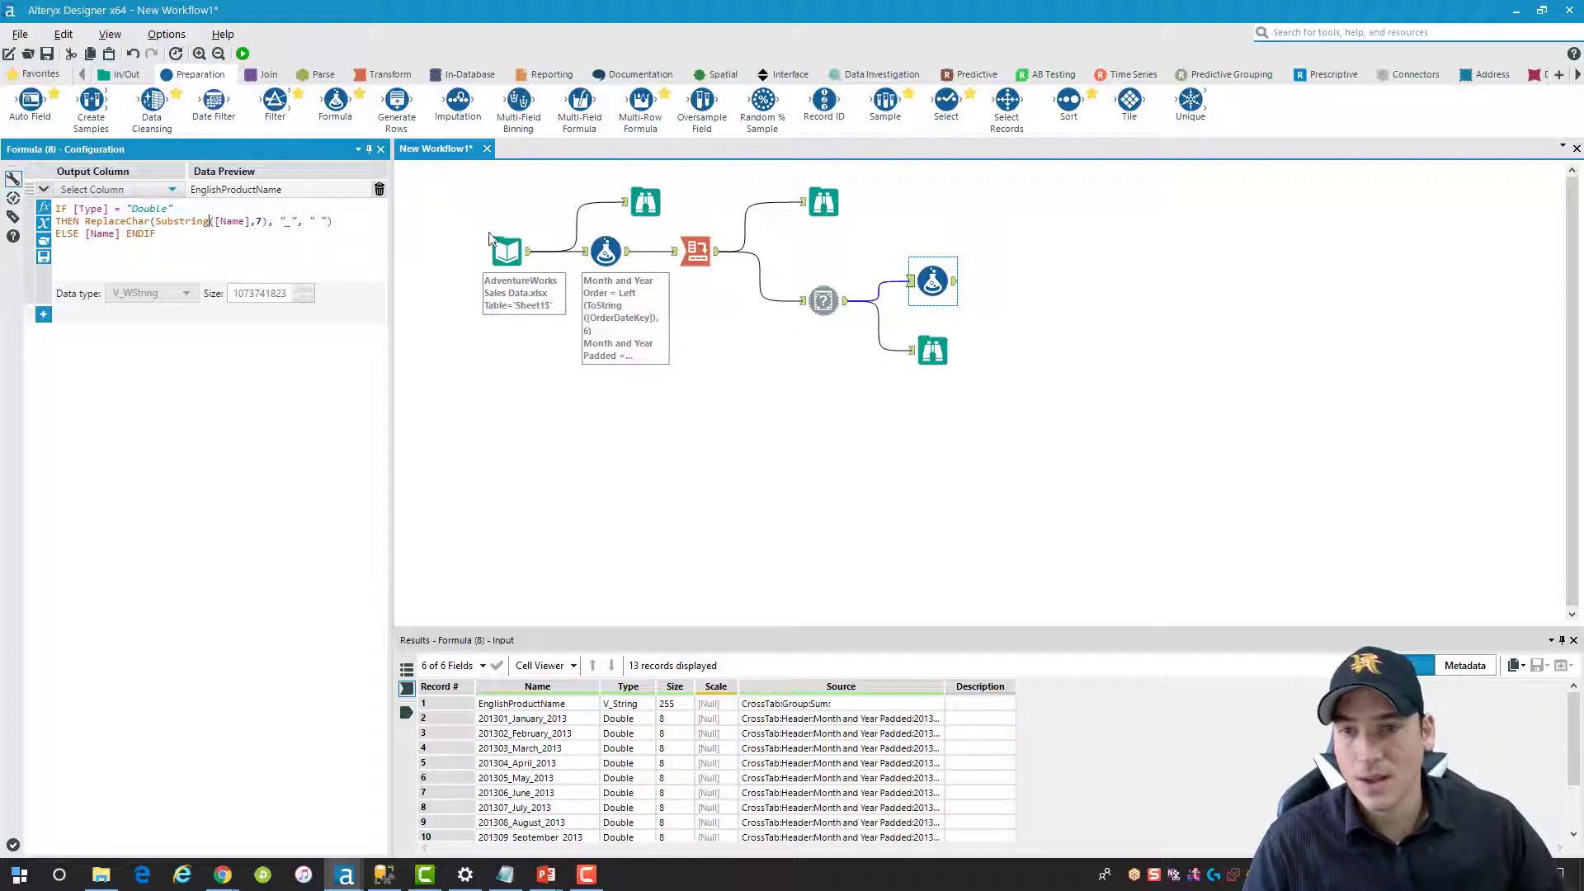
Add a Browse after the formula and set its output column to overwrite Name
right_click(931, 281)
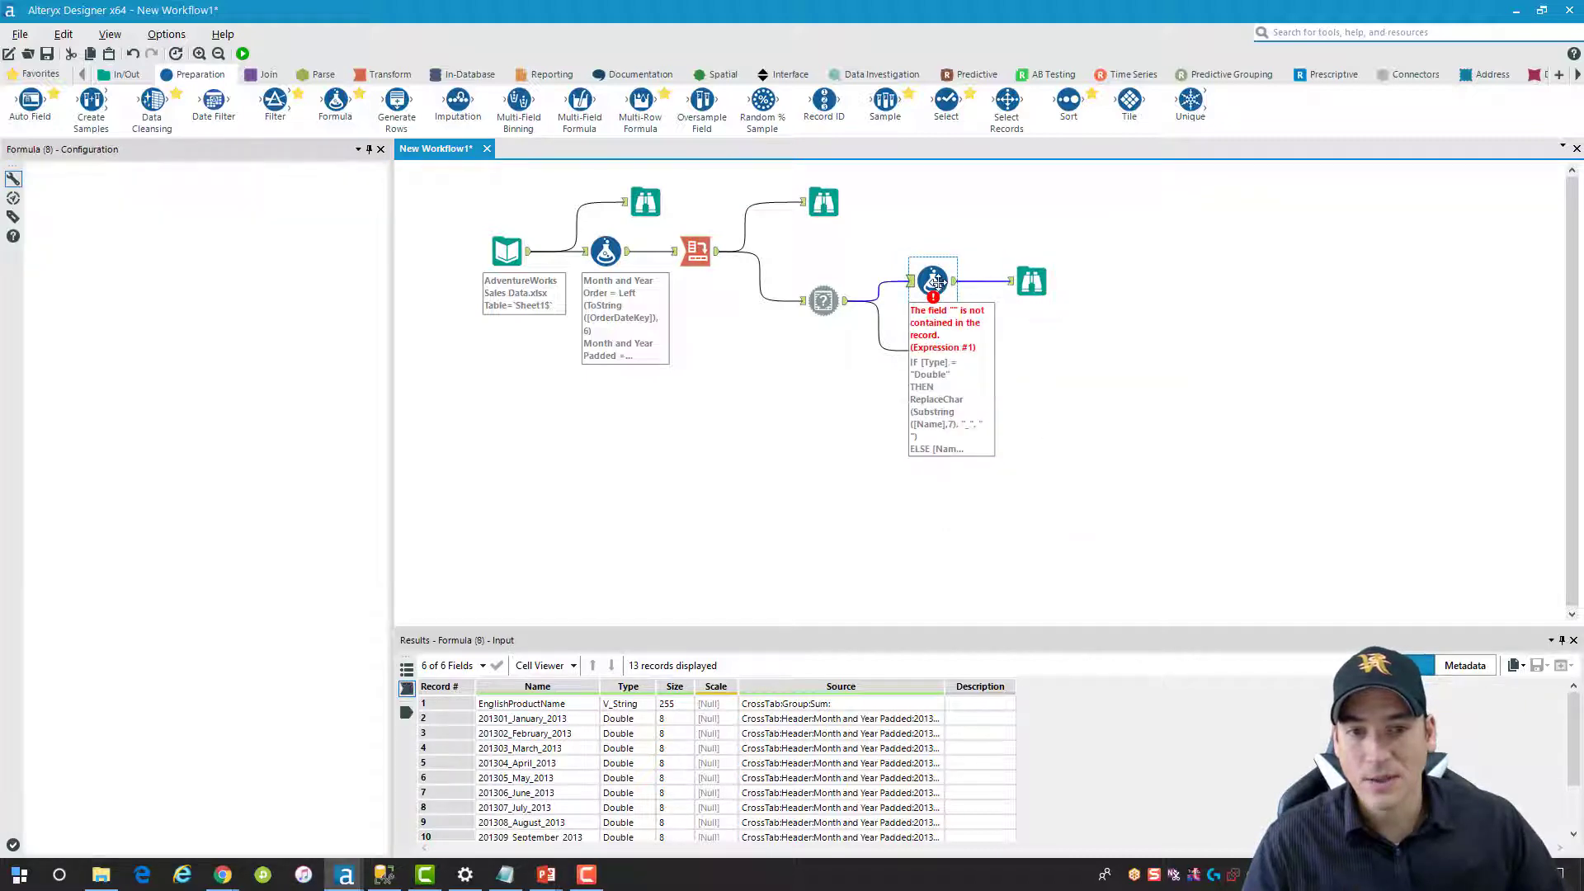
left_click(930, 280)
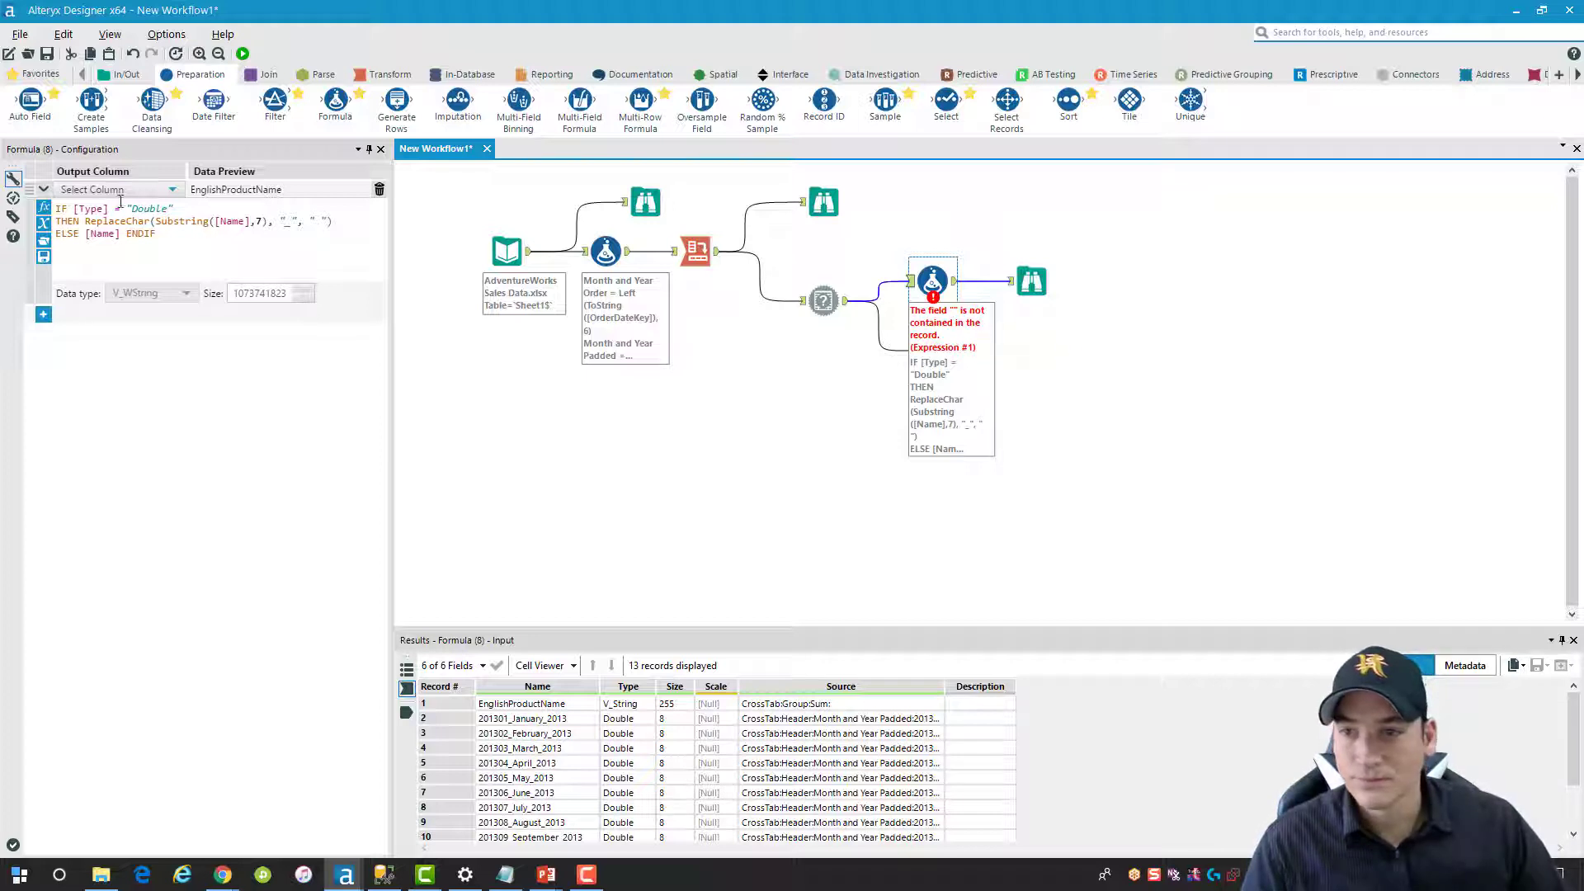
left_click(115, 188)
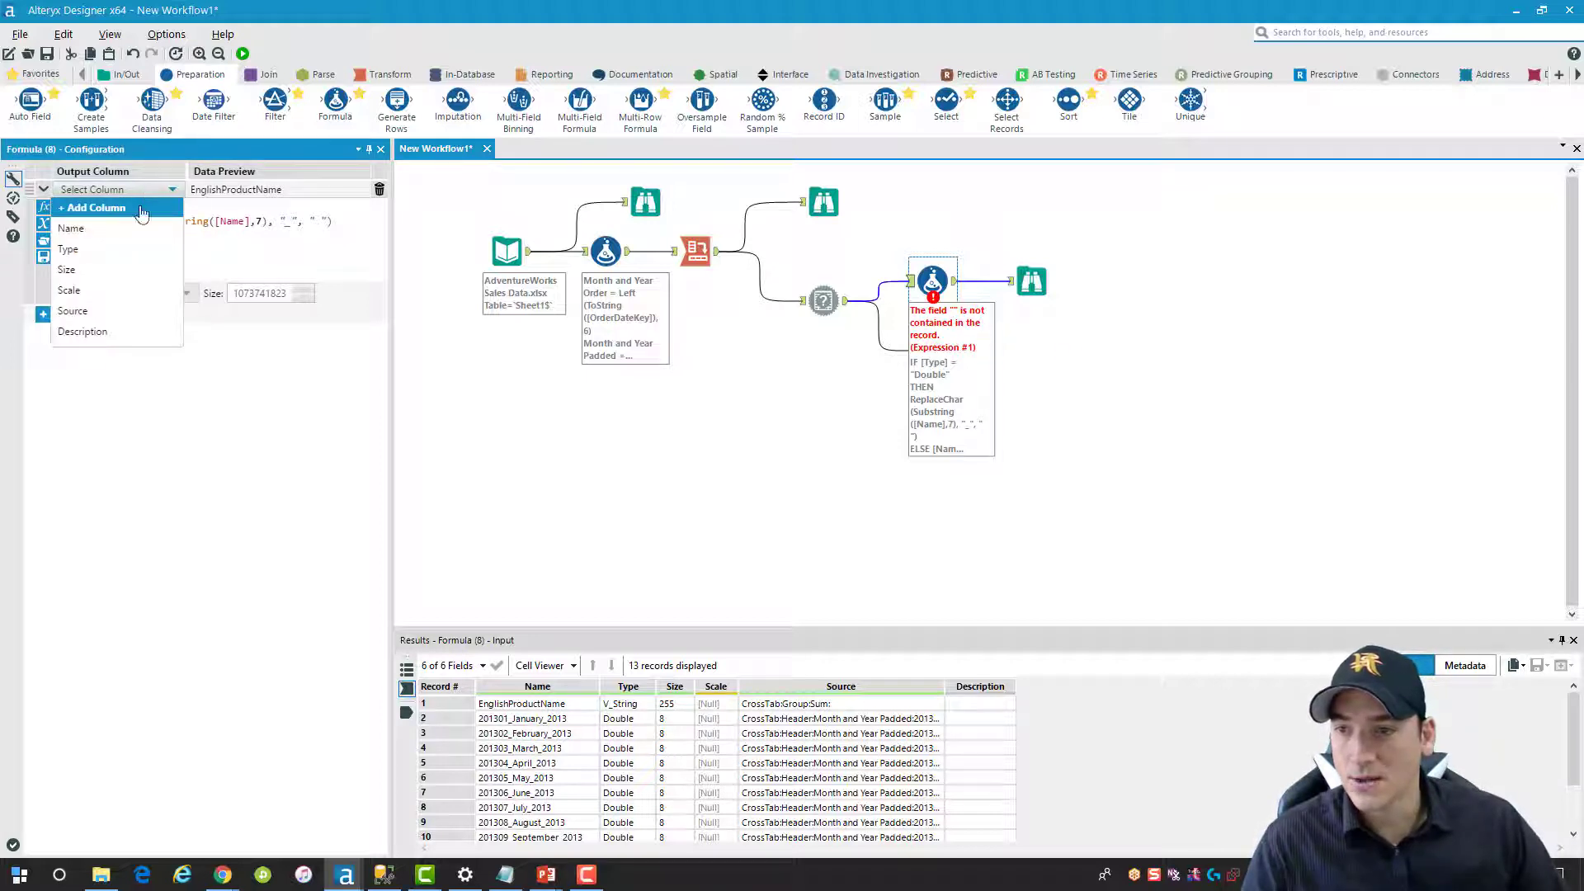
left_click(71, 228)
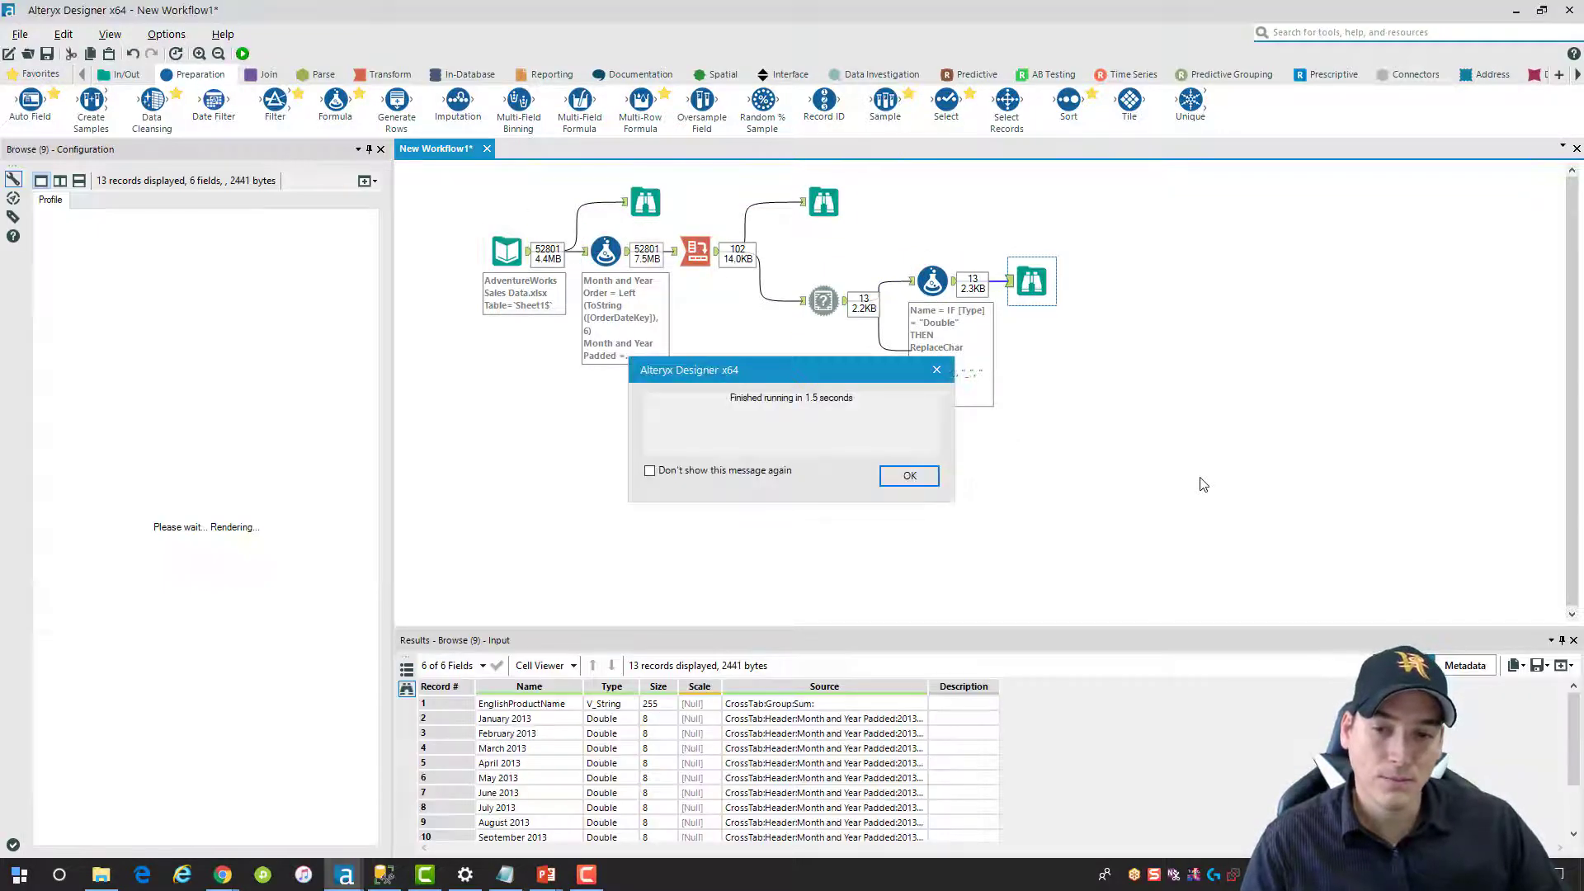
Dismiss the run message and inspect results like EnglishProductName and January 2013
left_click(907, 475)
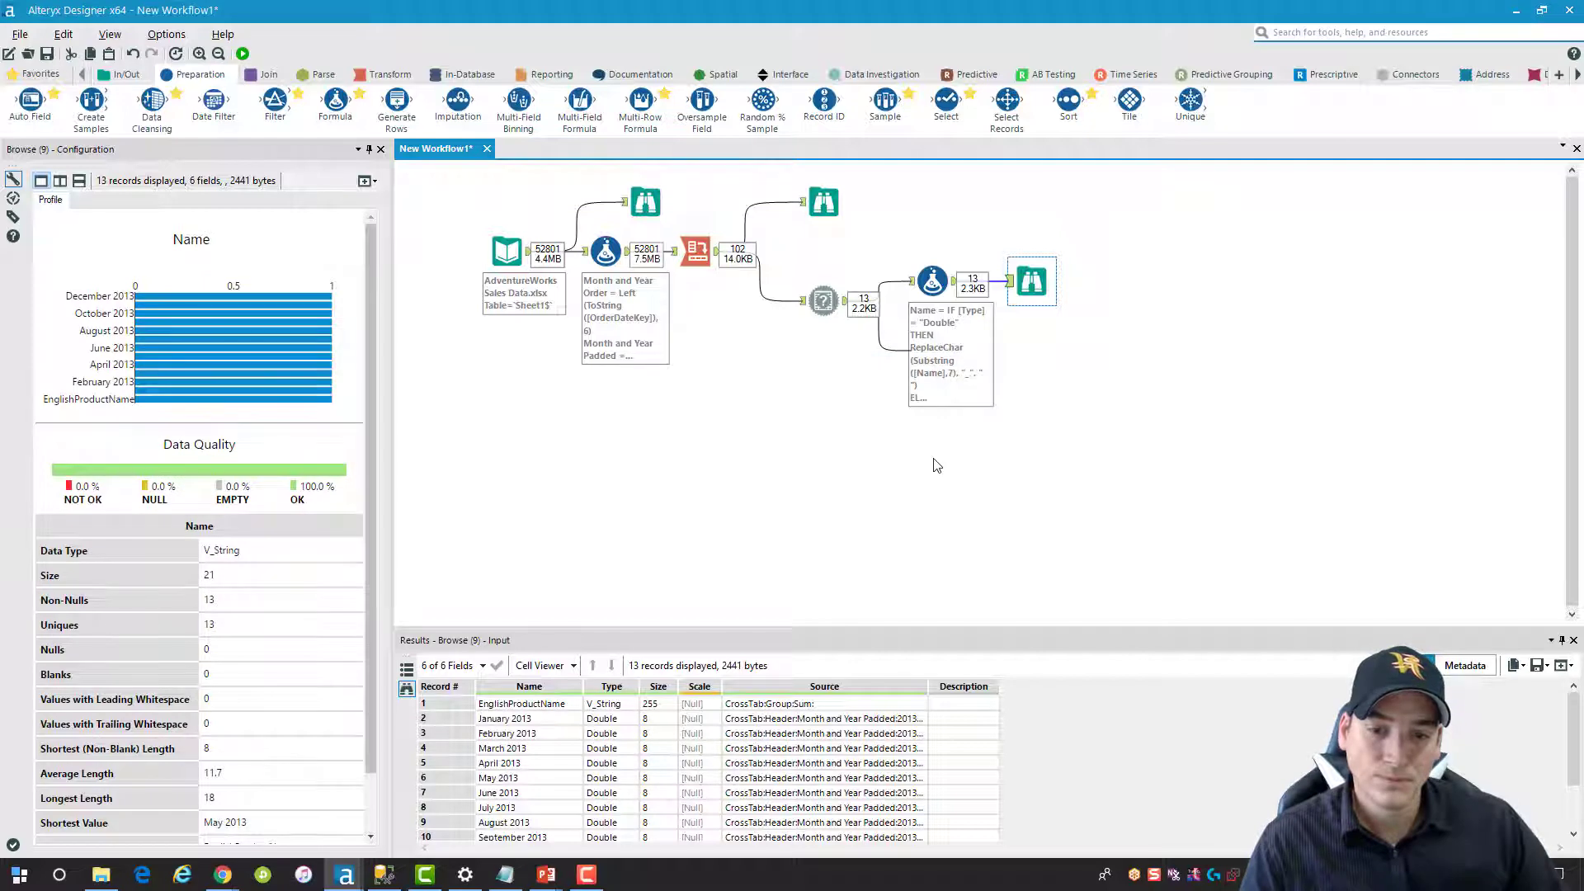
left_click(528, 703)
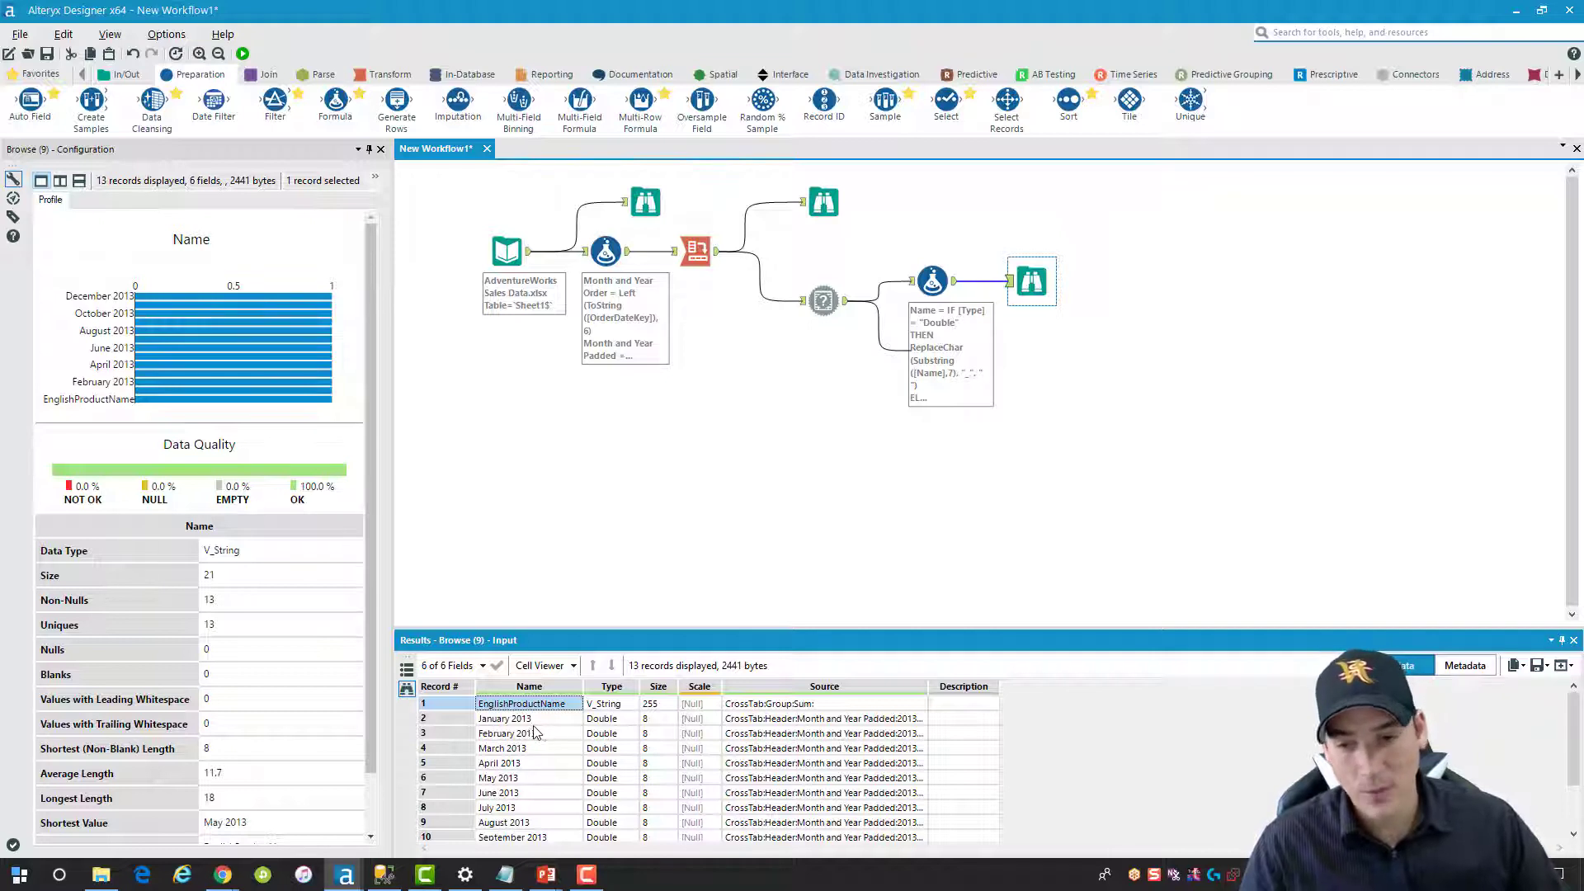
left_click(505, 718)
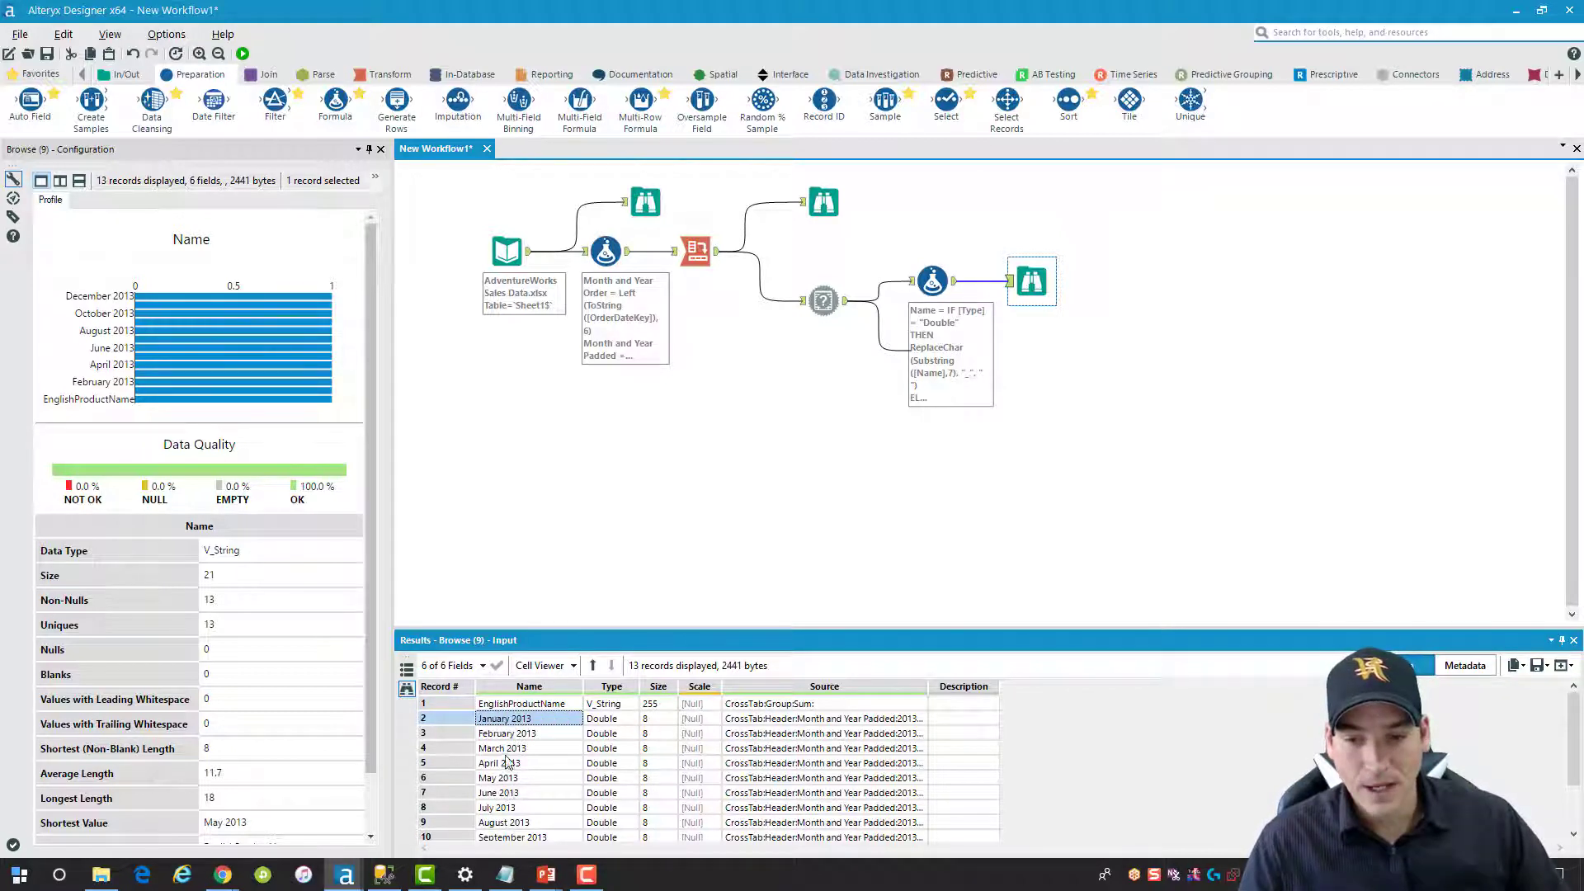
left_click(499, 762)
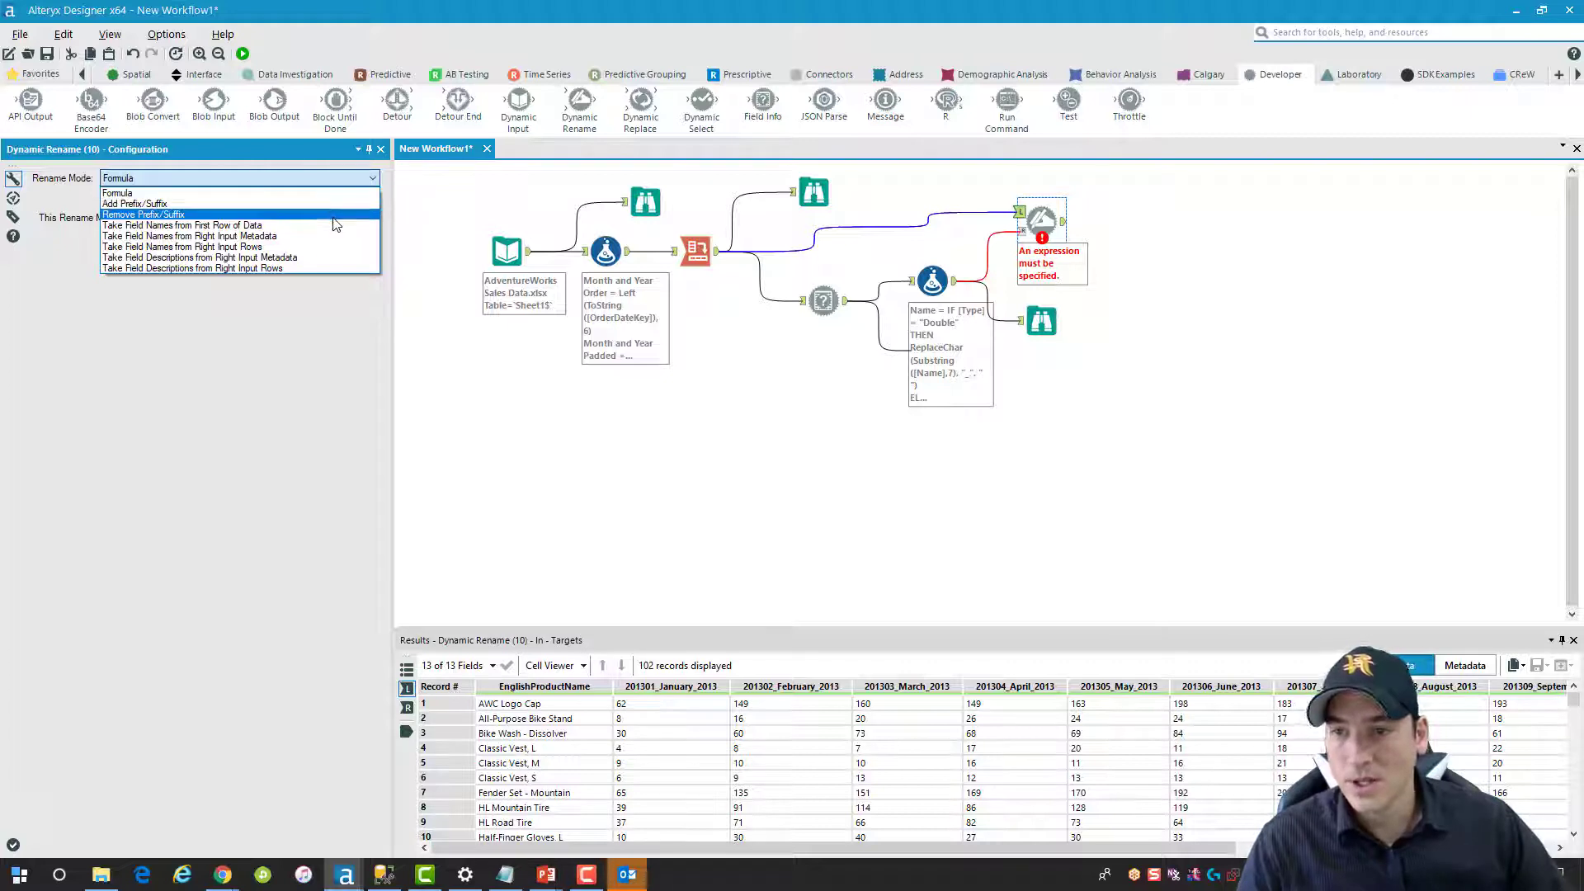
mouse_move(181, 245)
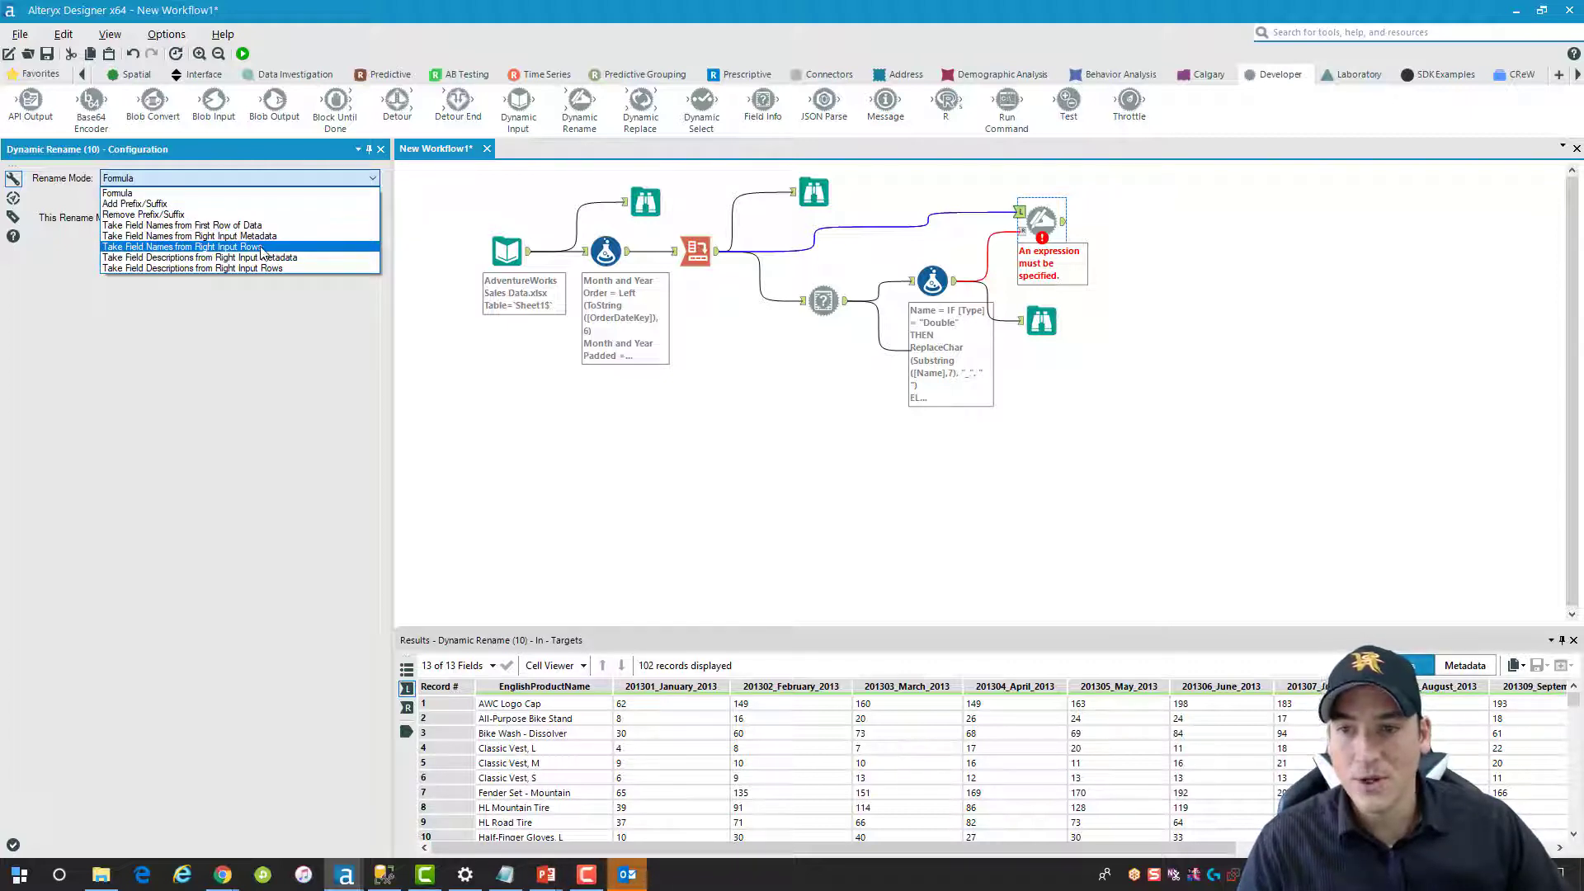
Set Dynamic Rename to take field names from right input rows using the Name column, and rerun
left_click(181, 246)
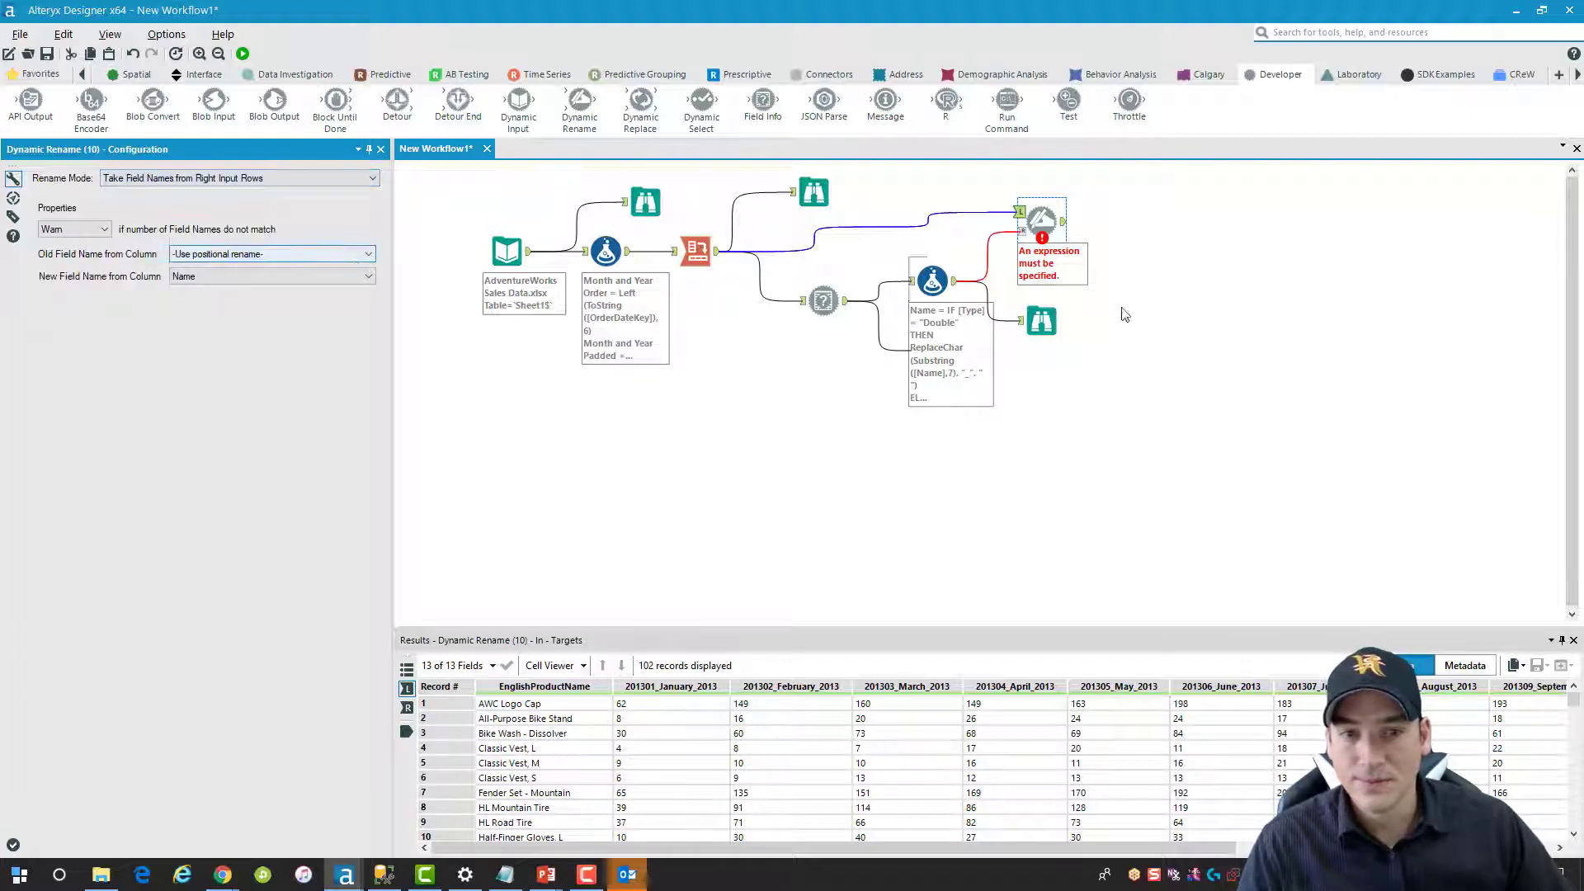
left_click(242, 53)
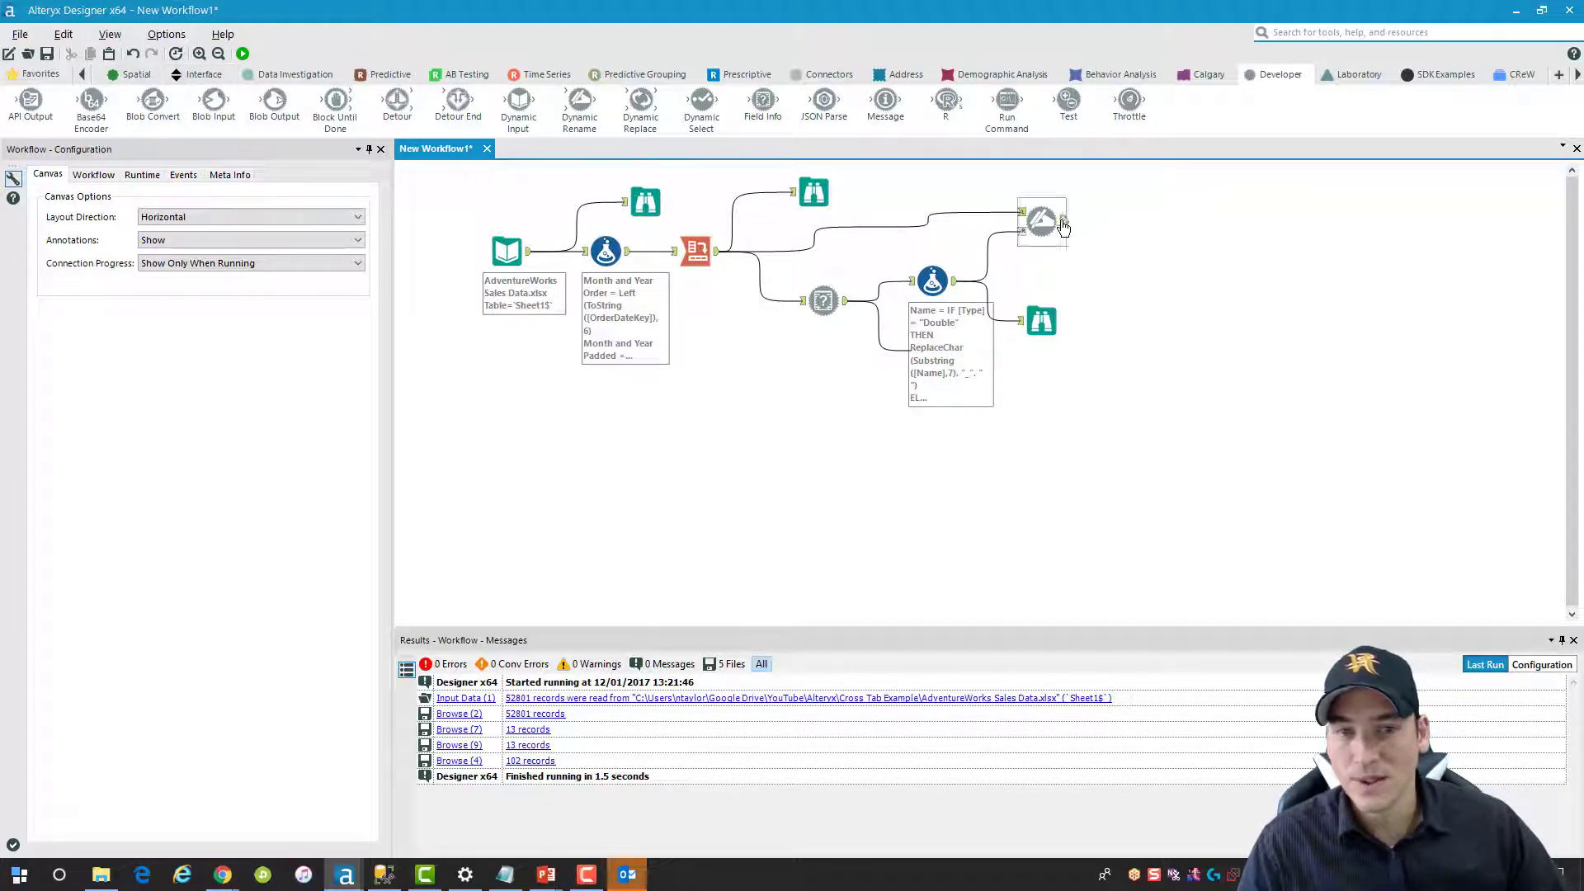
Add a Browse after Dynamic Rename, run, and view 102 products under January–December 2013 columns
right_click(1042, 219)
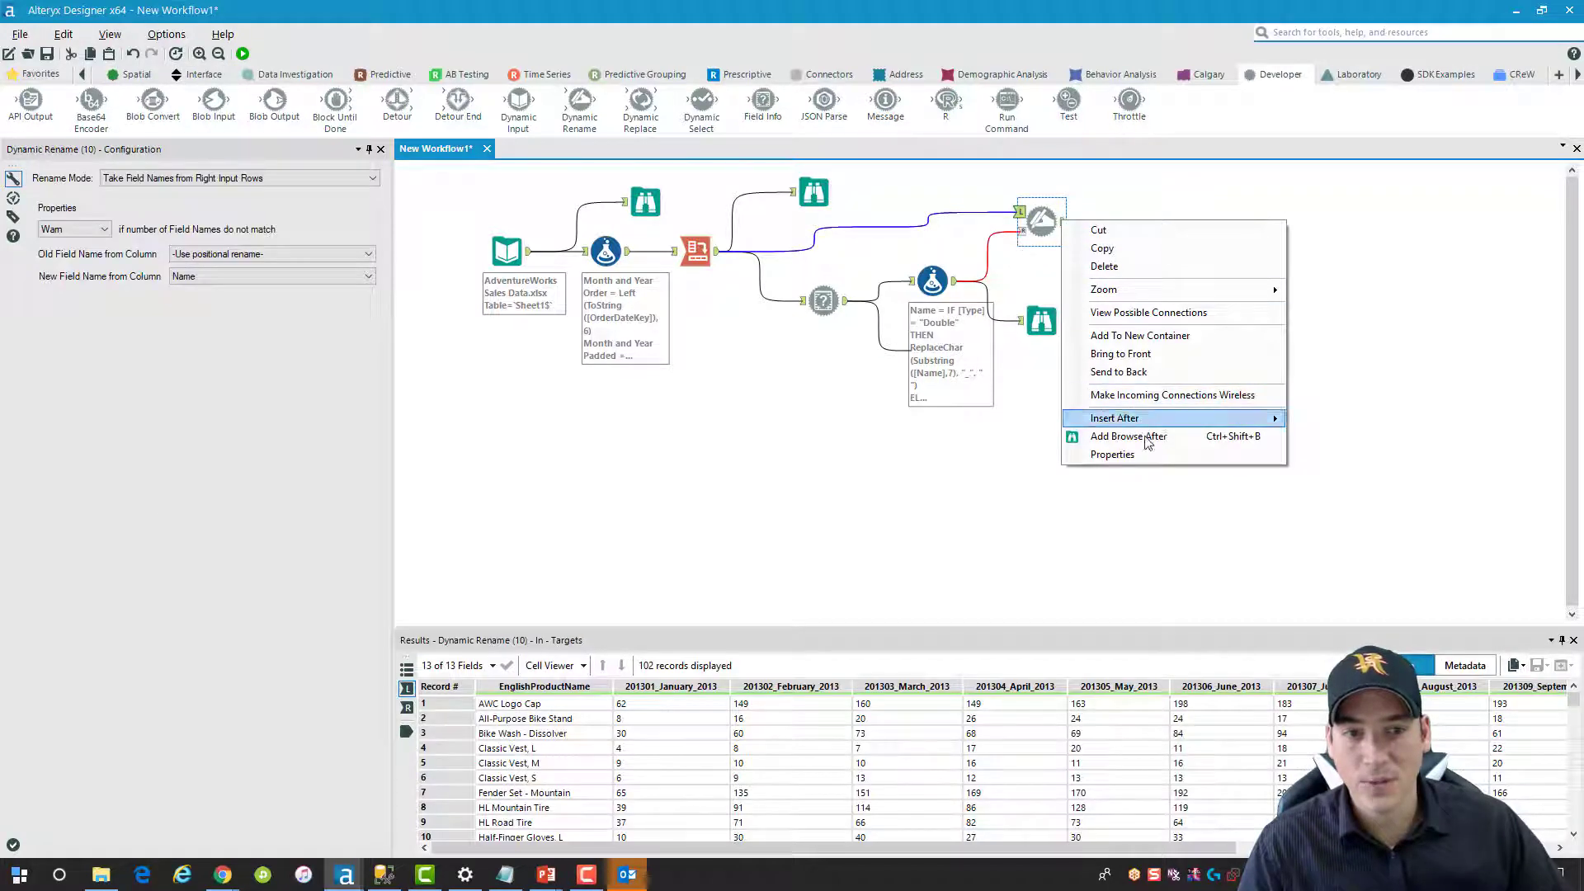
left_click(1129, 436)
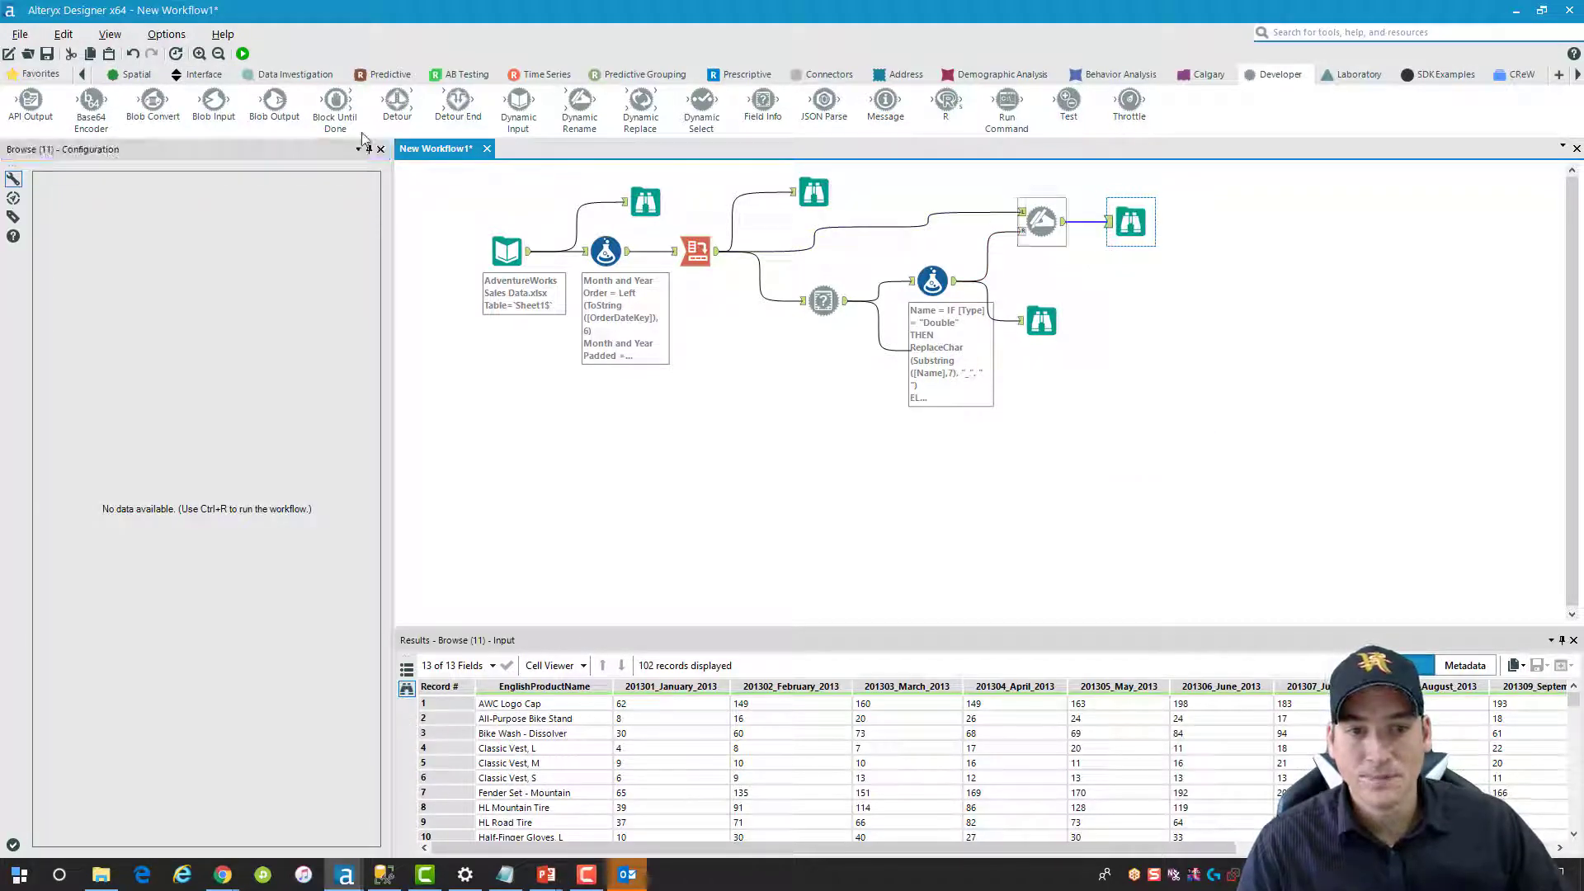
left_click(243, 53)
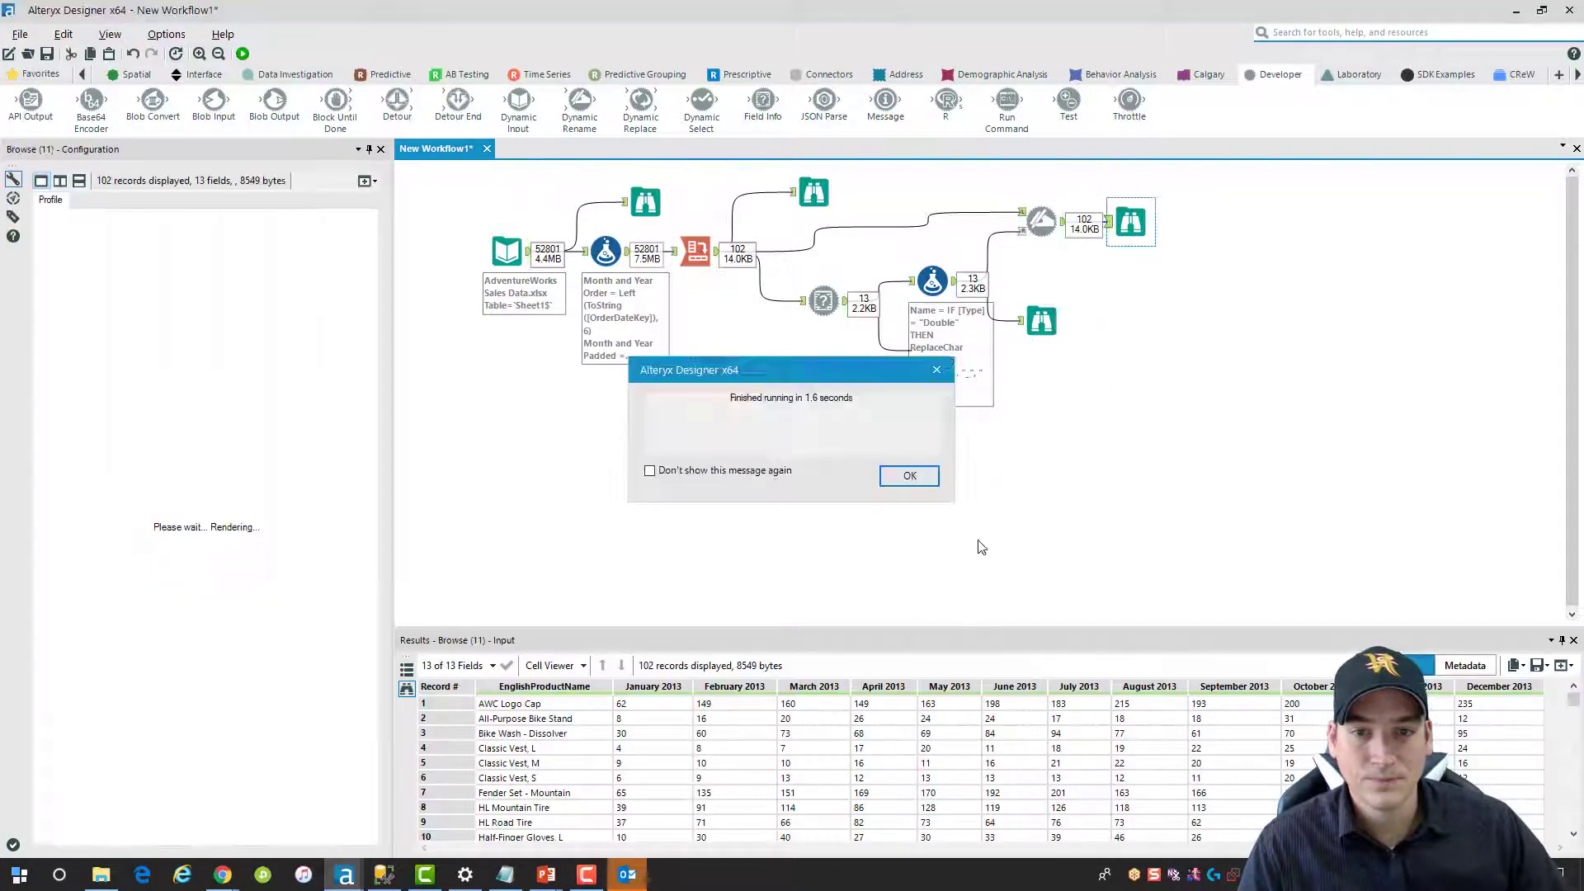
left_click(908, 475)
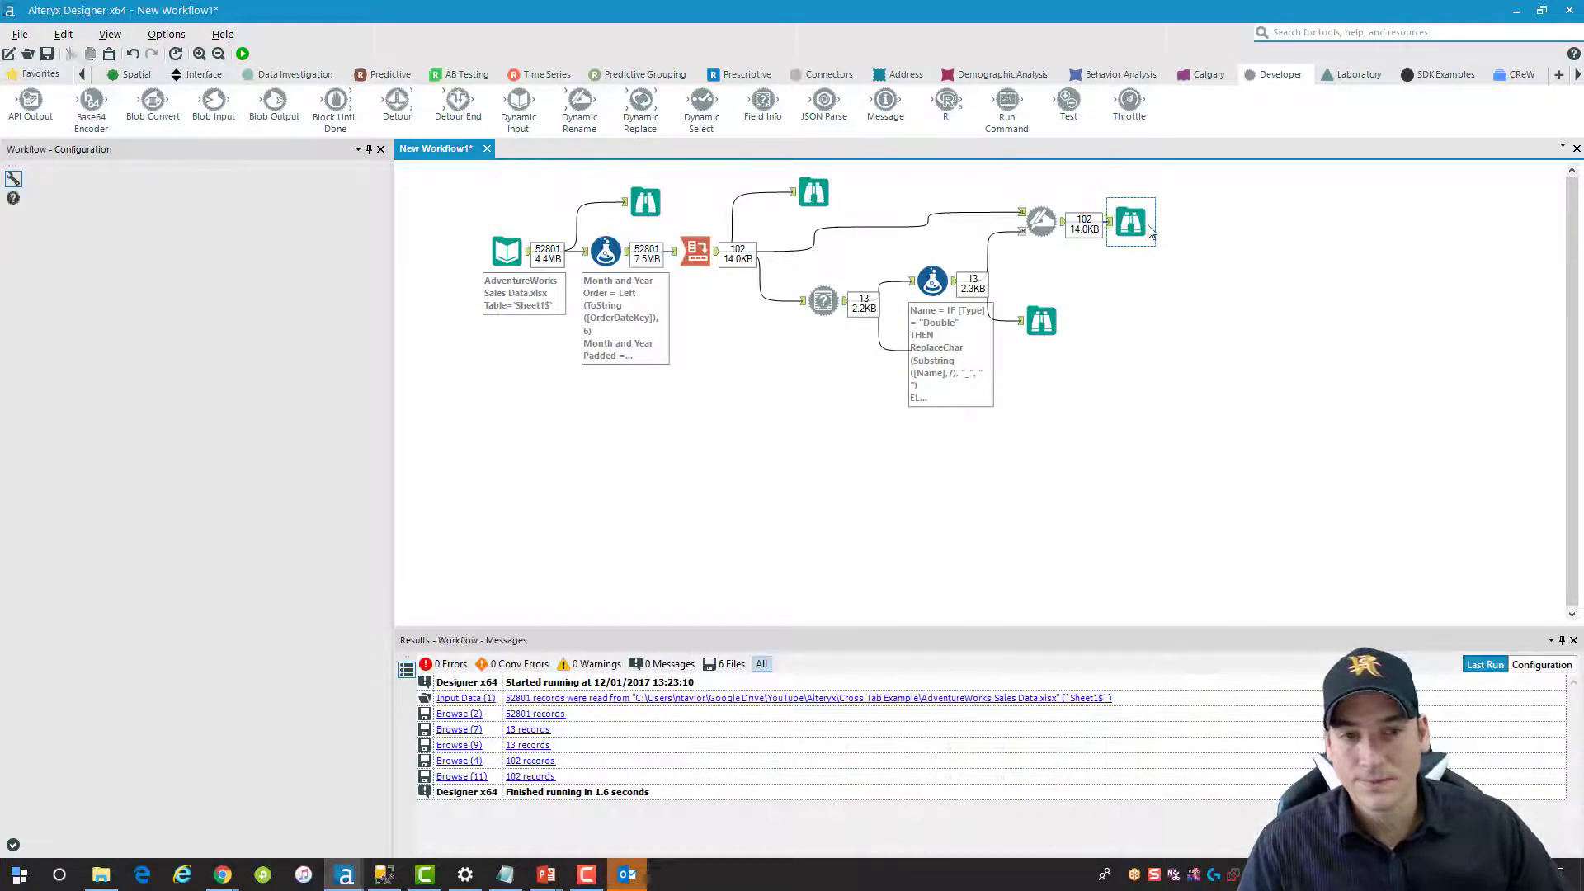
left_click(1141, 219)
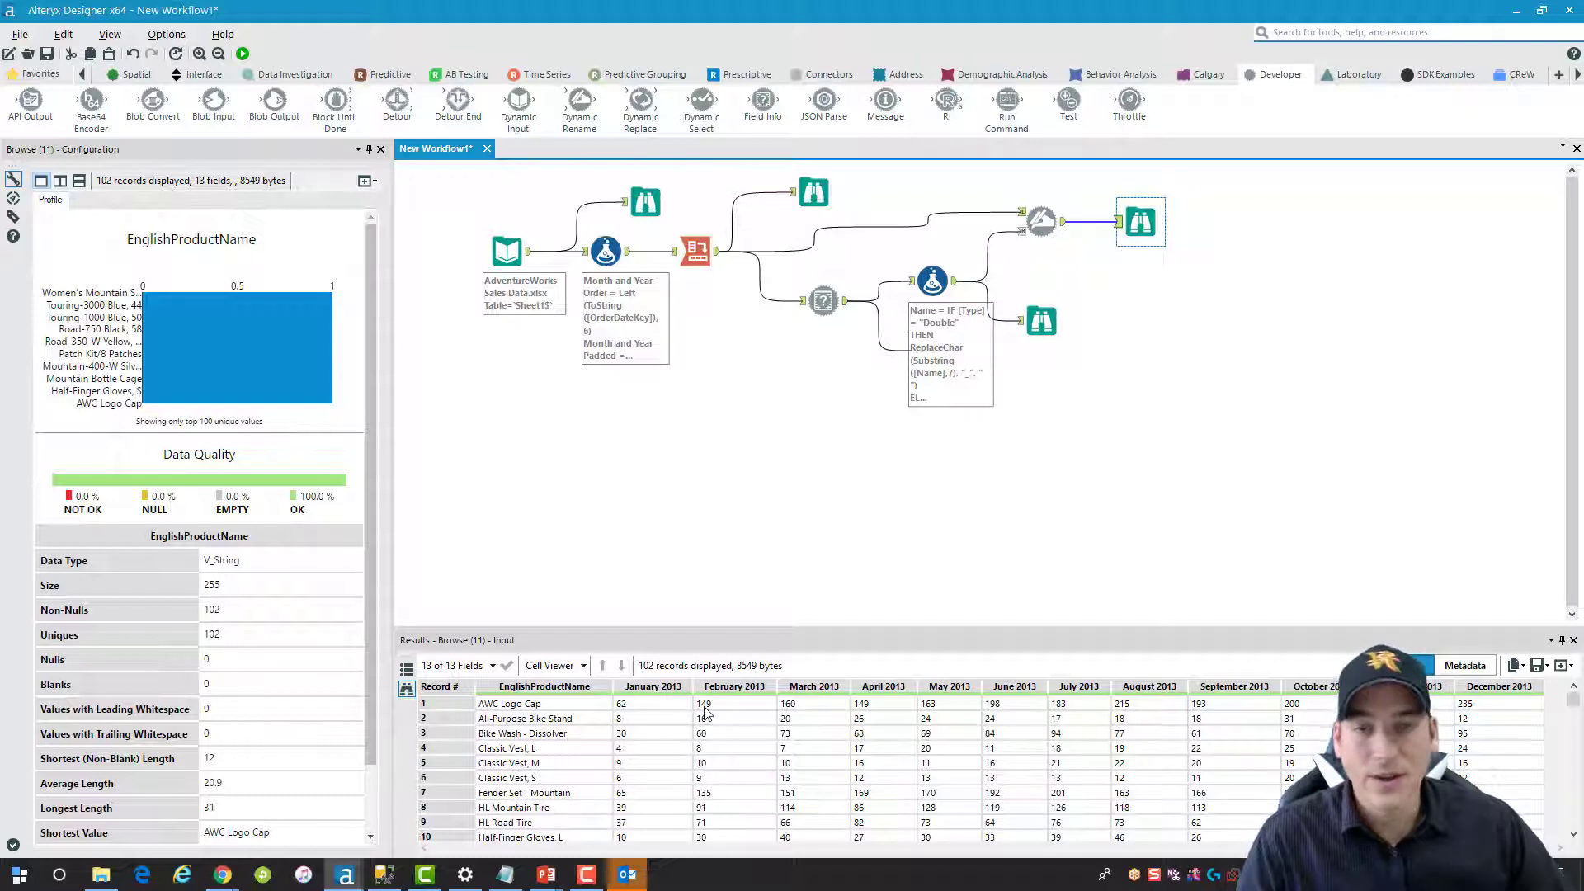
mouse_move(983, 559)
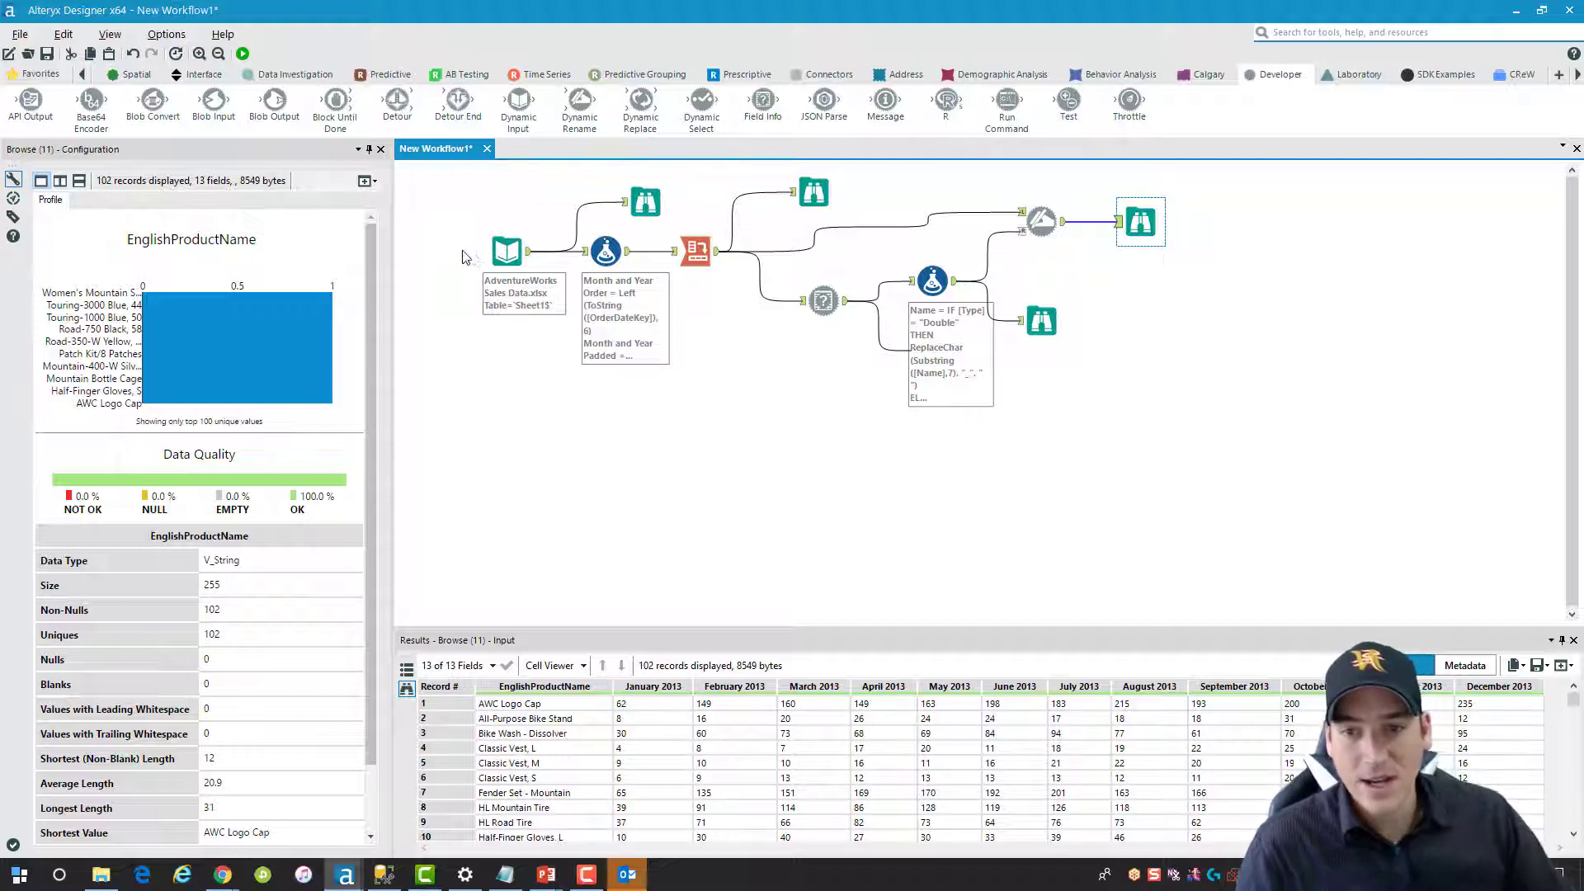
left_click(505, 250)
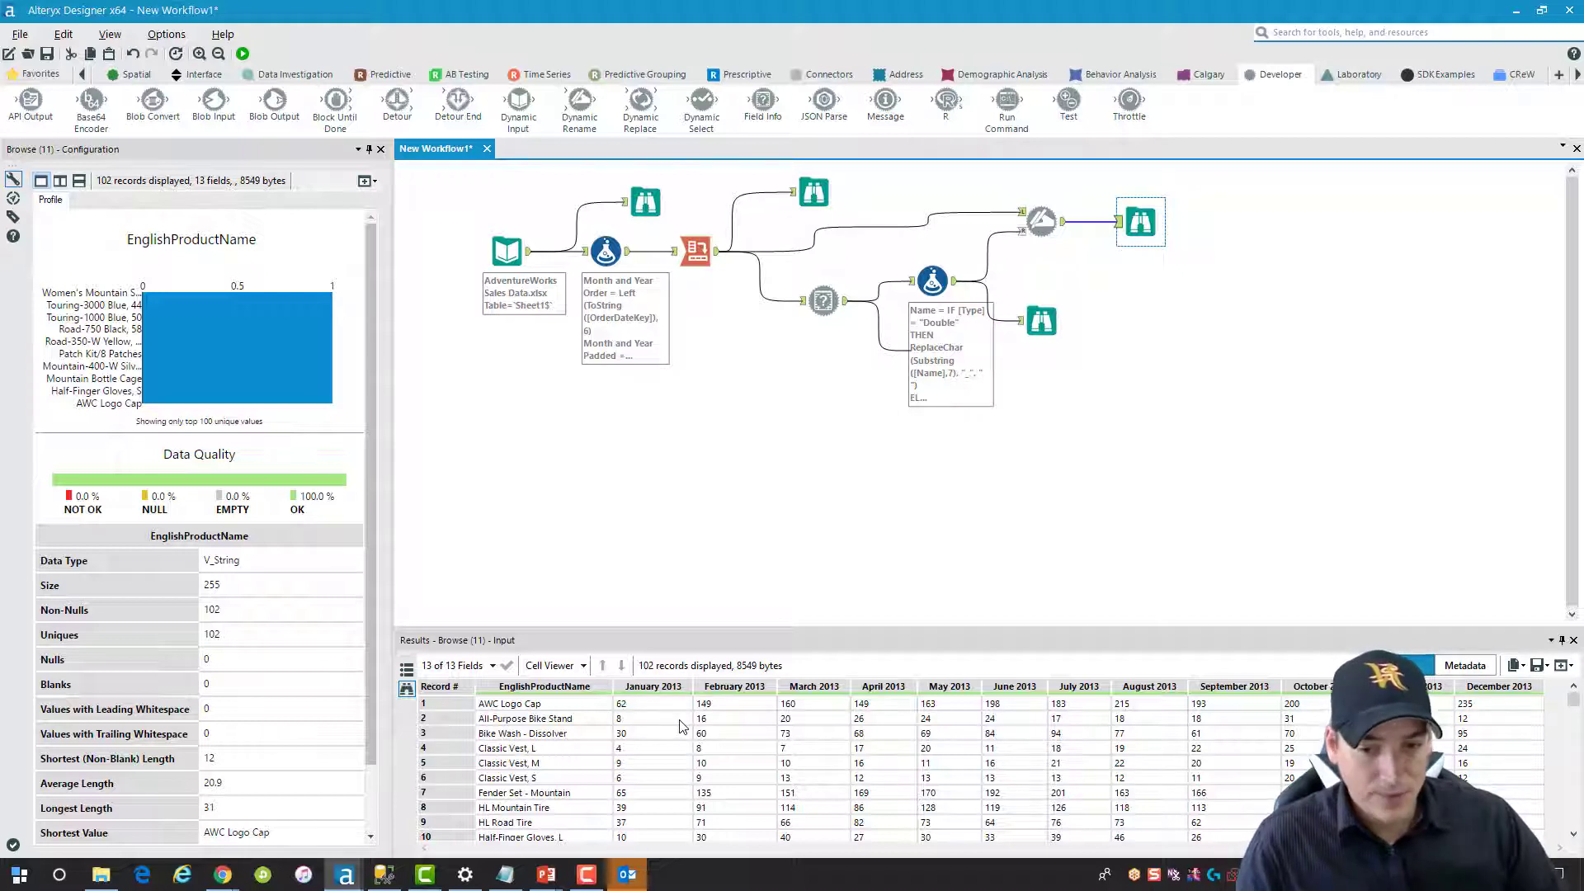
mouse_move(813, 732)
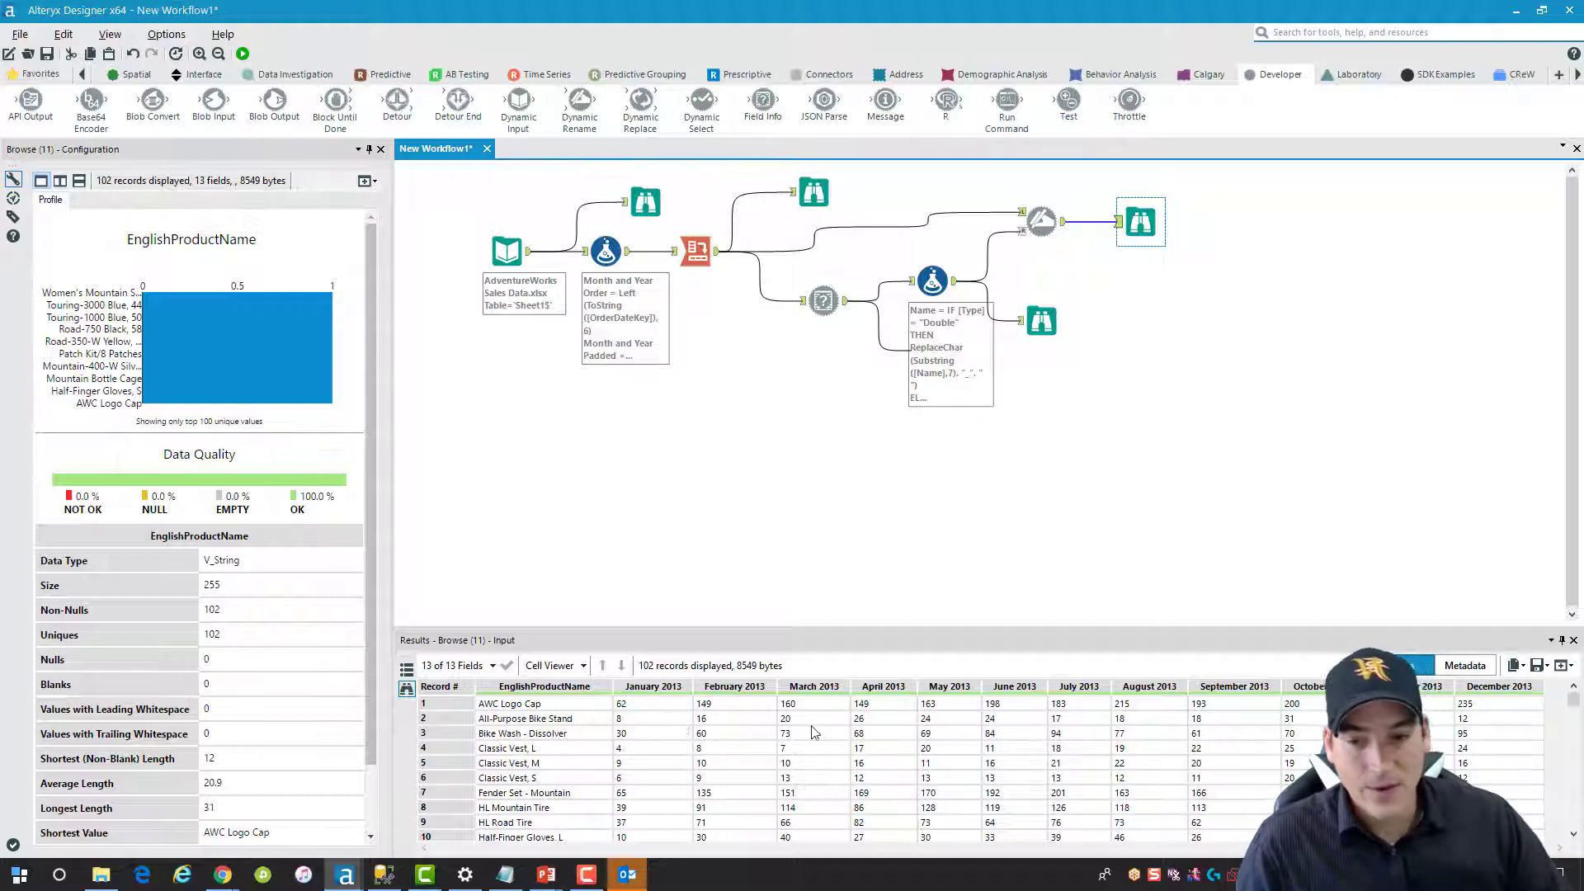
mouse_move(1277, 708)
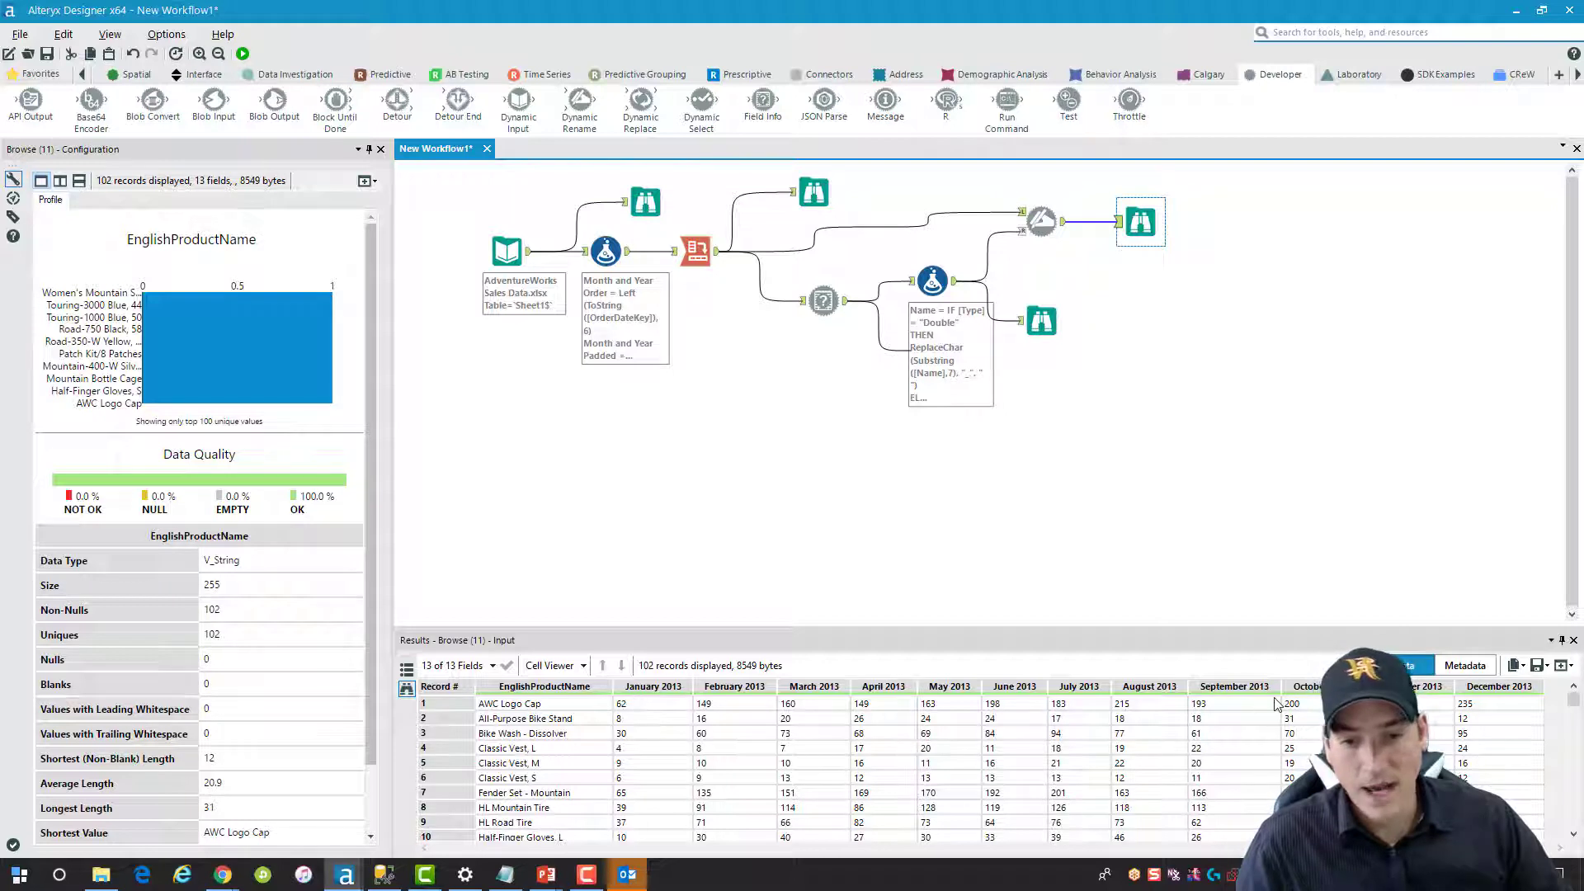